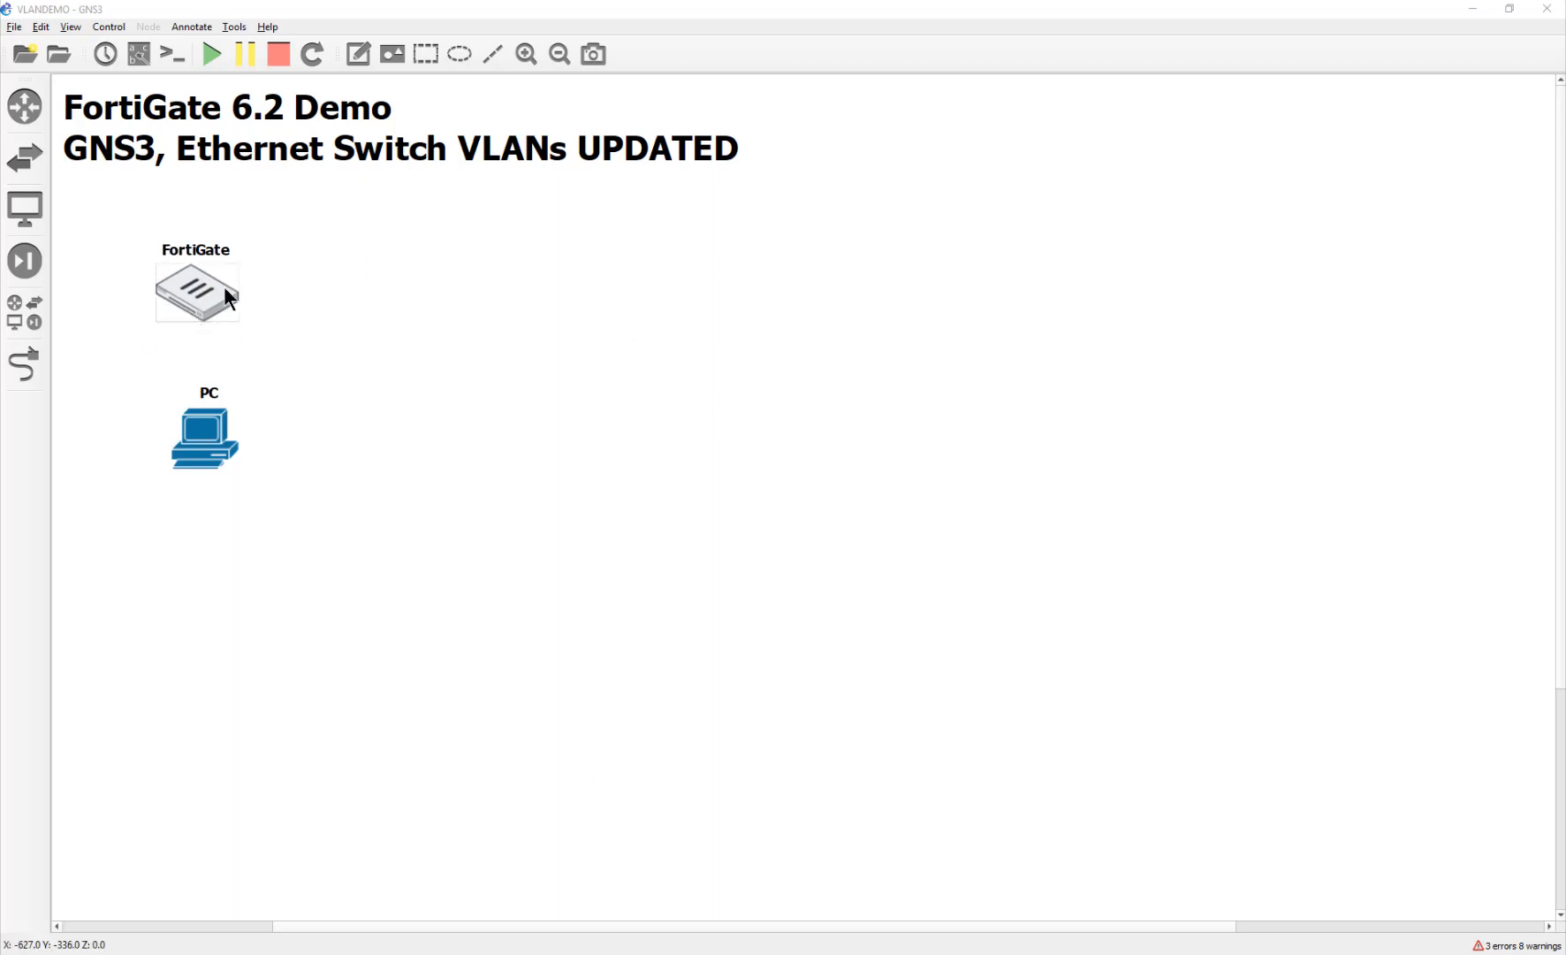
mouse_move(213, 327)
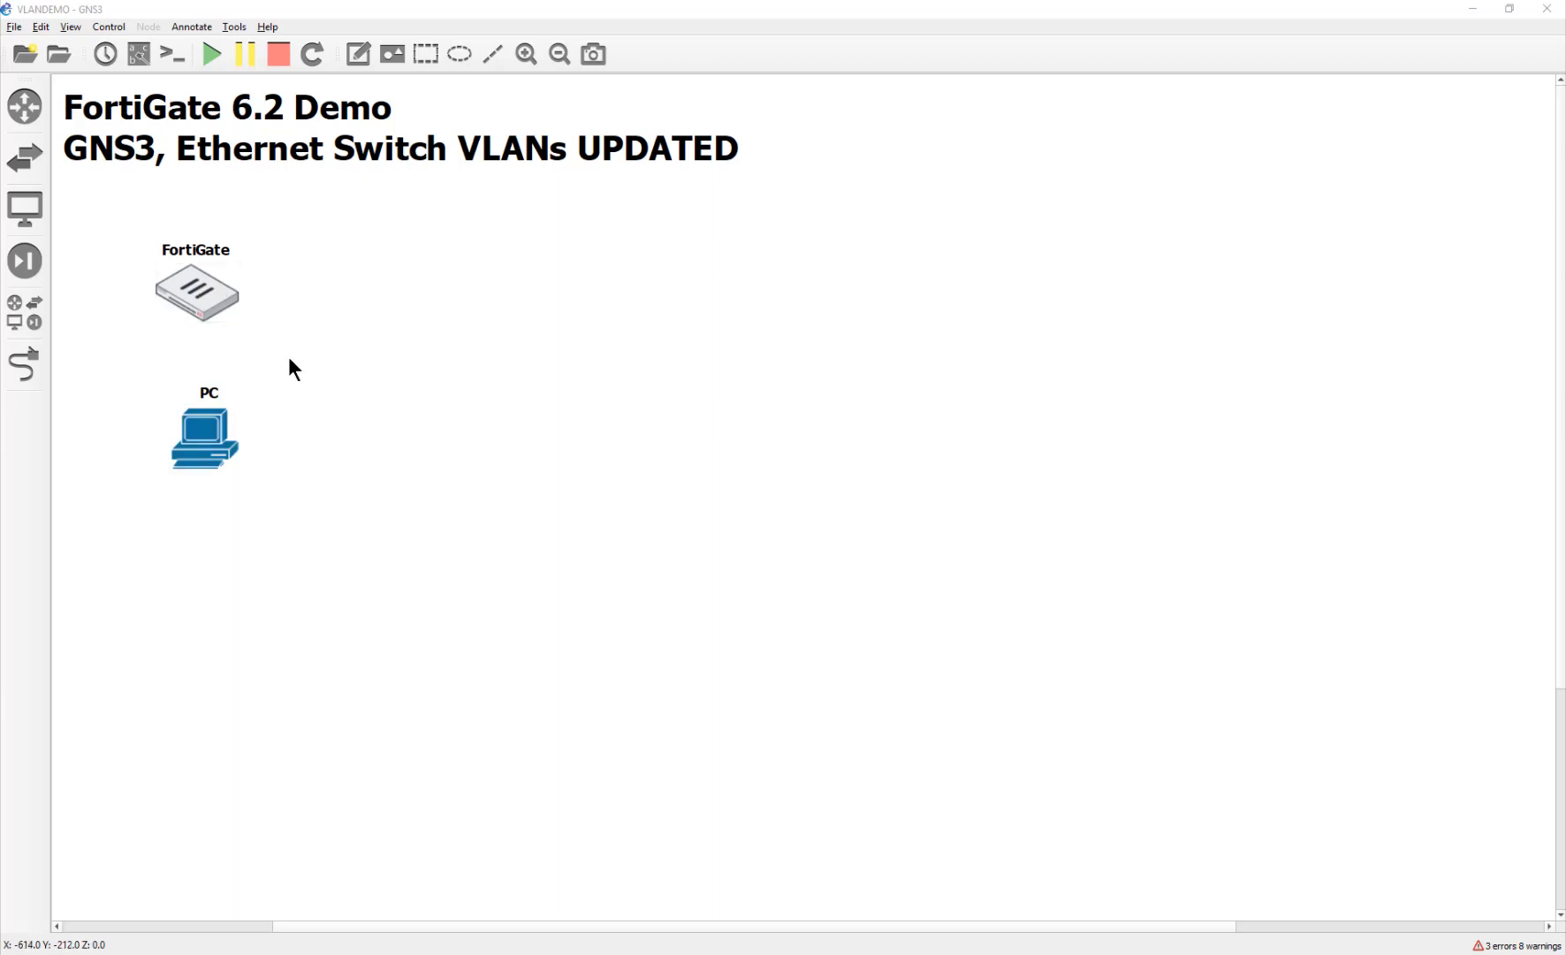
mouse_move(249, 274)
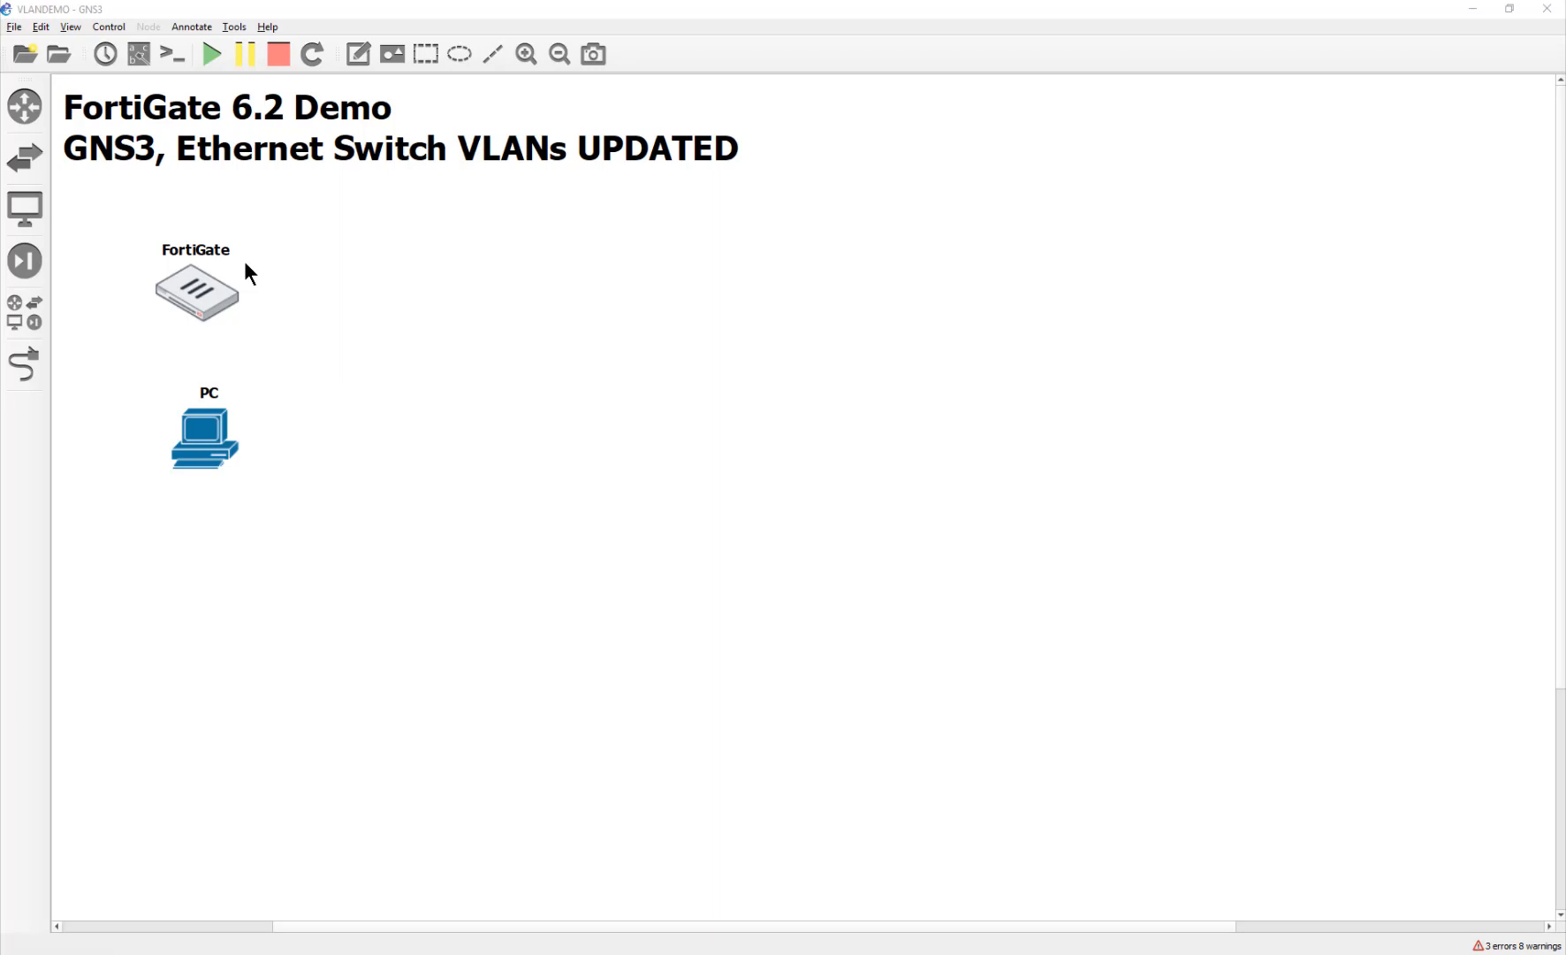
mouse_move(213, 298)
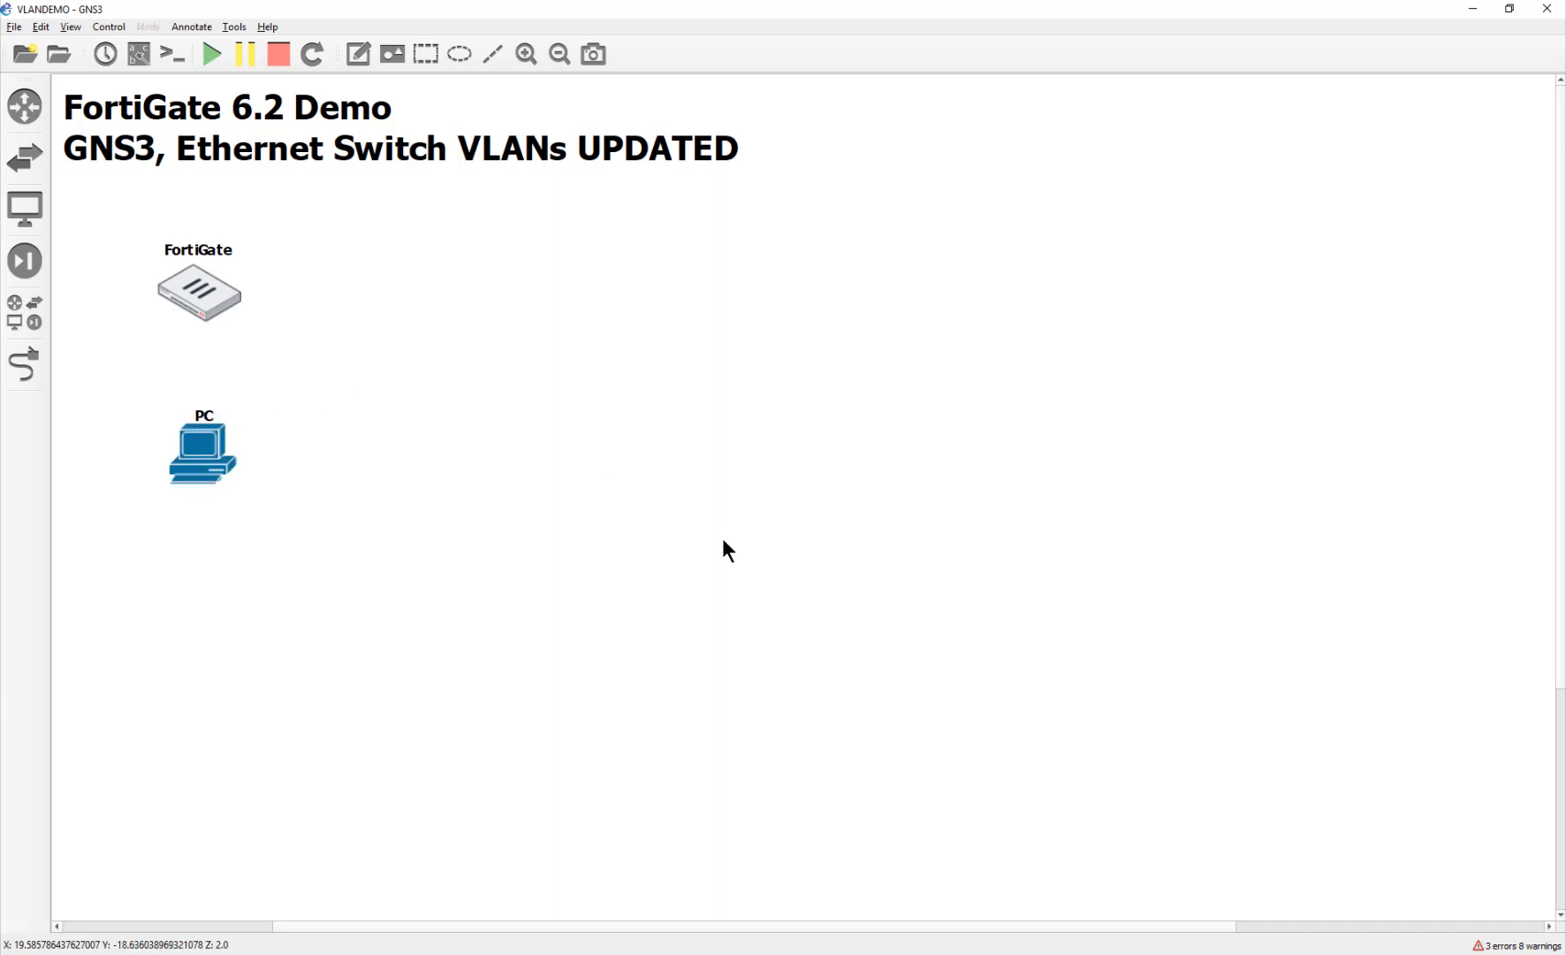
mouse_move(717, 546)
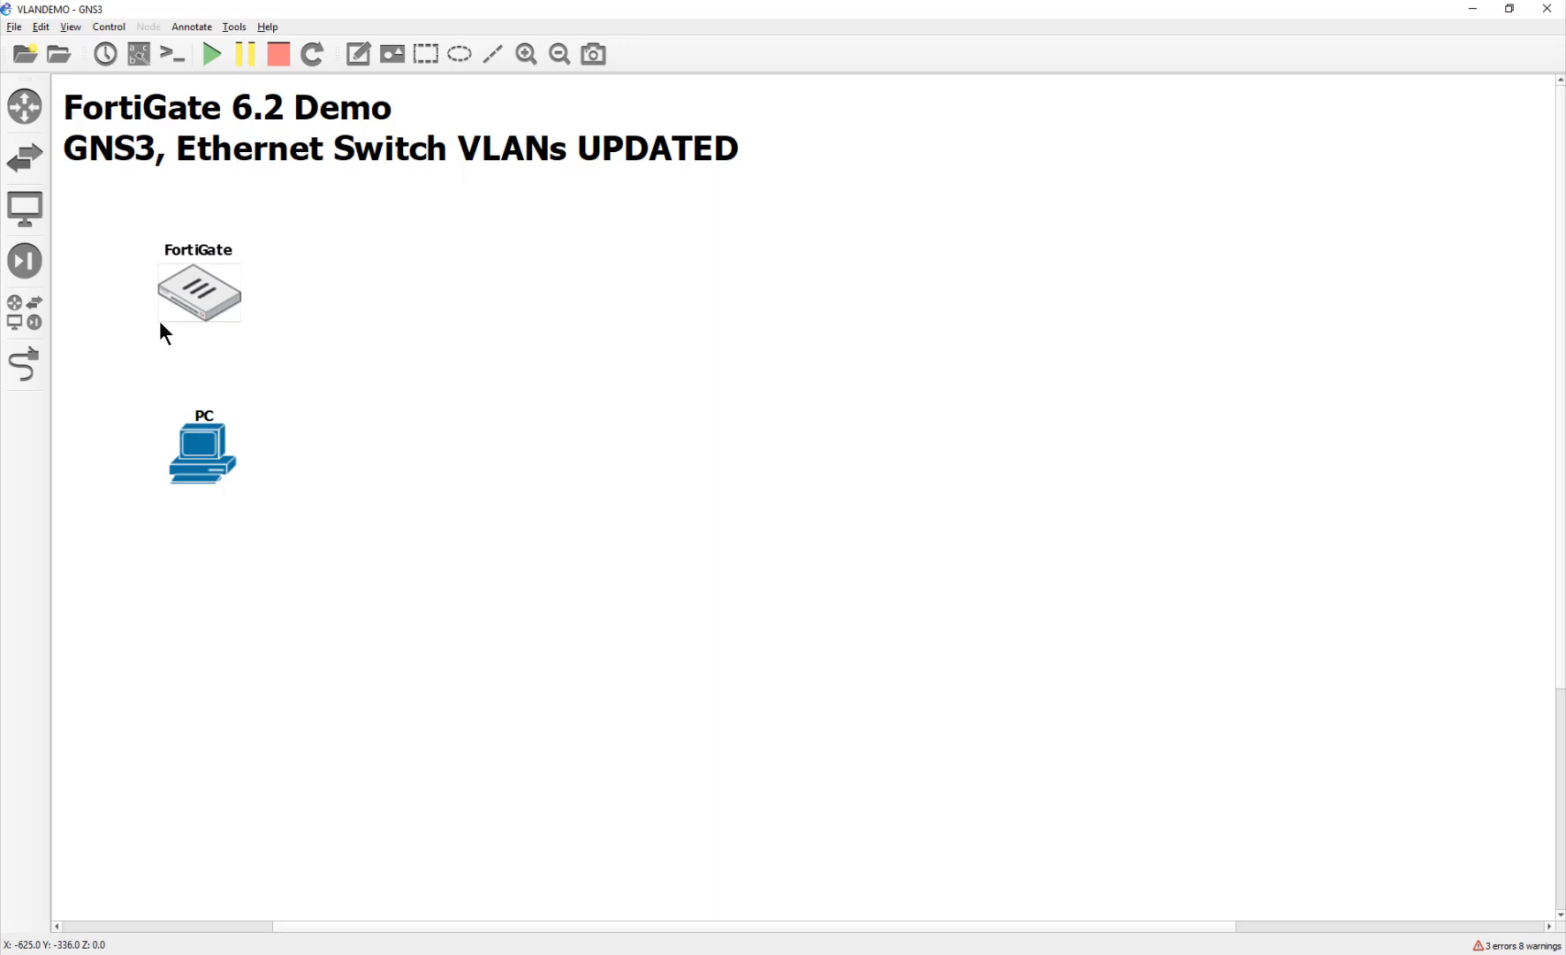
mouse_move(198, 294)
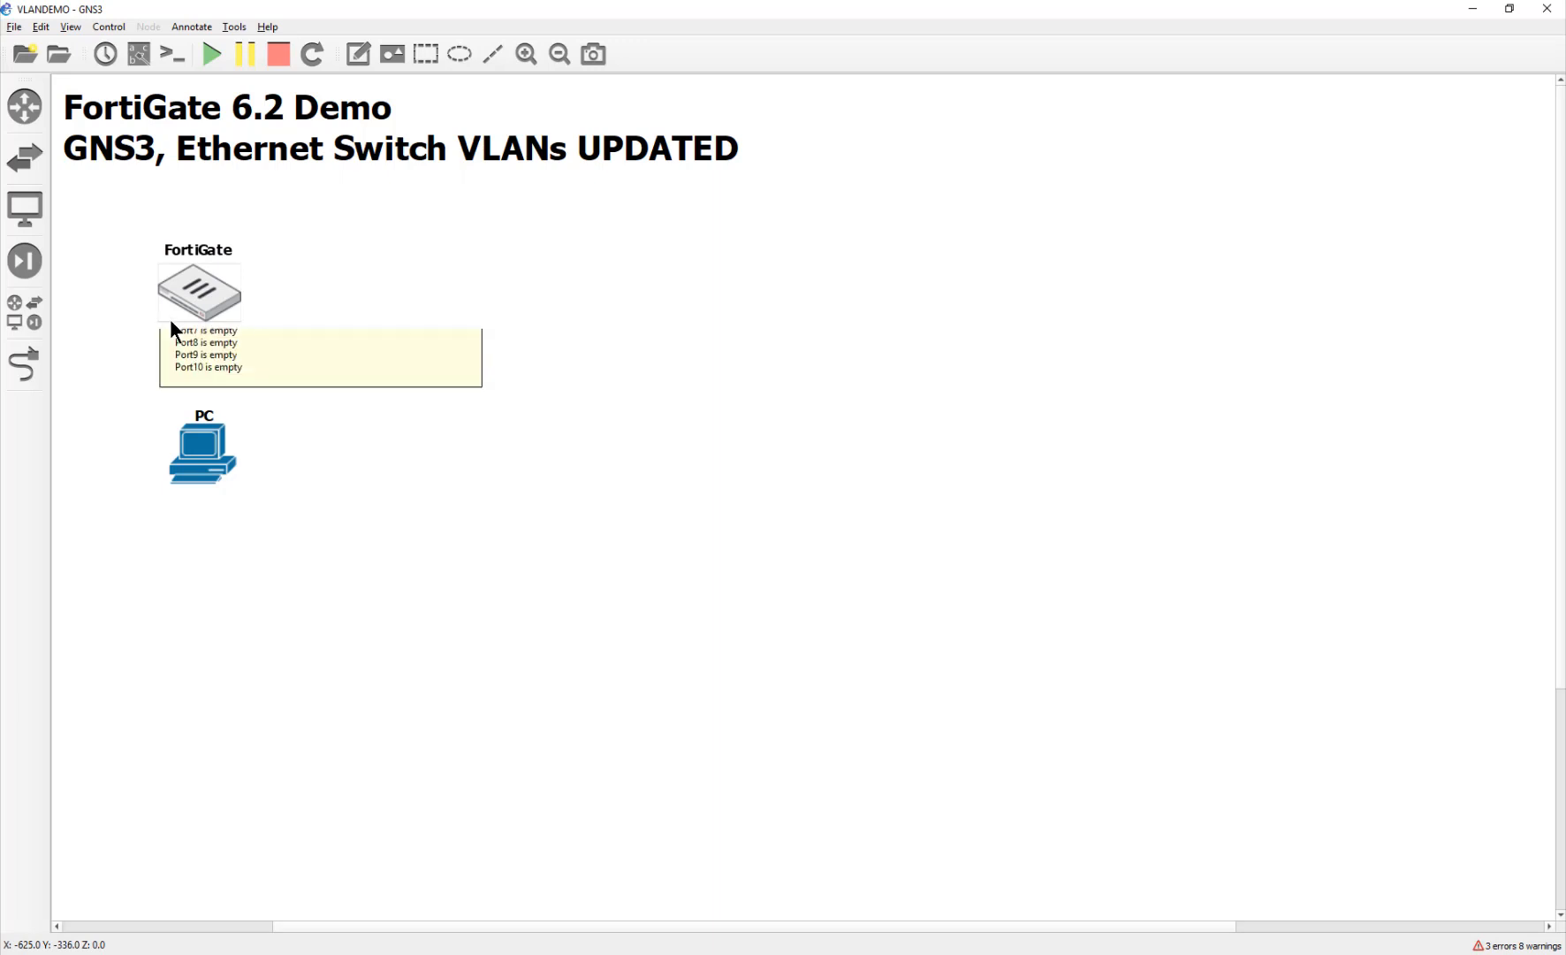
mouse_move(568, 368)
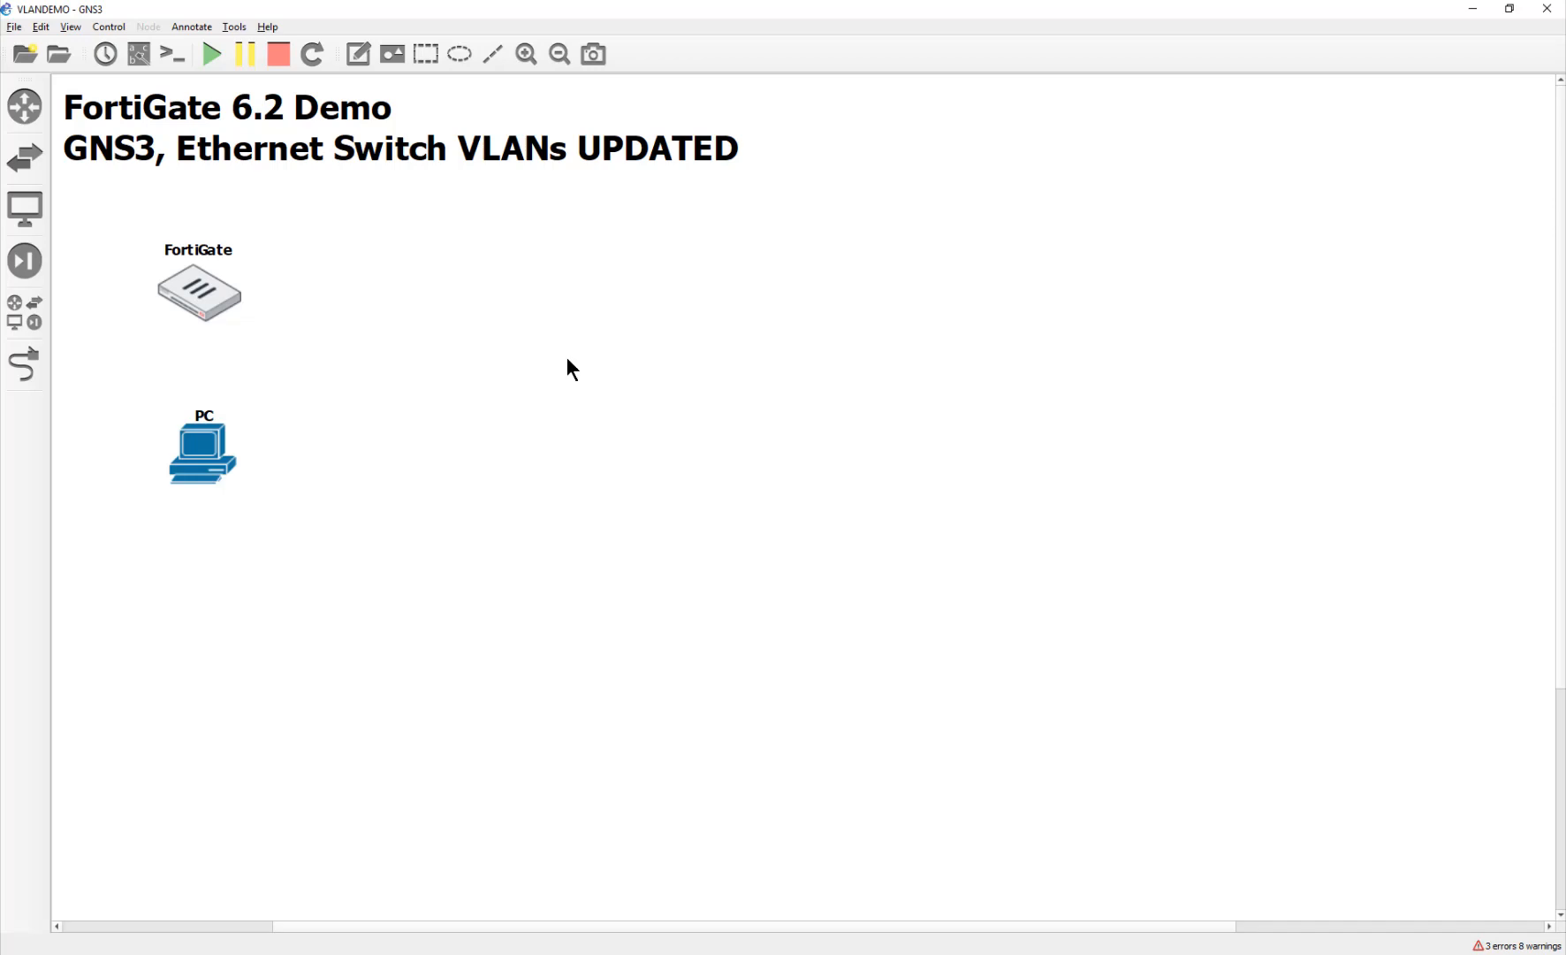
mouse_move(557, 346)
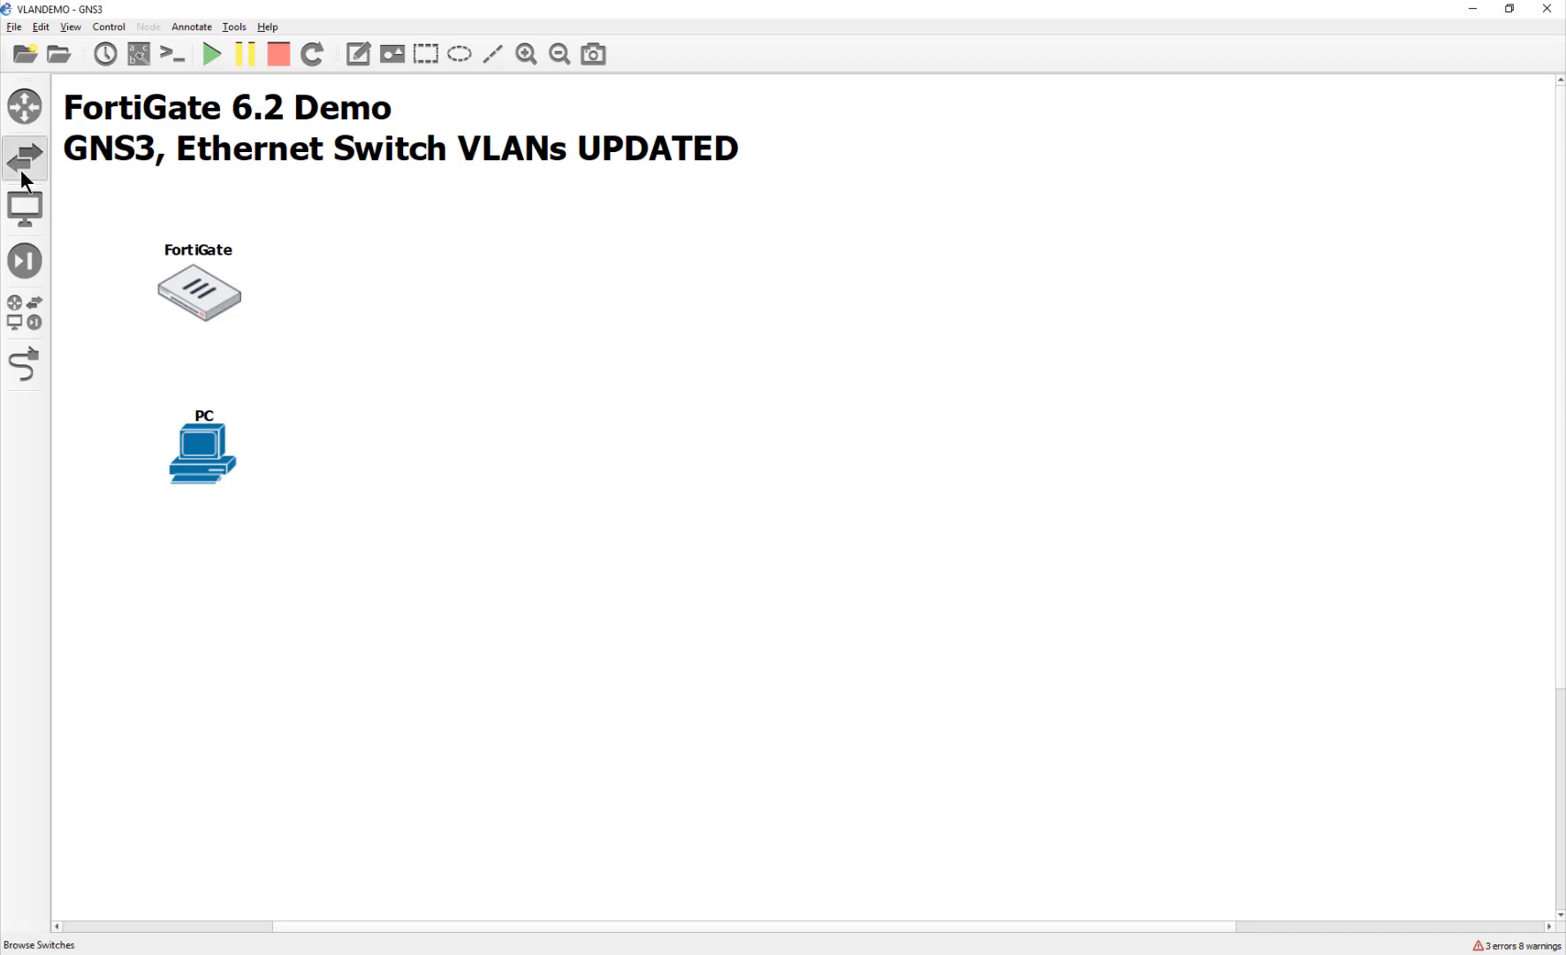
Step: Place an Ethernet switch on the canvas, hosted on the GNS3 VM server
click(25, 158)
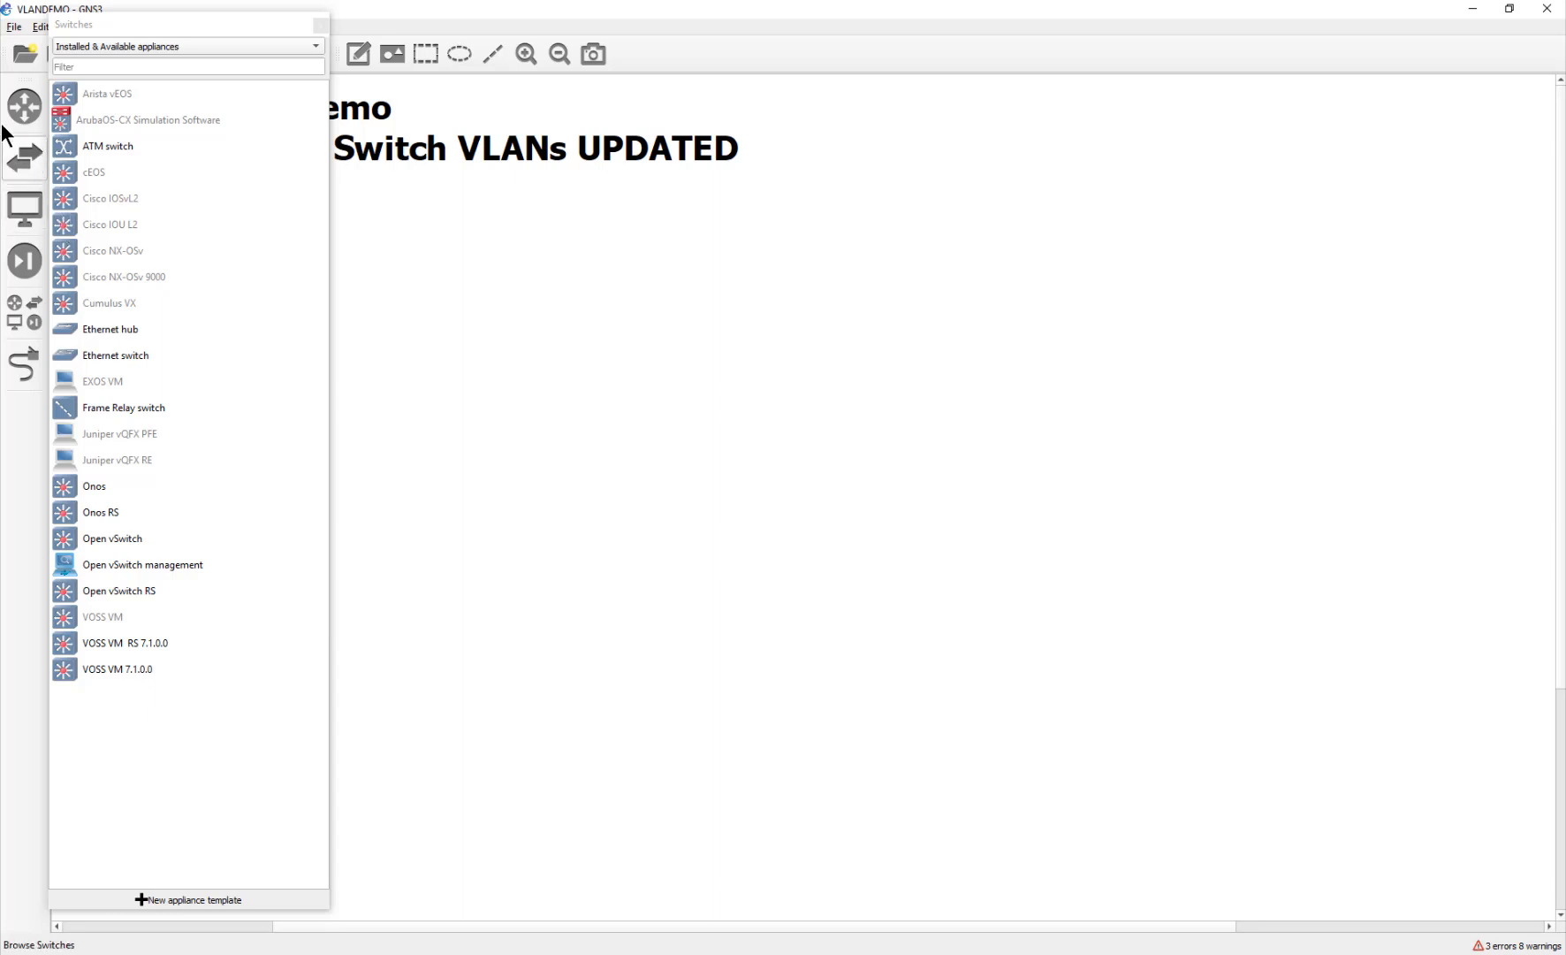
mouse_move(195, 364)
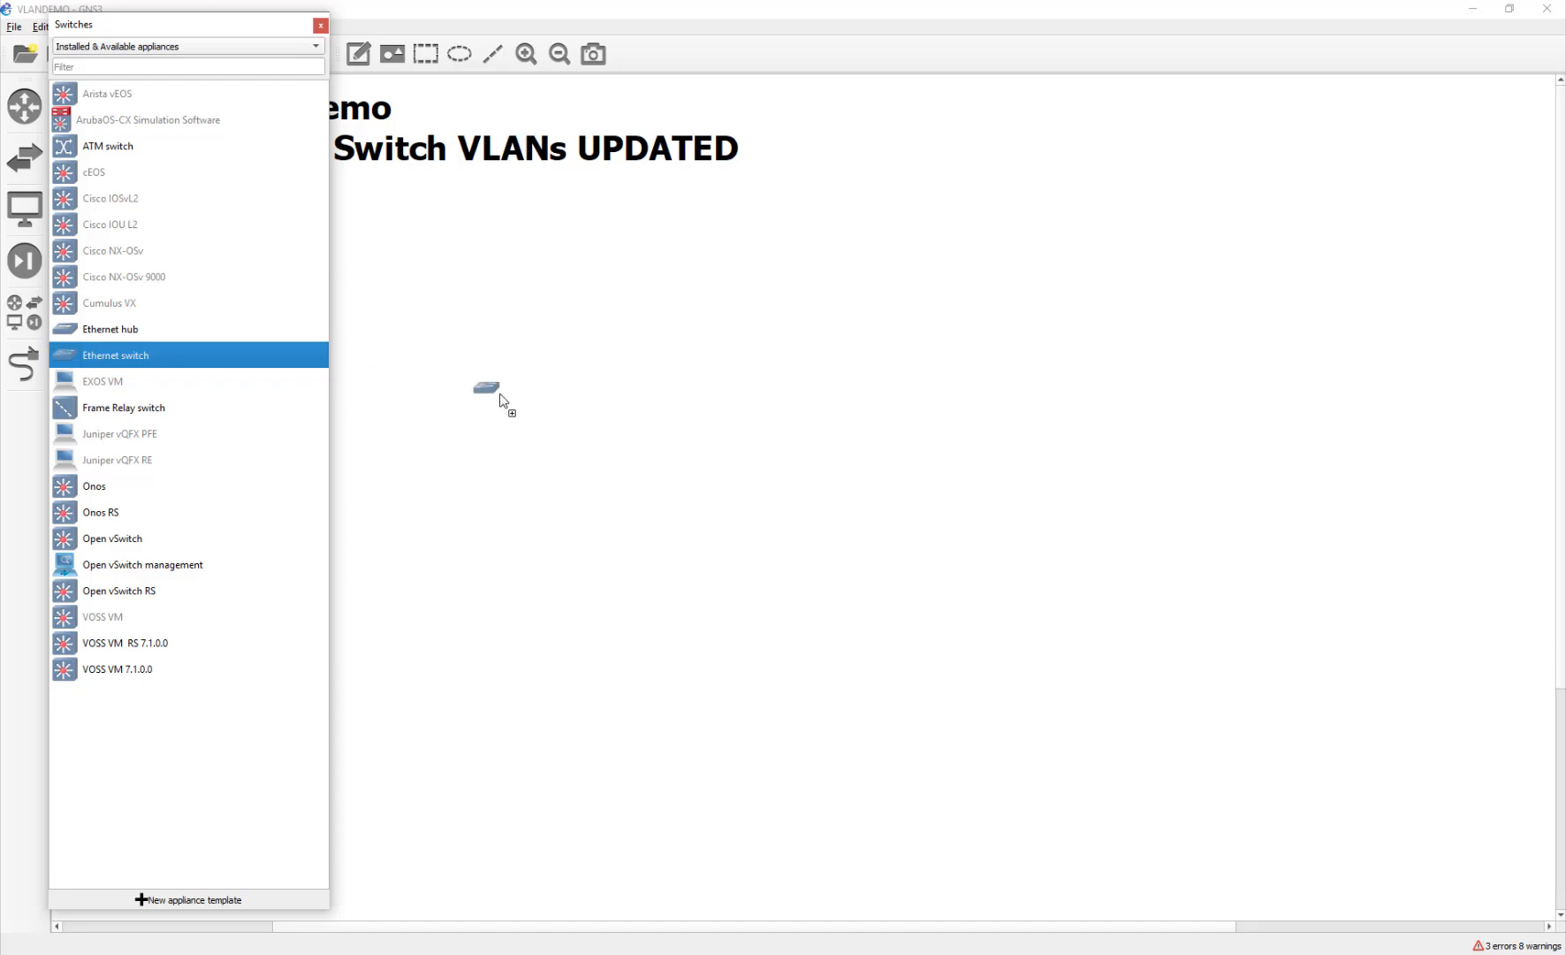
click(486, 389)
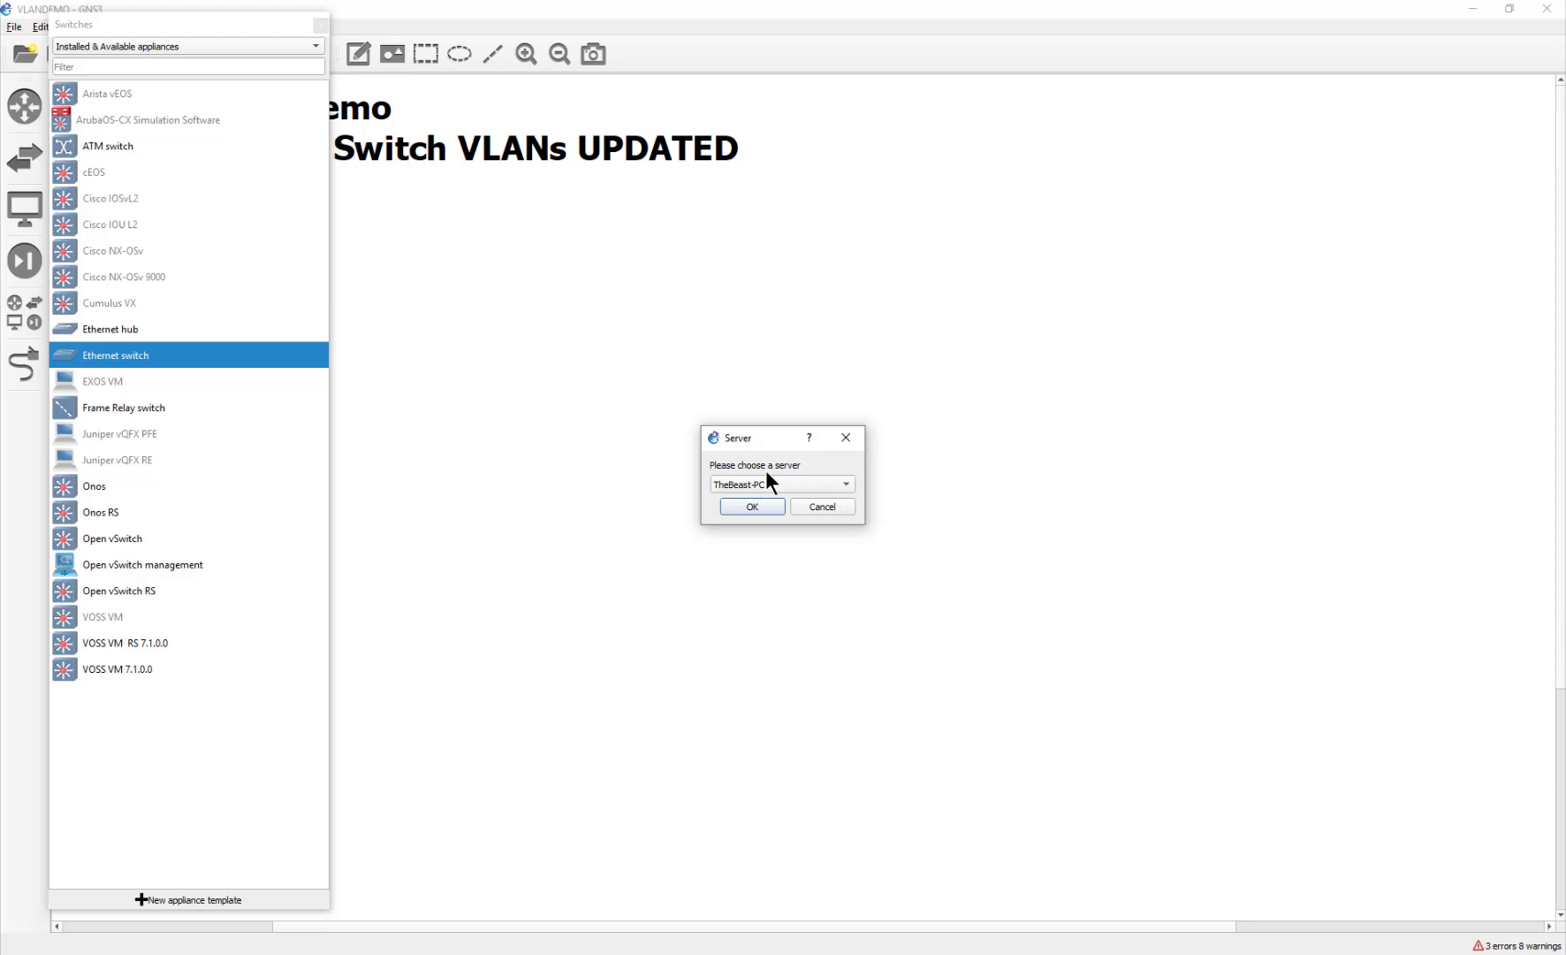
click(782, 484)
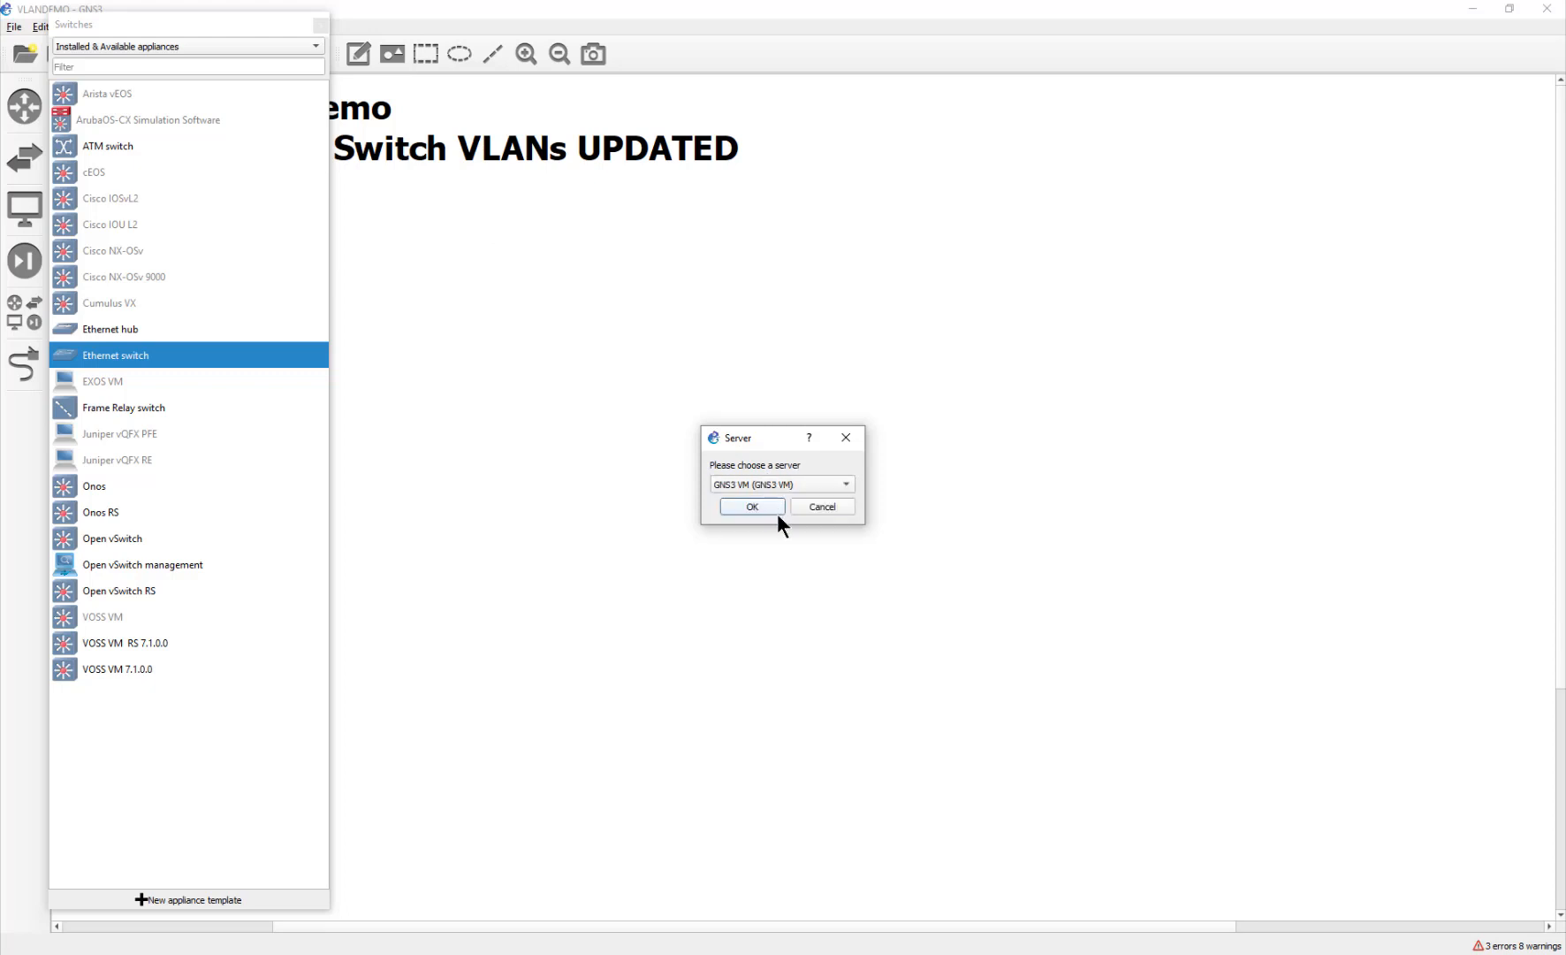
click(750, 518)
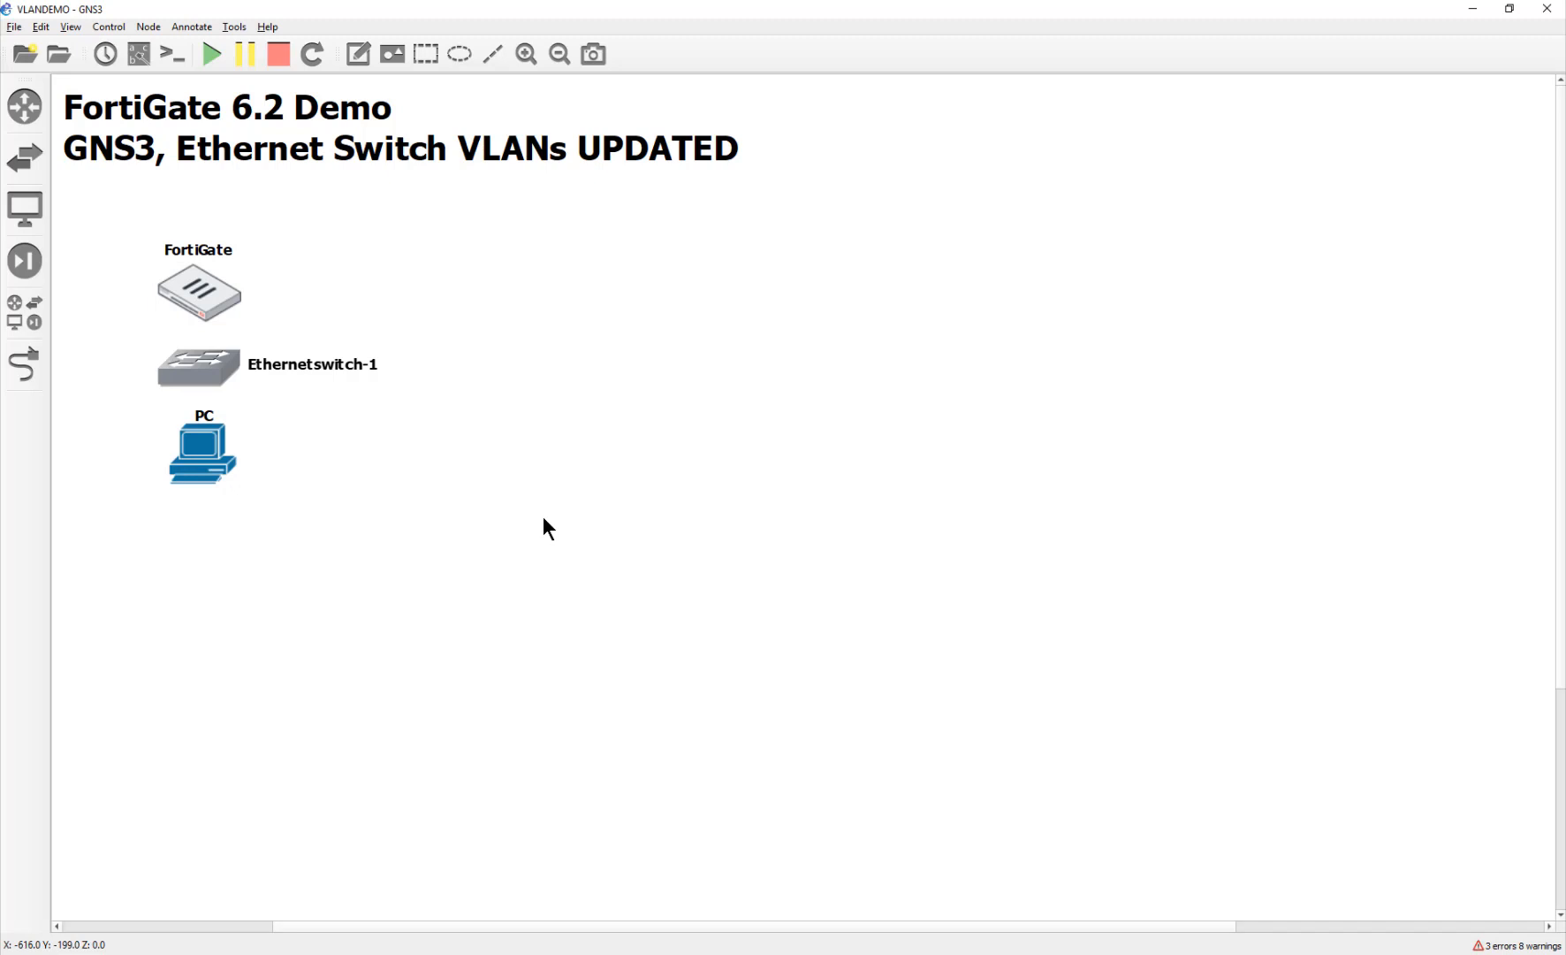
mouse_move(25, 157)
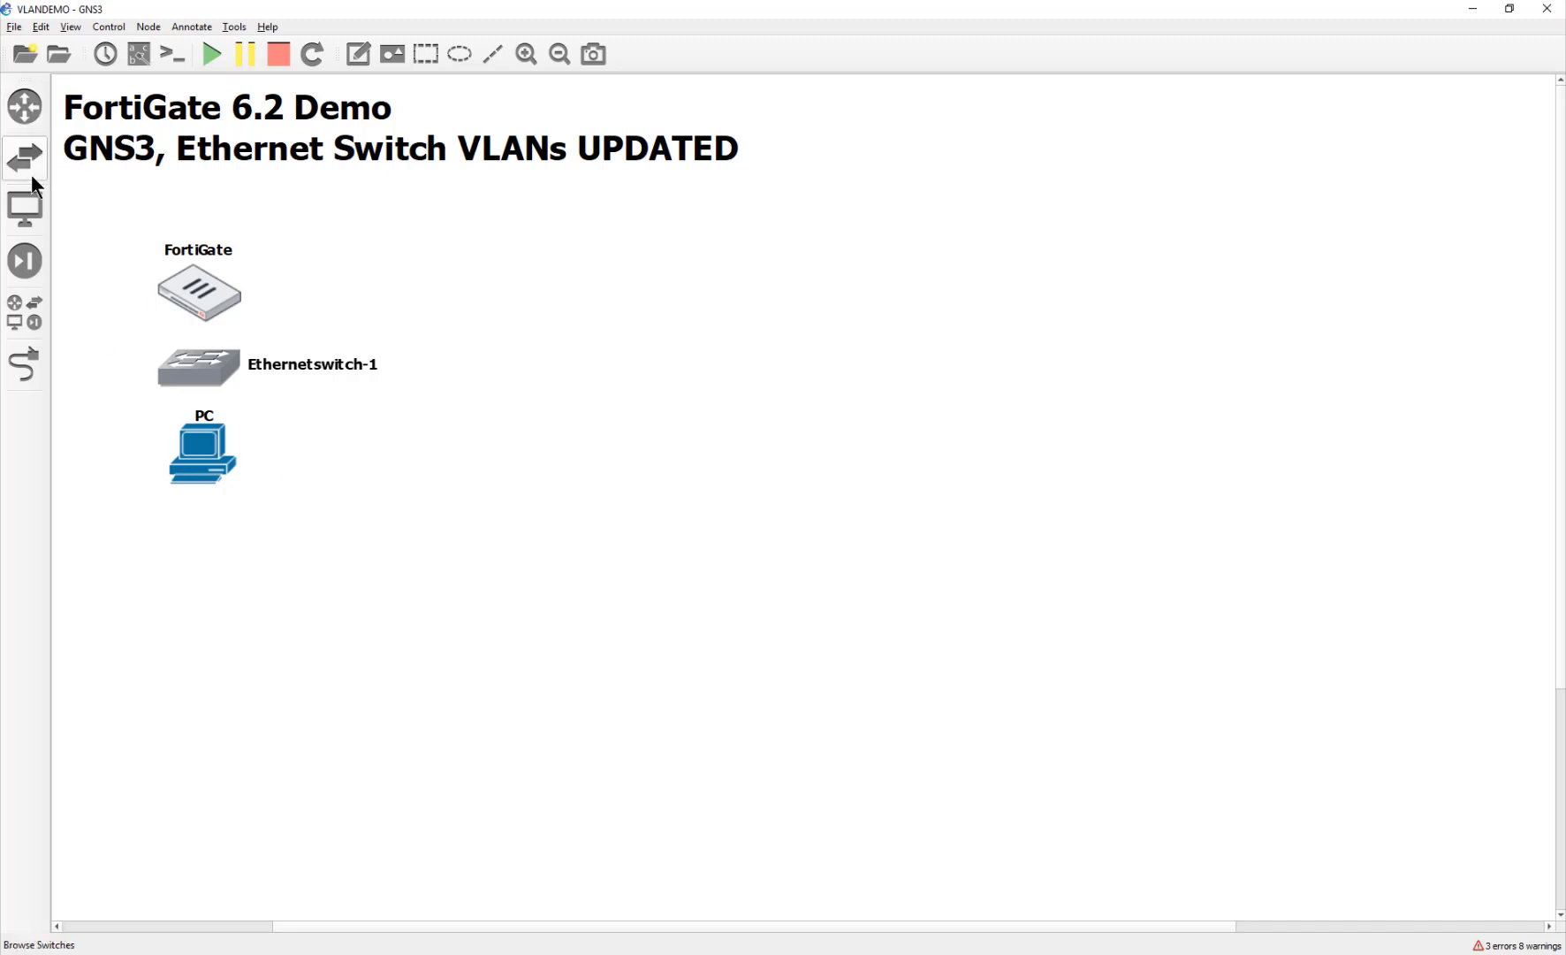
mouse_move(106, 499)
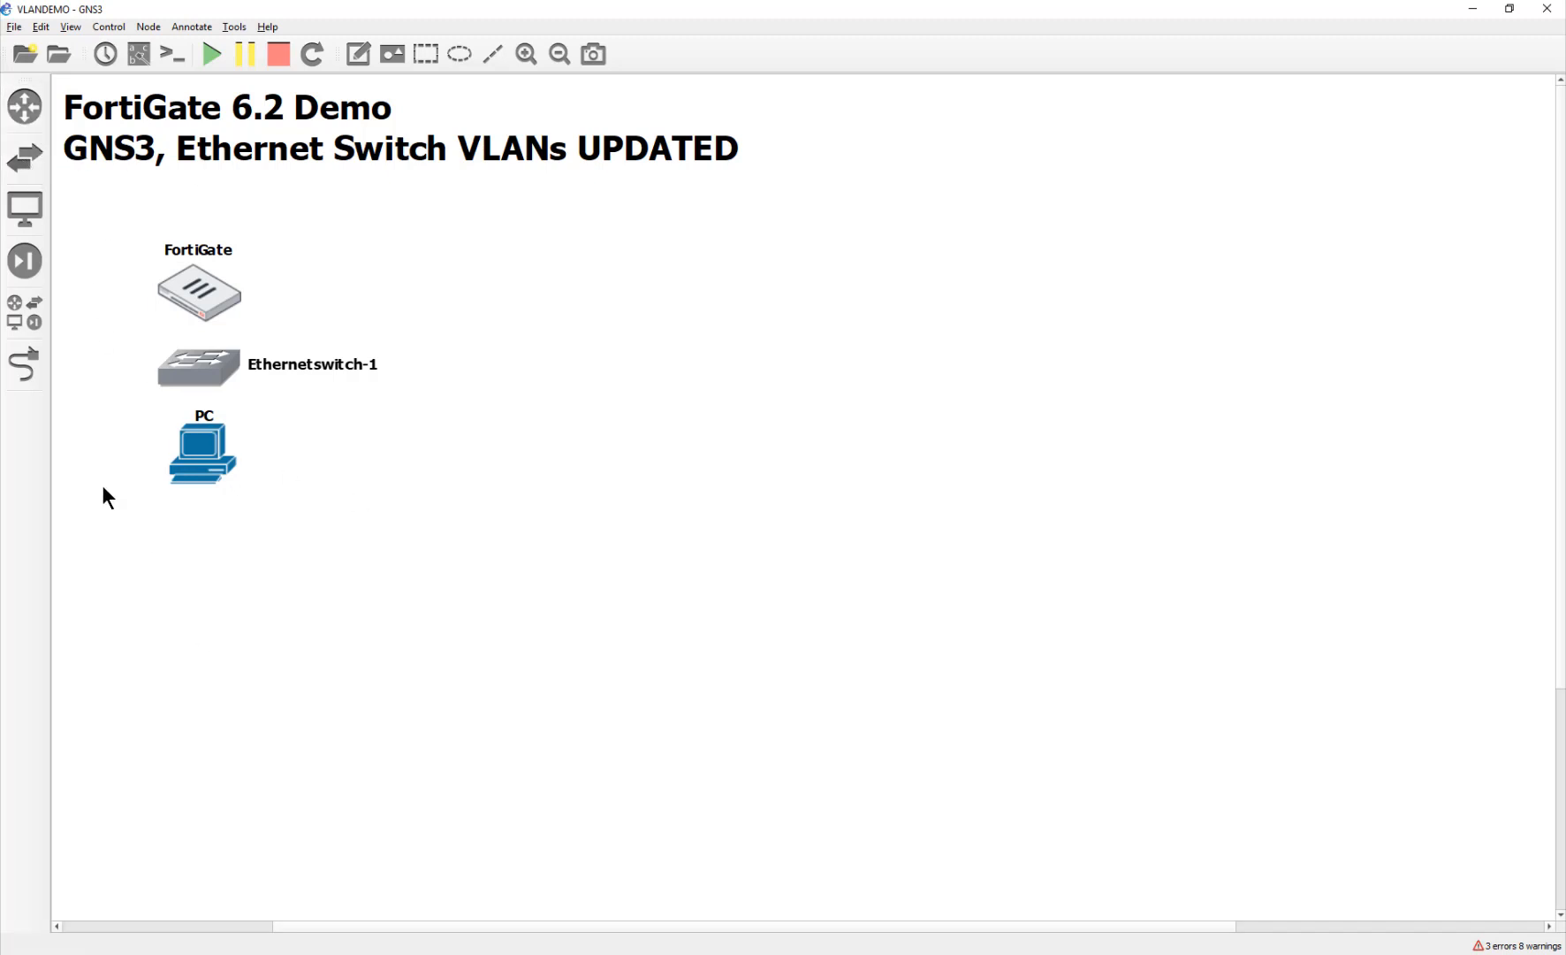
mouse_move(24, 158)
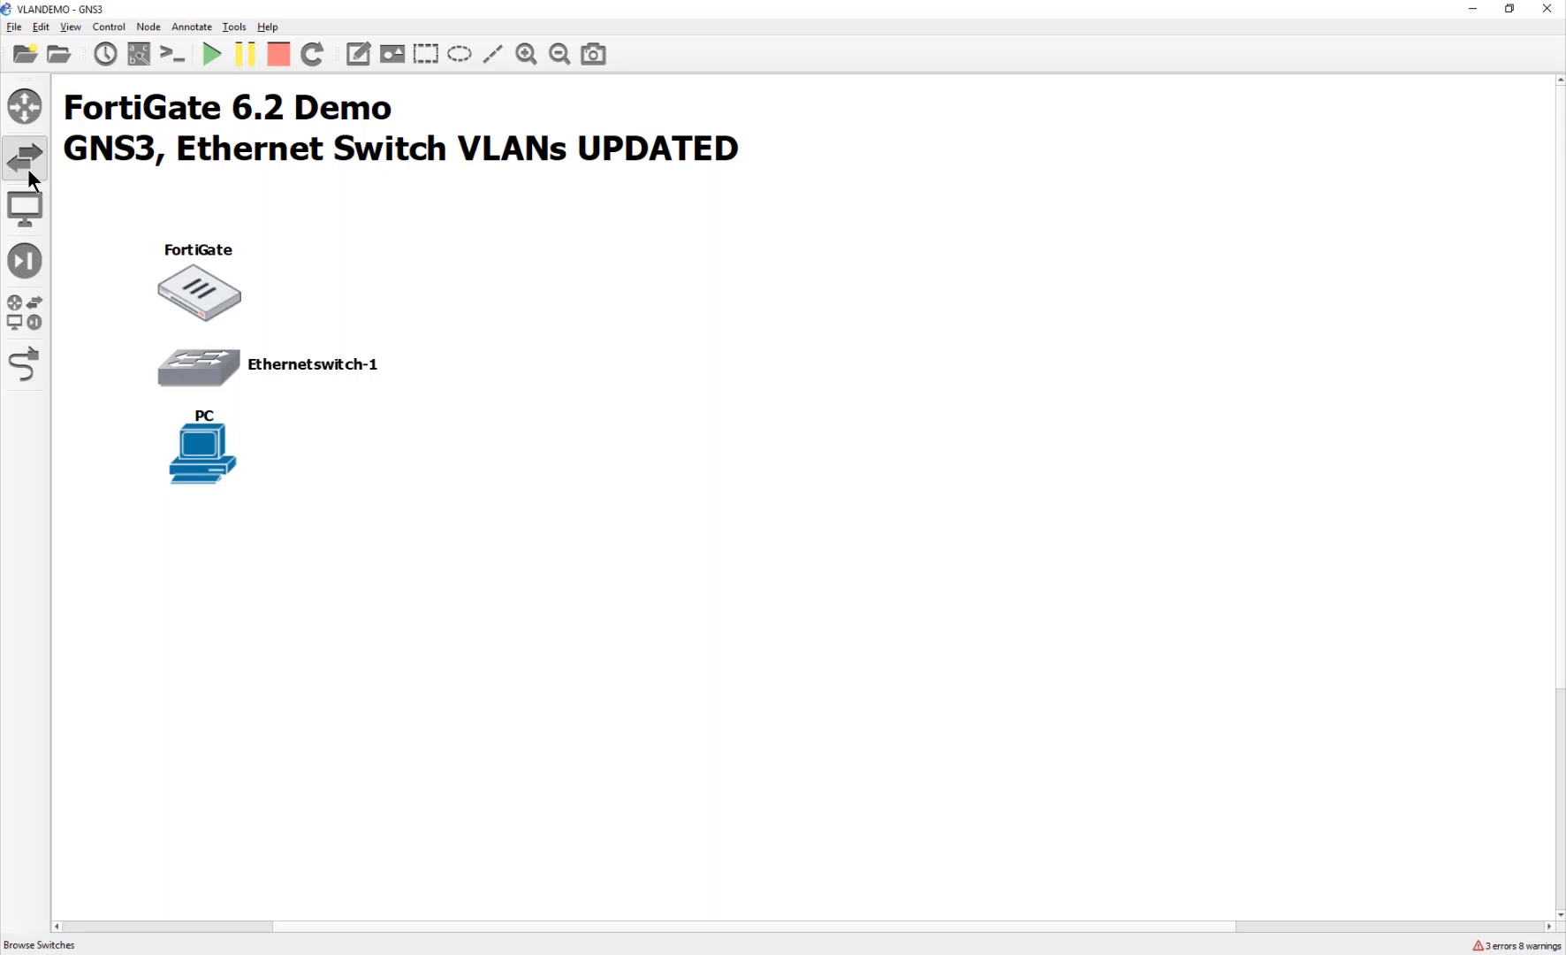
click(25, 157)
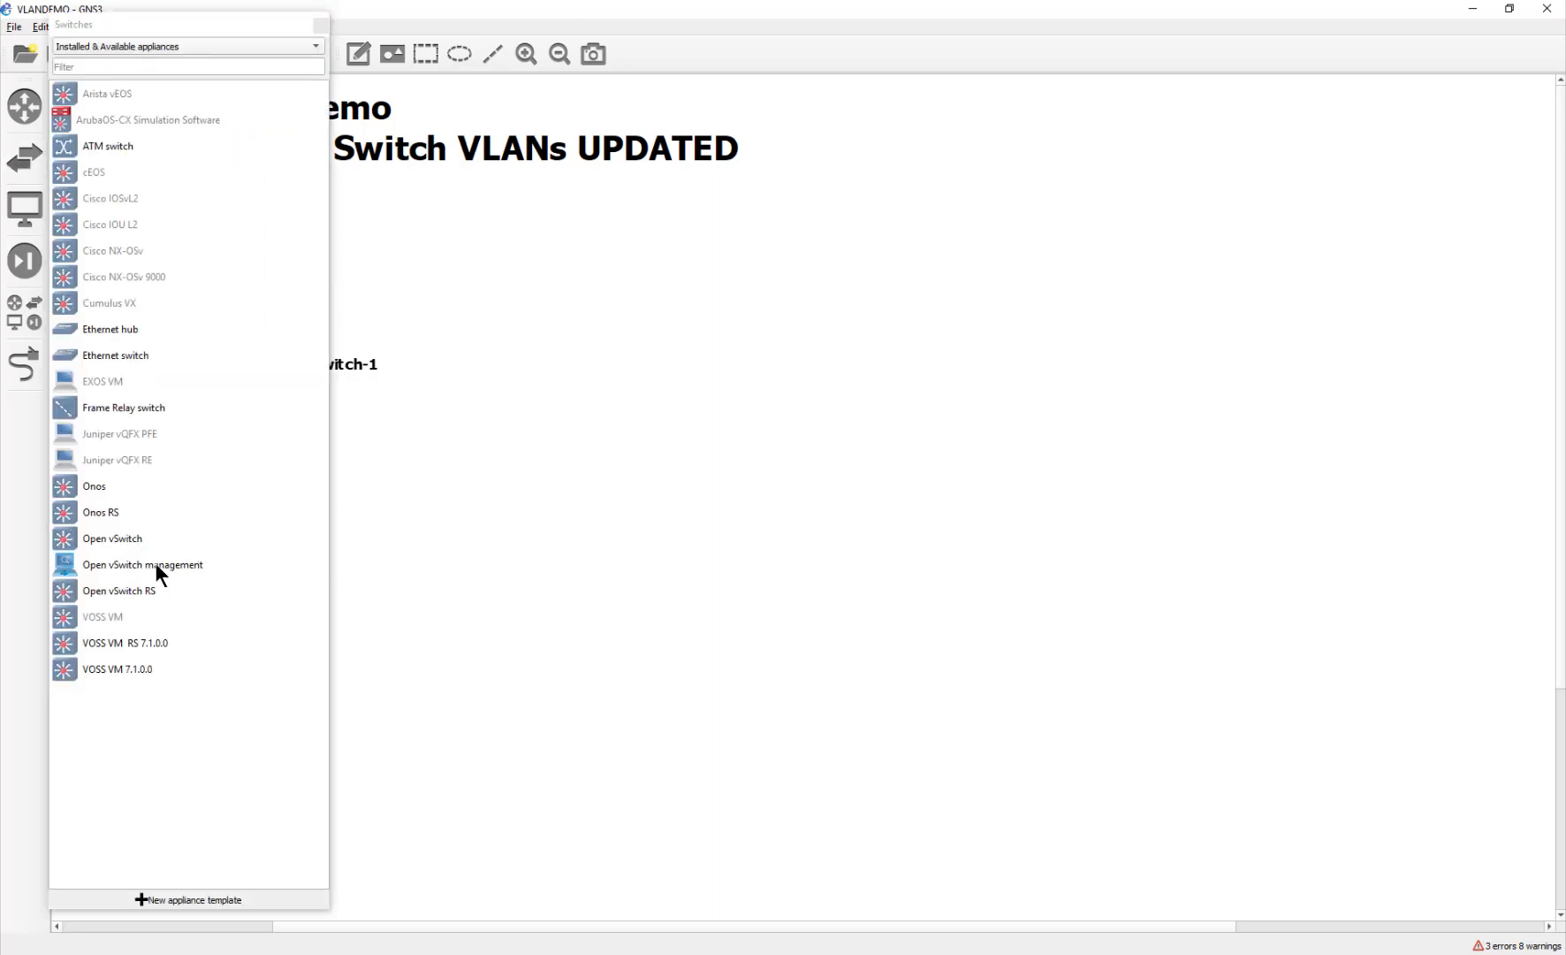
mouse_move(60, 507)
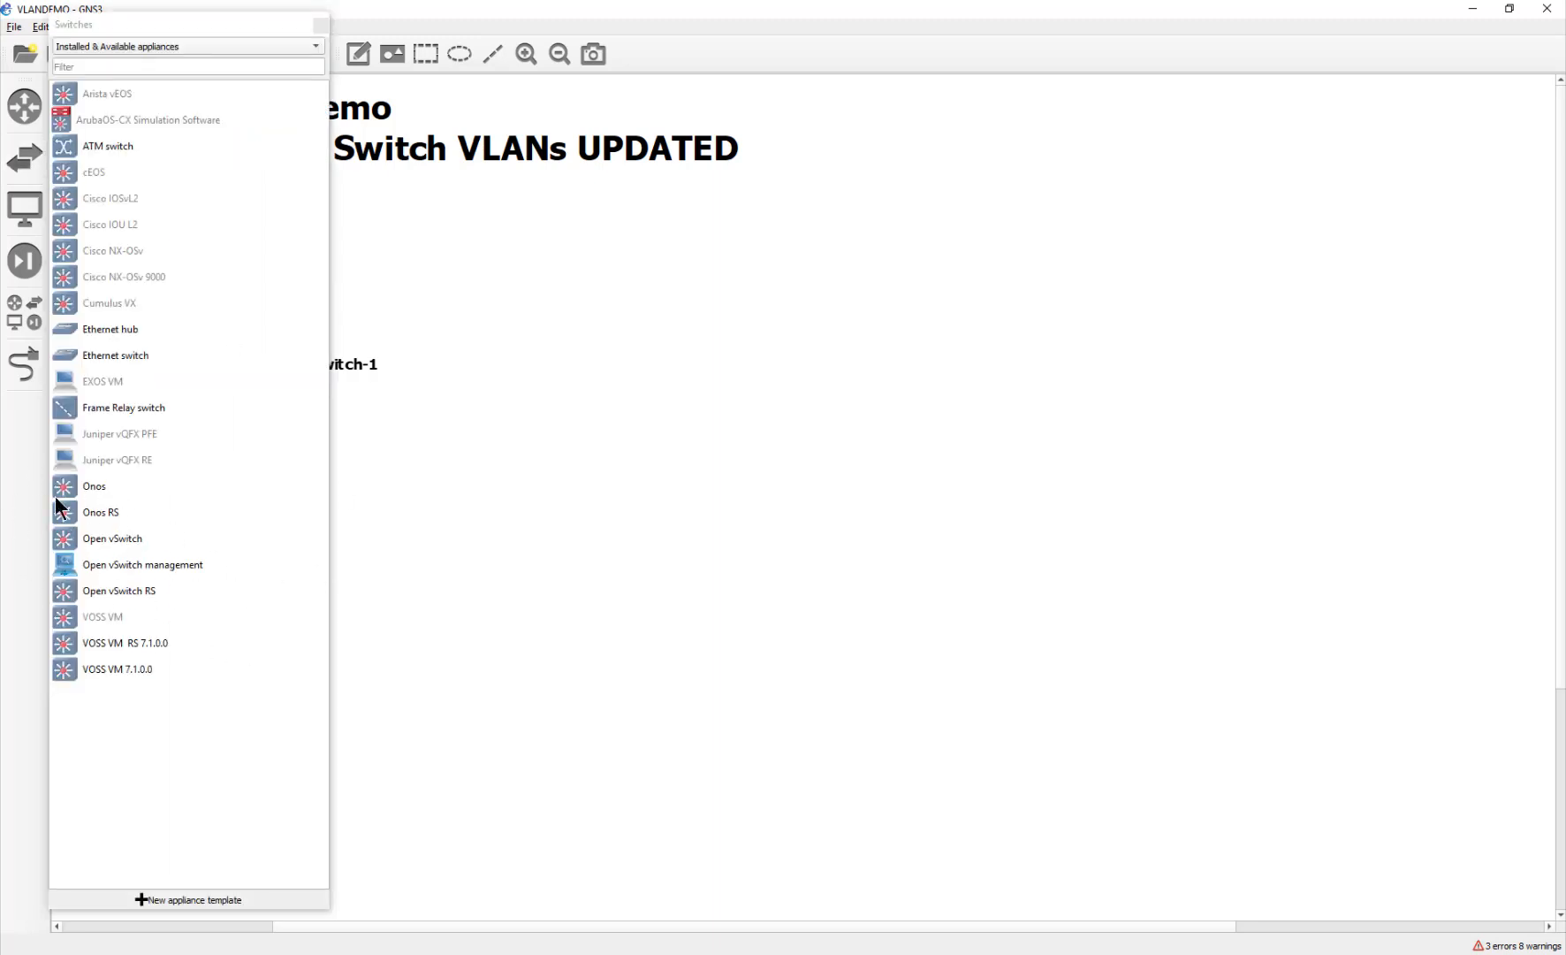
mouse_move(25, 106)
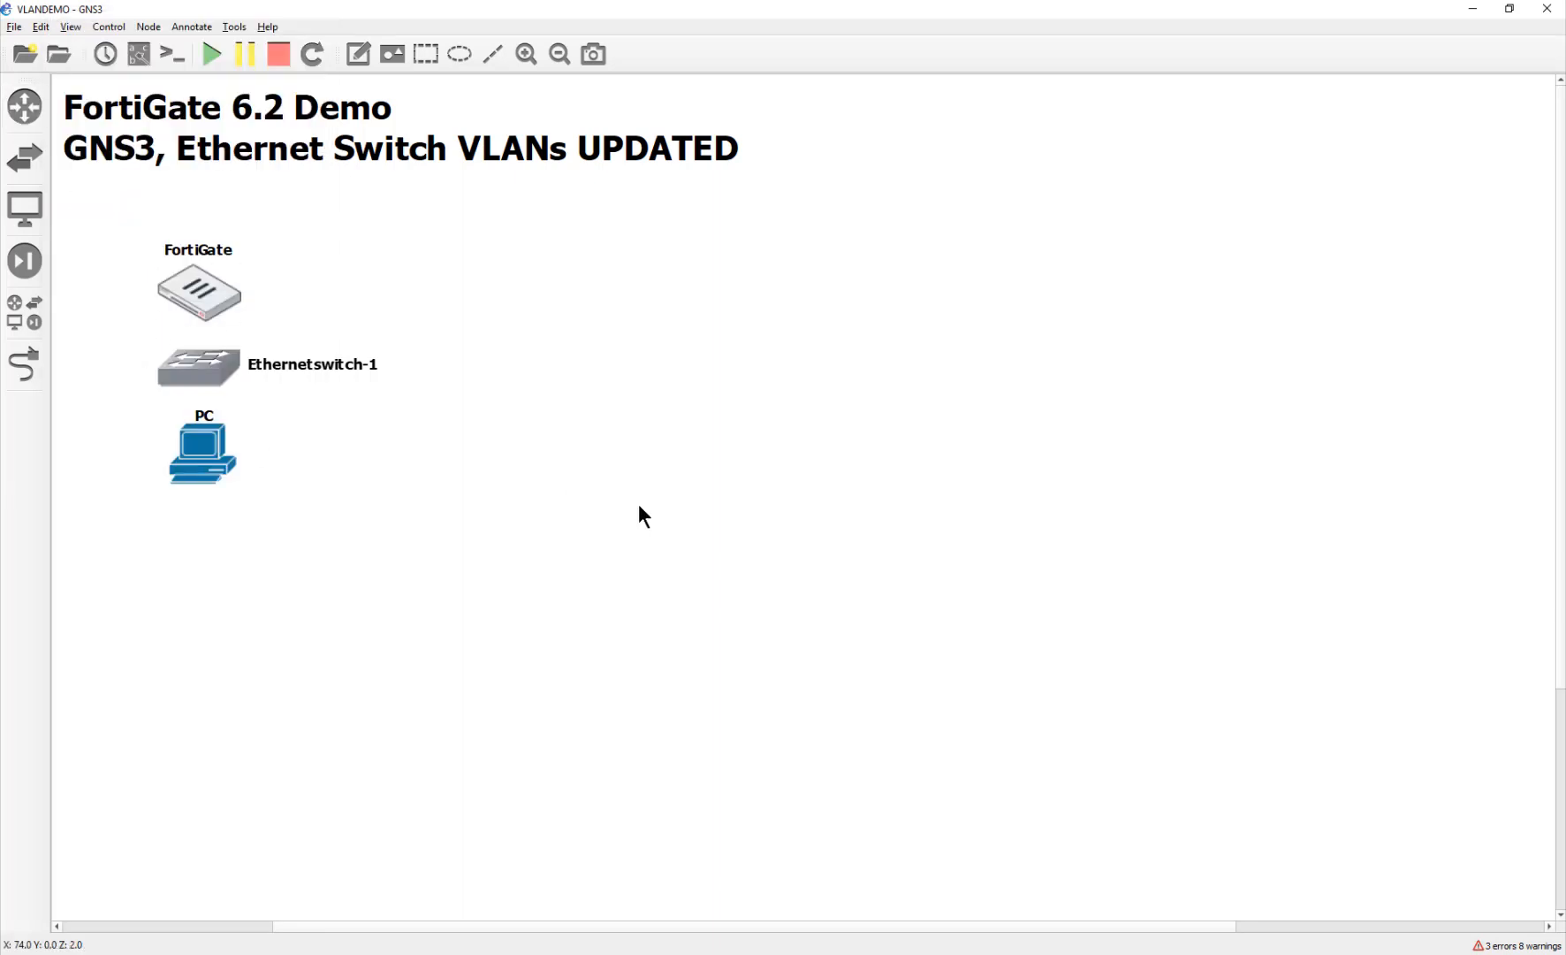
mouse_move(25, 313)
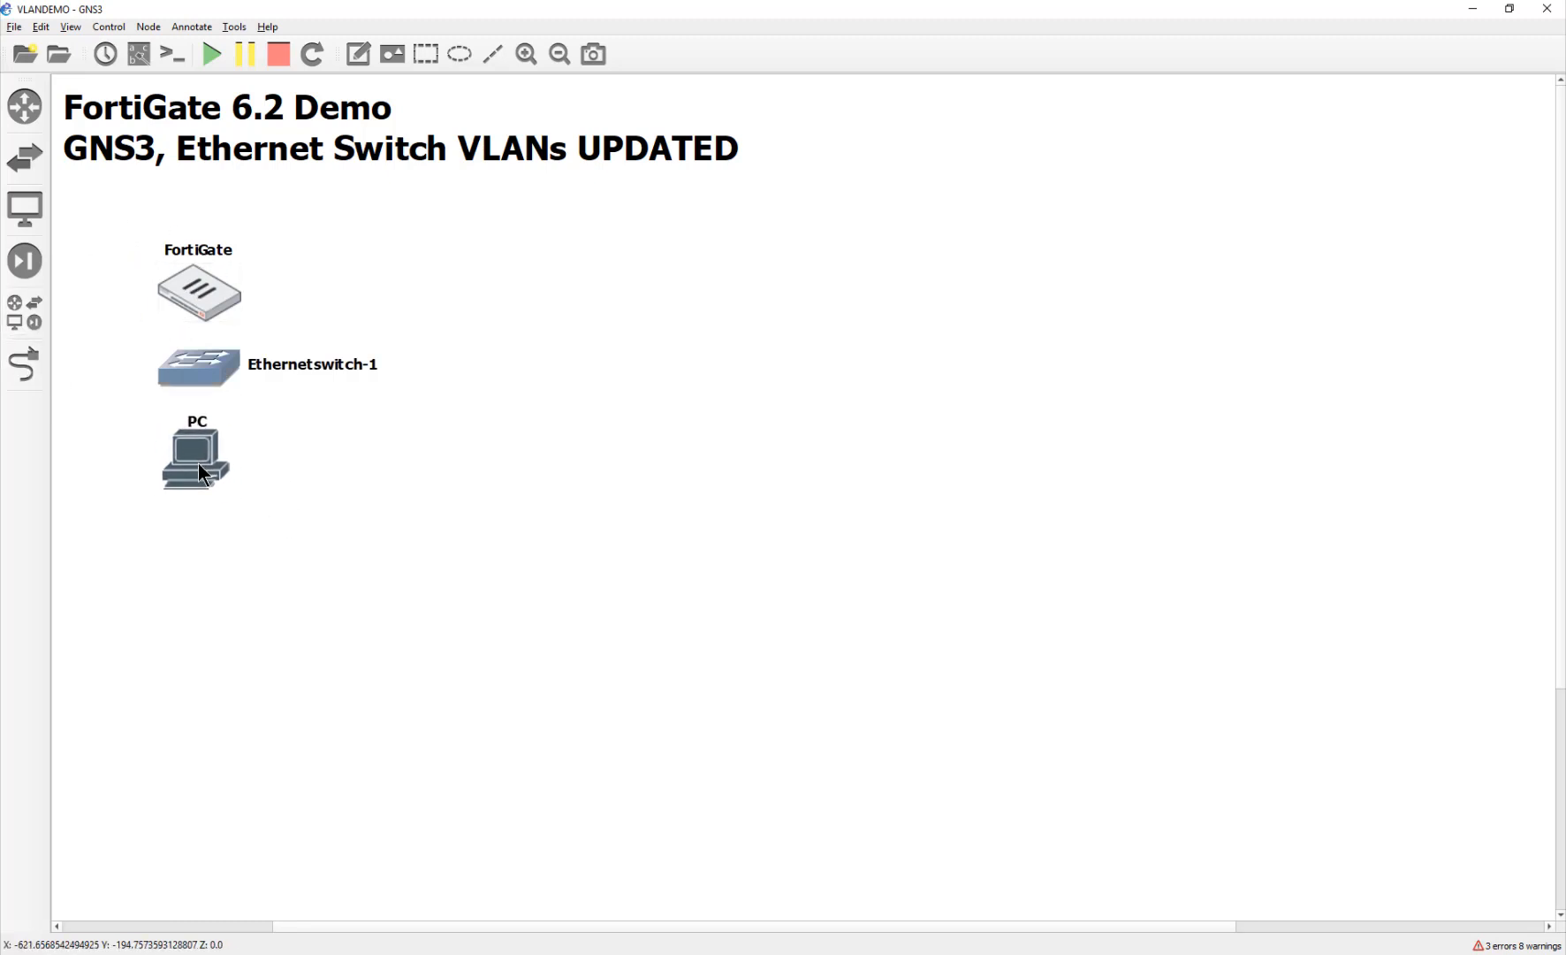
Step: Briefly view the PC's TightVNC remote desktop and close it again
double_click(196, 456)
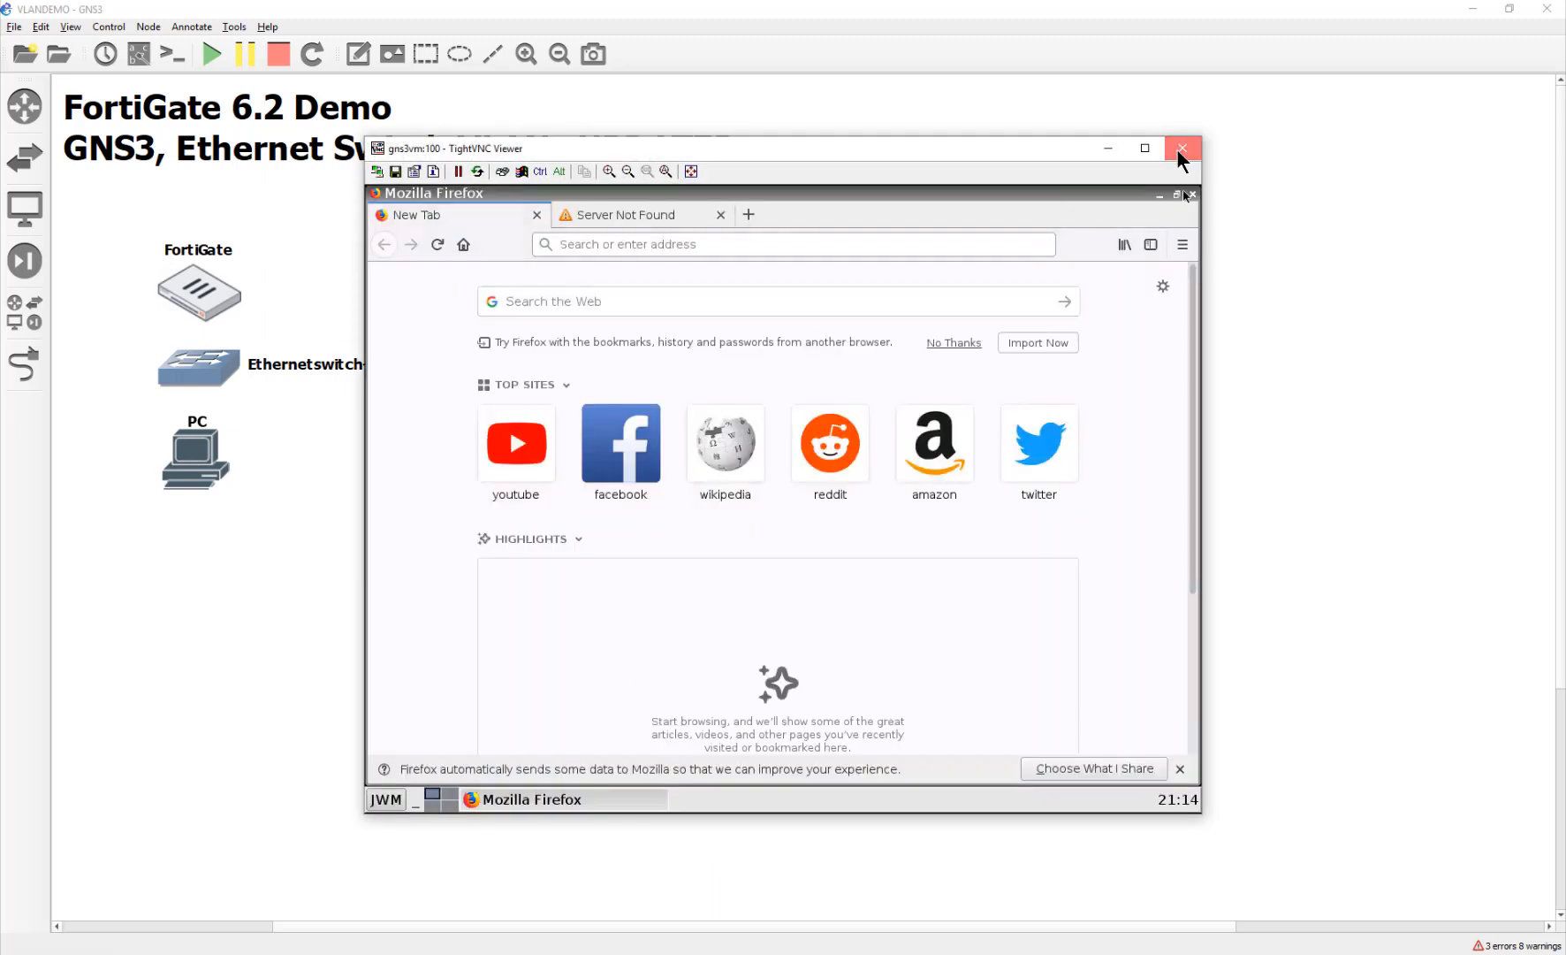
click(1181, 148)
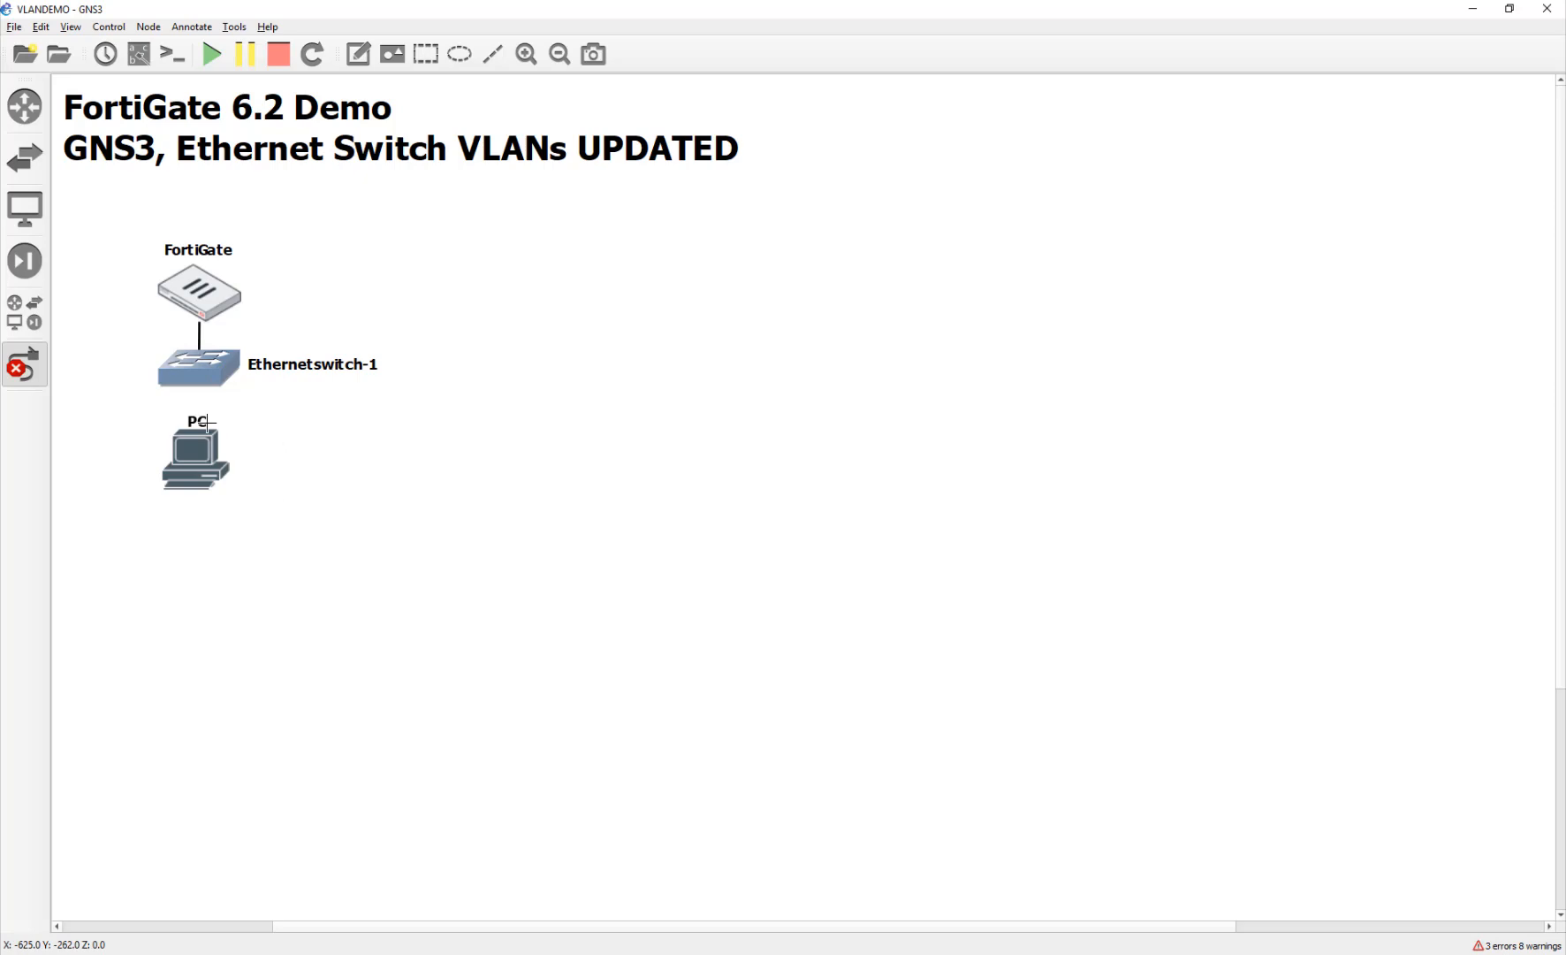
Step: Cable Ethernetswitch-1 to the PC, completing the FortiGate–switch–PC chain
drag(198, 364, 196, 423)
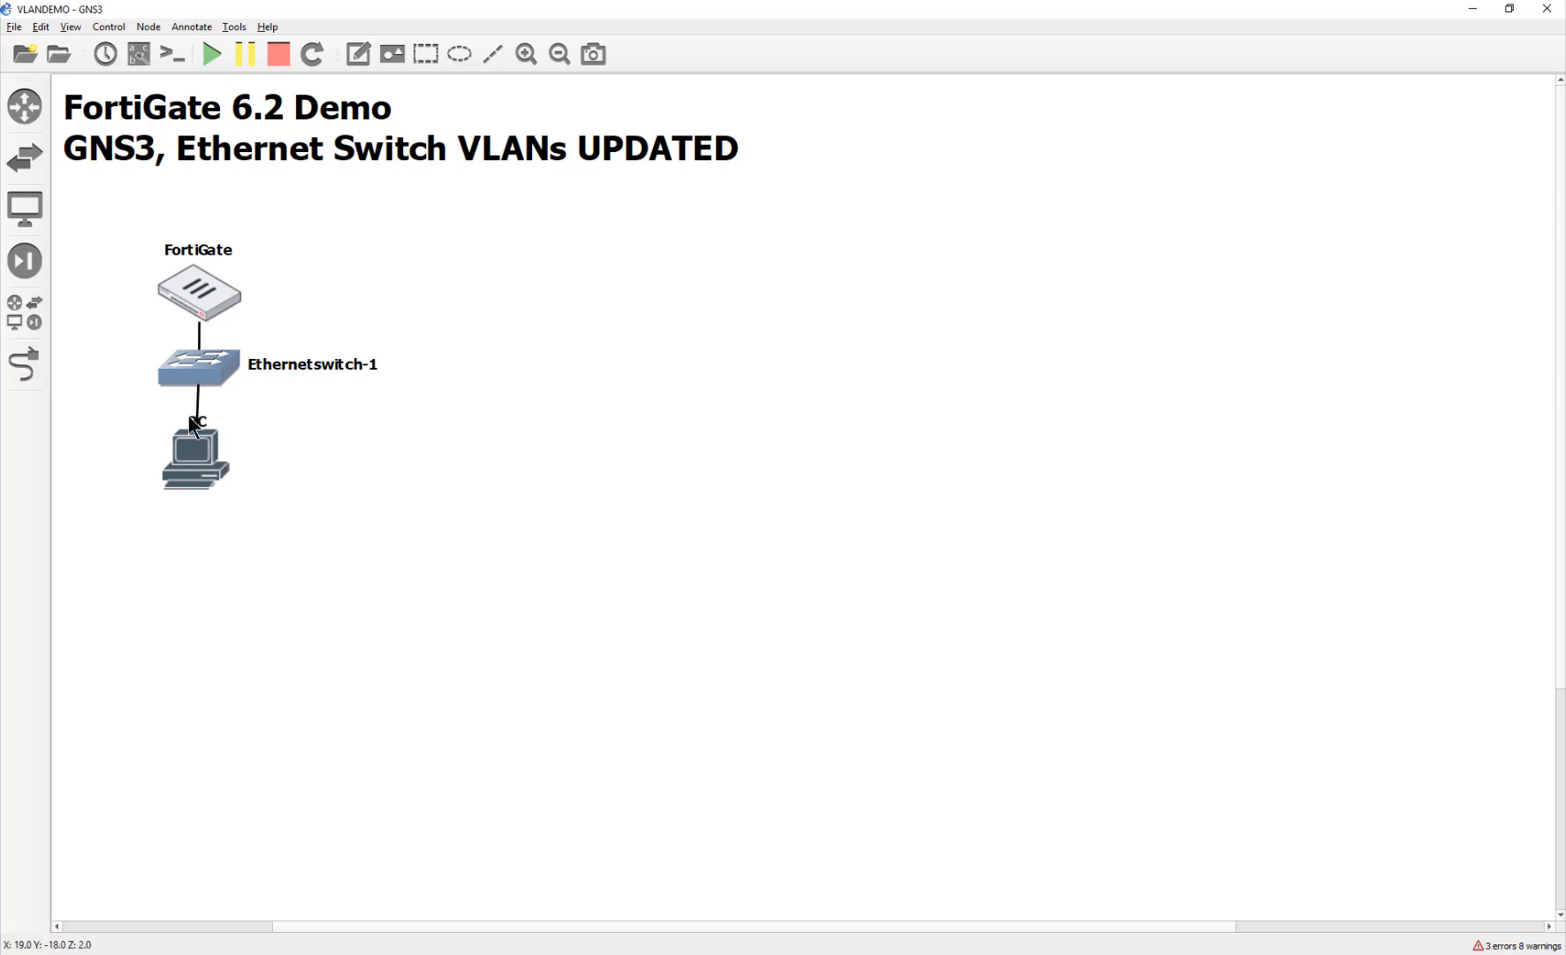
click(194, 459)
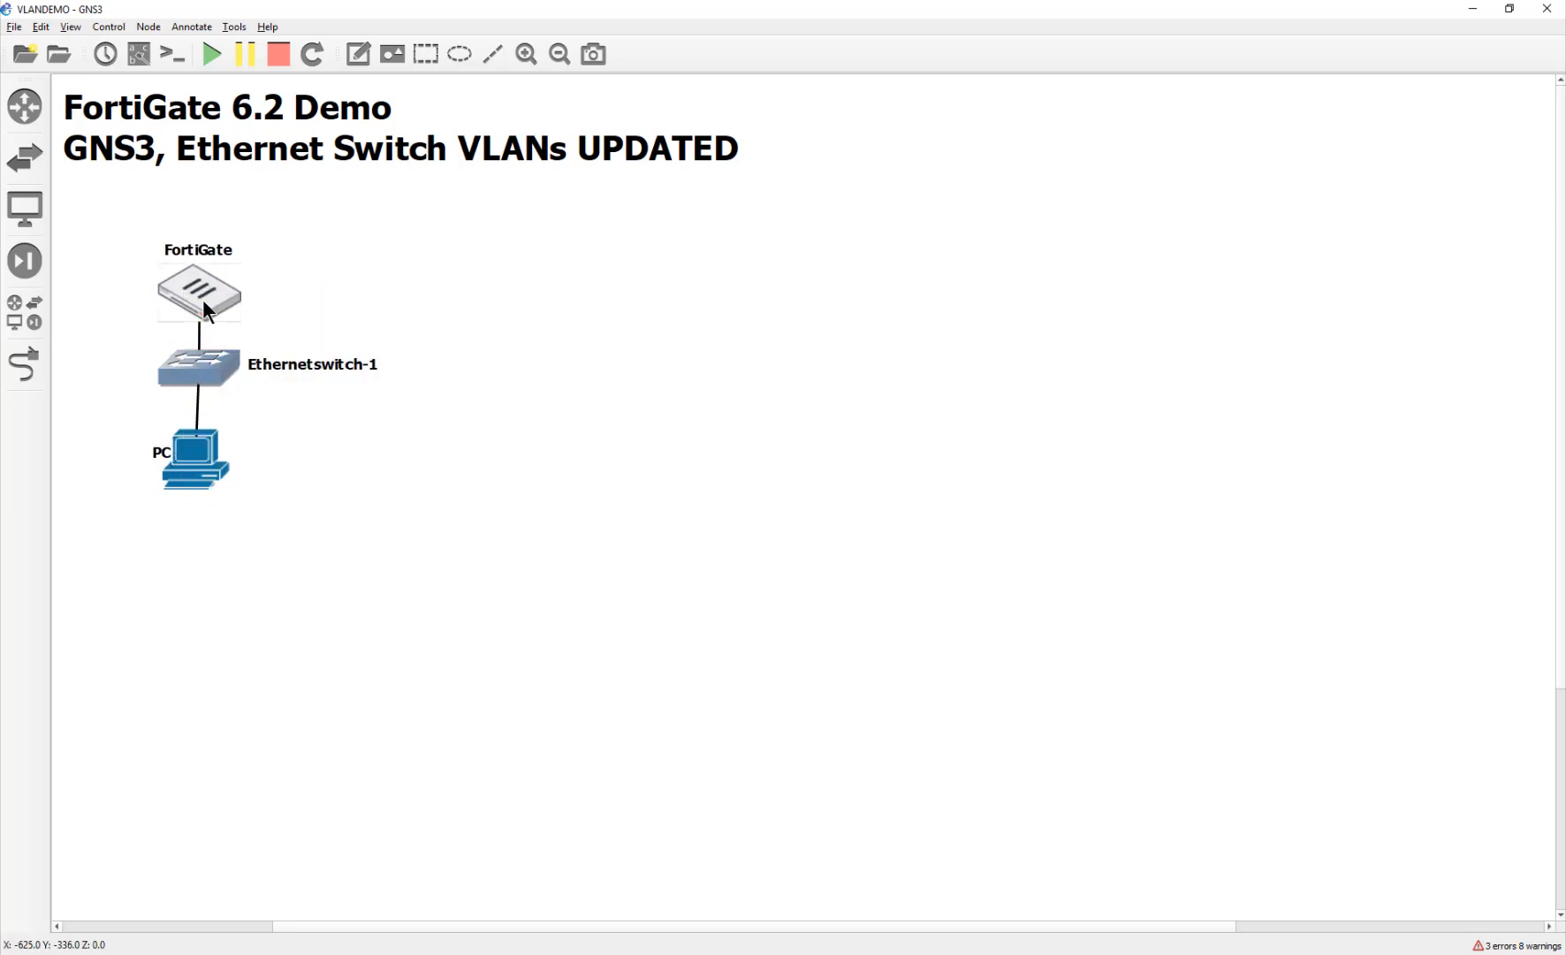
Step: Log in to the FortiGate console as admin and edit port3 under config system interface
double_click(198, 291)
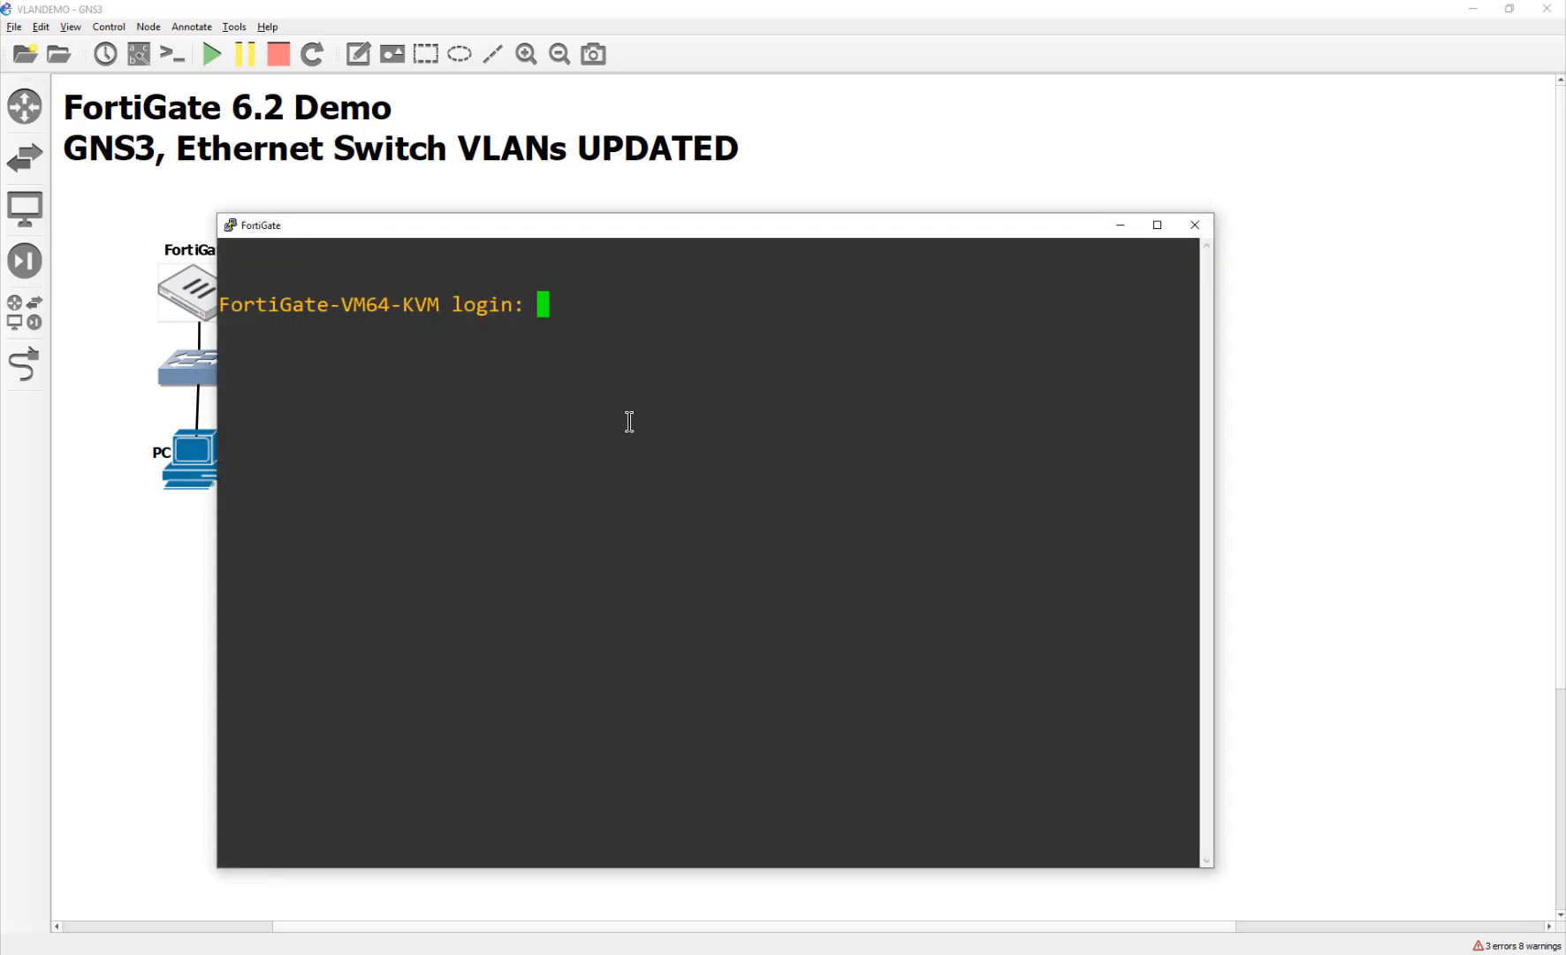
text(admin)
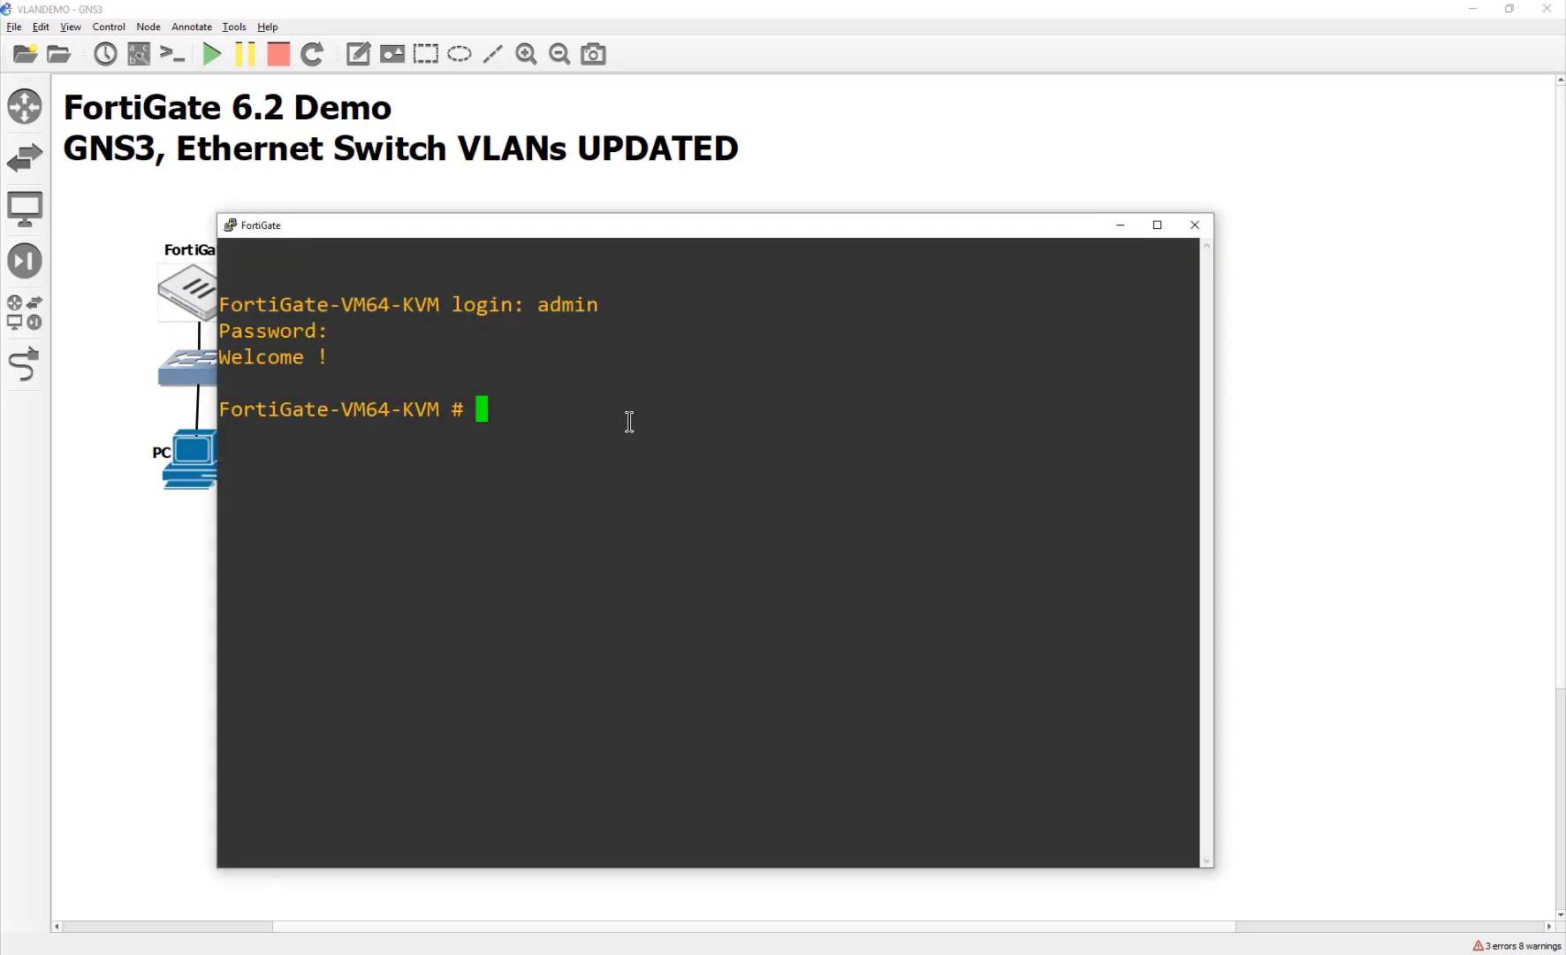
text(config sys int)
text(edit p)
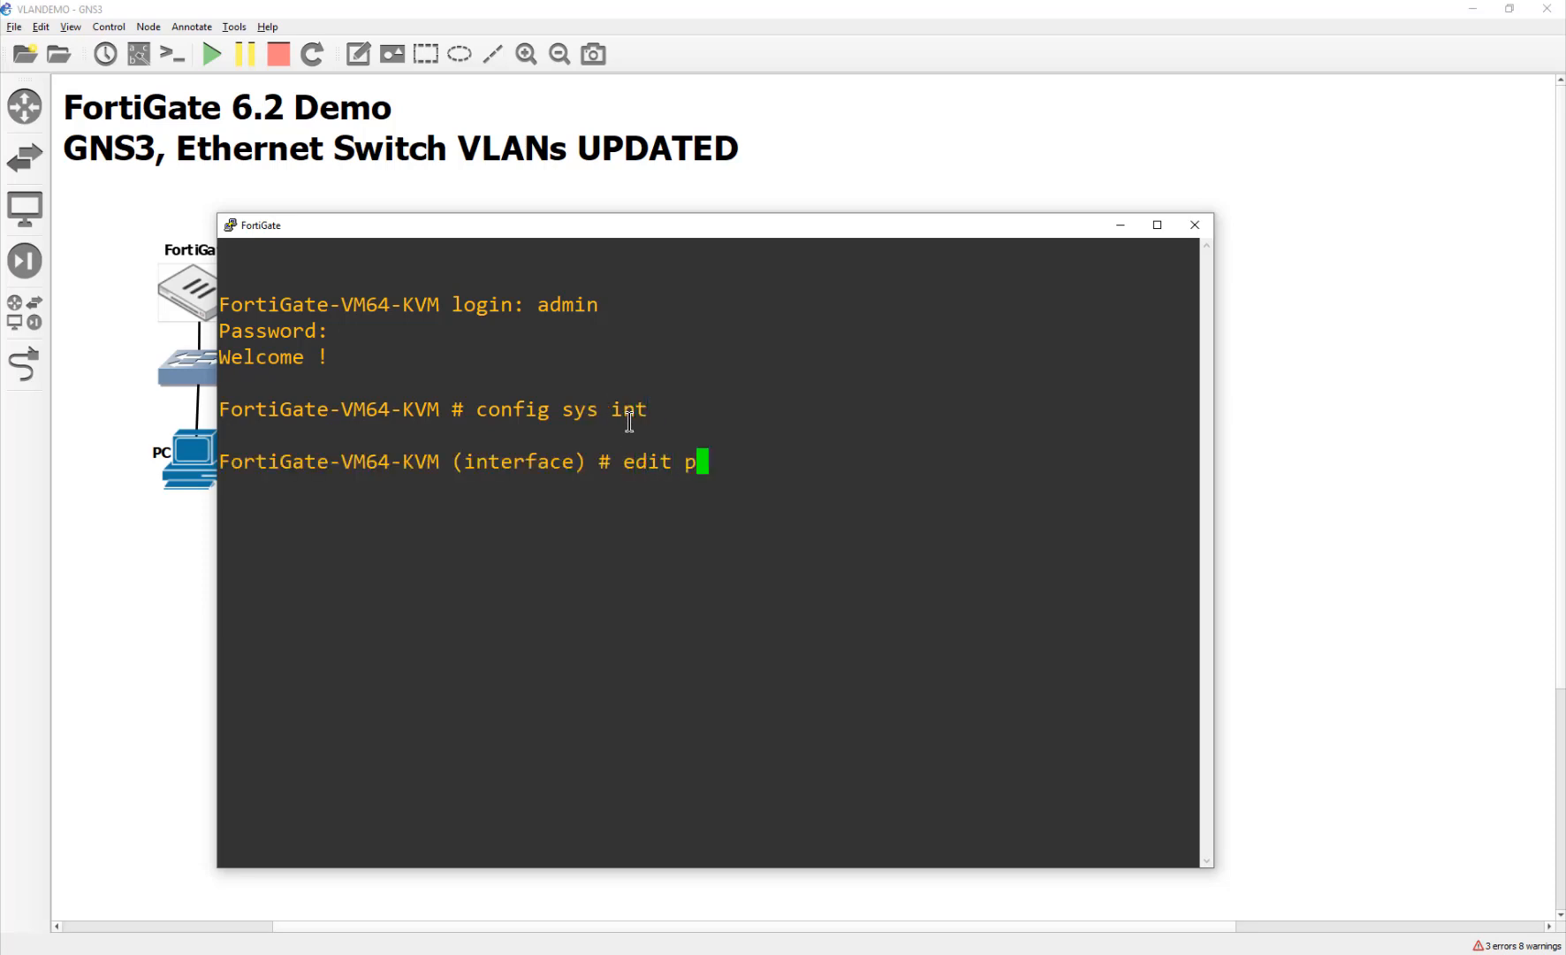
text(ort3)
text(show)
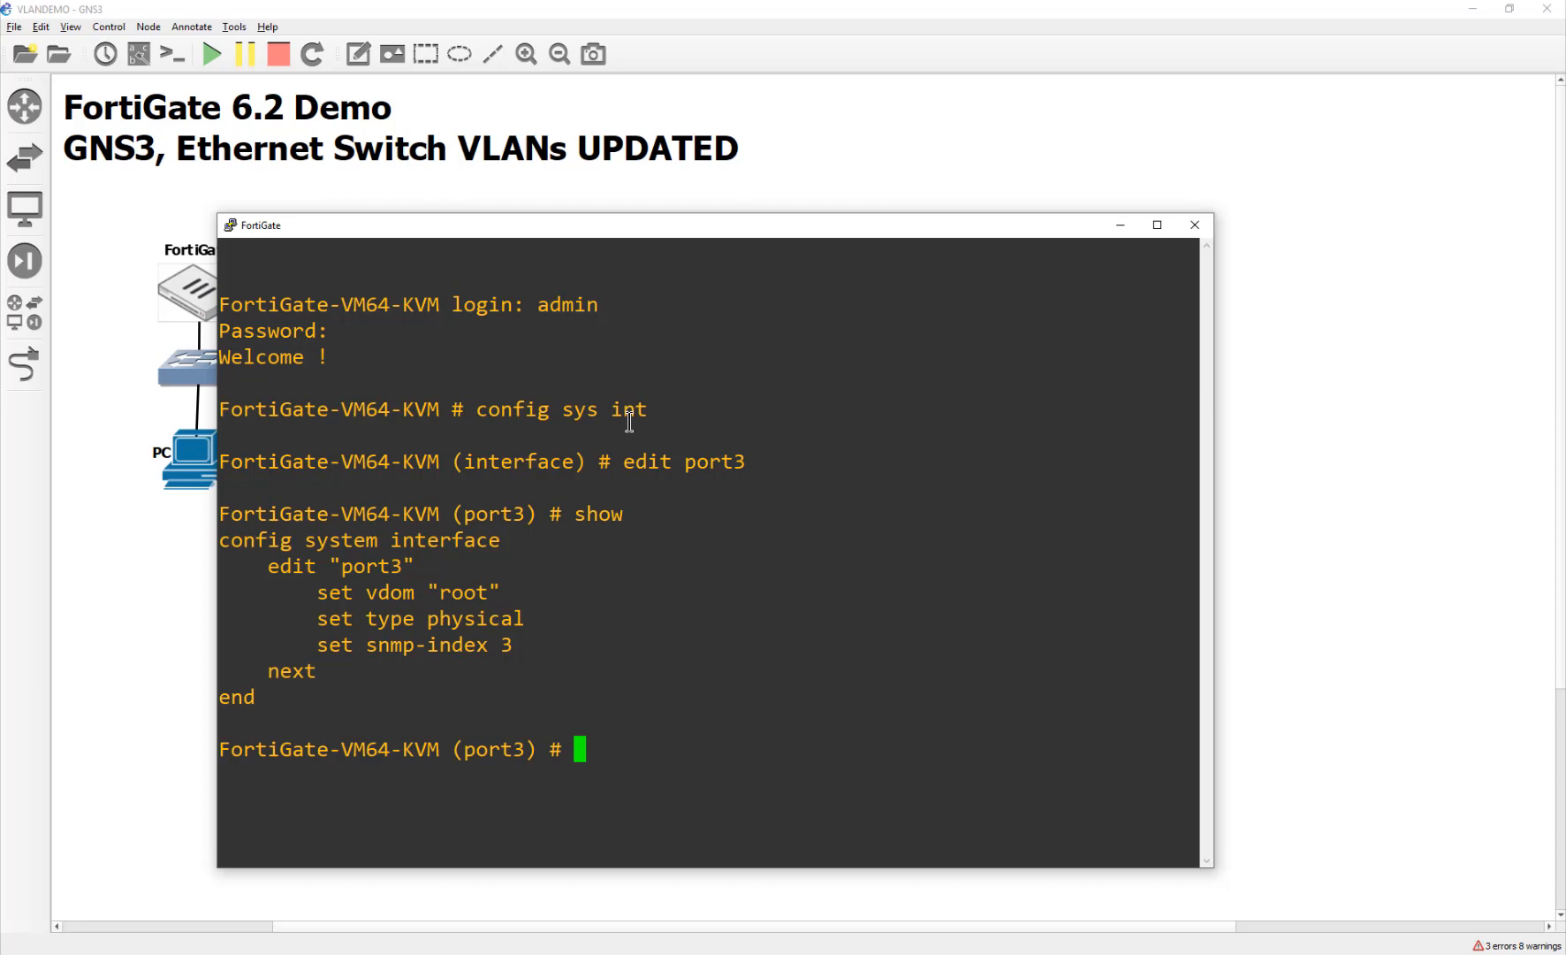
text(get)
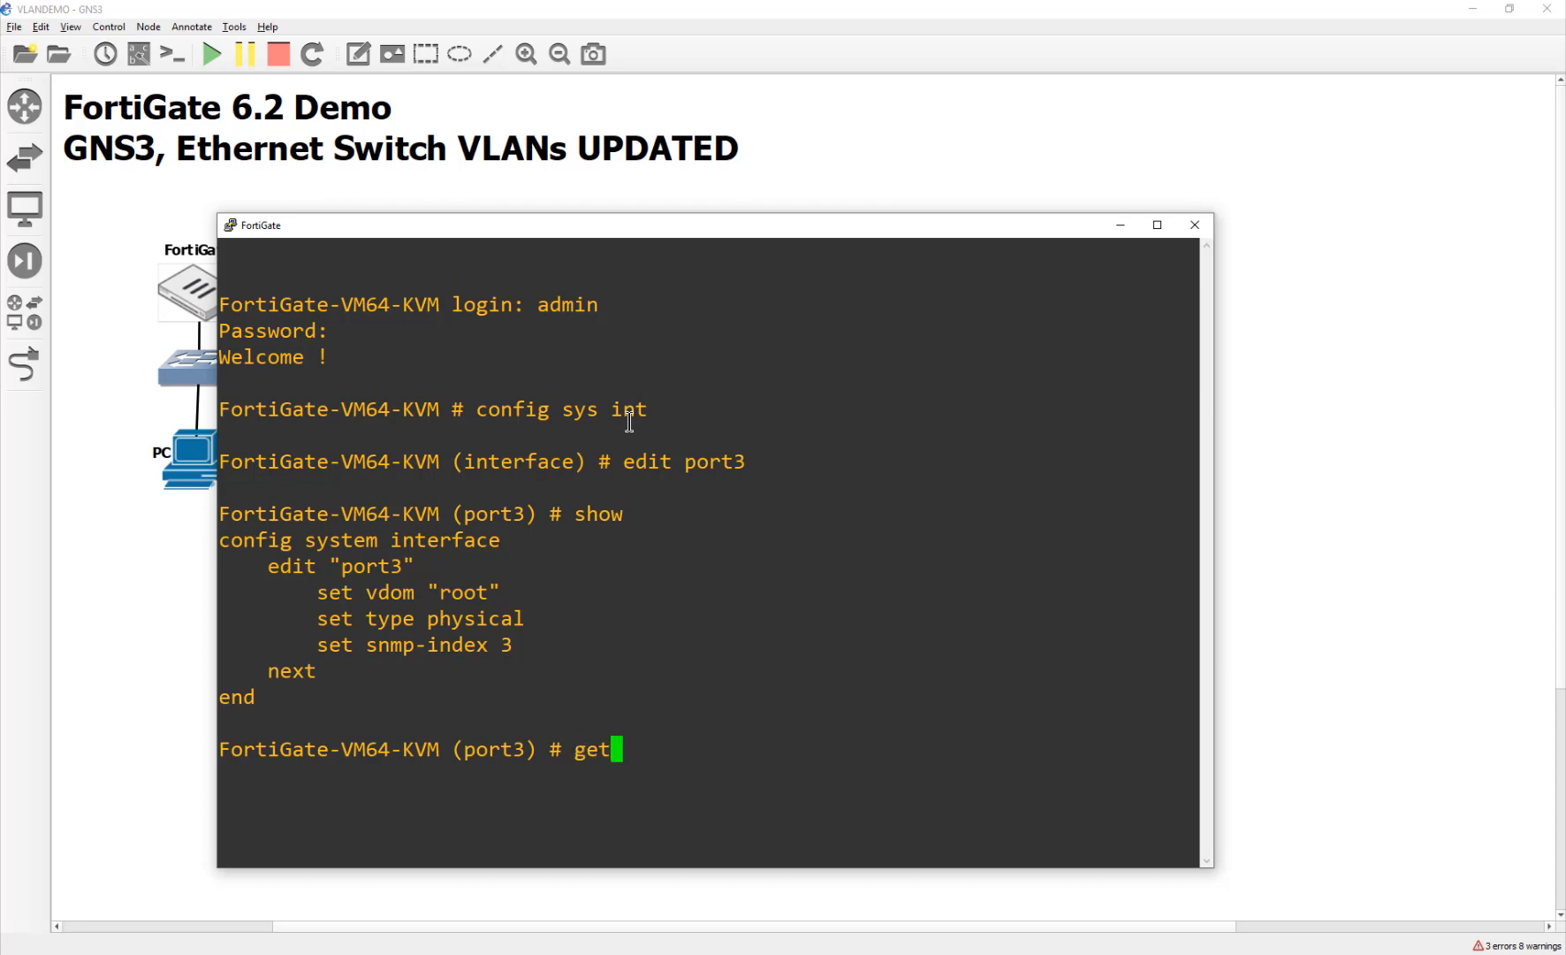
Step: List port3's full settings and page through to the end of the output
key(Return)
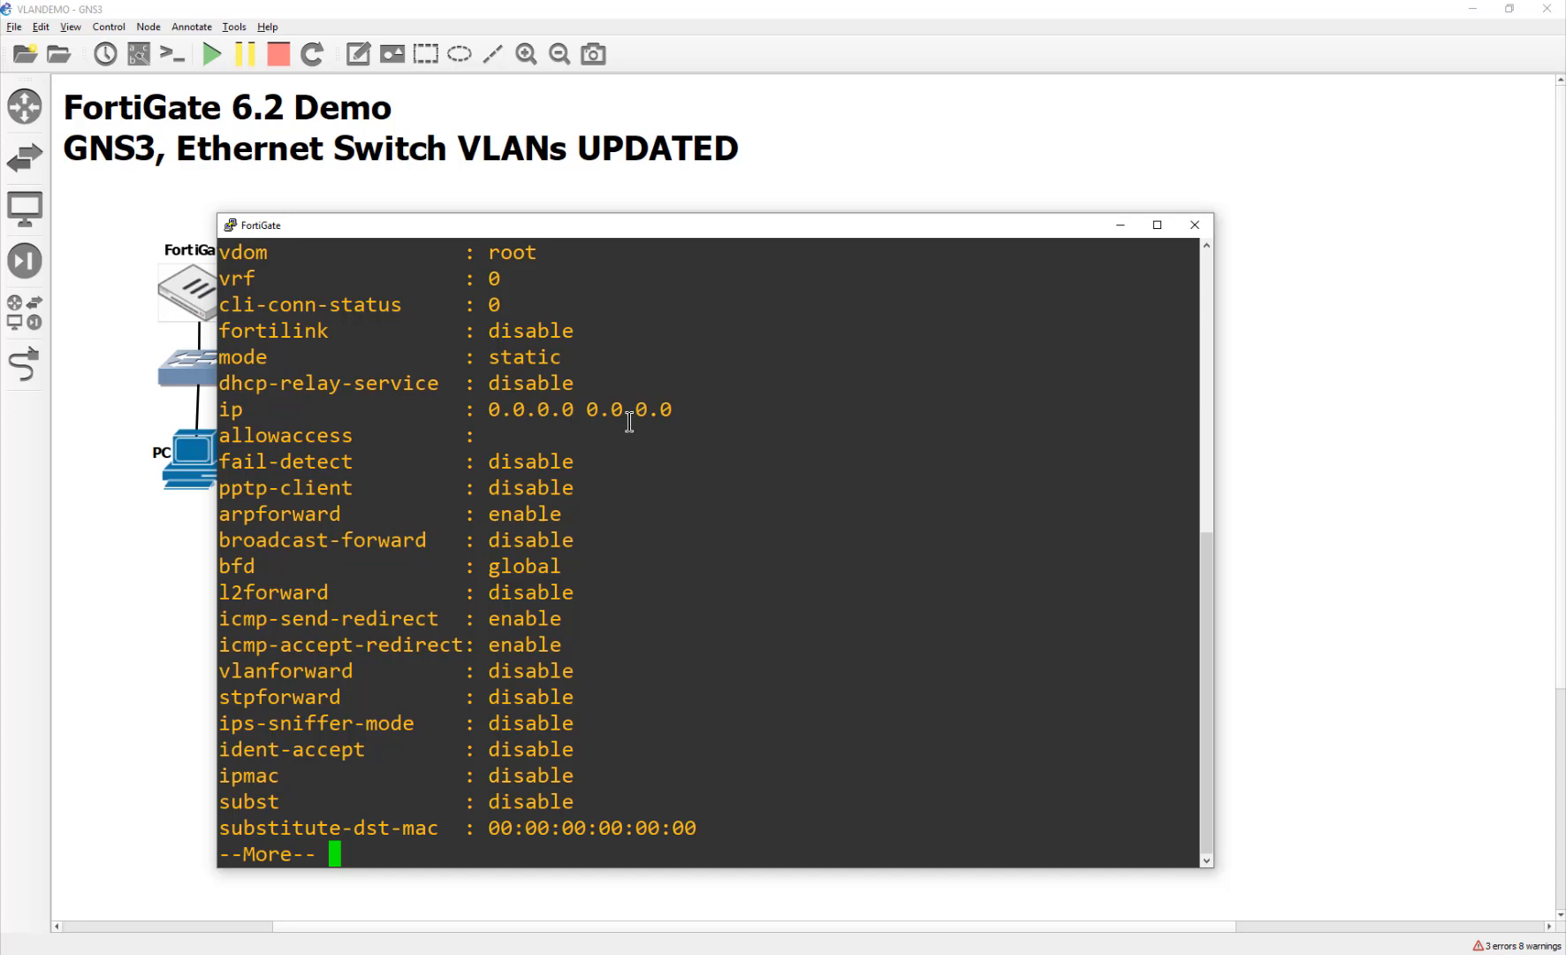
mouse_move(339, 619)
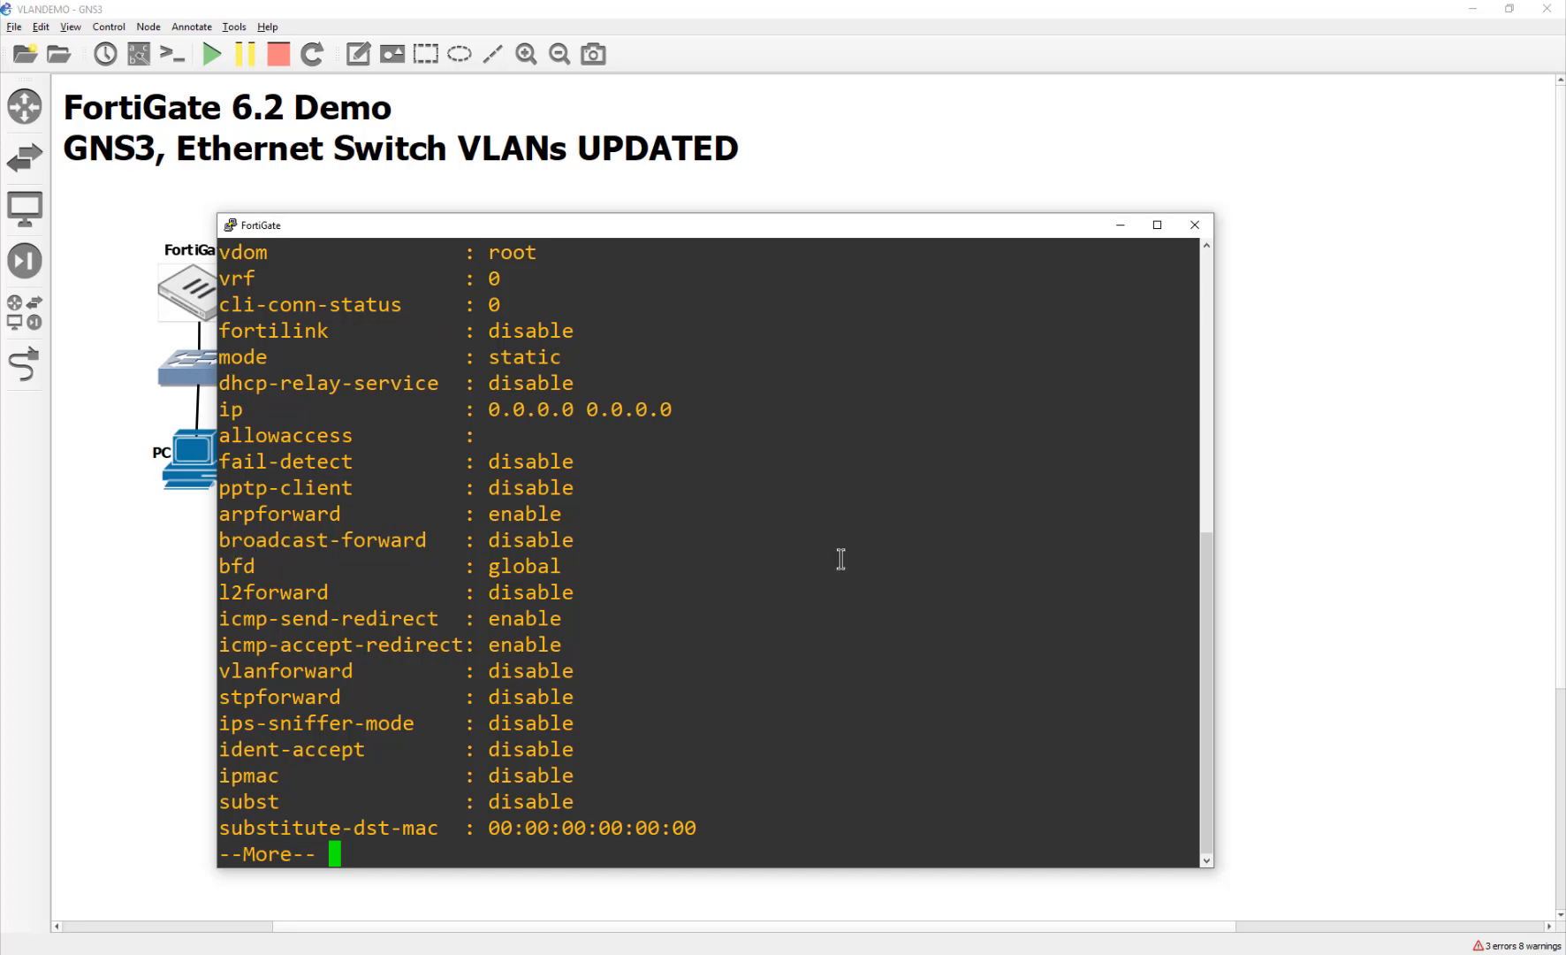
mouse_move(469, 695)
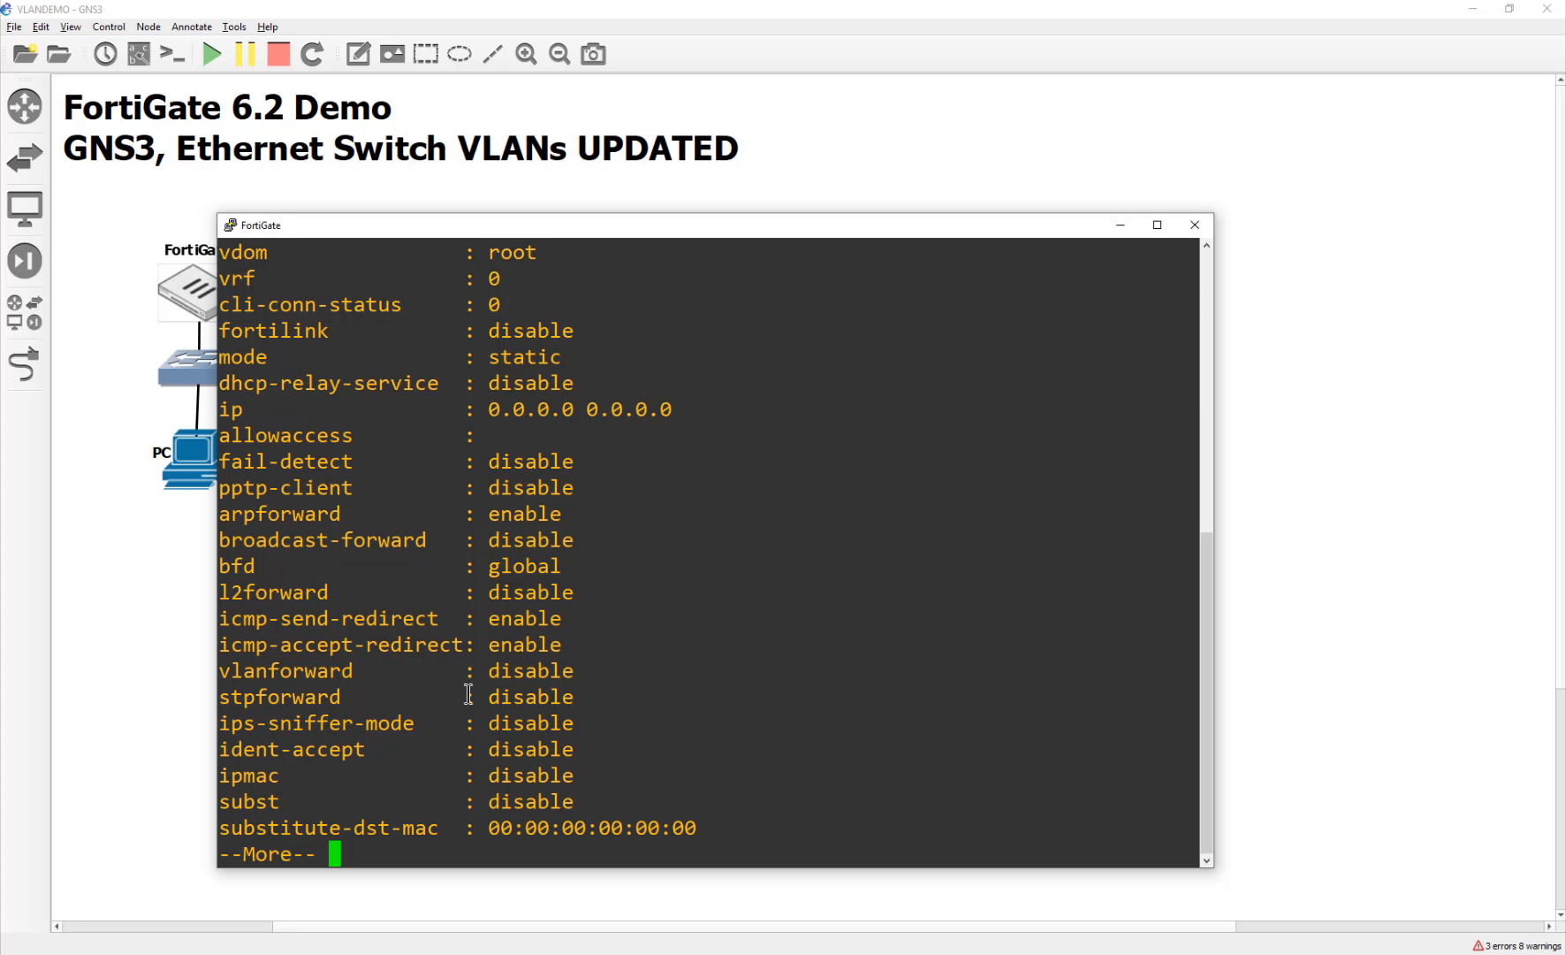
mouse_move(321, 695)
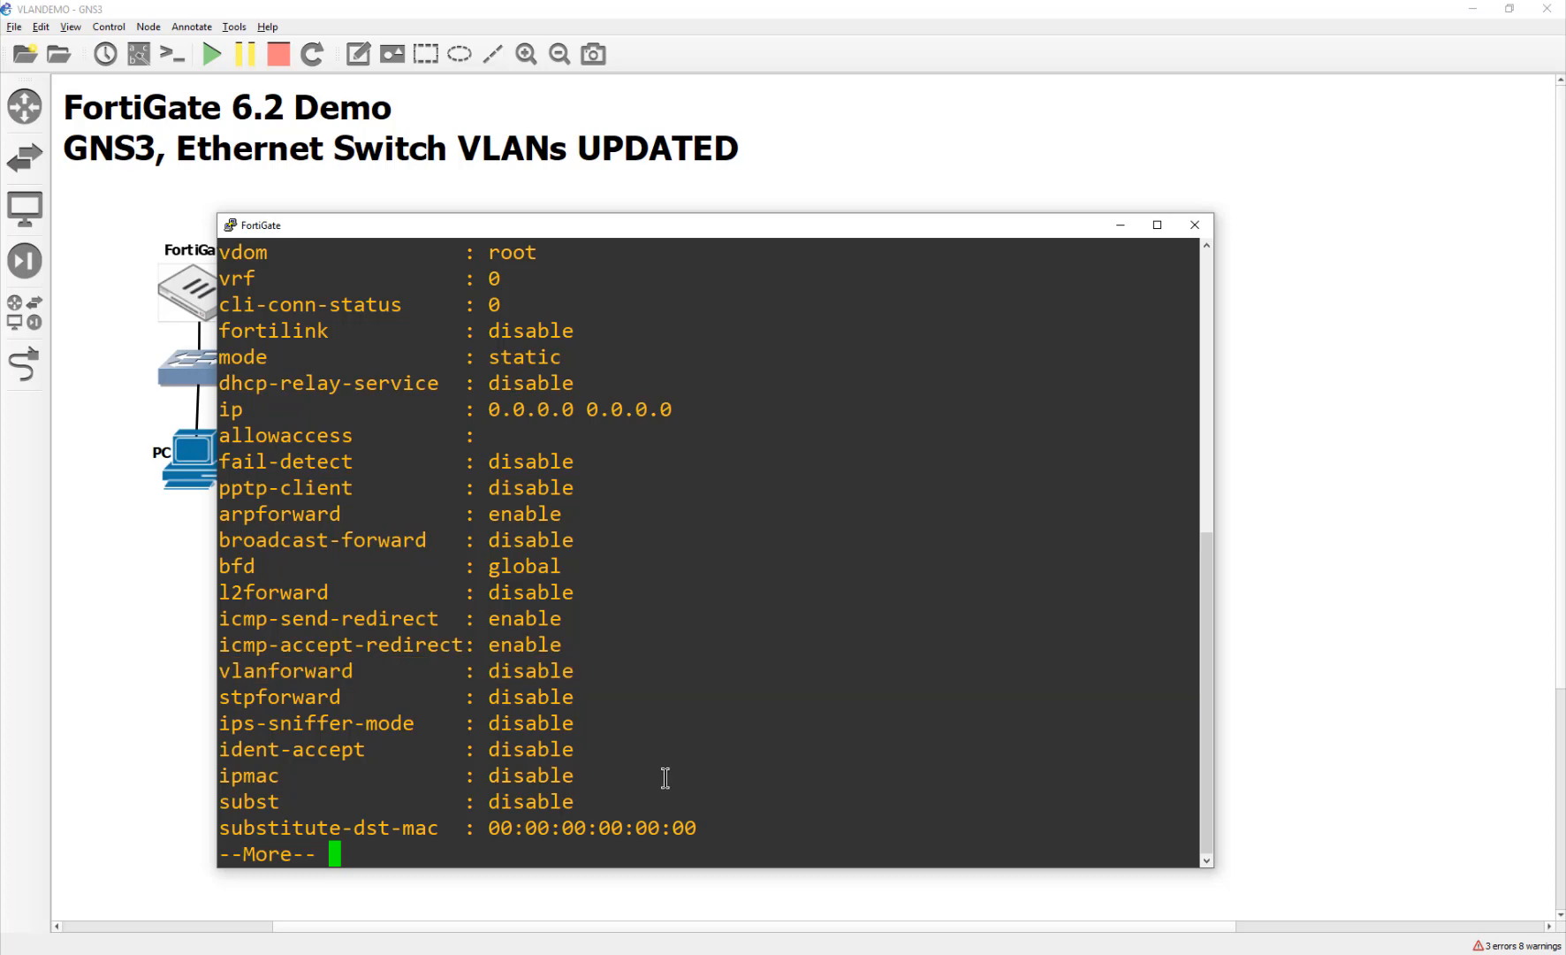
mouse_move(596, 640)
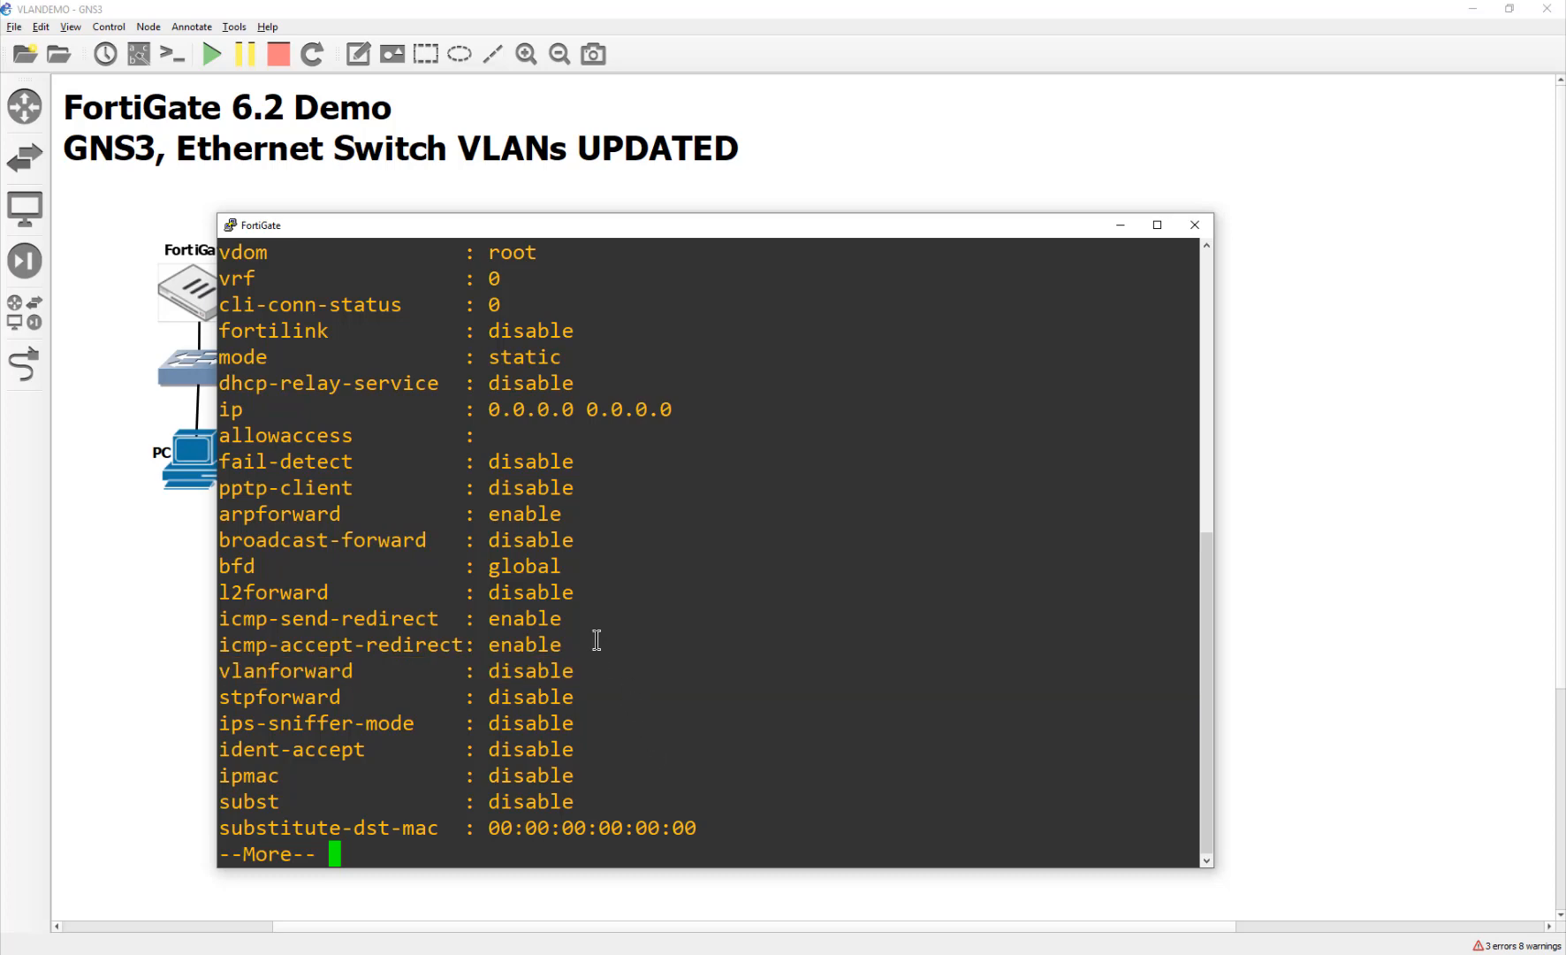
key(space)
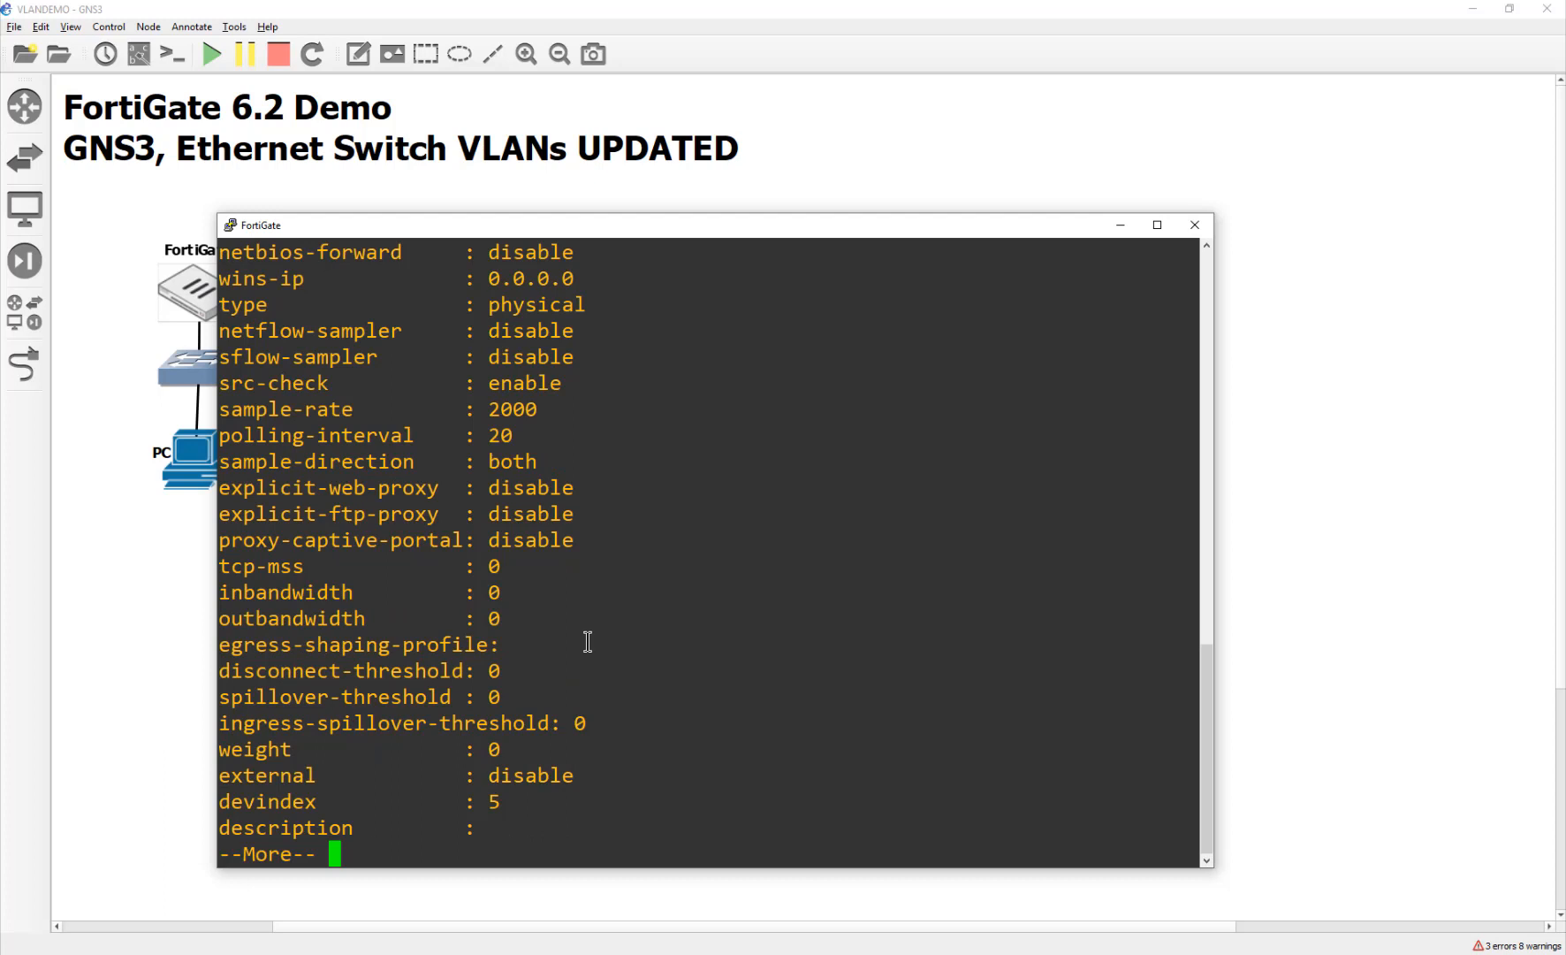
key(space)
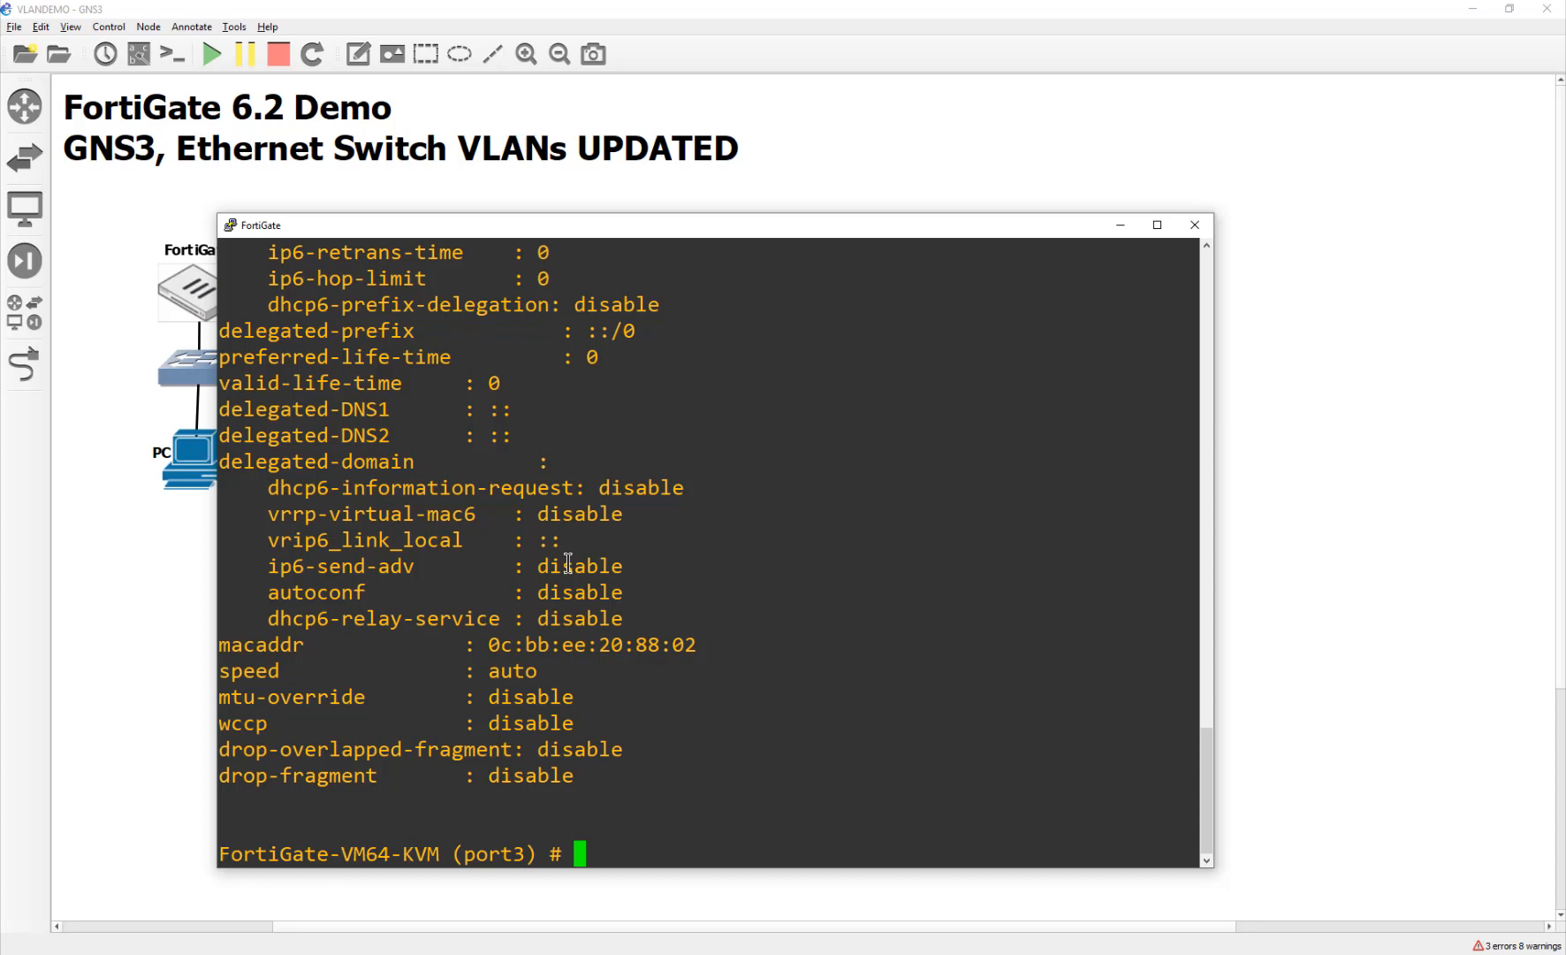
Step: Set port3 to 10.10.10.254/24 with allowaccess http ping, end, and close the console
text(set ip)
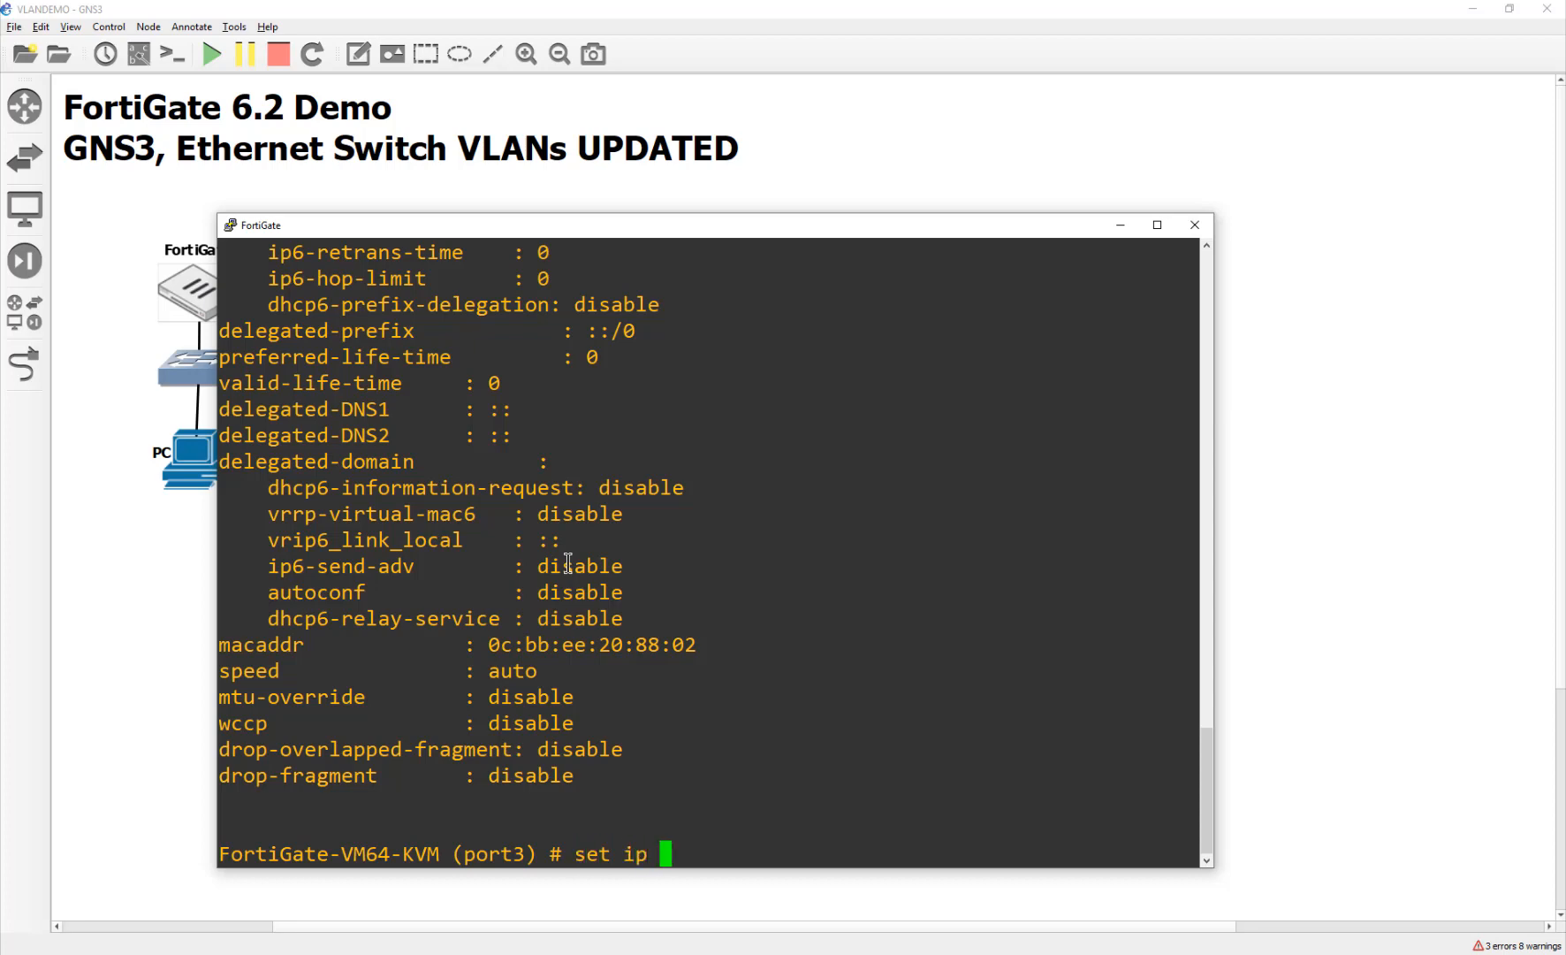
text(10.10.)
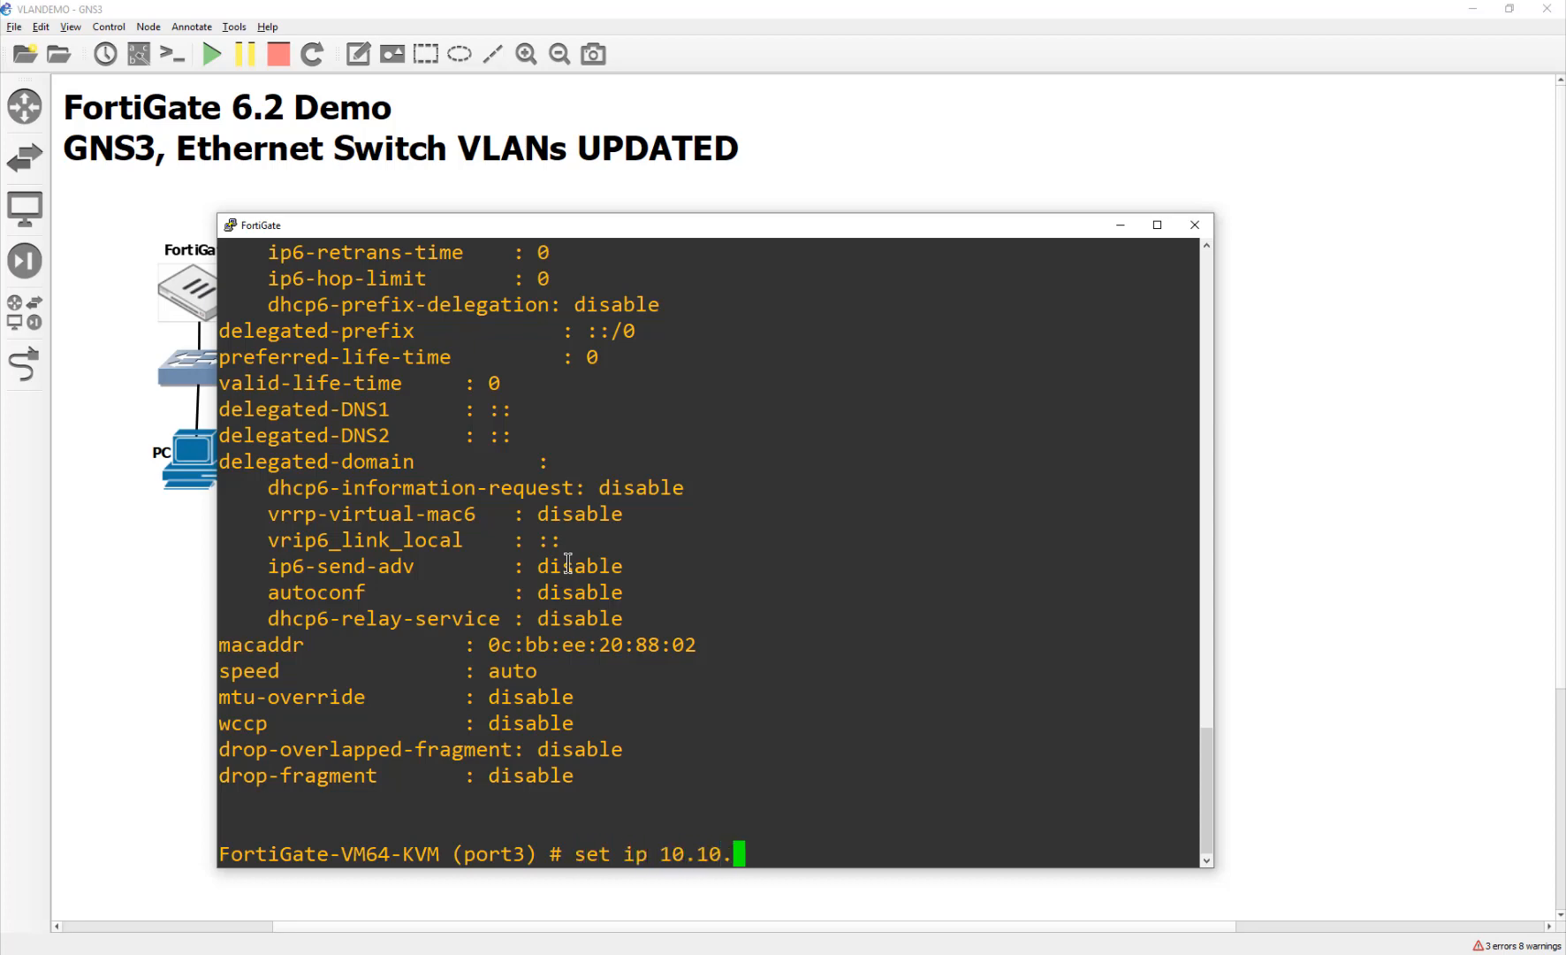
key(Enter)
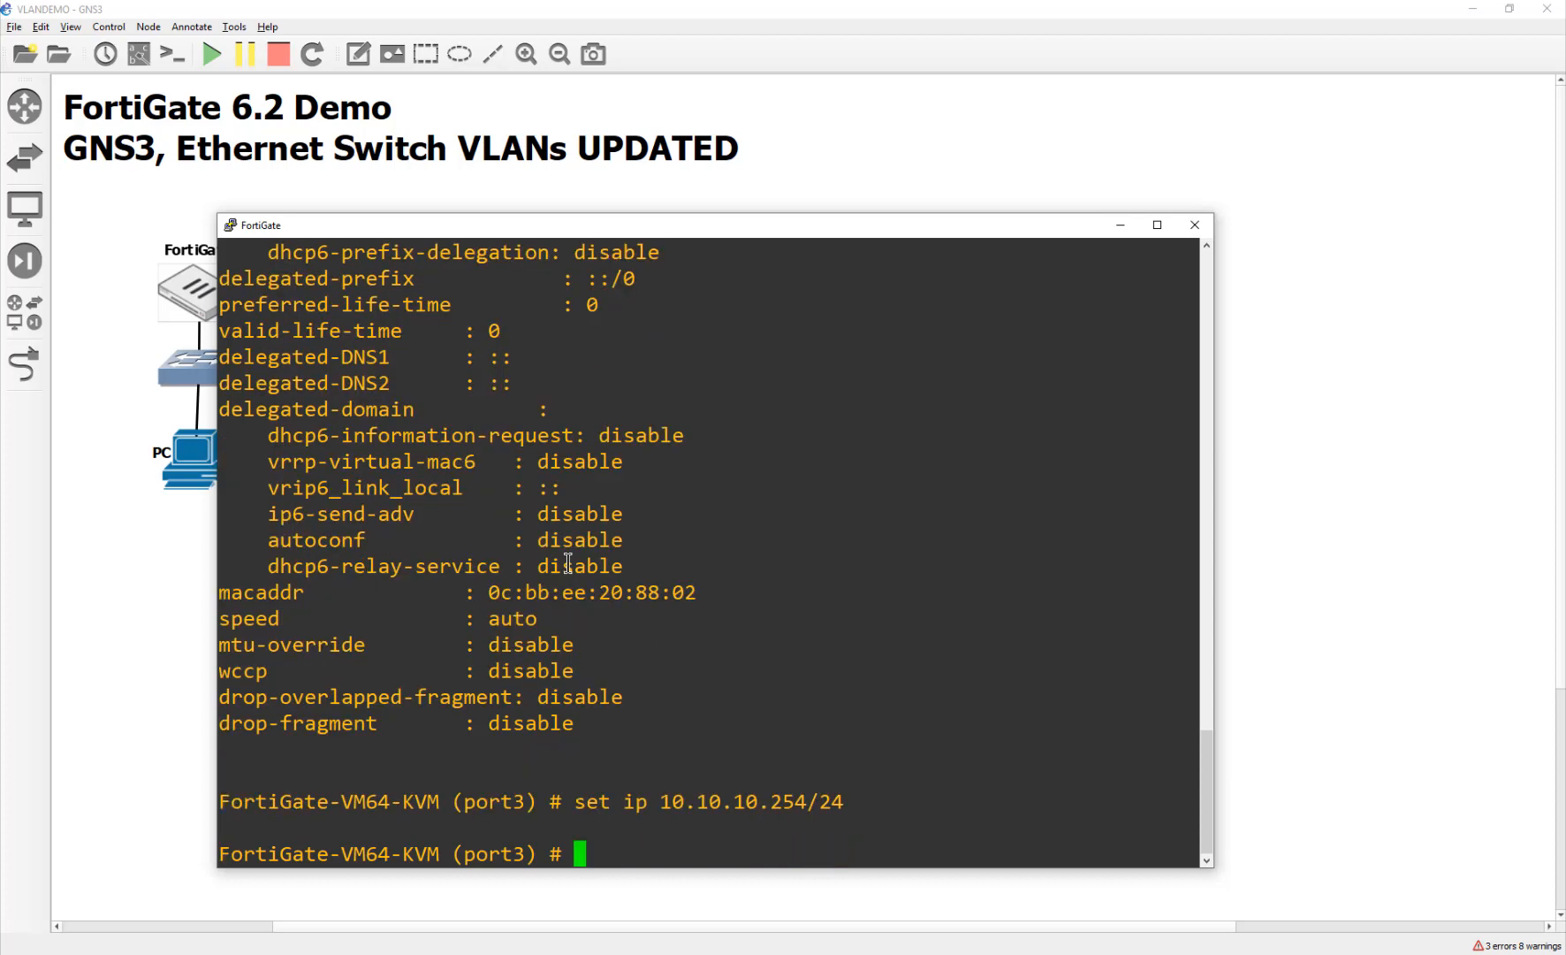
text(set)
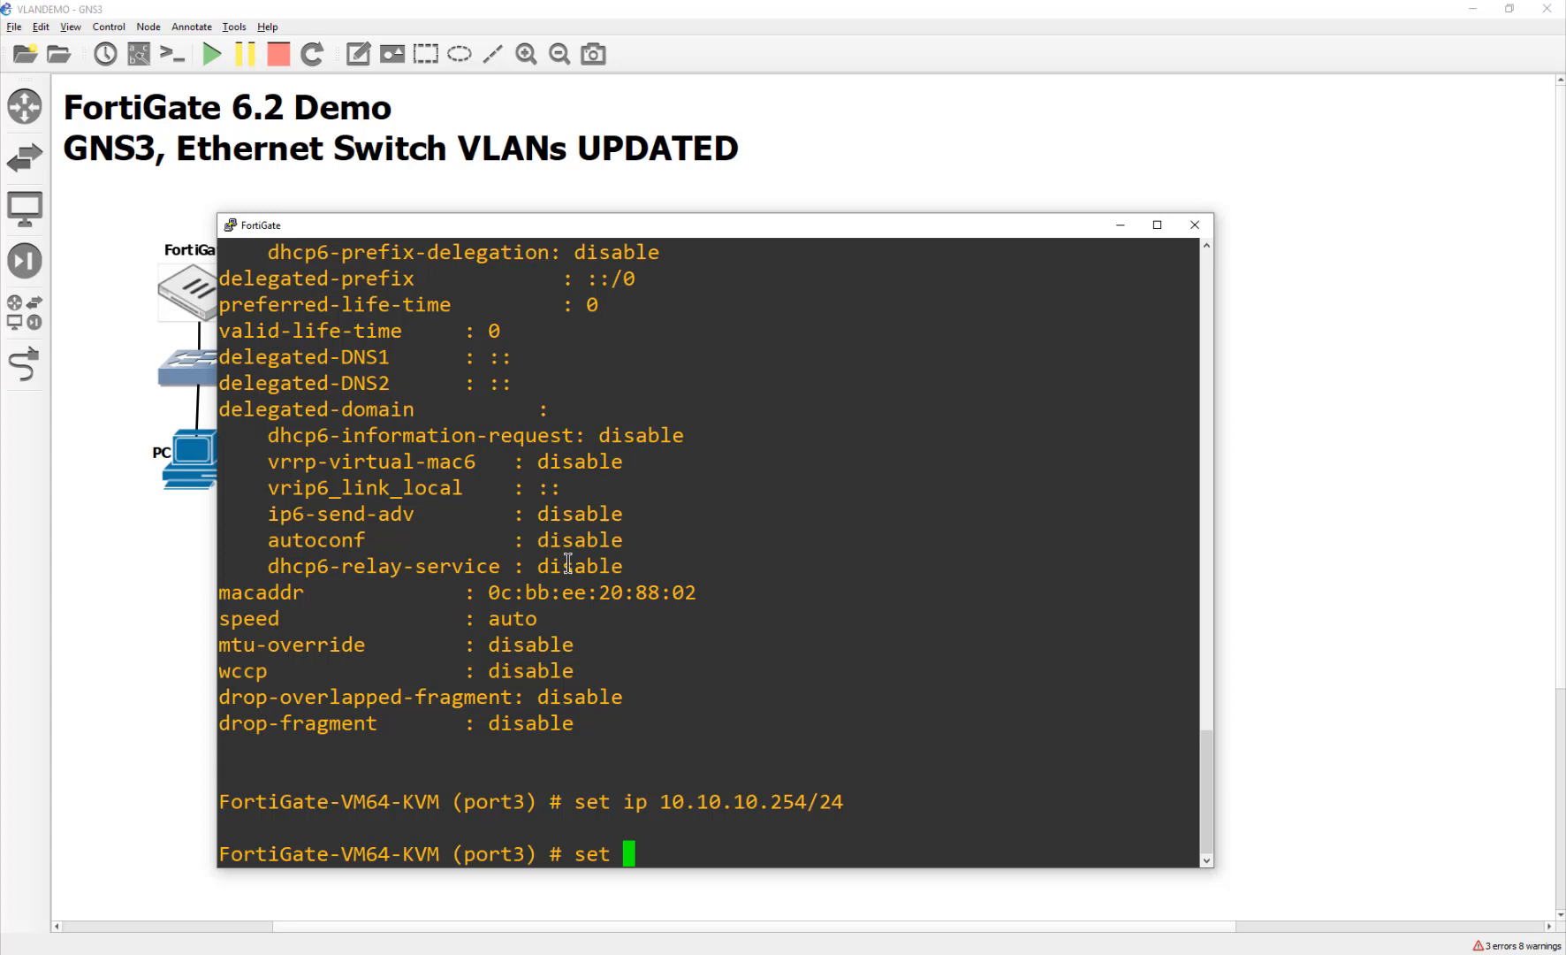
text(allowaccess)
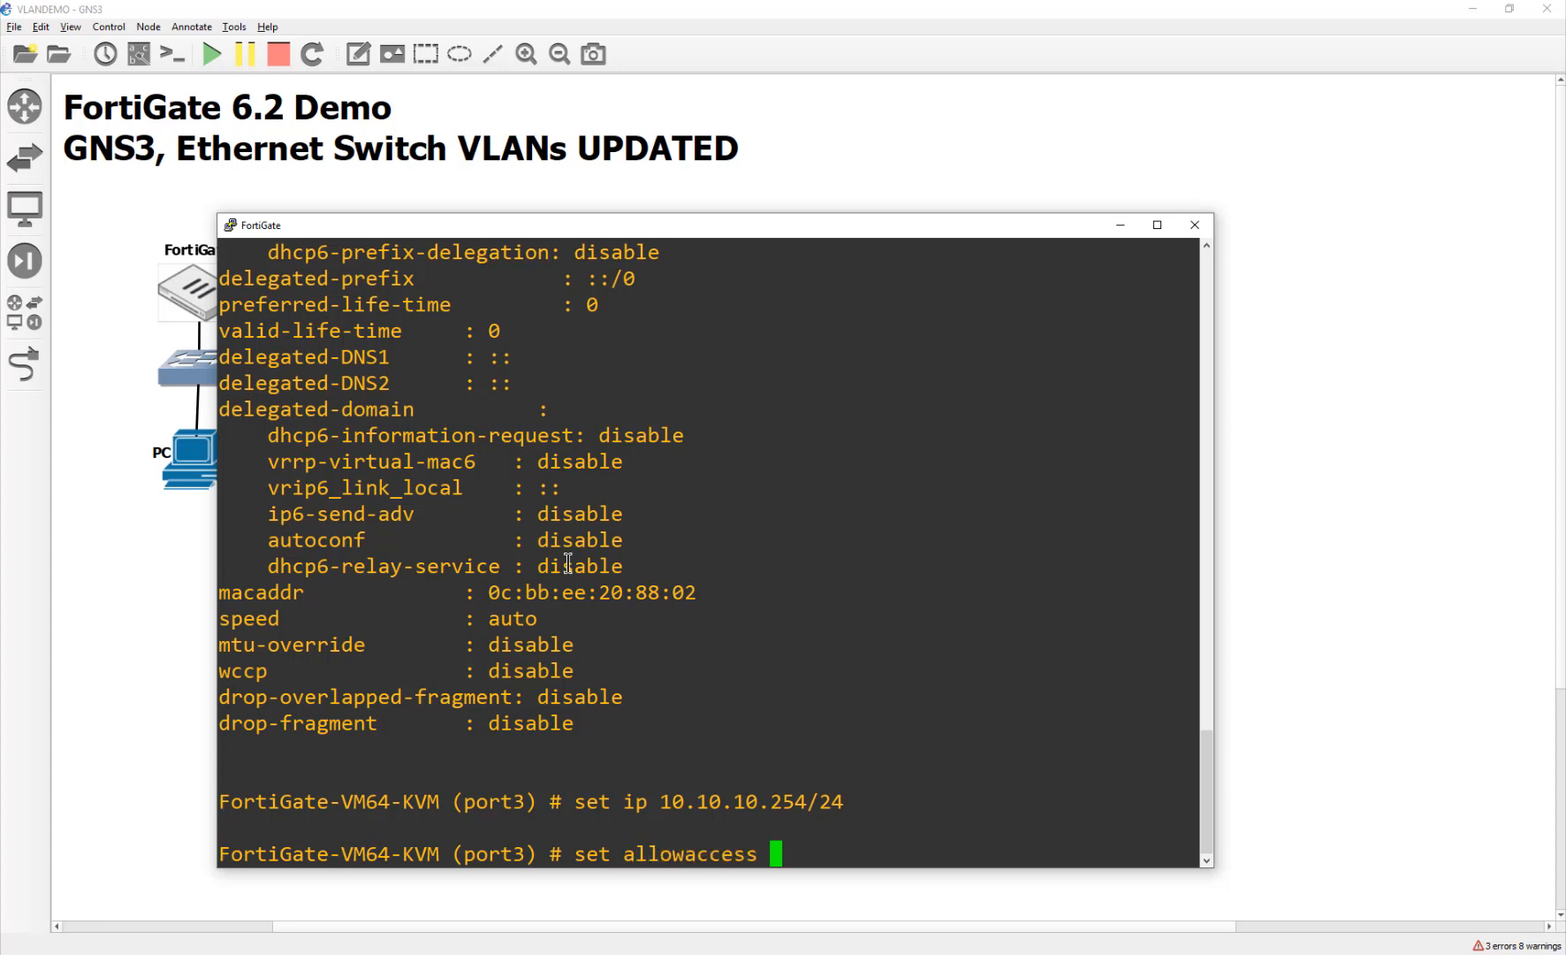
text(http ping)
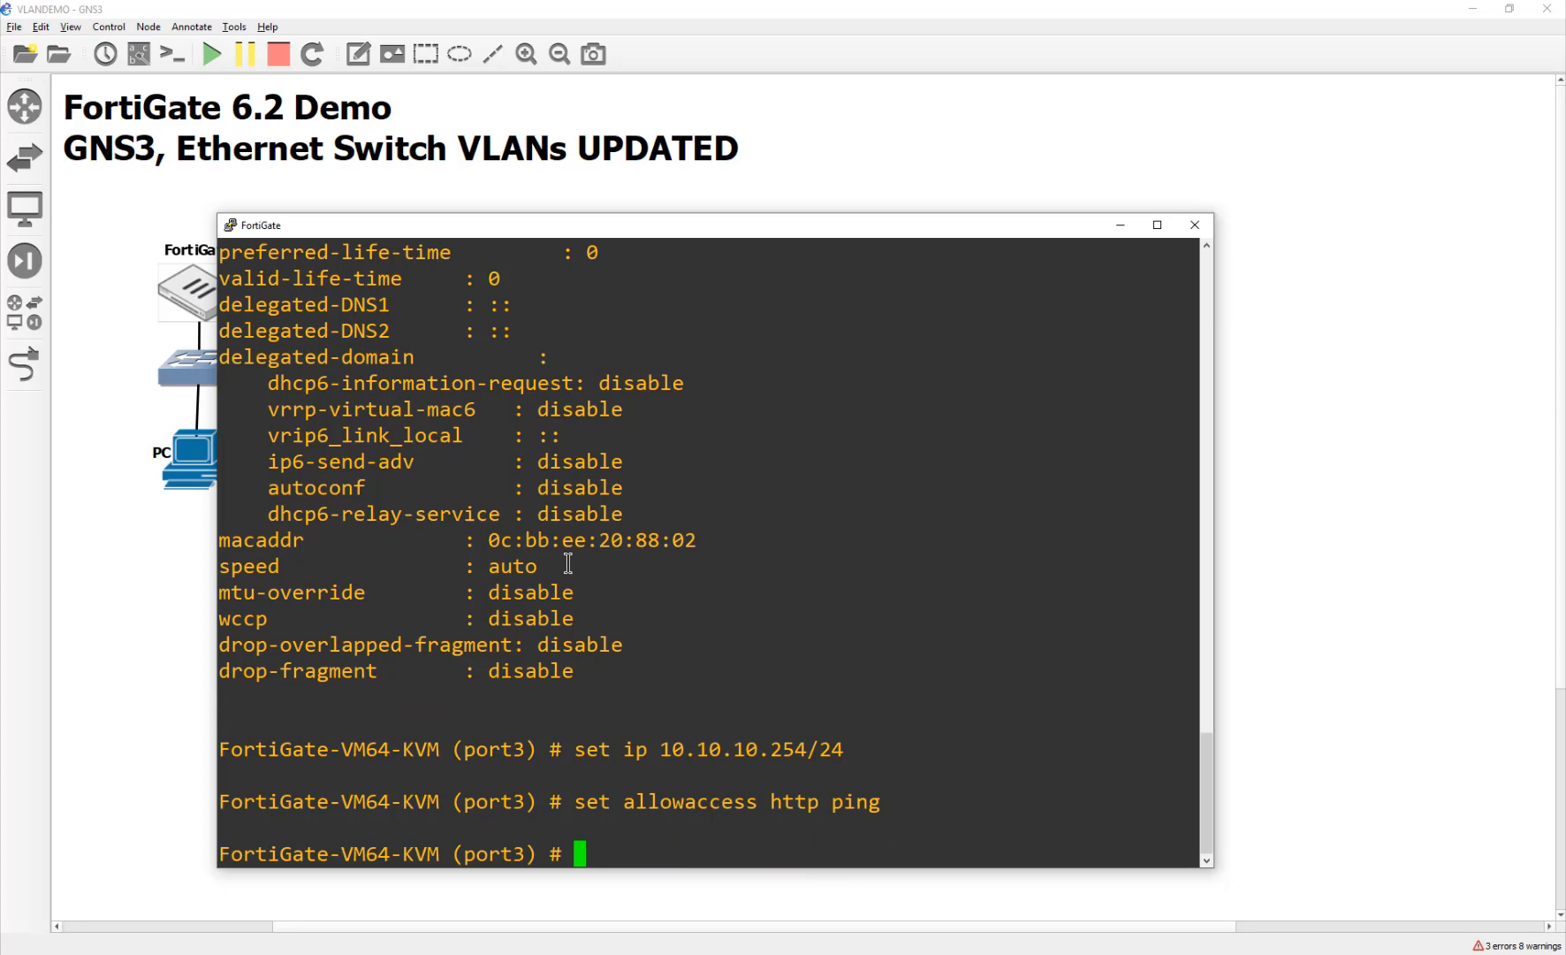
text(end)
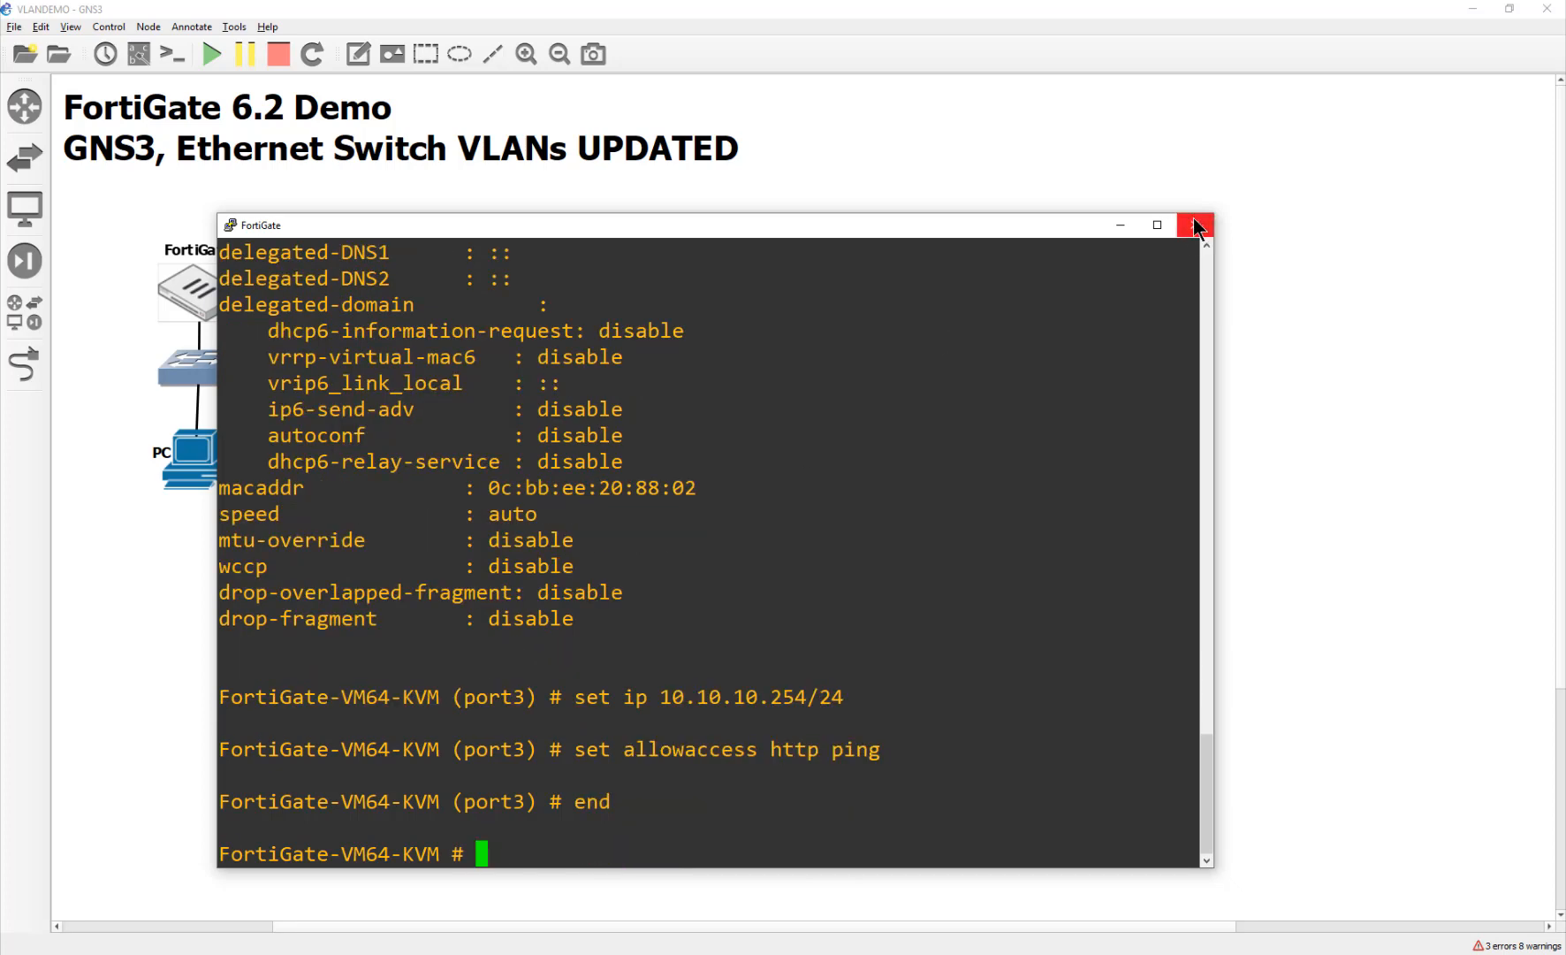
click(1195, 224)
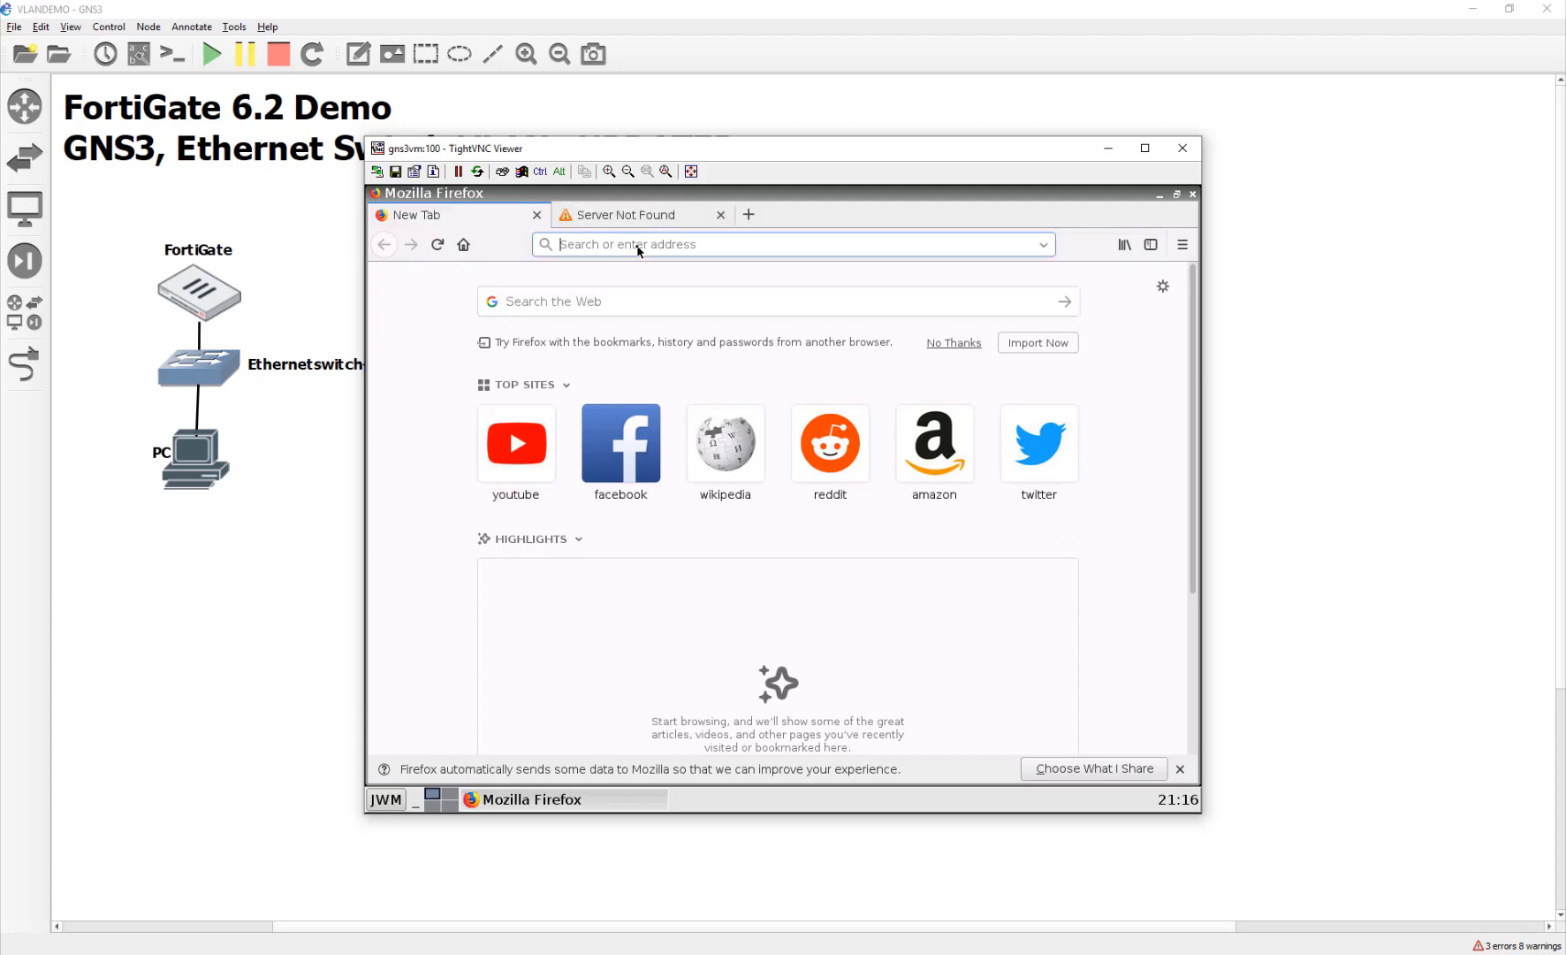
Step: Browse to 10.10.10.254 in the PC's Firefox and log in as admin
text(10.10.10.254/login?redir=%2Fng)
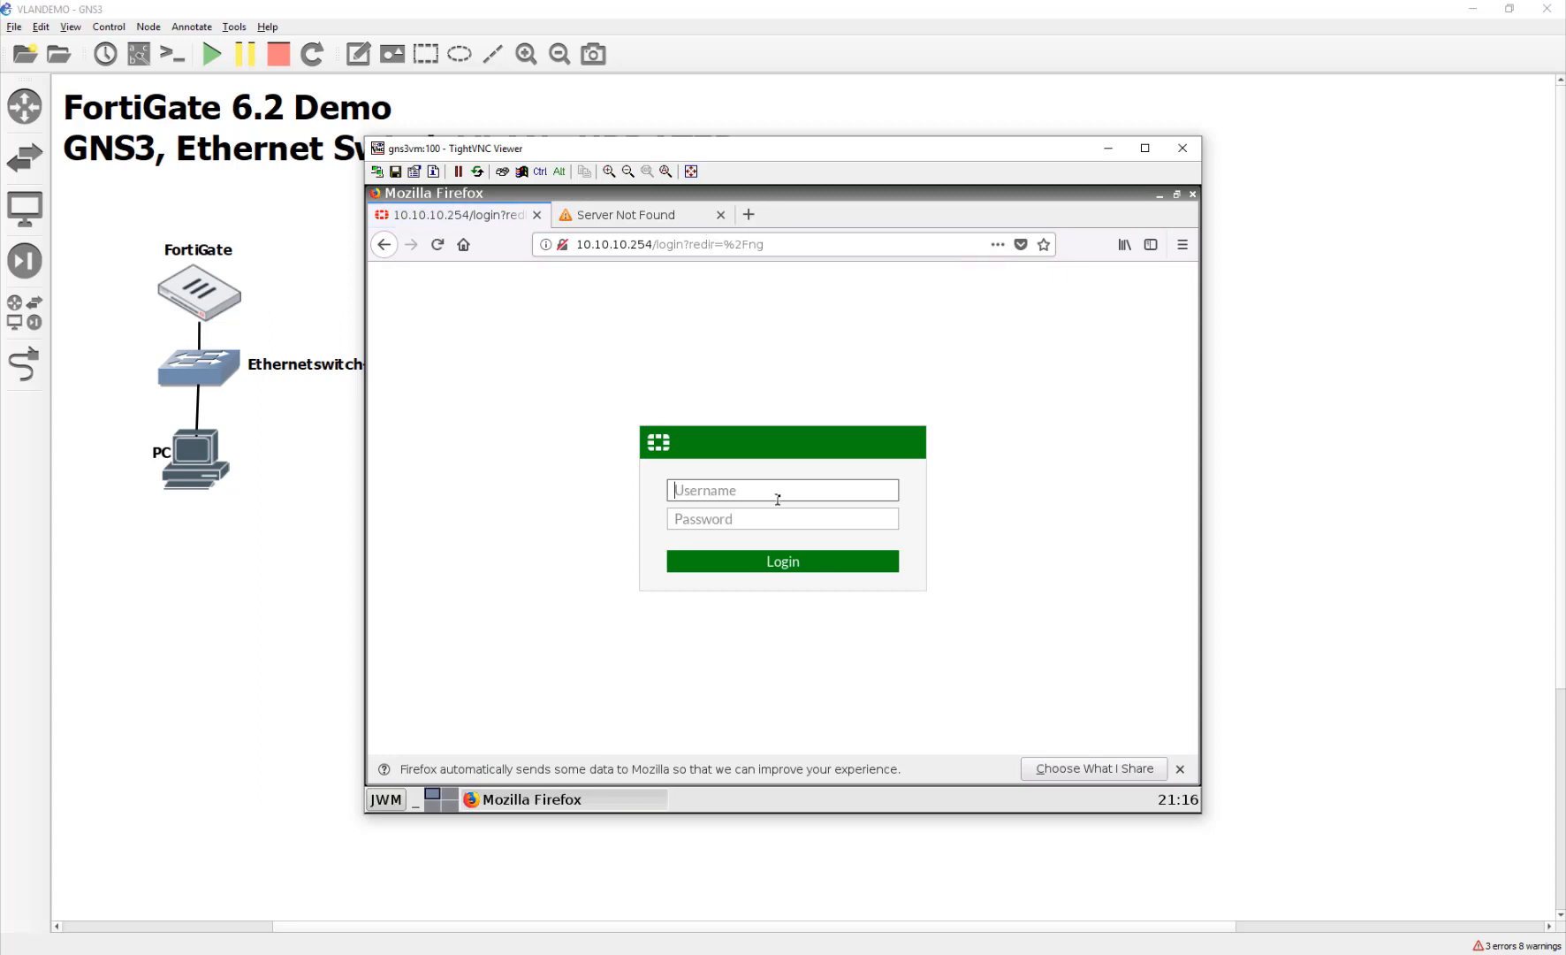
text(admin)
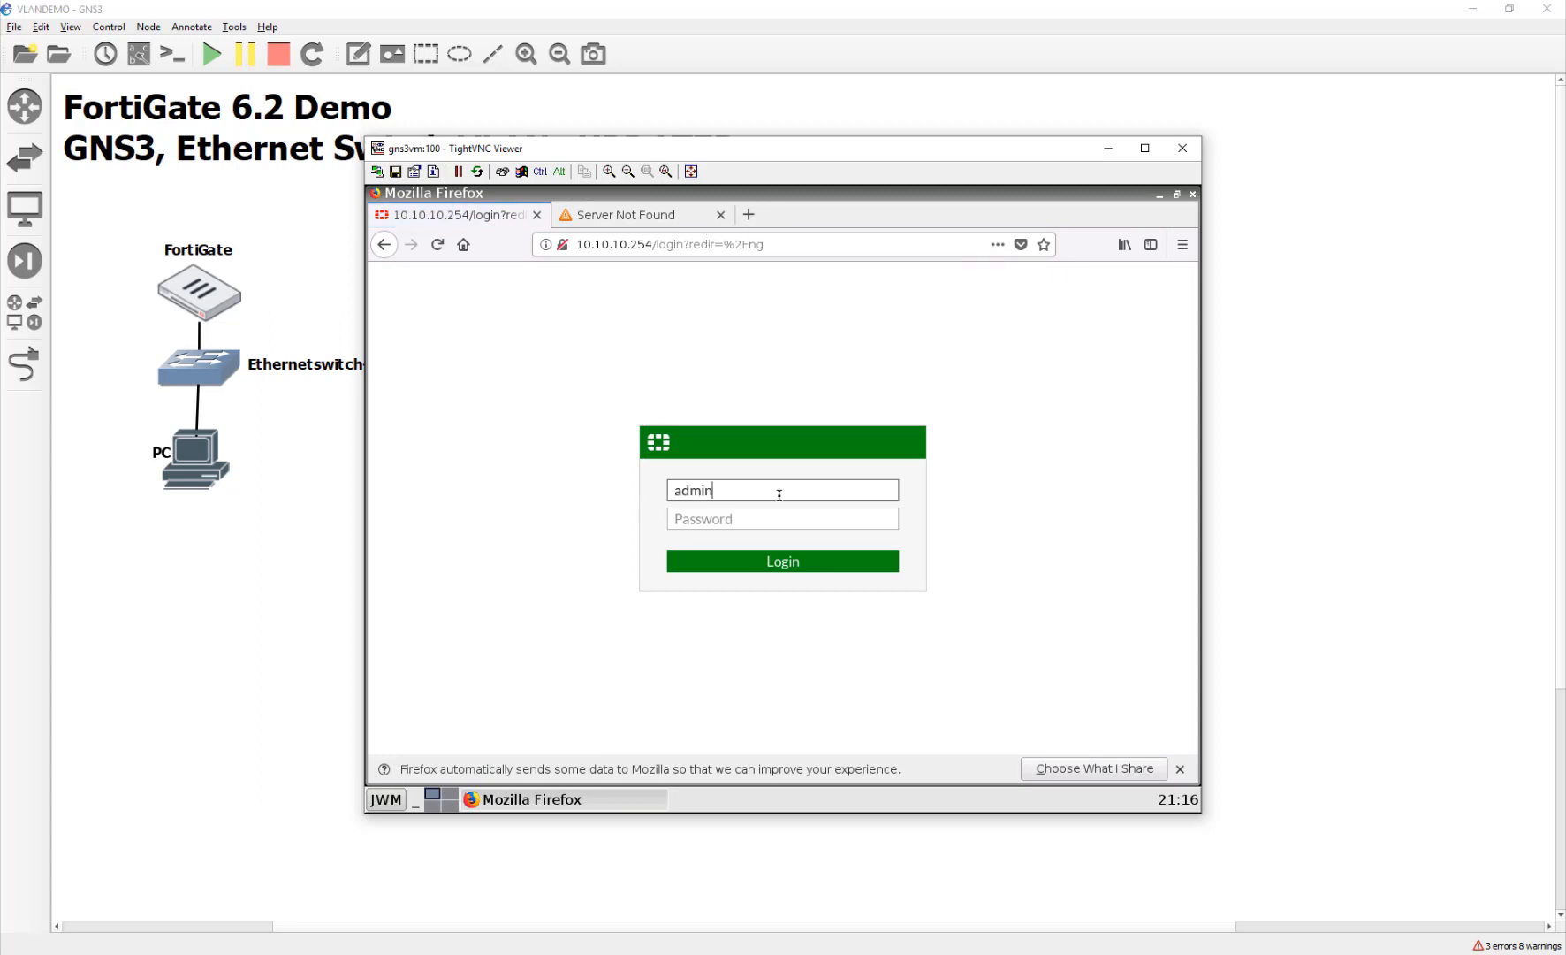
click(782, 561)
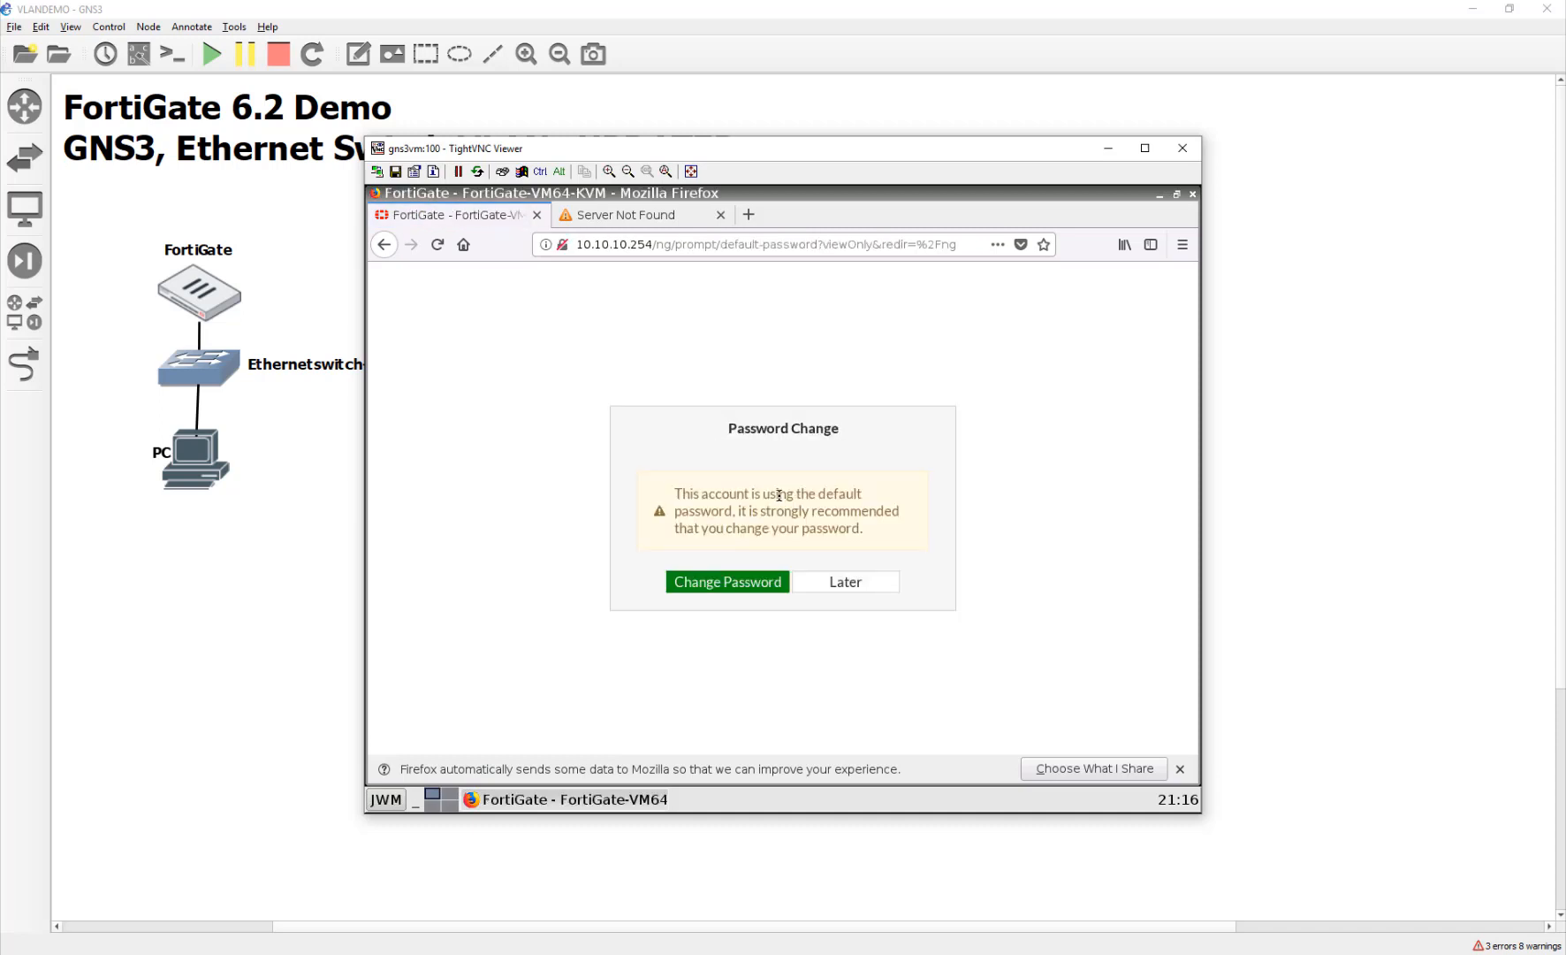
Step: Postpone the password change and show Network > Interfaces with the Create New menu
click(843, 582)
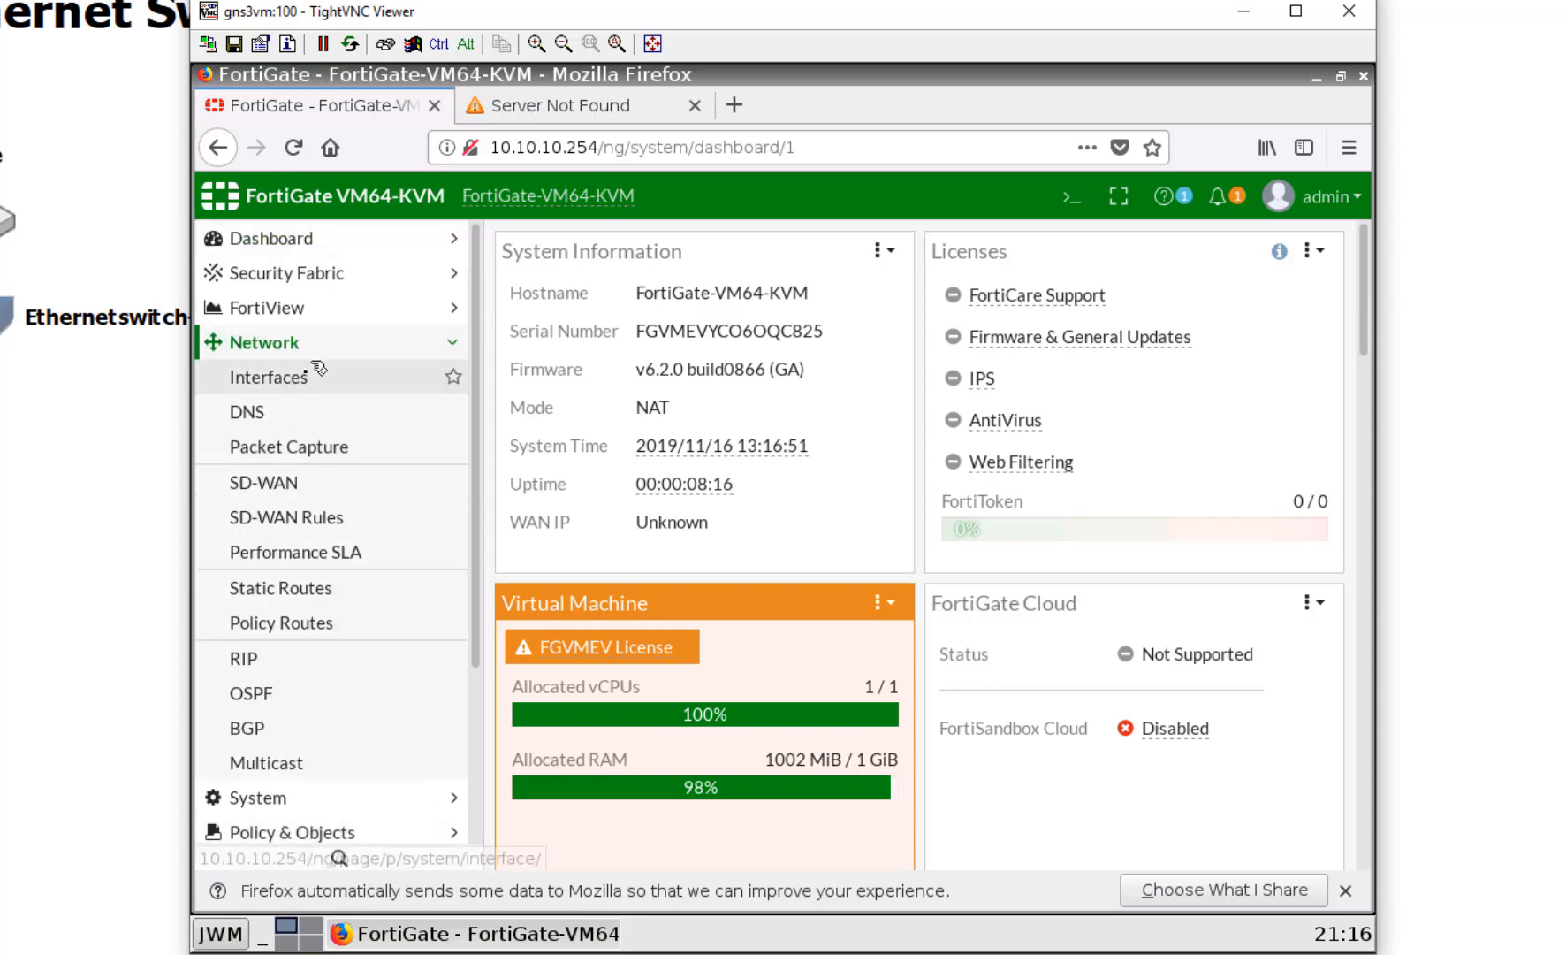
click(268, 377)
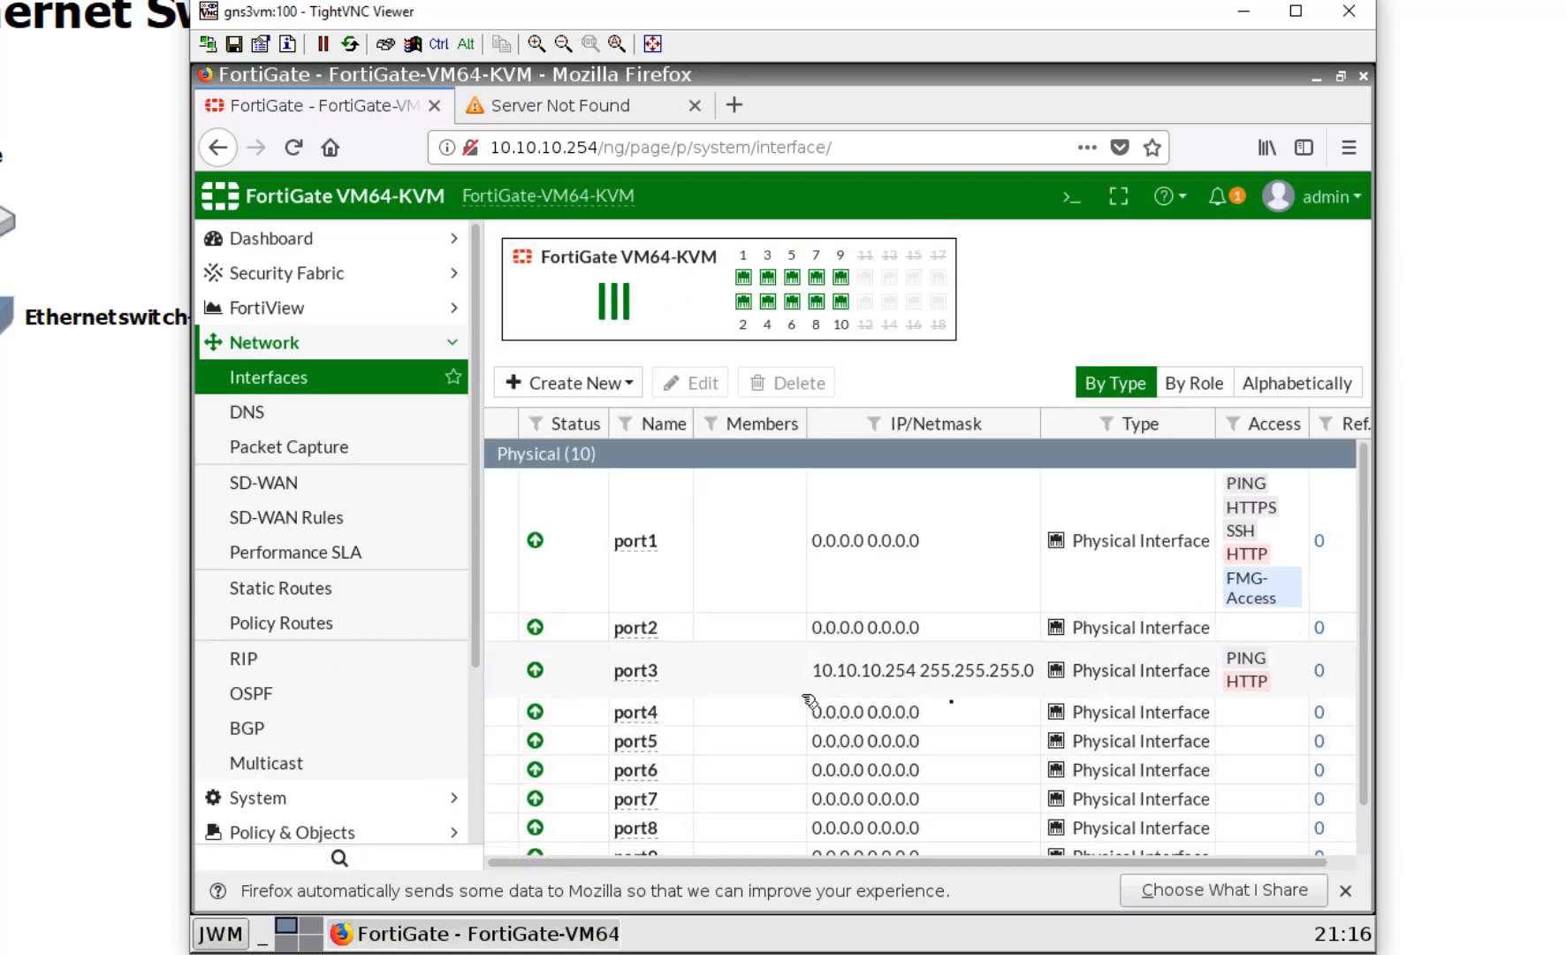
mouse_move(544, 686)
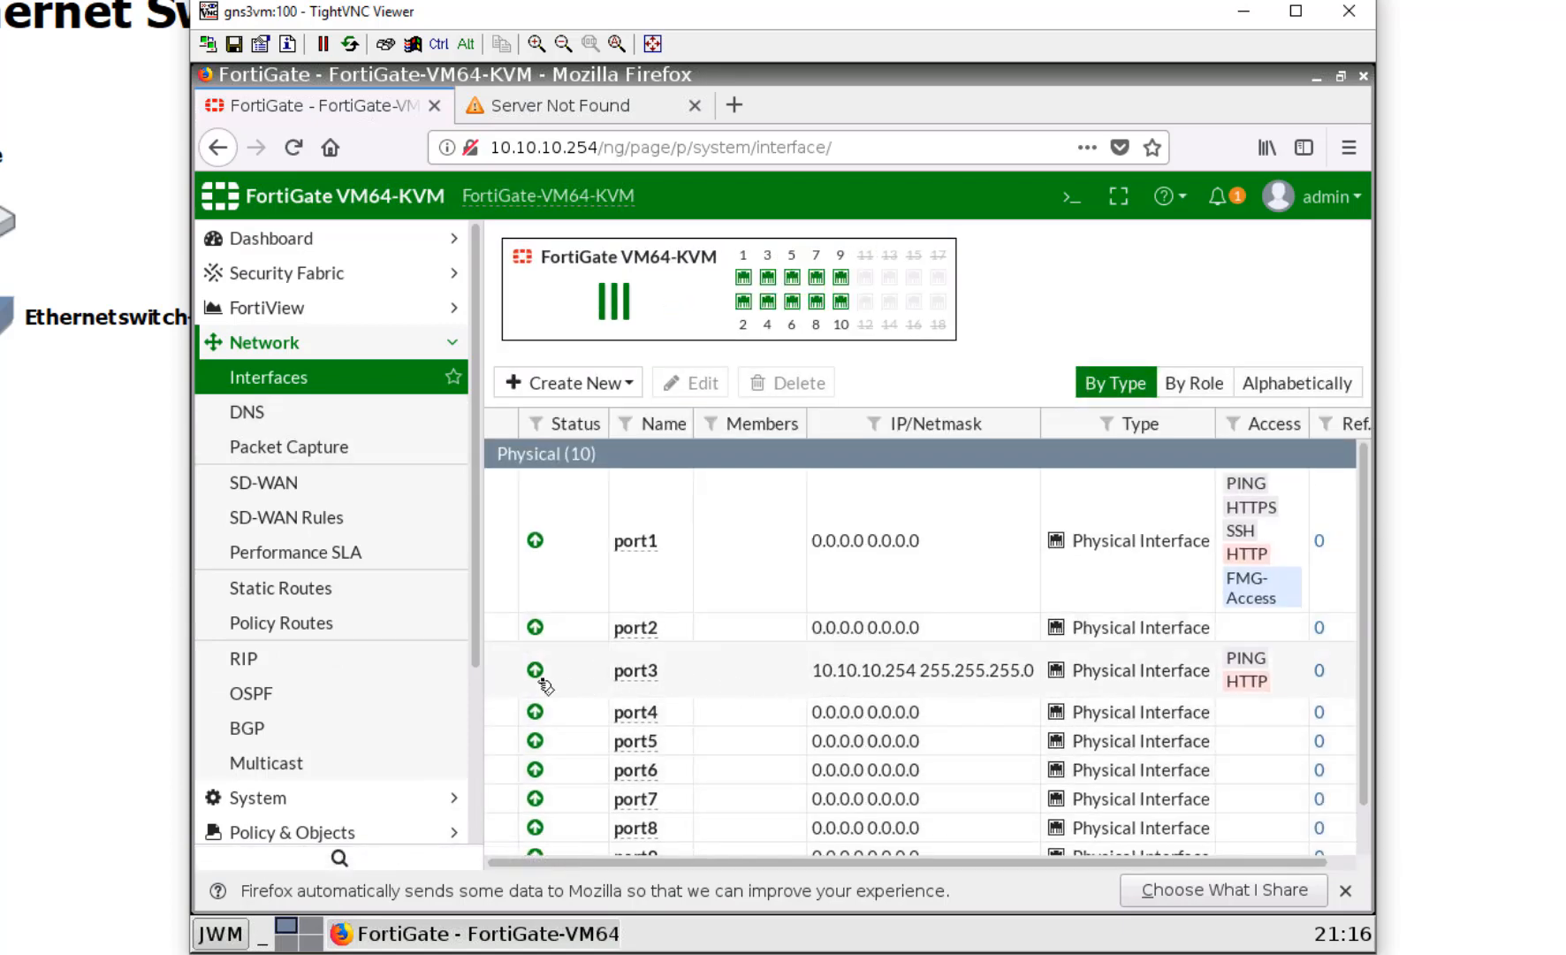
click(566, 382)
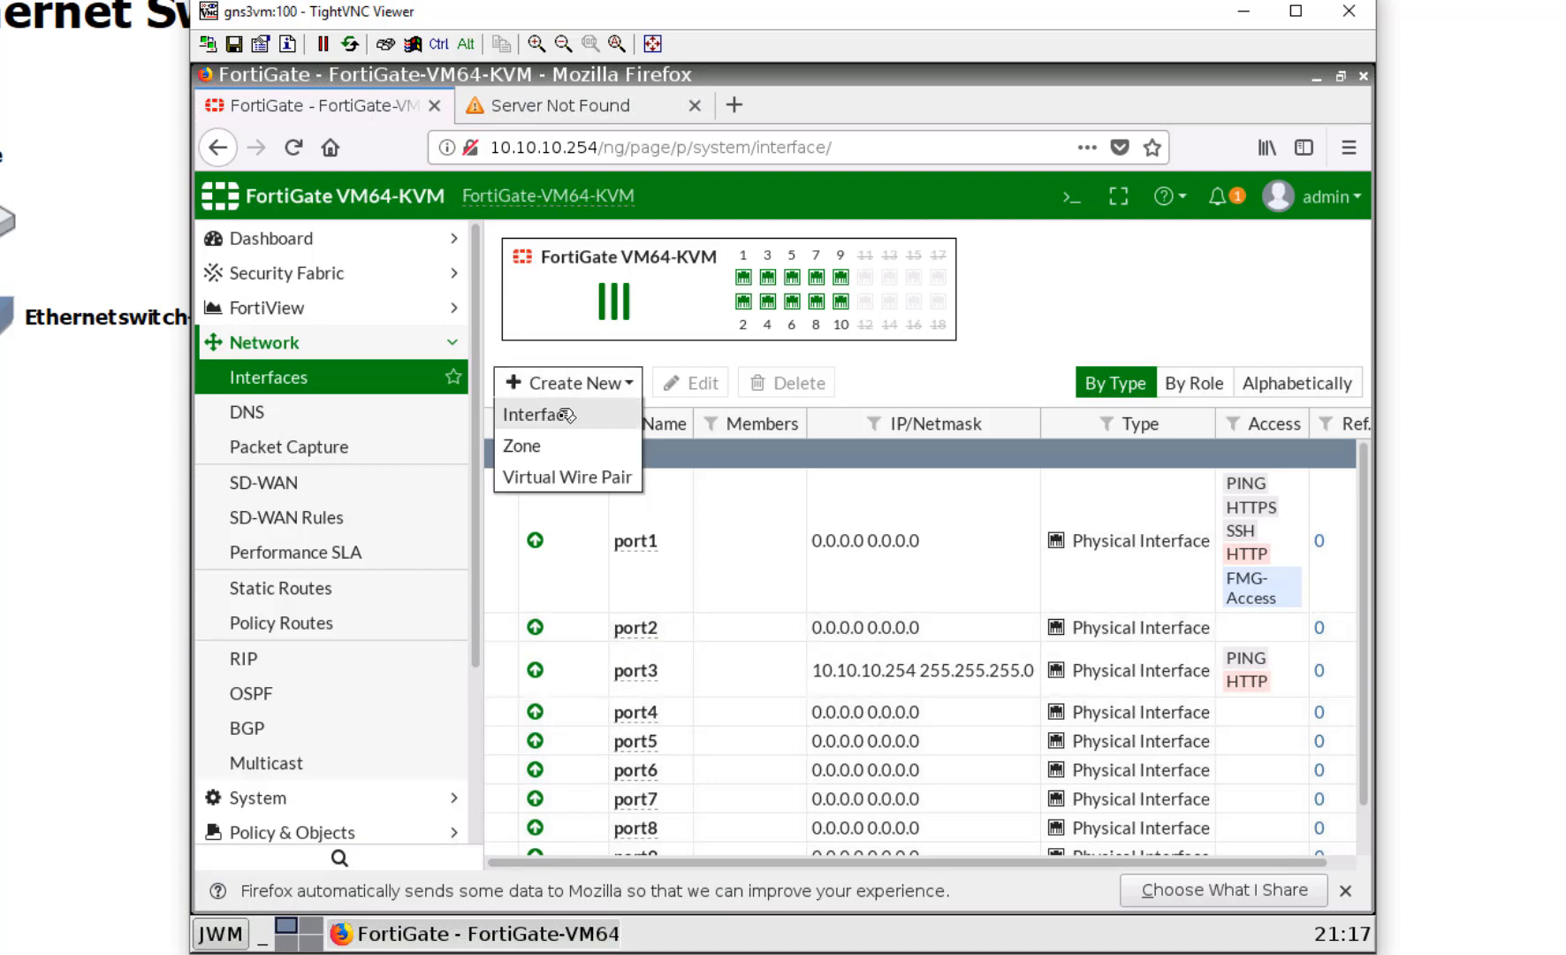
mouse_move(567, 417)
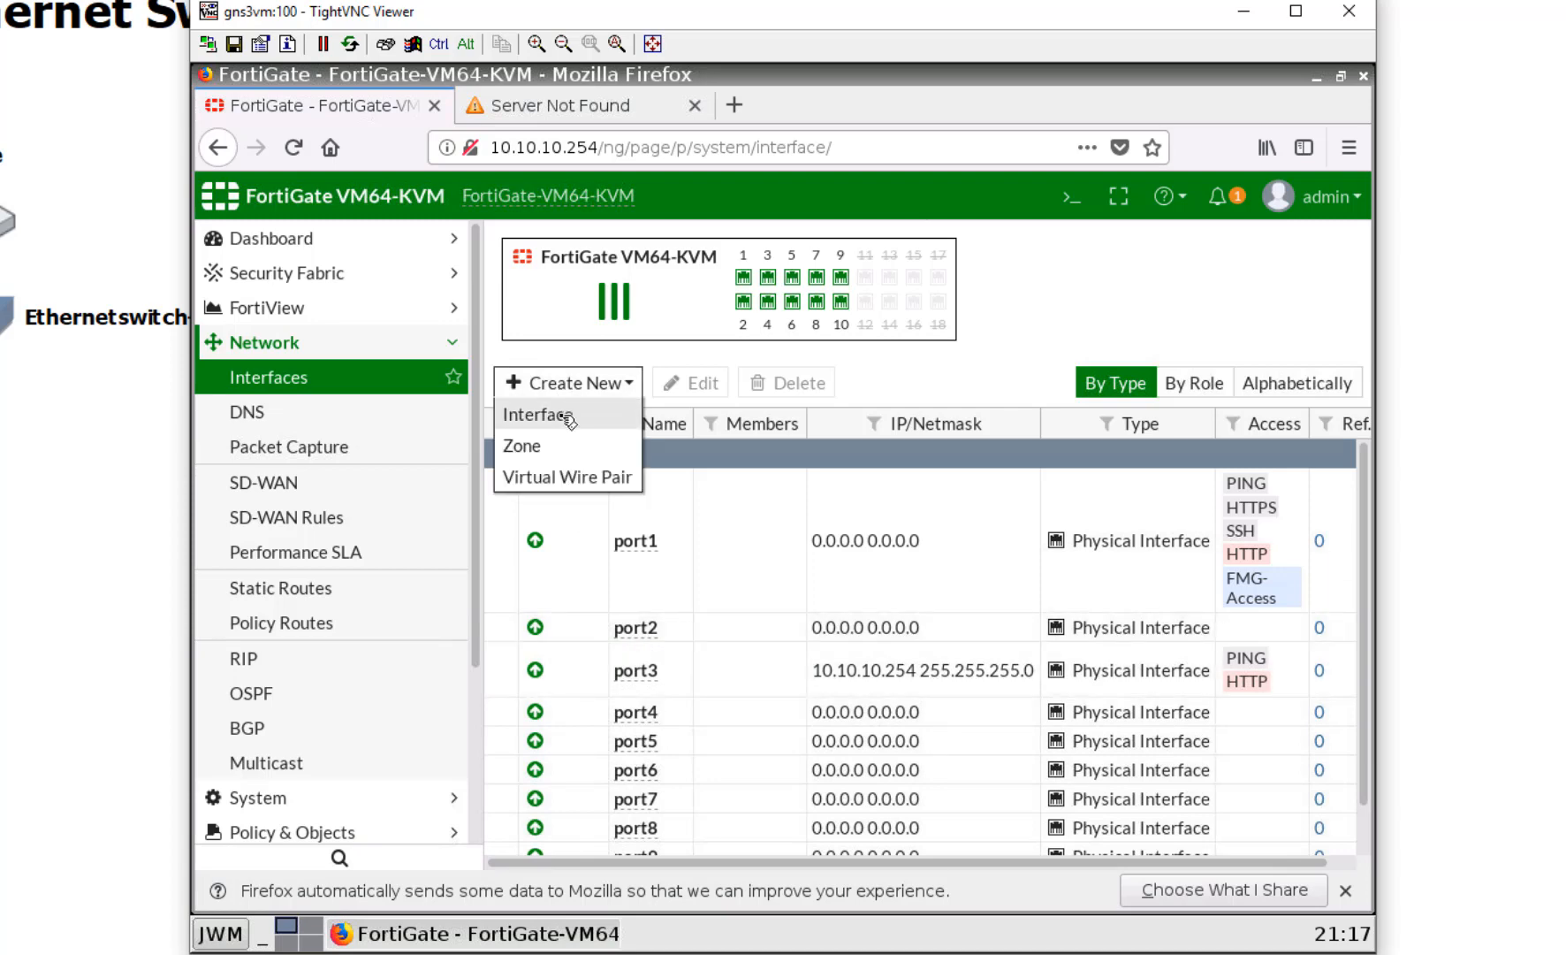
Step: Fill a new interface form with name TEST1, parent port3 and VLAN ID 100
click(539, 414)
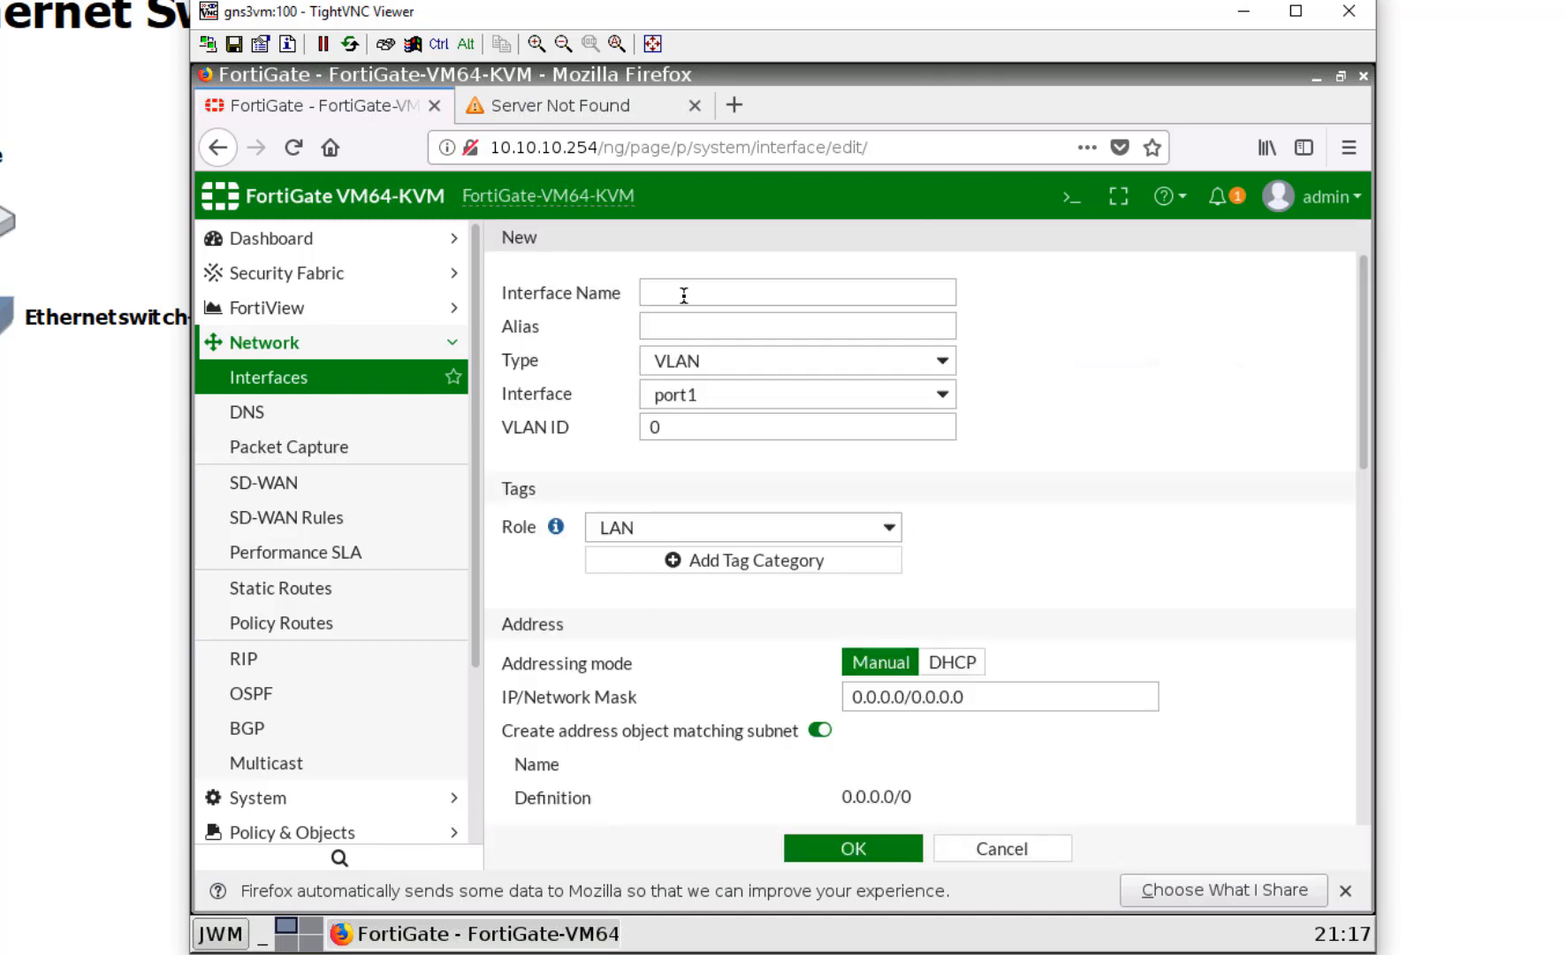
click(795, 291)
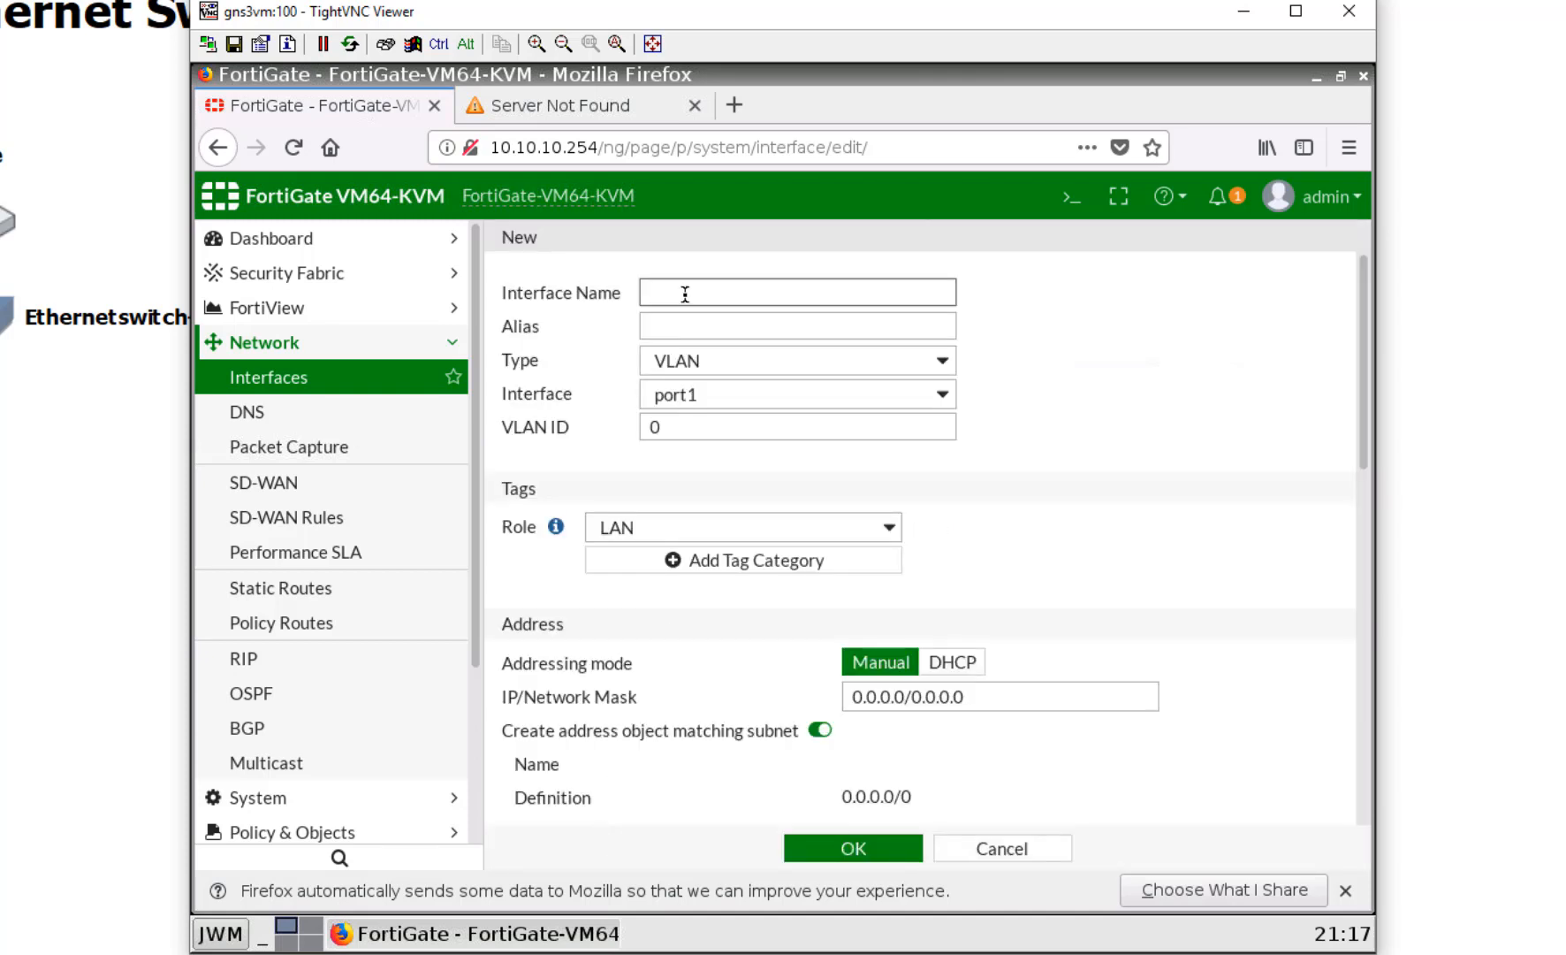
text(TEST)
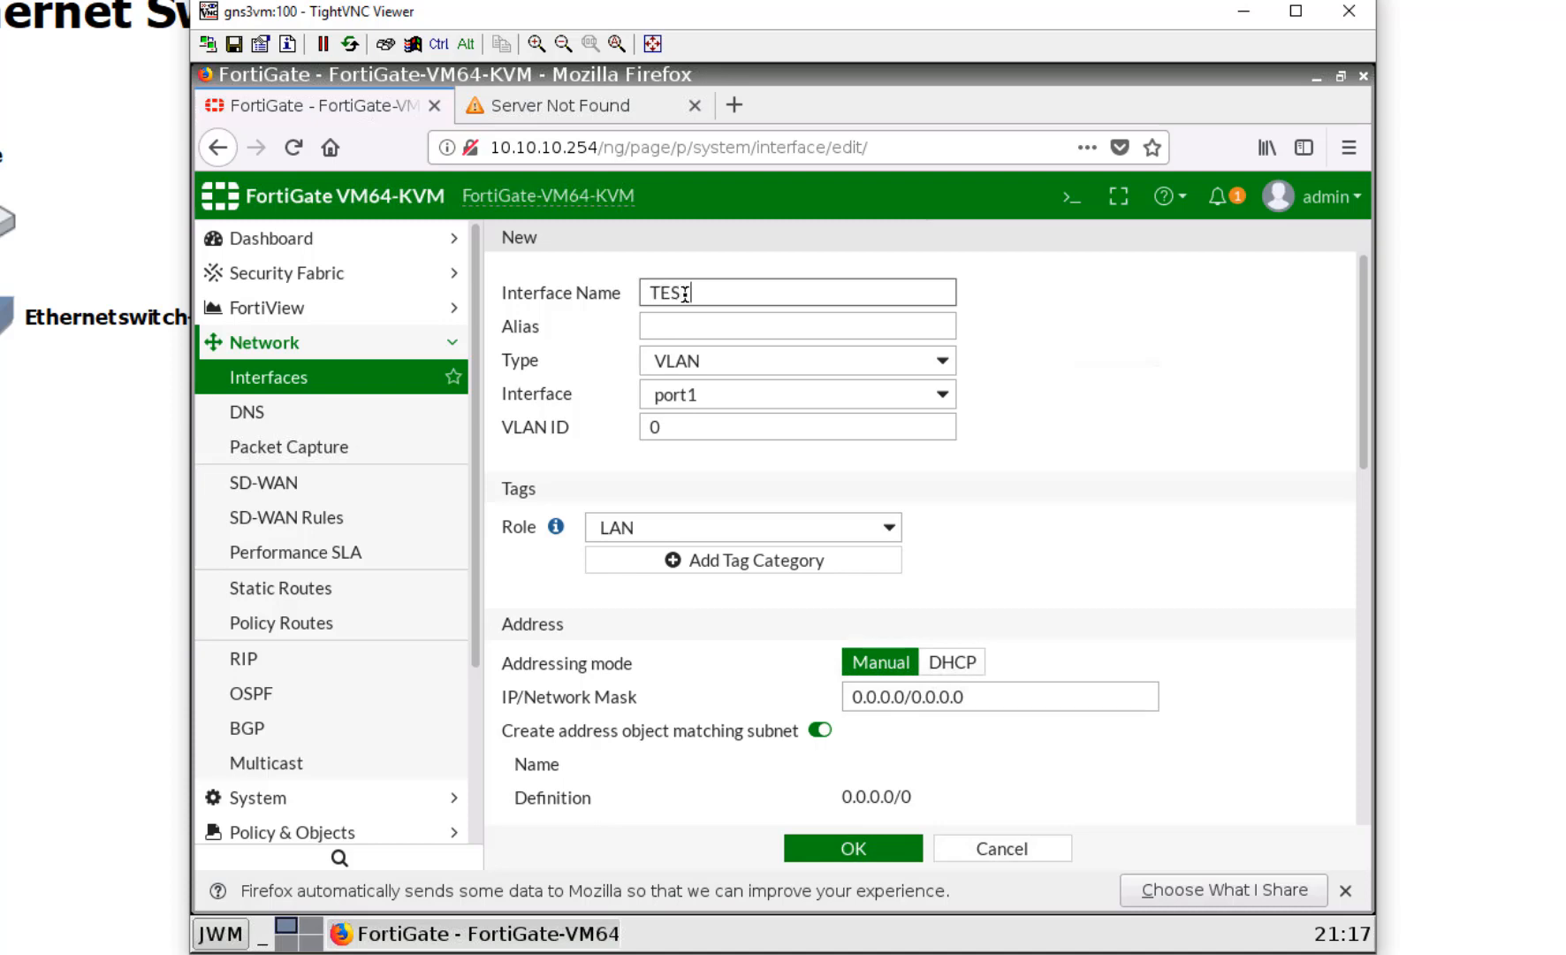
text(1)
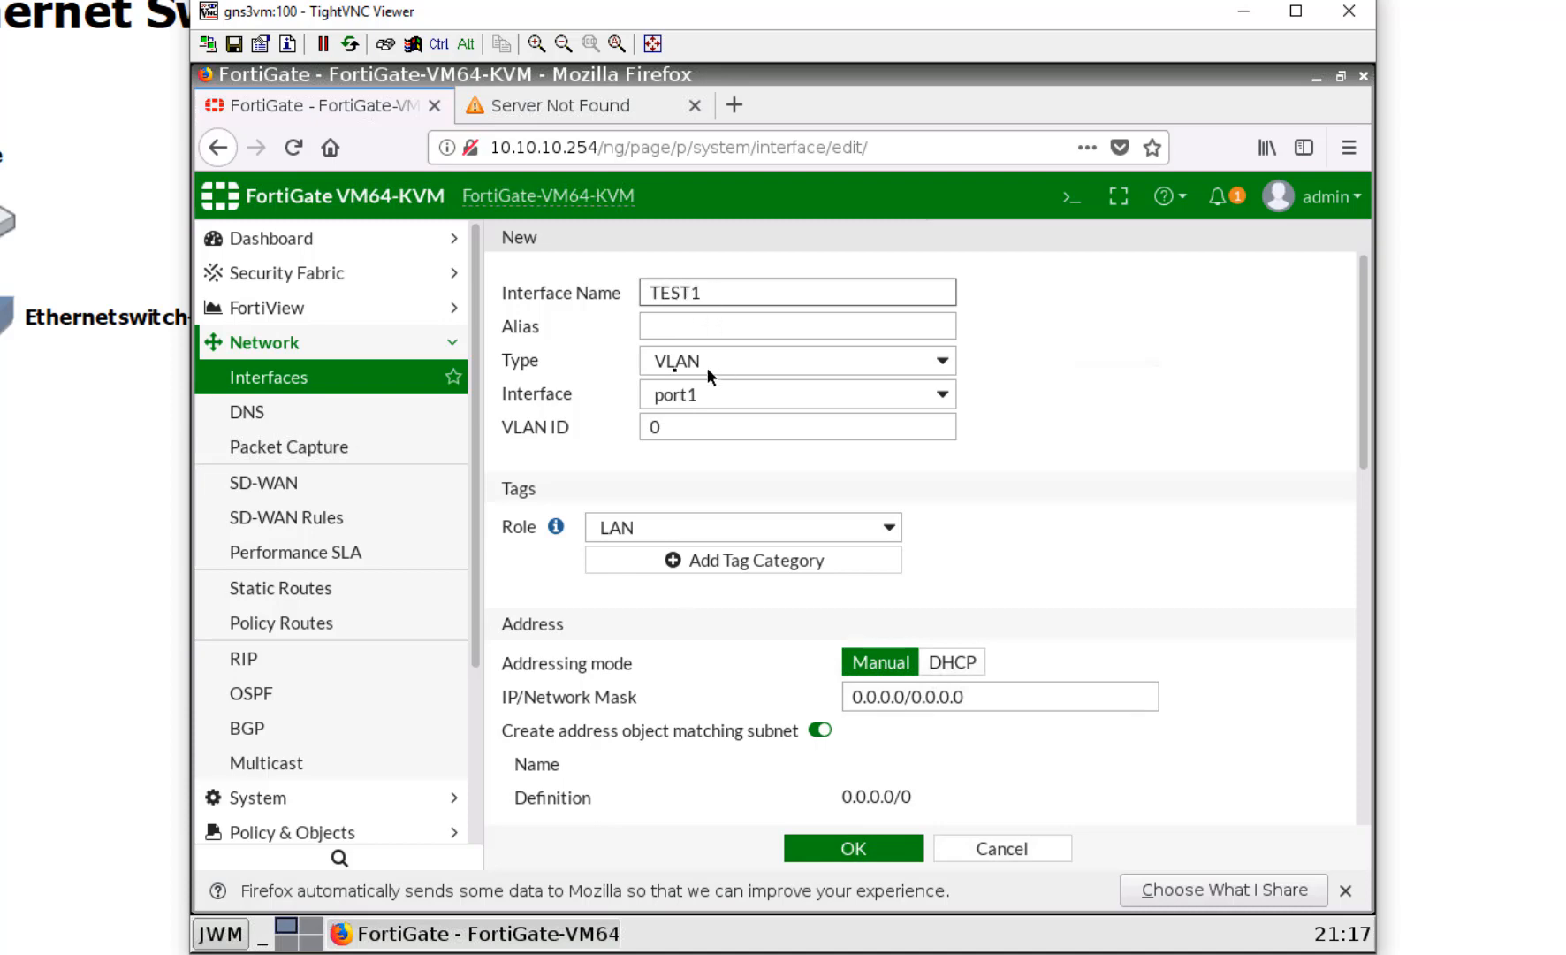
click(794, 392)
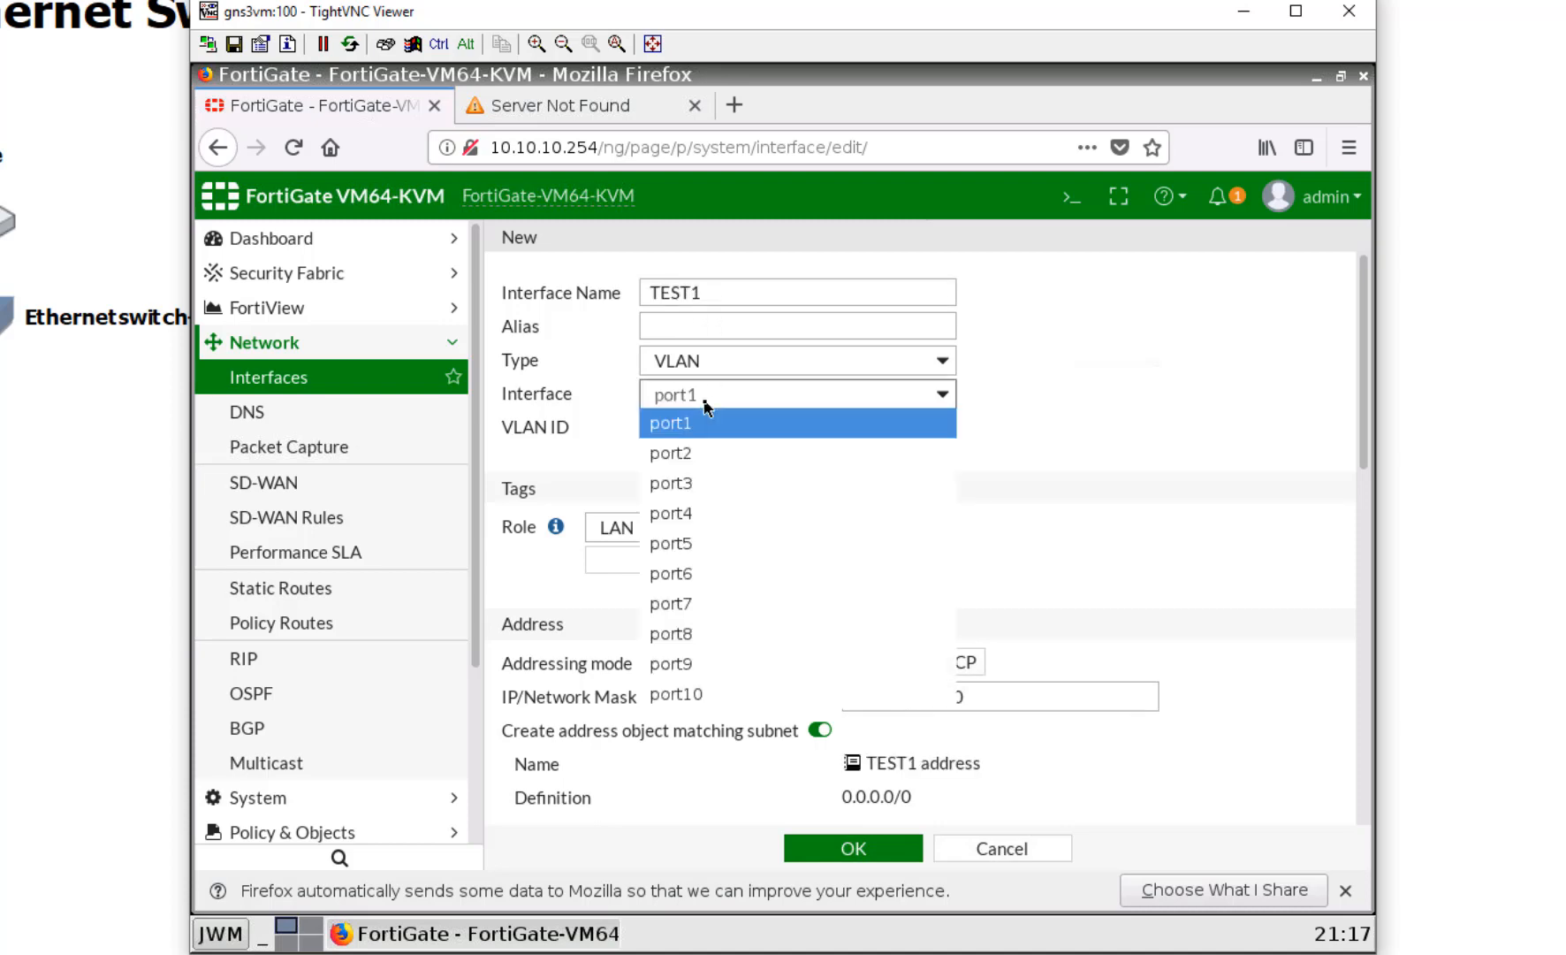
click(670, 482)
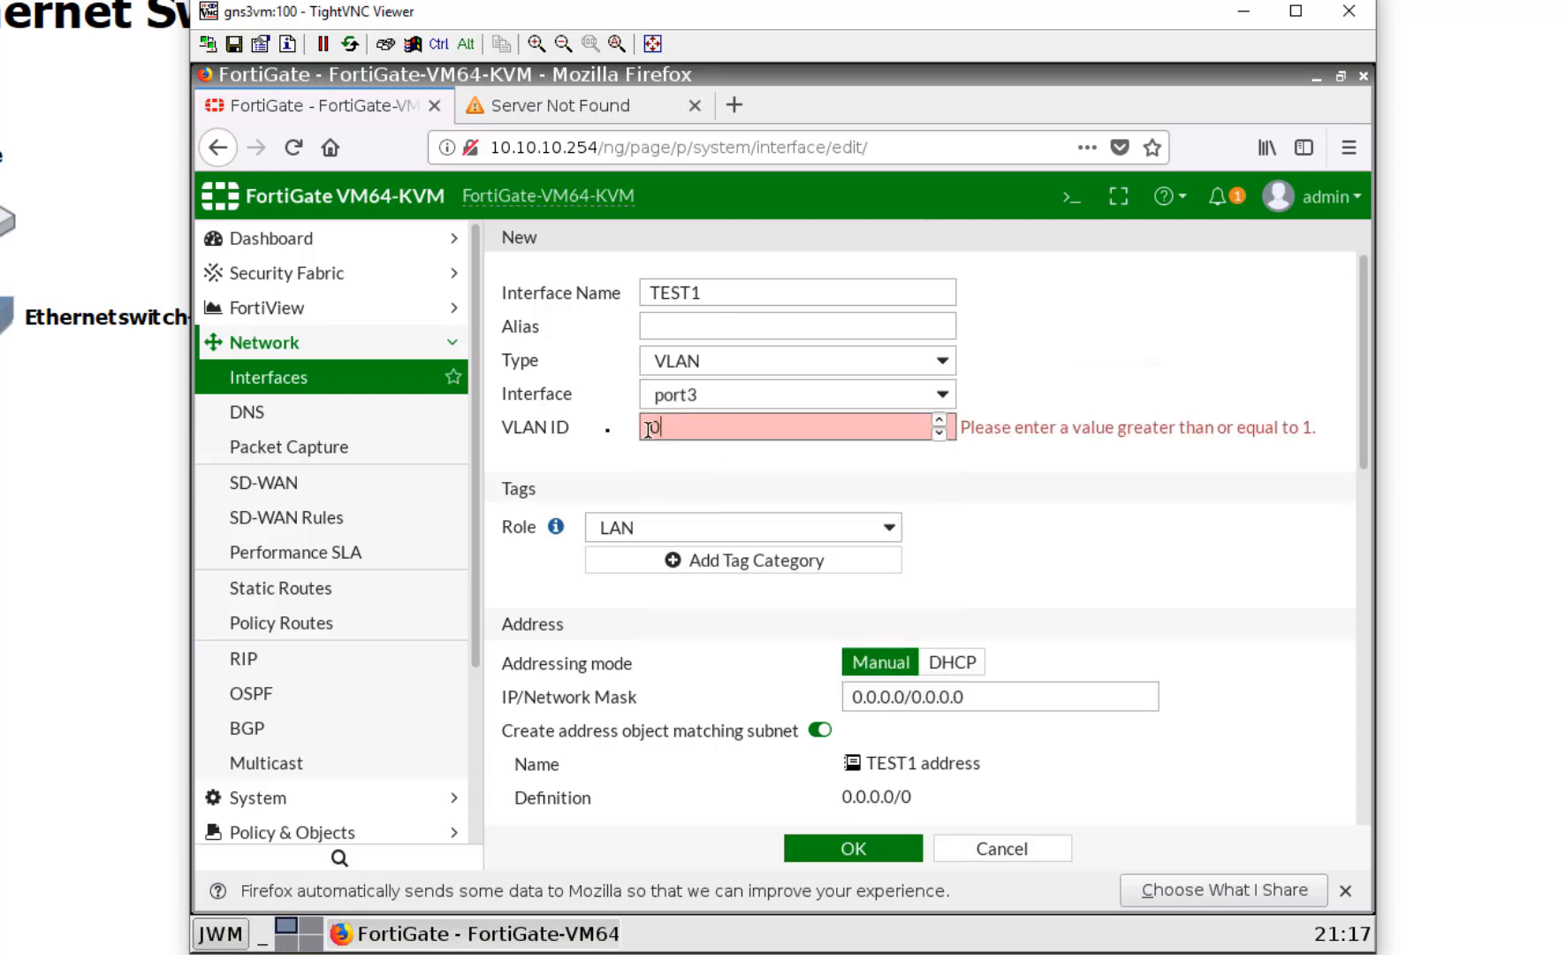
text(100)
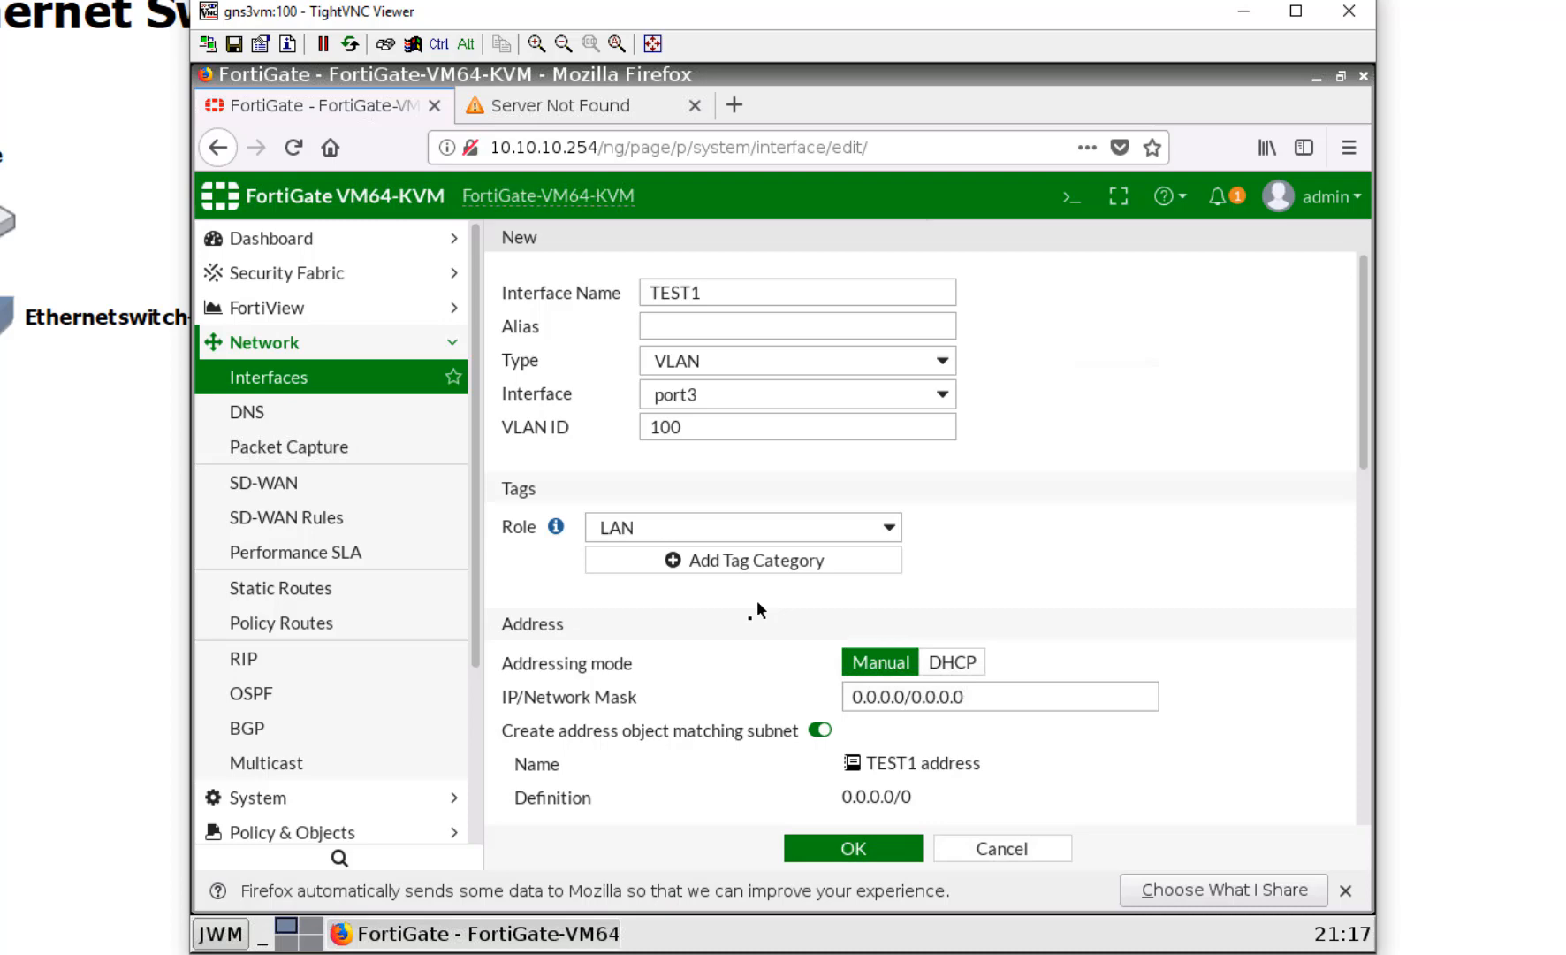
scroll(down, 3)
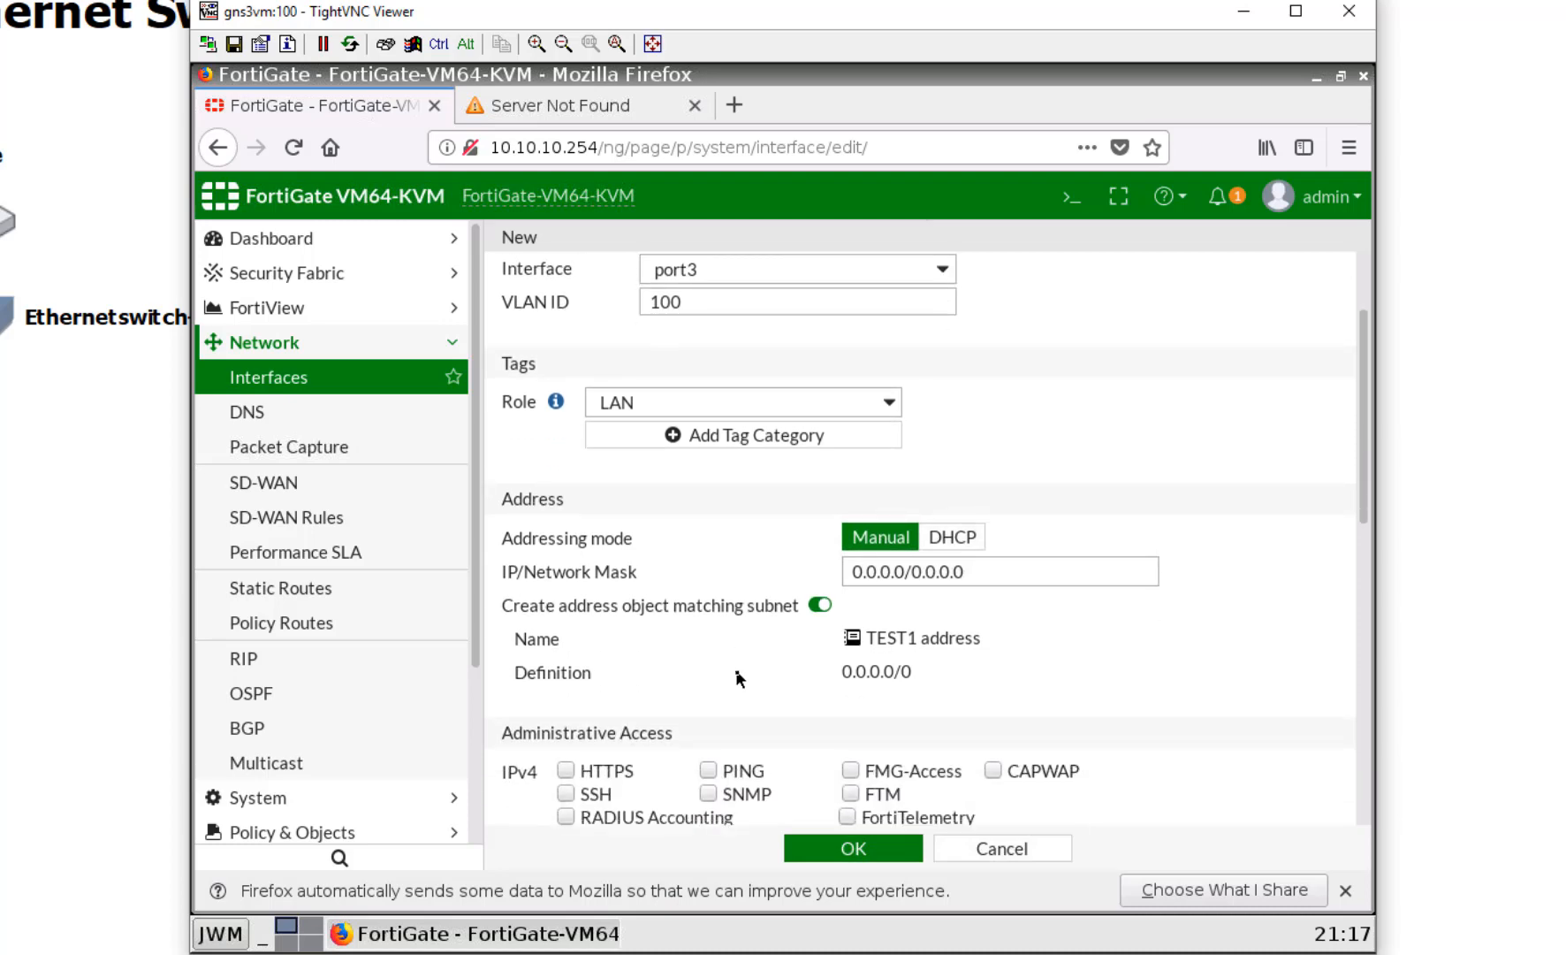
Step: Set TEST1 to 10.10.20.254/24 with PING and DHCP Server enabled, save it and expand port3
click(999, 571)
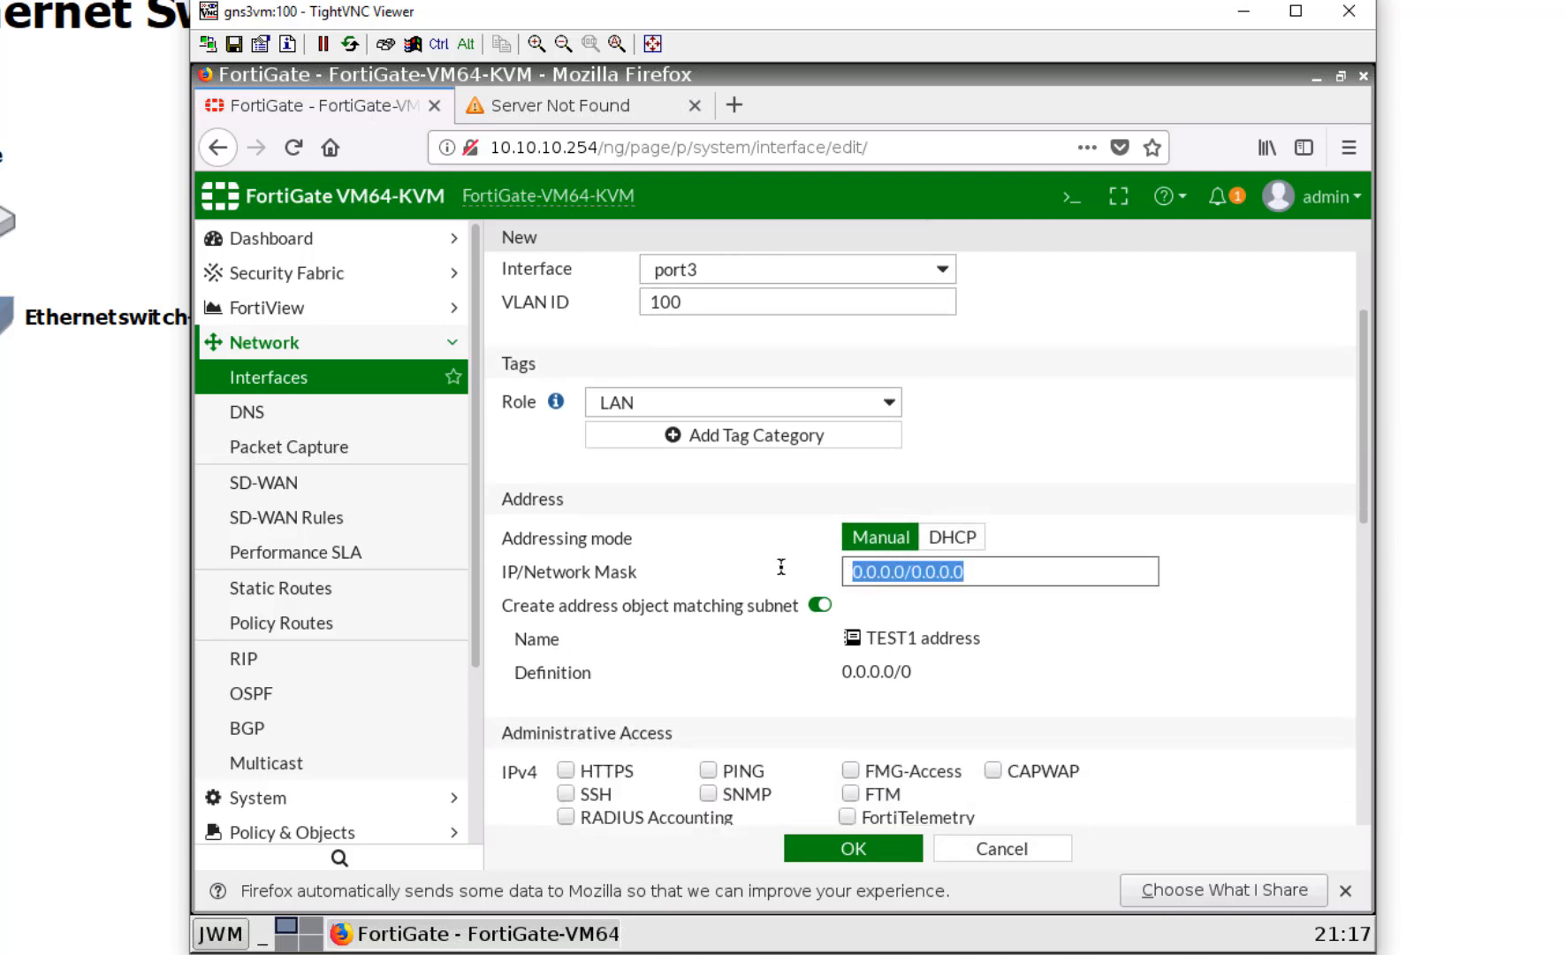
text(10.10.20.254)
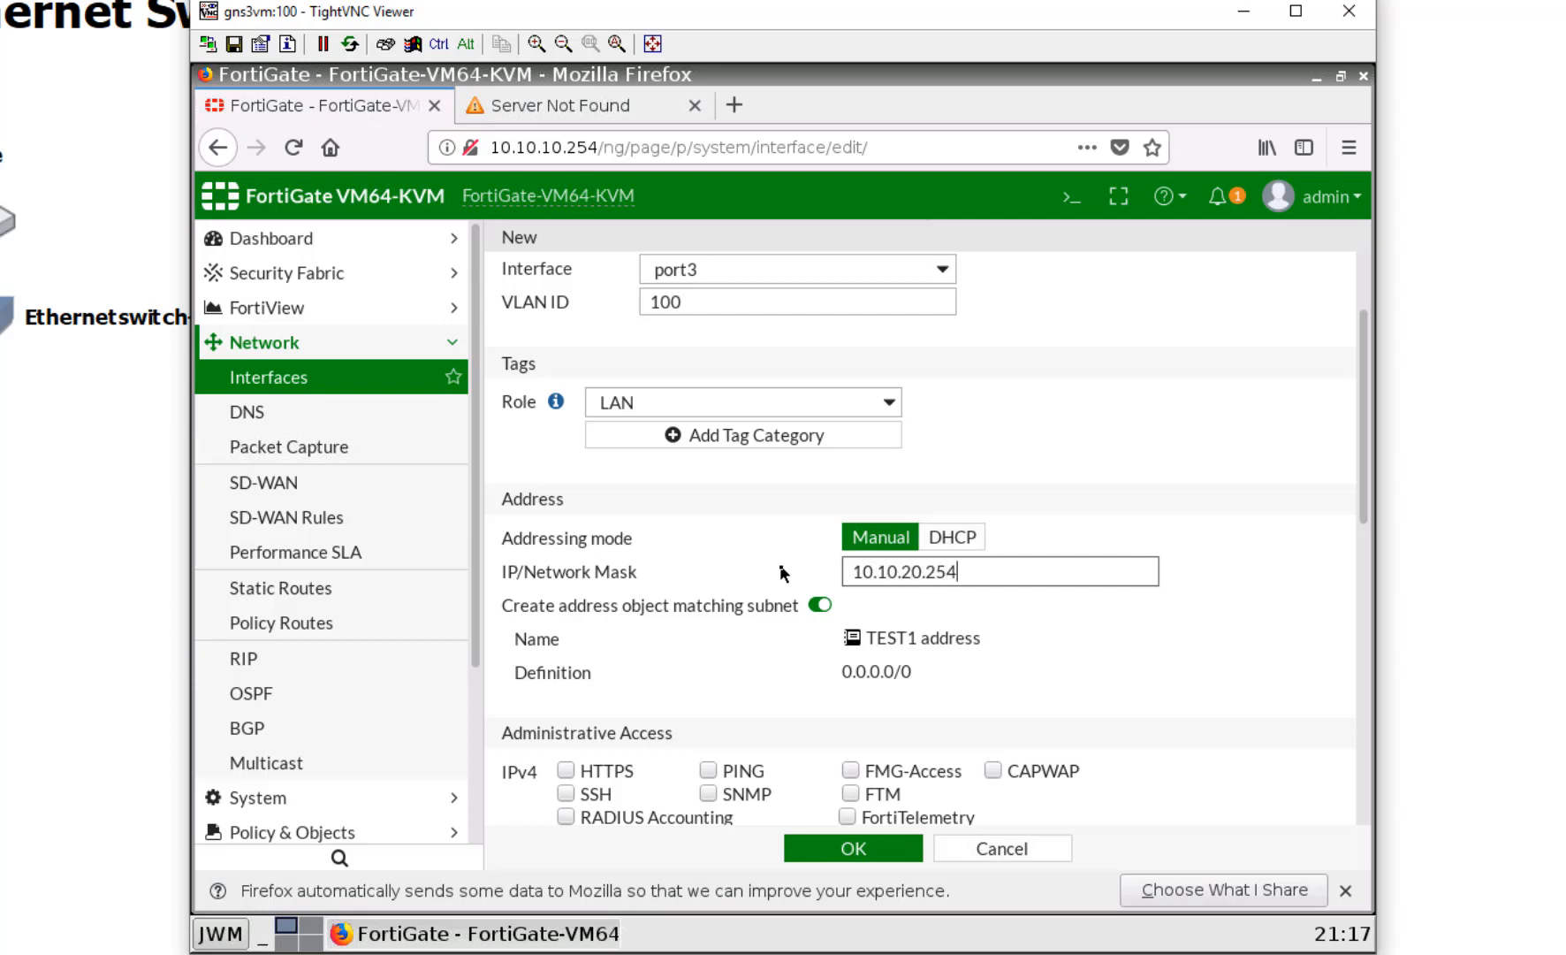
text(/24)
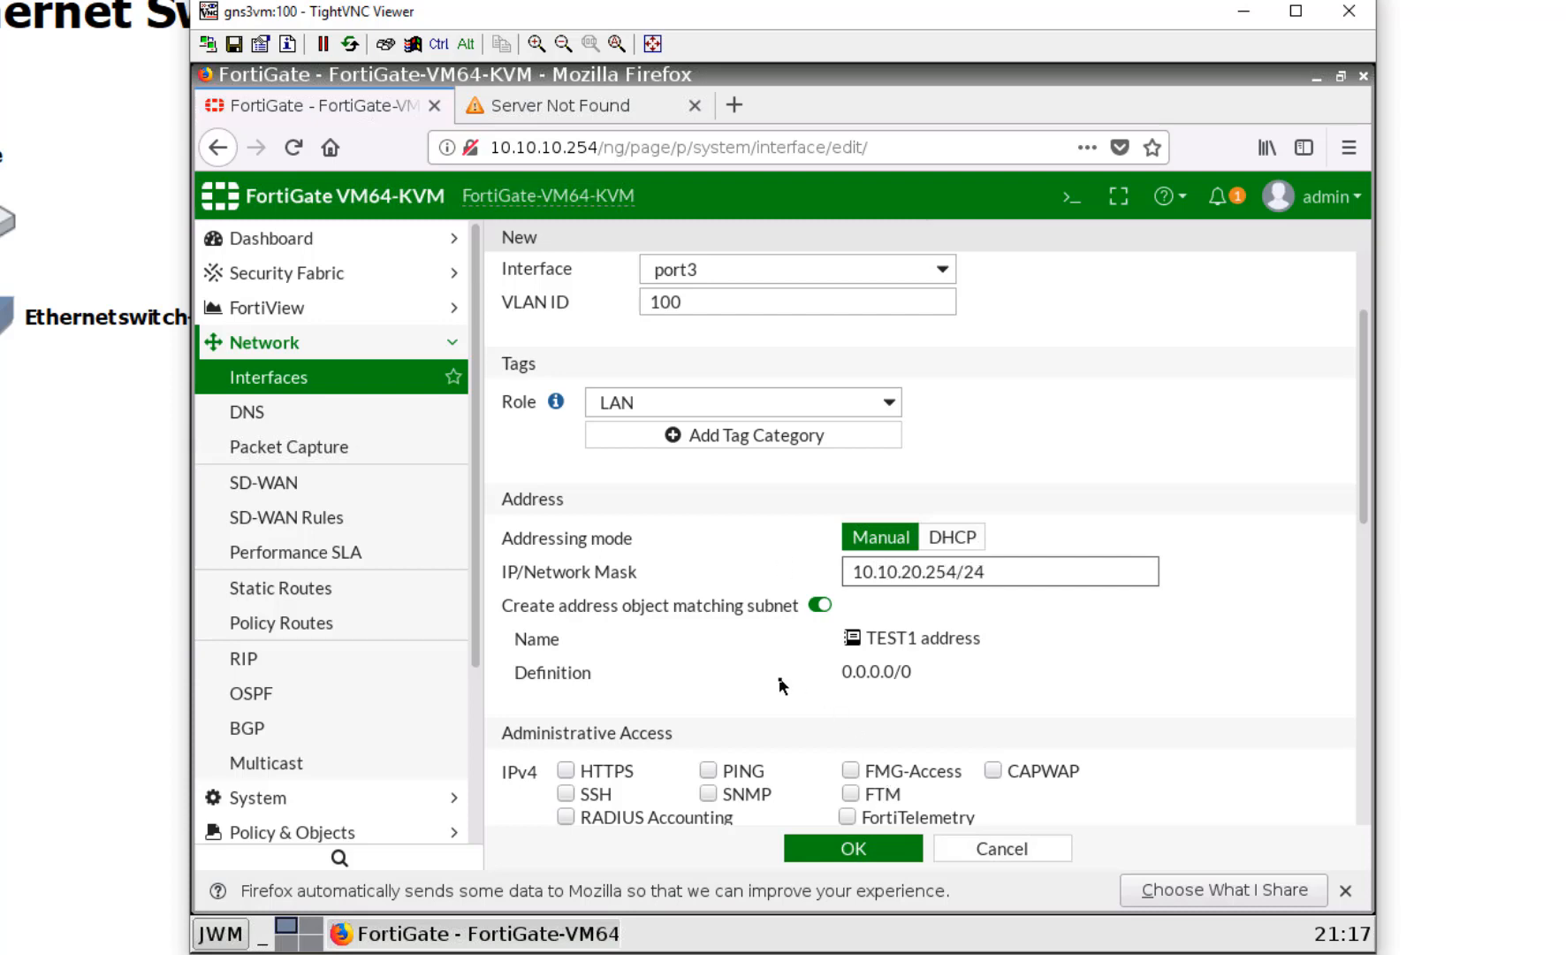
click(710, 771)
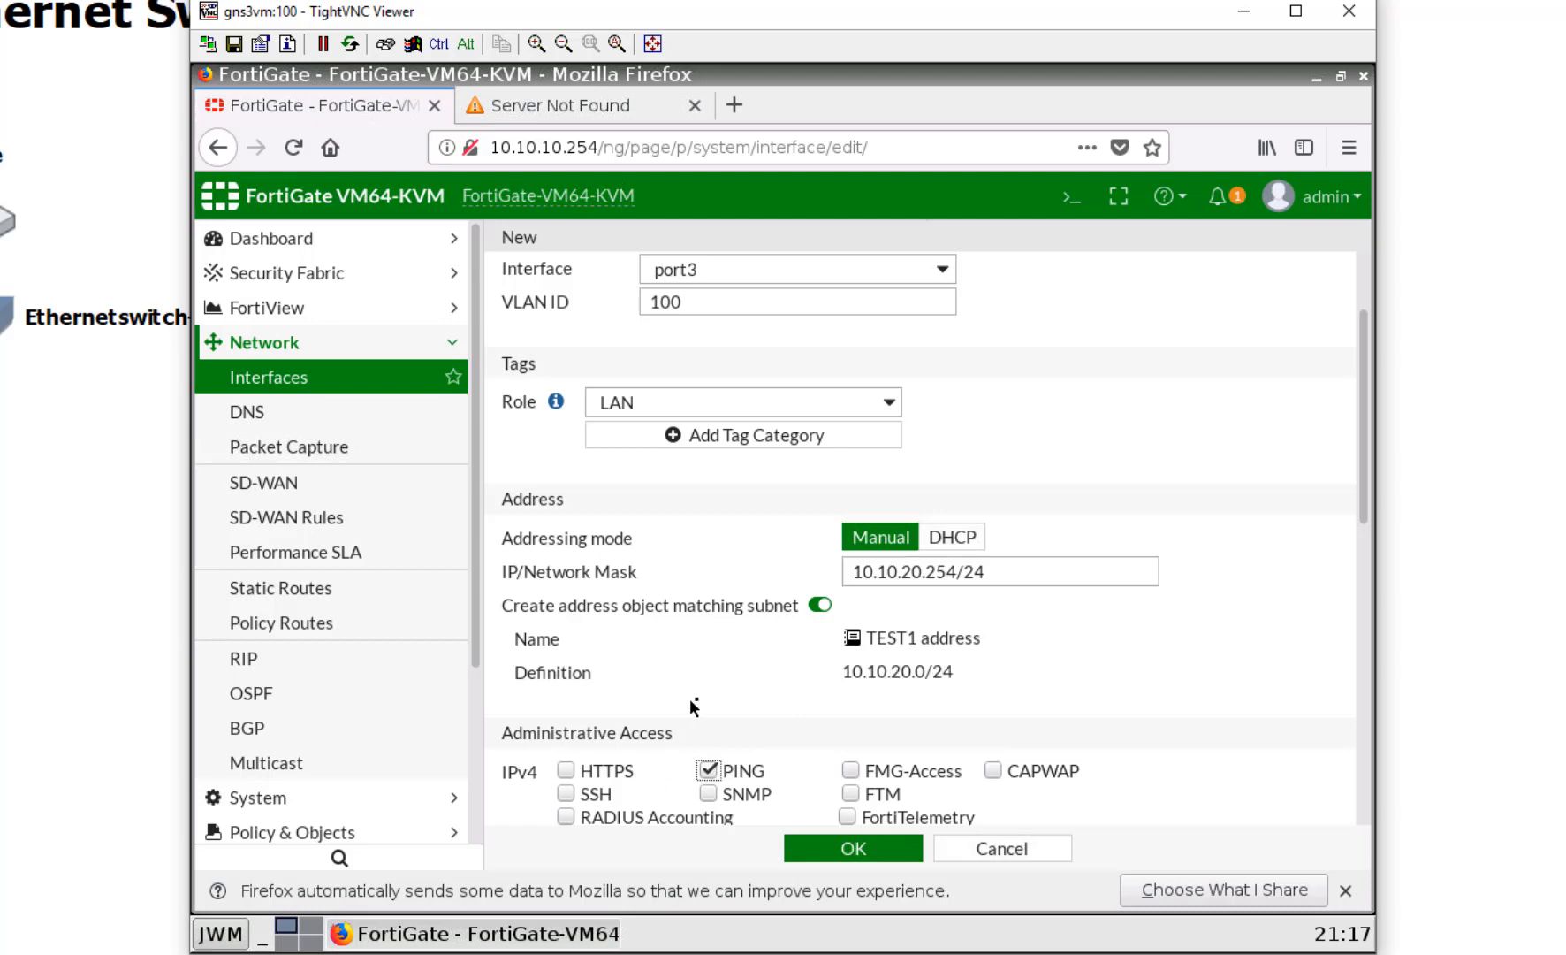
scroll(down, 3)
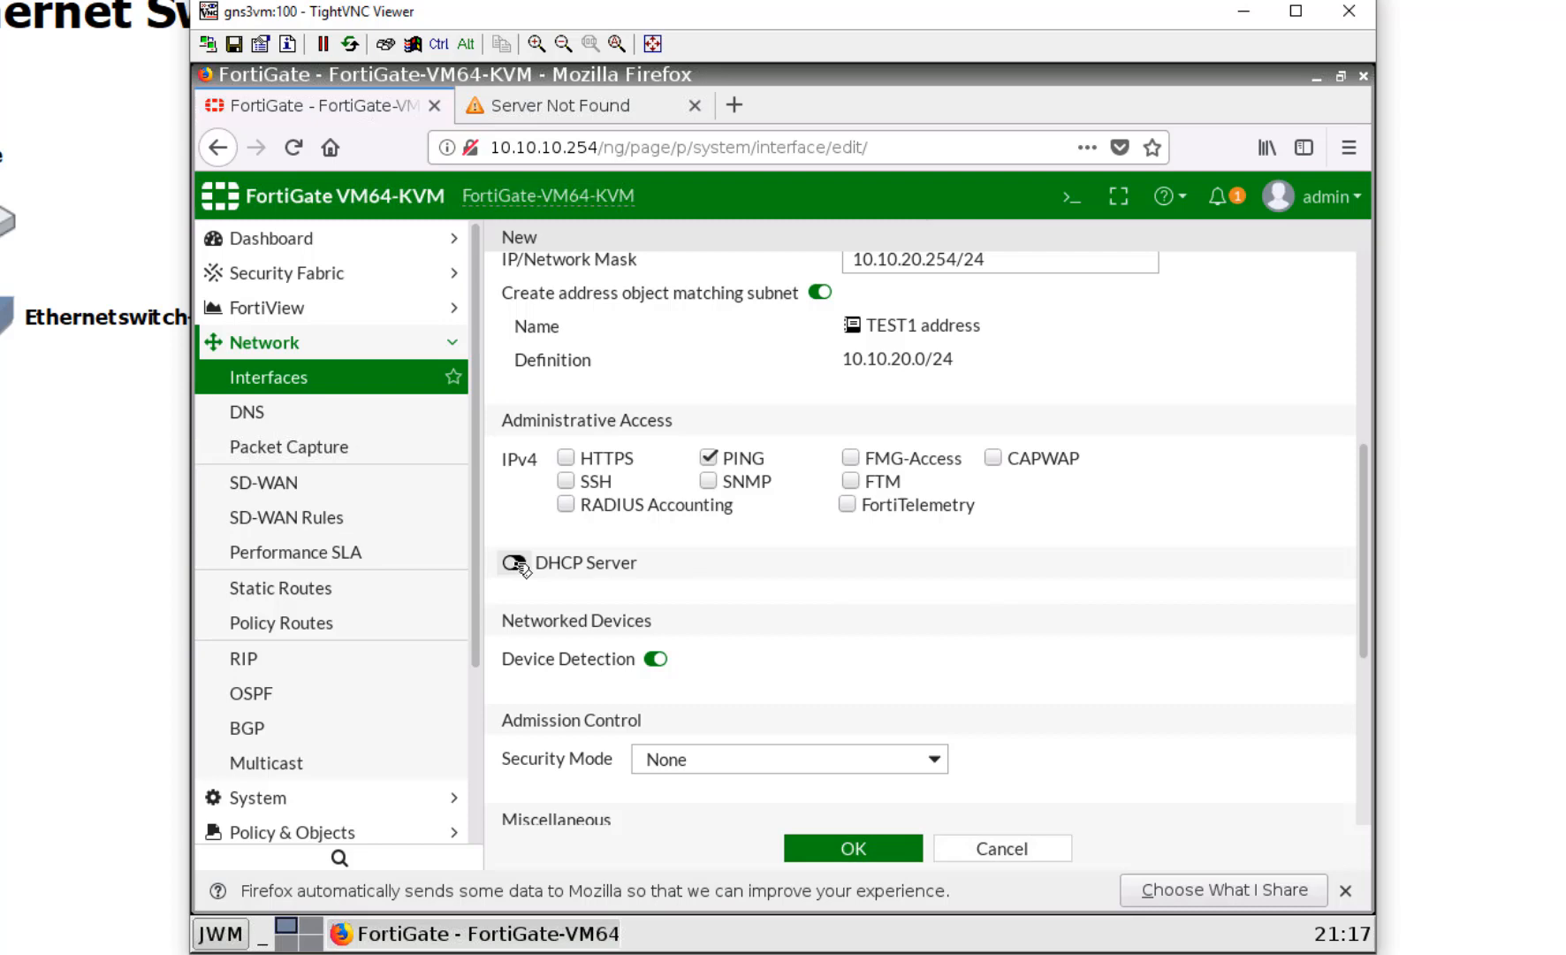
click(514, 562)
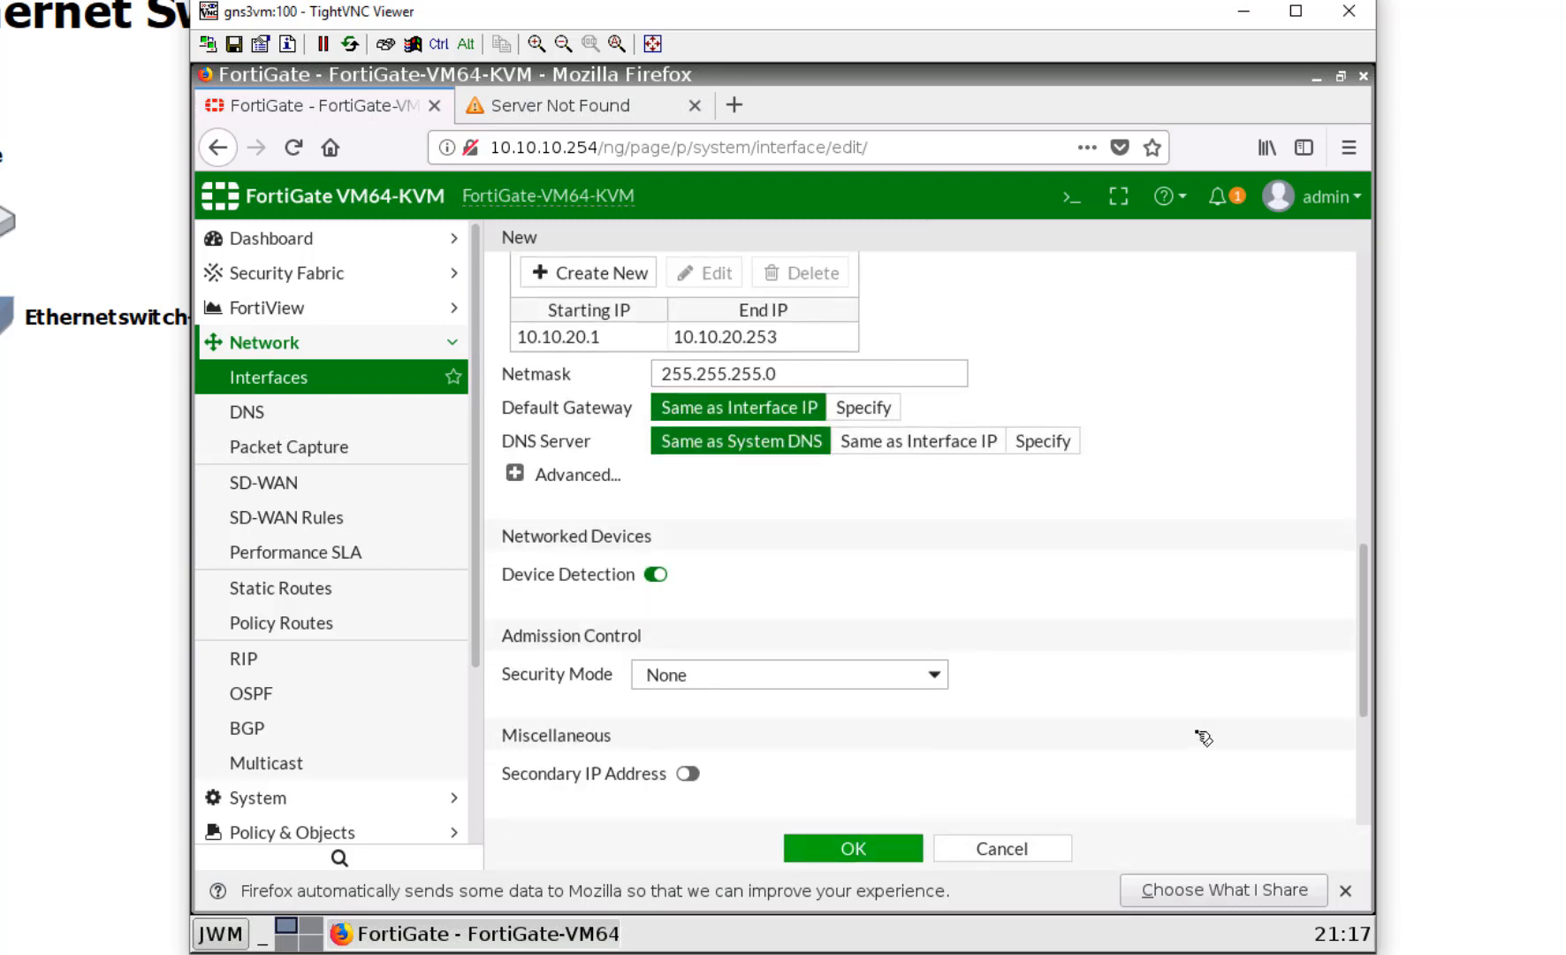
click(850, 847)
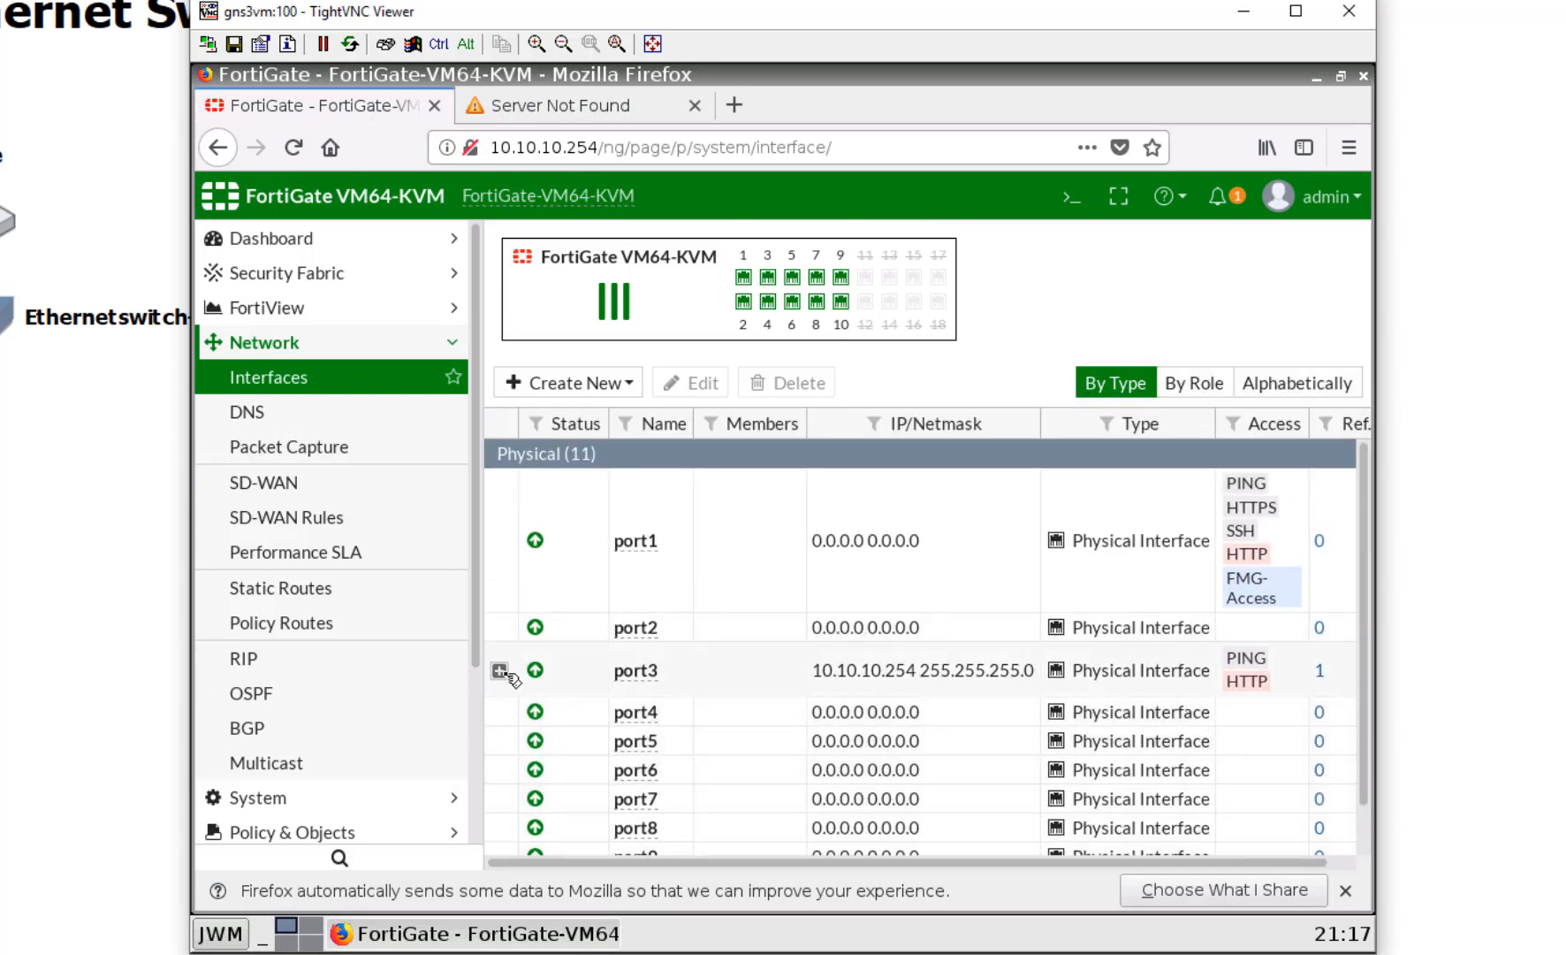
click(500, 670)
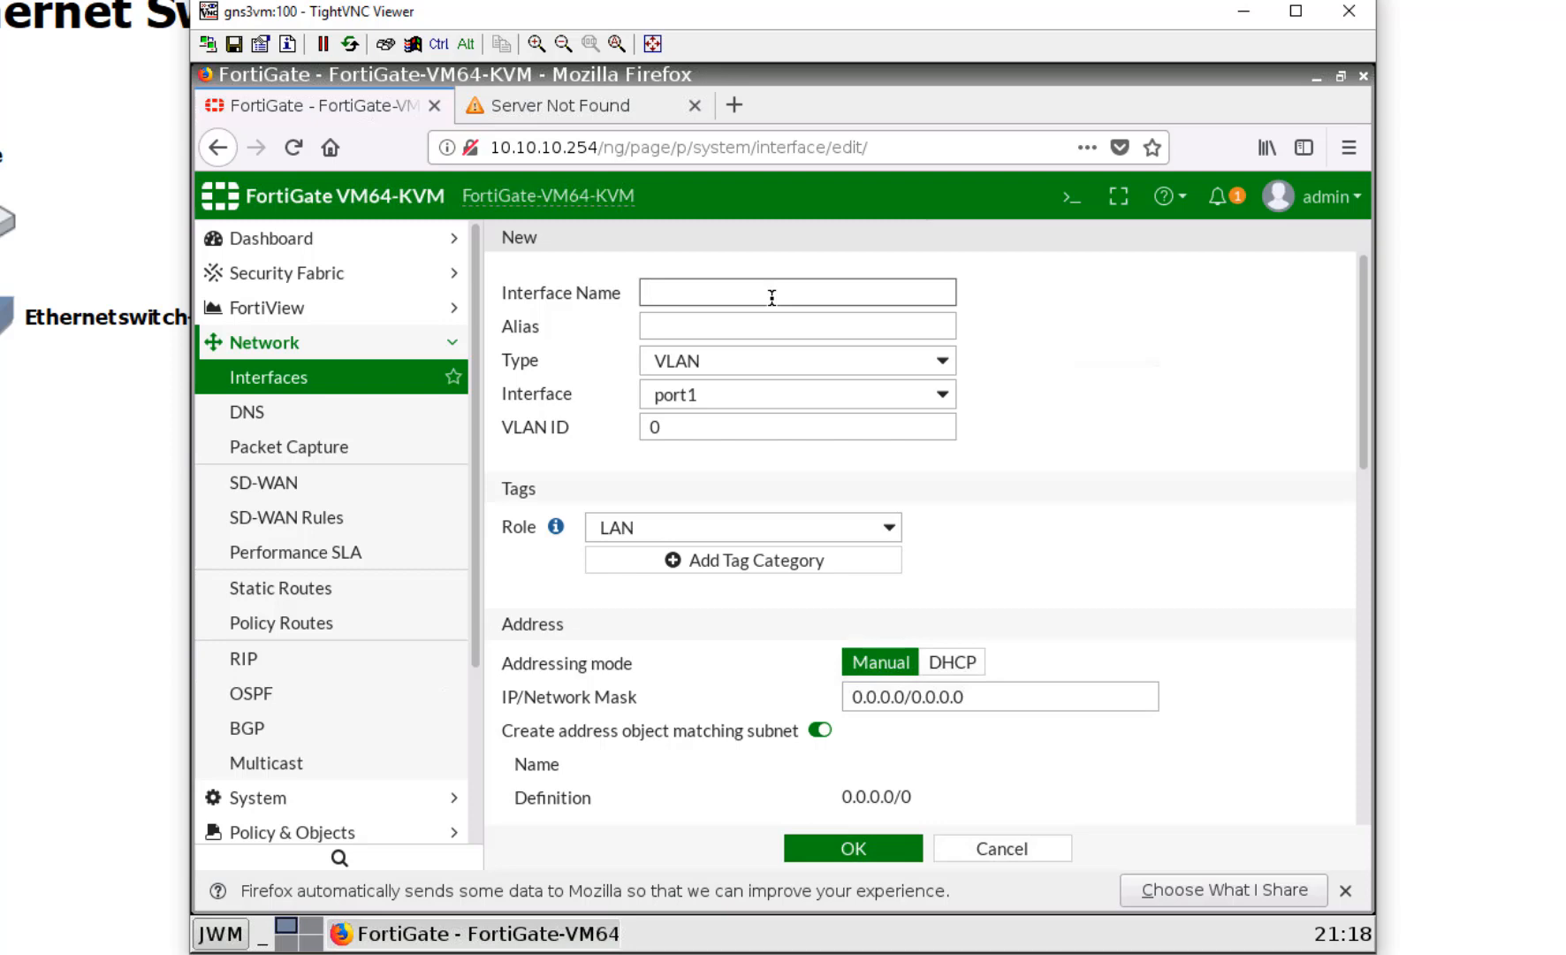
Step: Fill the new form with name TEST2, parent port3, VLAN ID 200 and IP 10.10.30.254/24
text(TEST2)
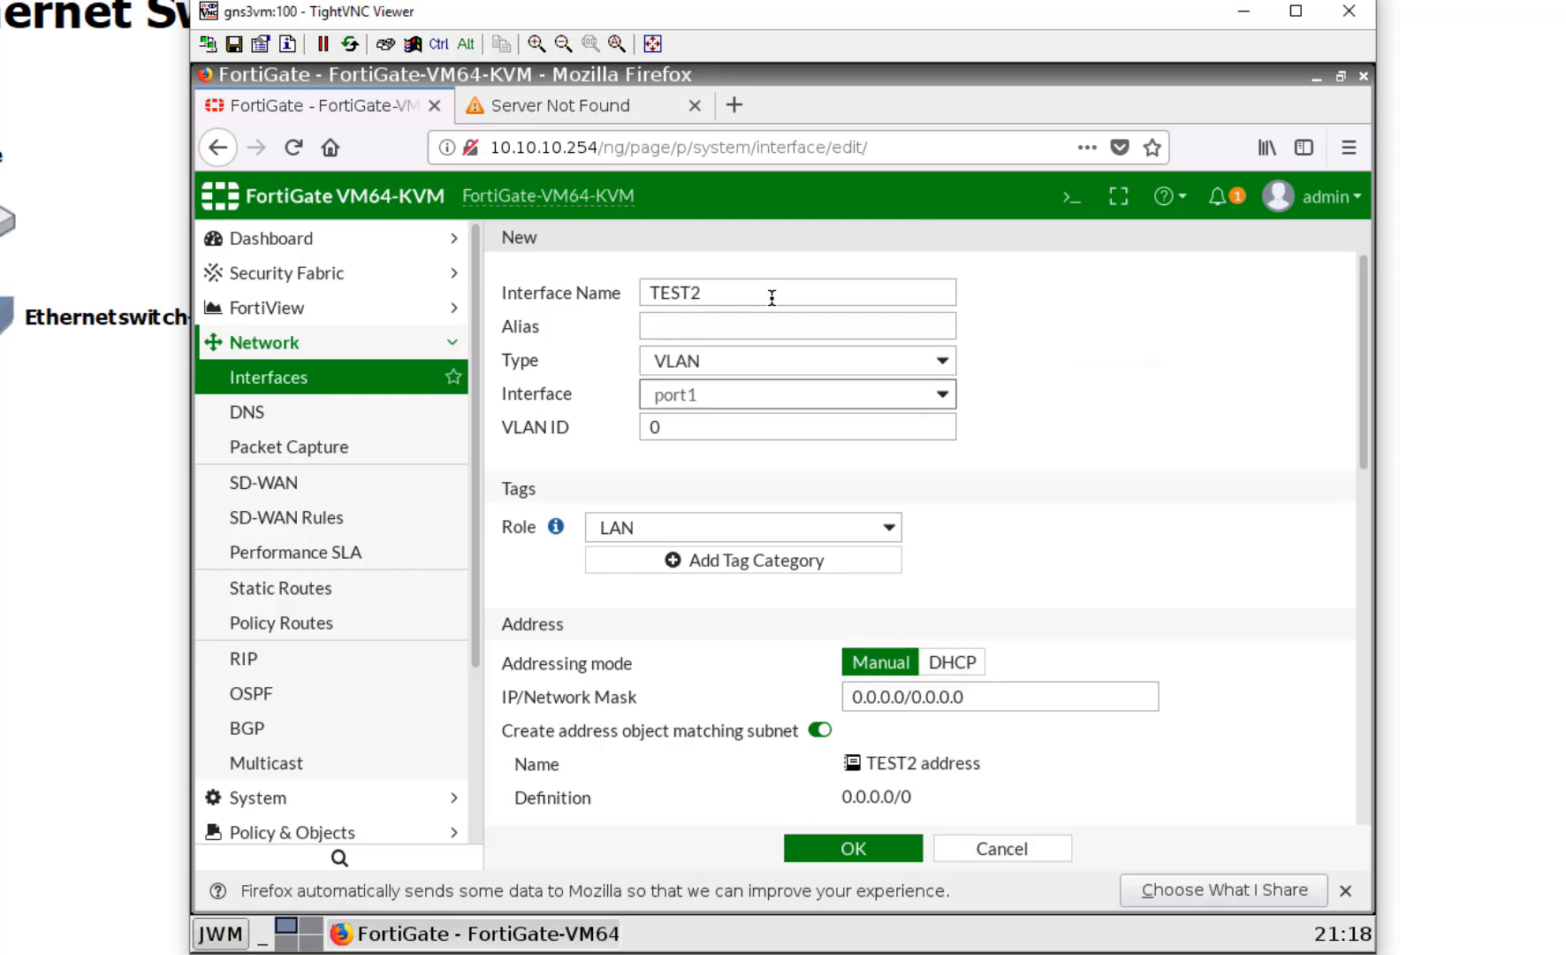
click(795, 395)
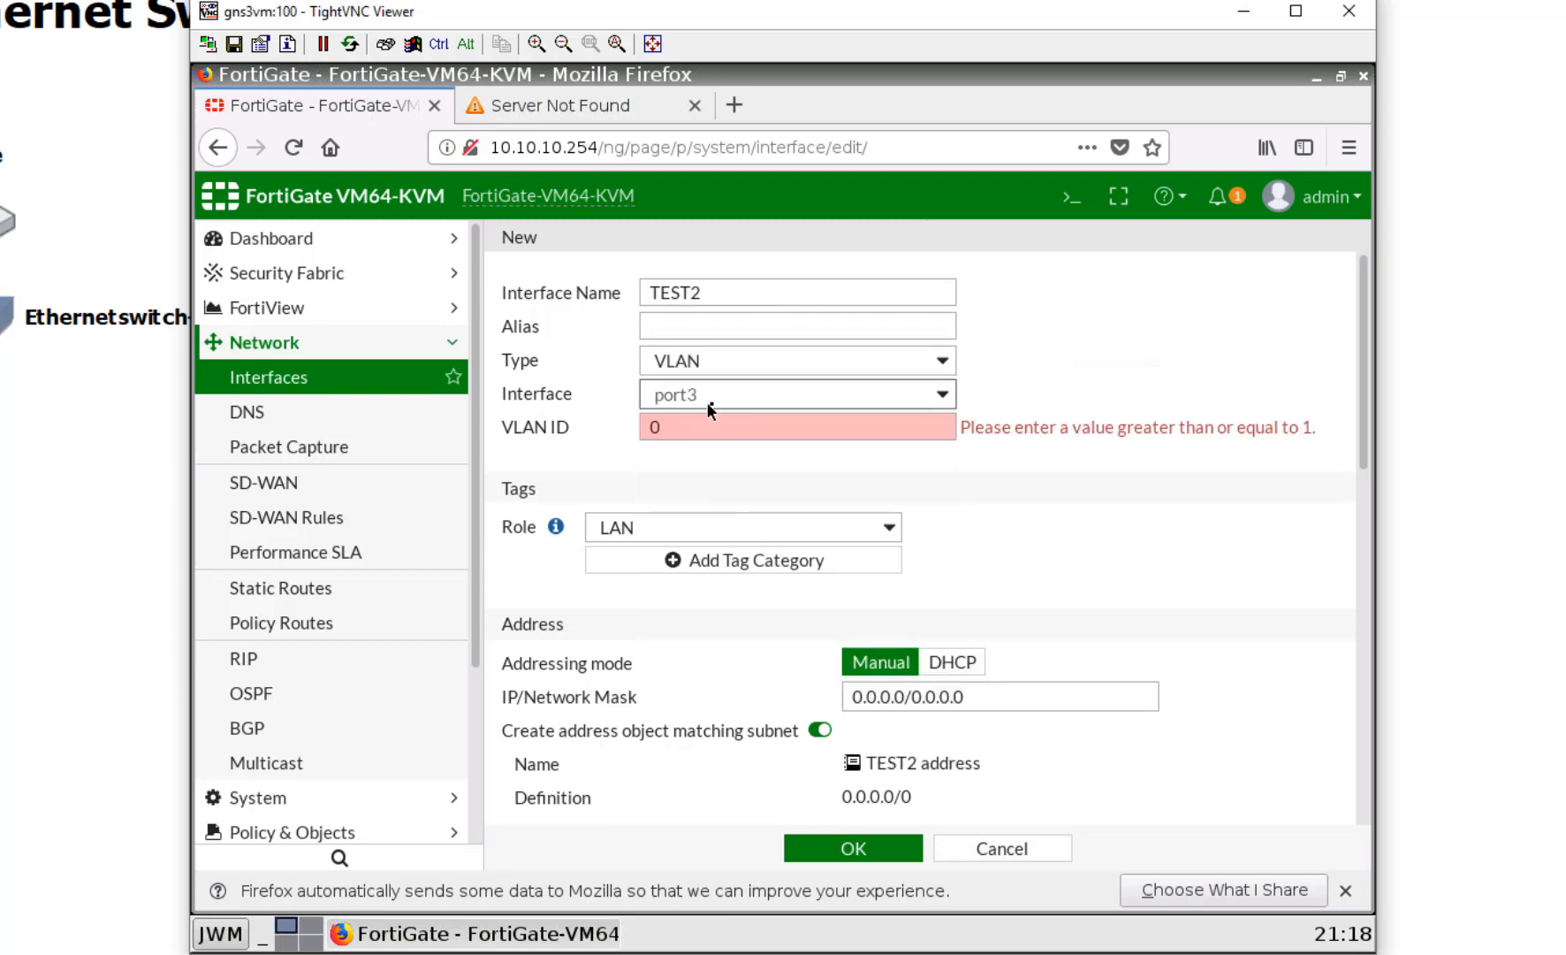
text(200)
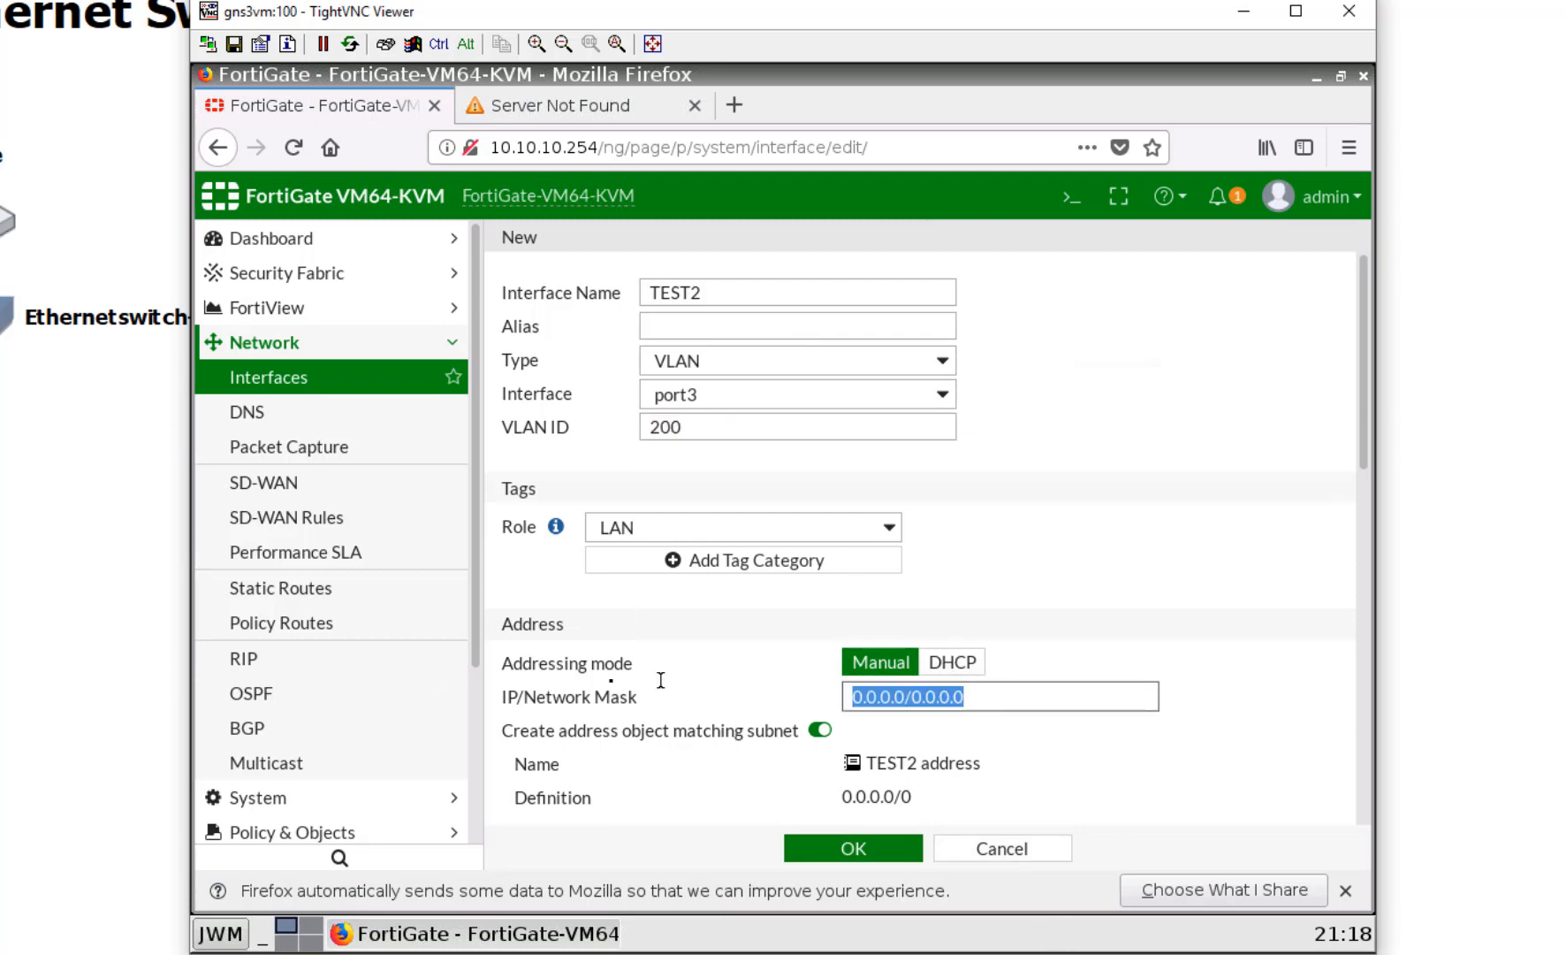
text(10.10.30.254/24)
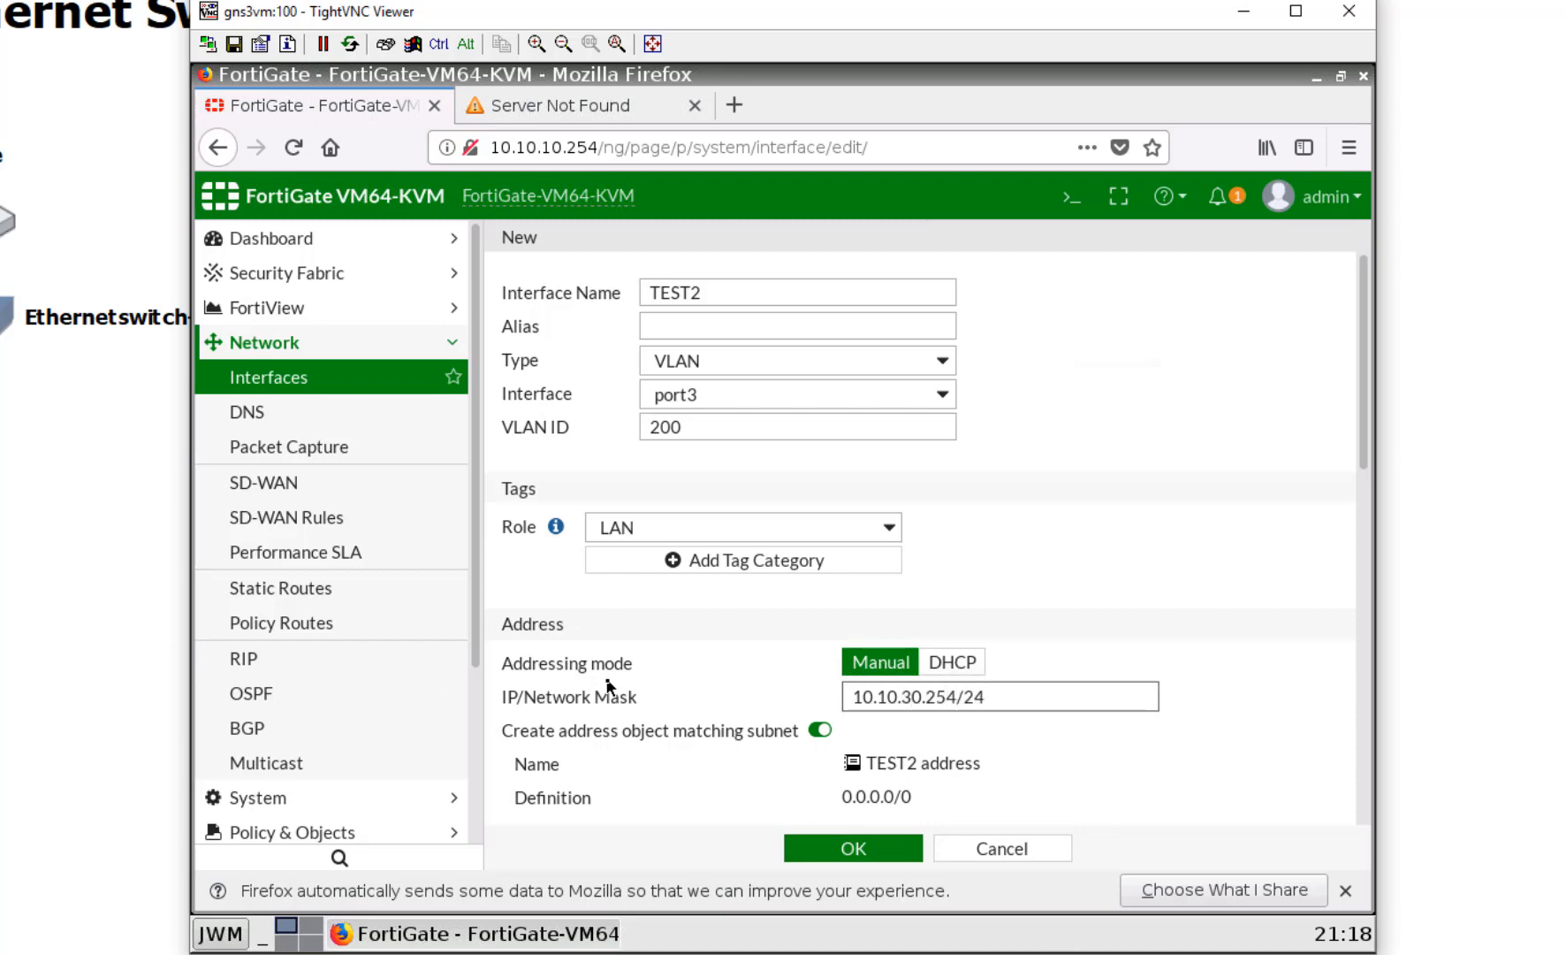
Step: Enable PING and the DHCP Server on TEST2, save it and hide the remote desktop
scroll(down, 3)
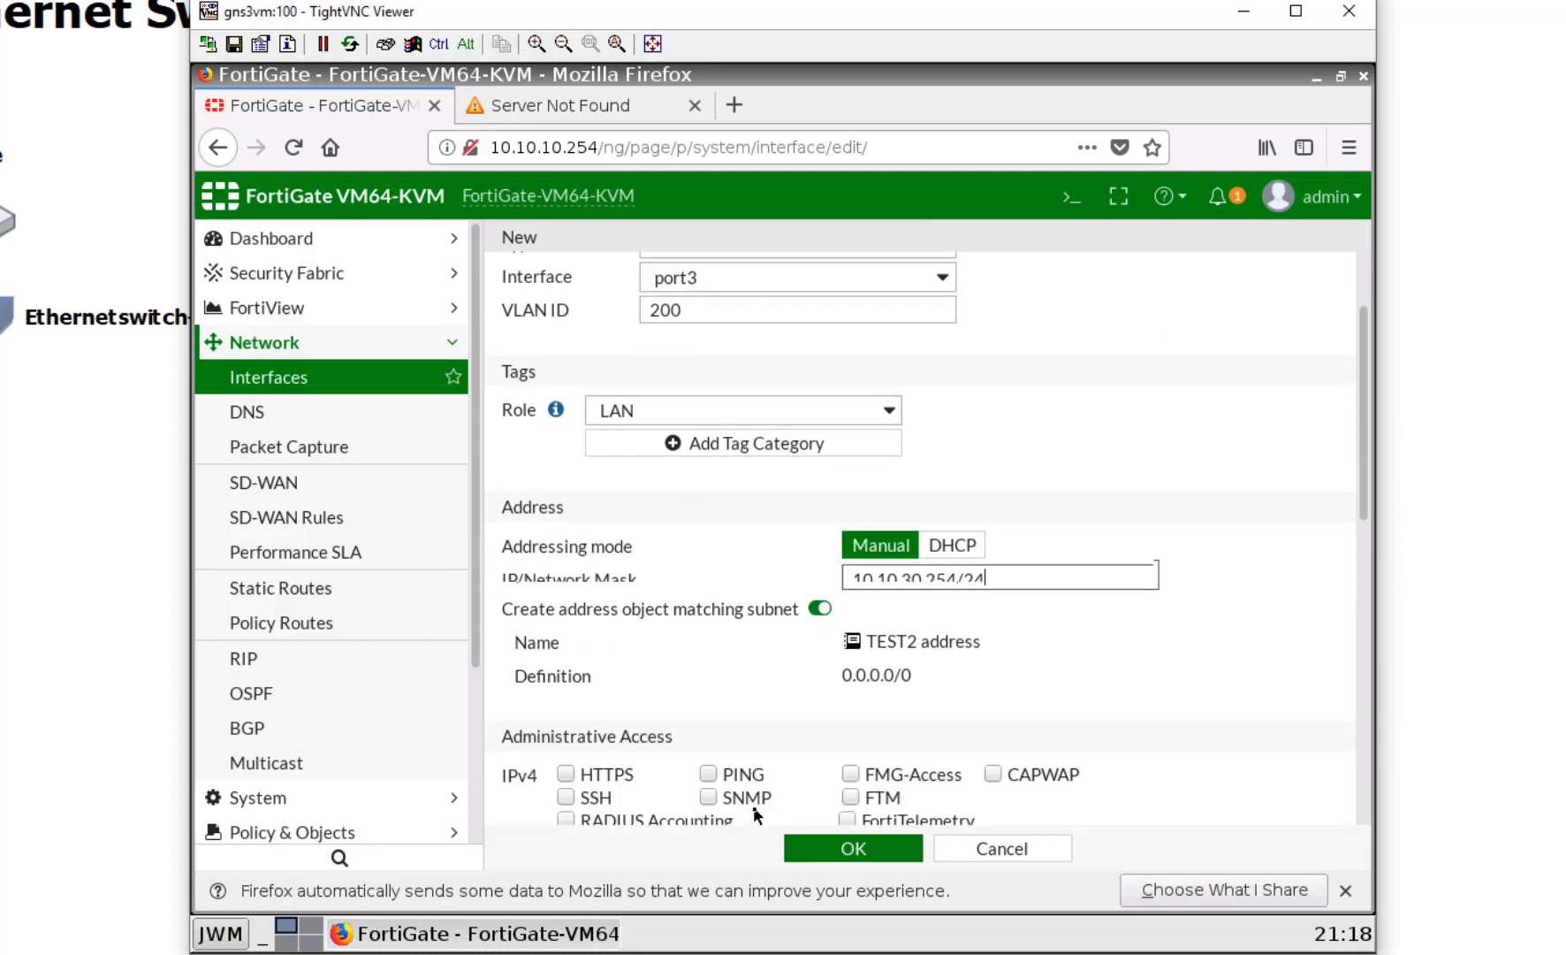
scroll(down, 3)
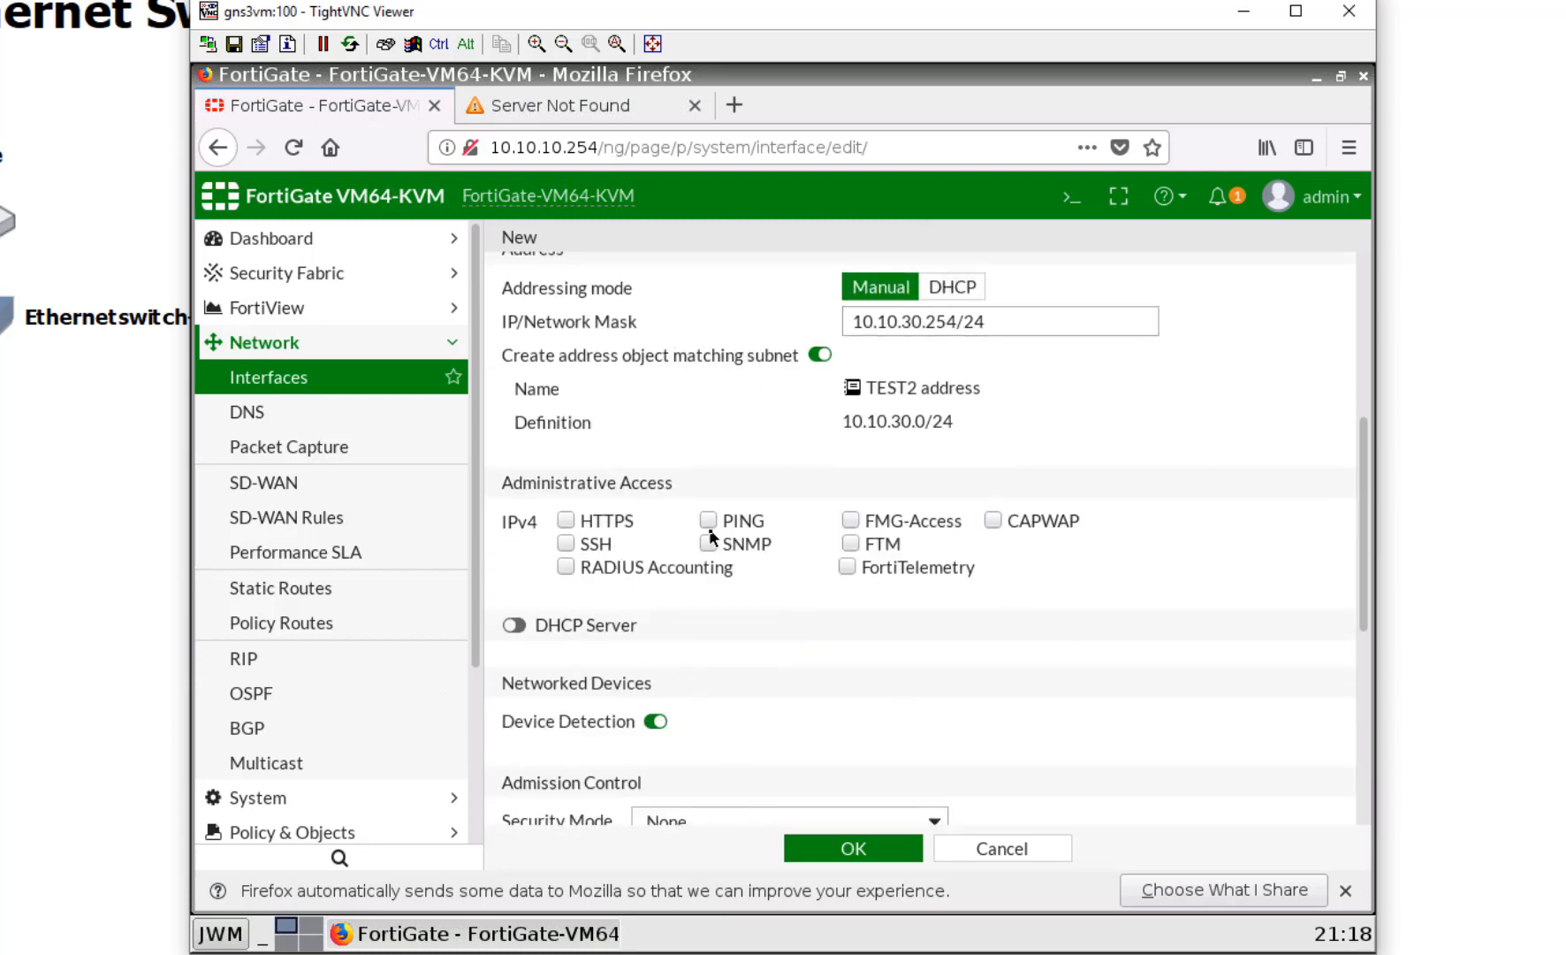
click(709, 520)
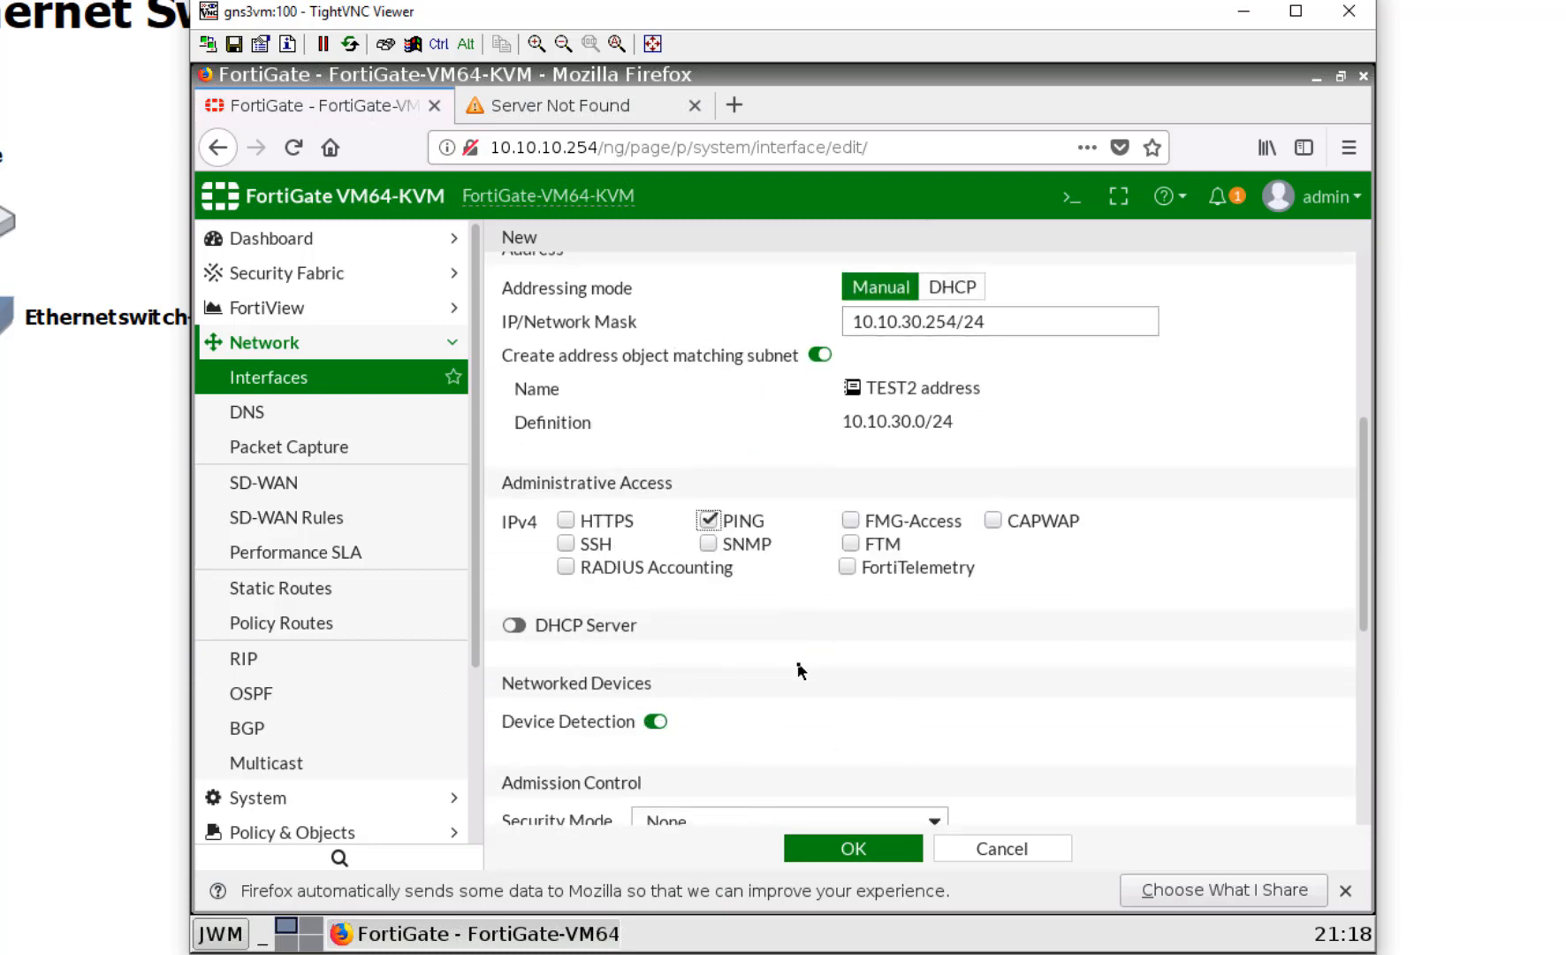
click(513, 624)
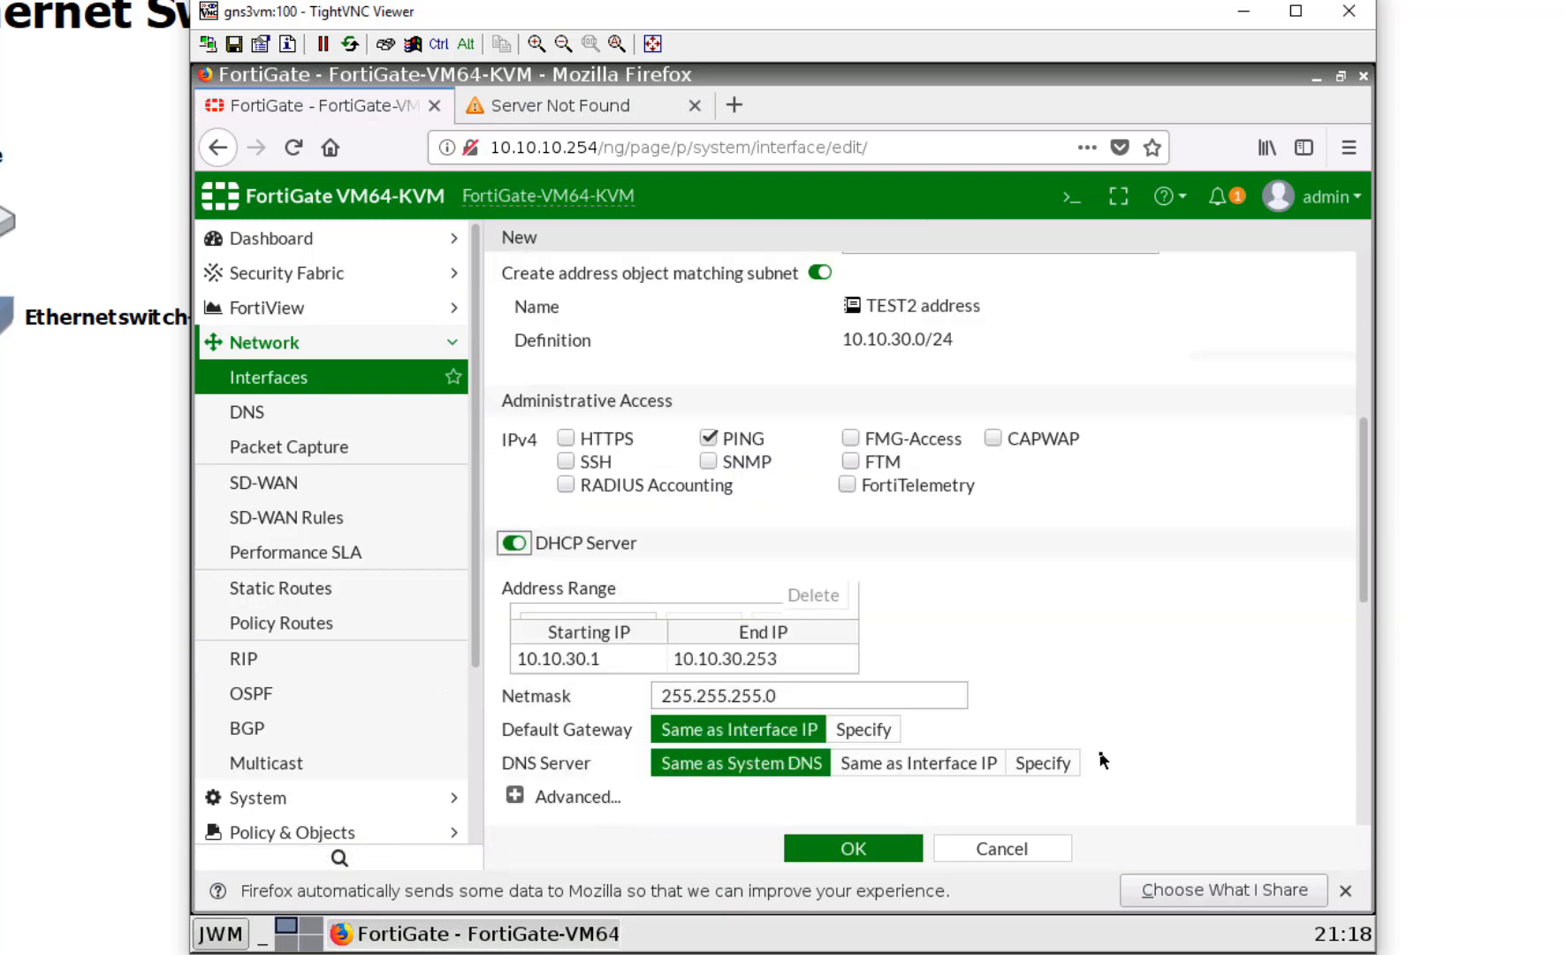
click(851, 847)
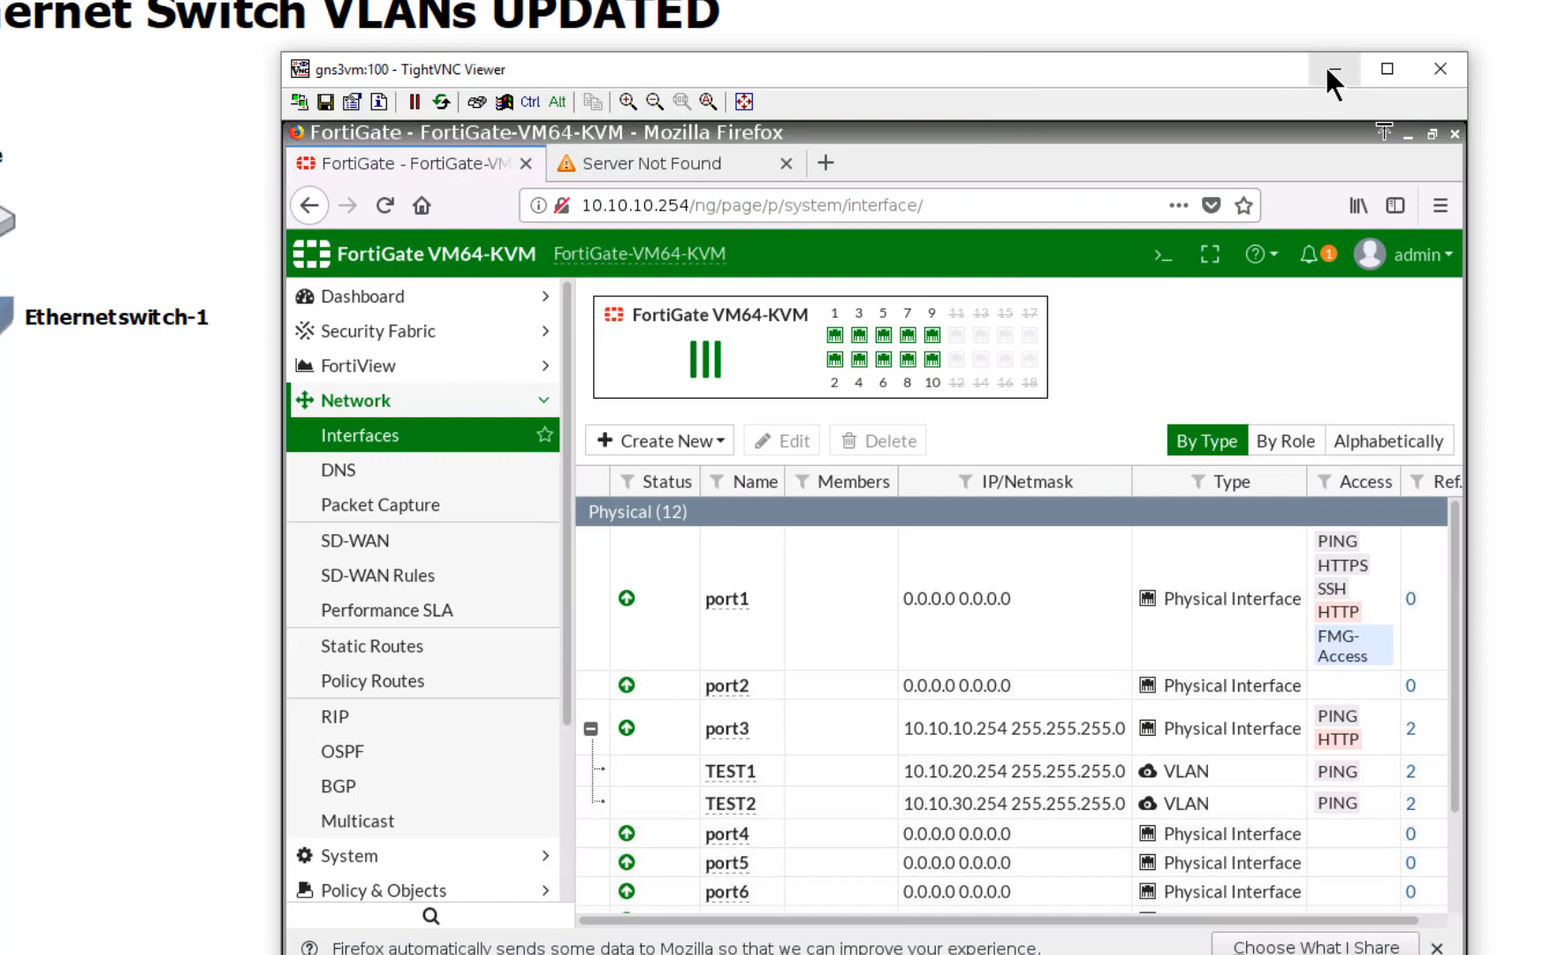
click(1335, 69)
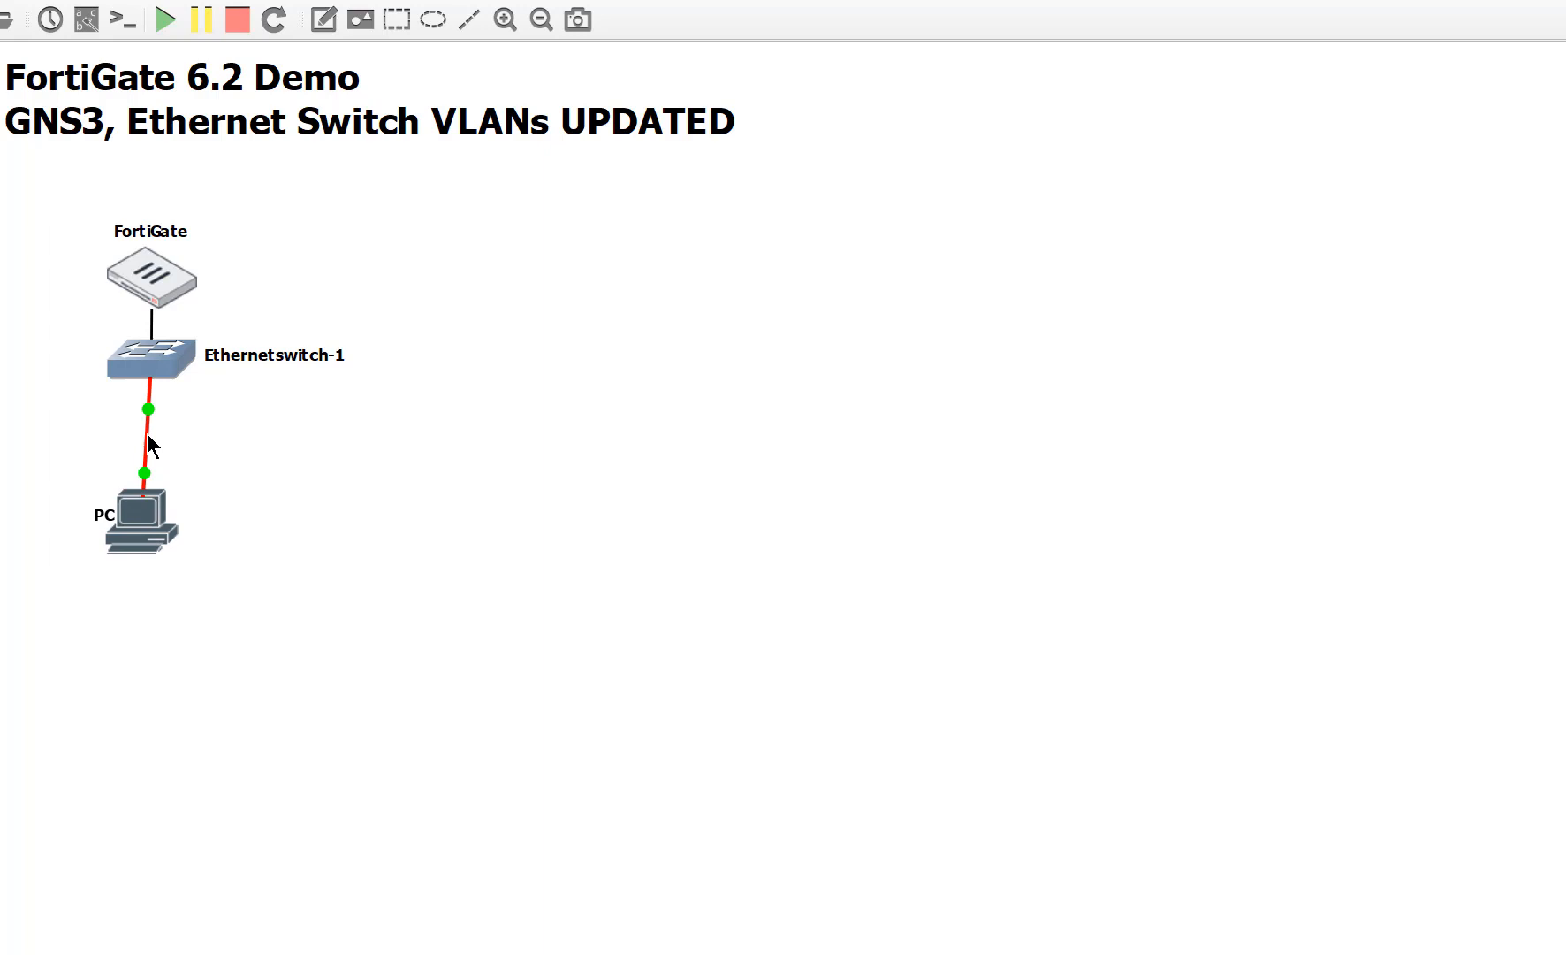
Step: Start a capture on the Ethernetswitch-1–PC link, watch the packets, then hide Wireshark
right_click(146, 448)
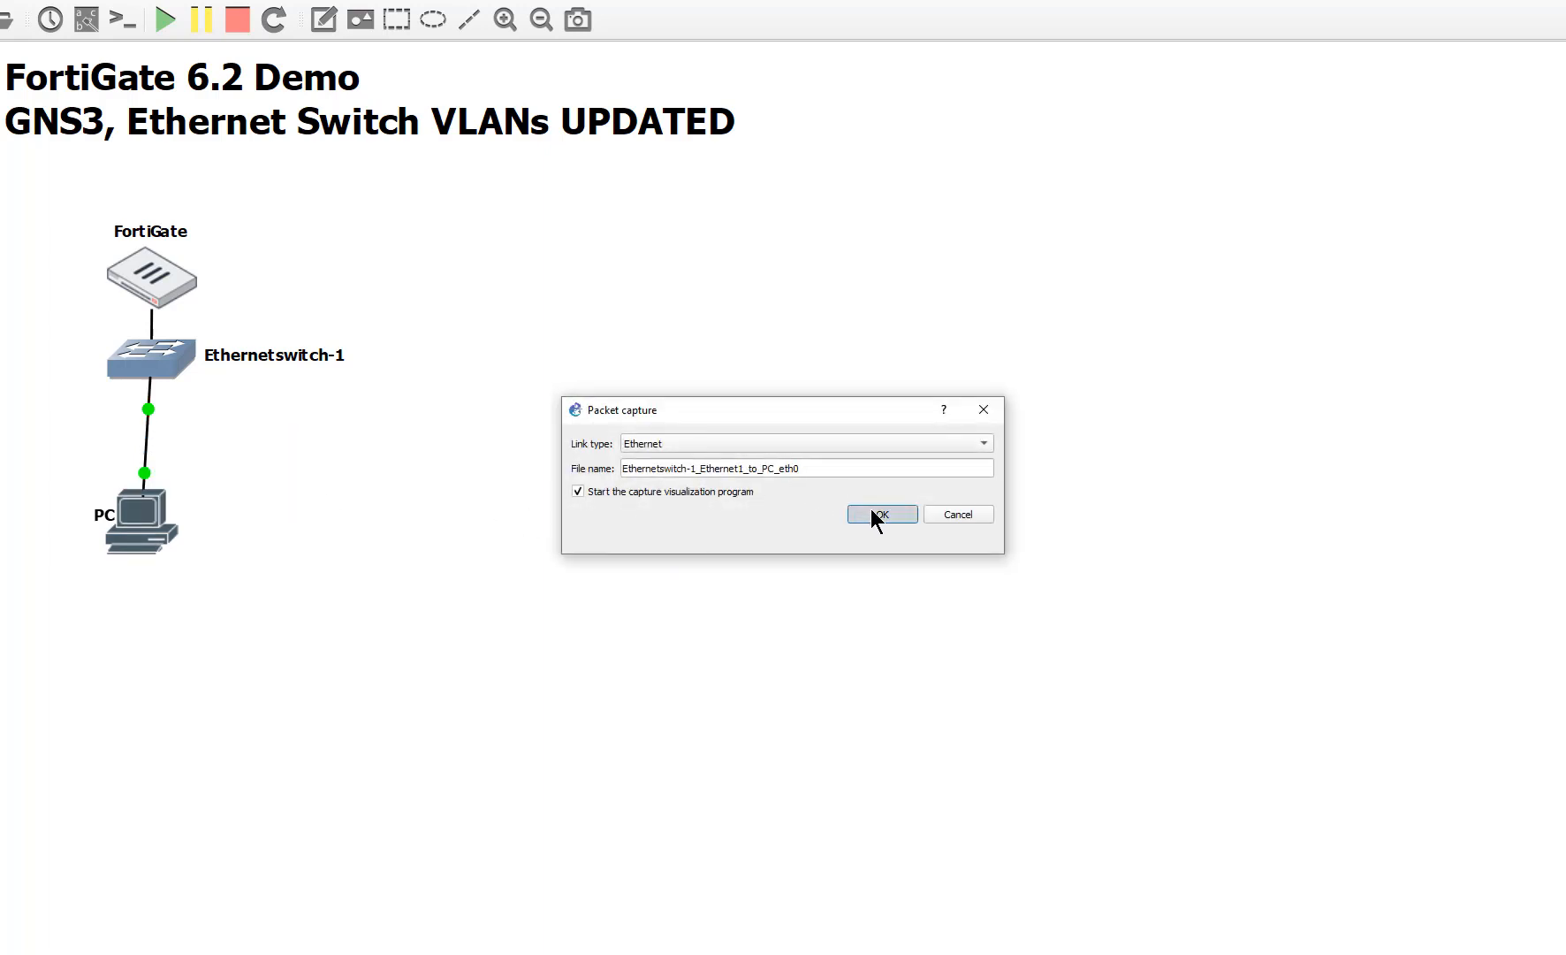
click(880, 514)
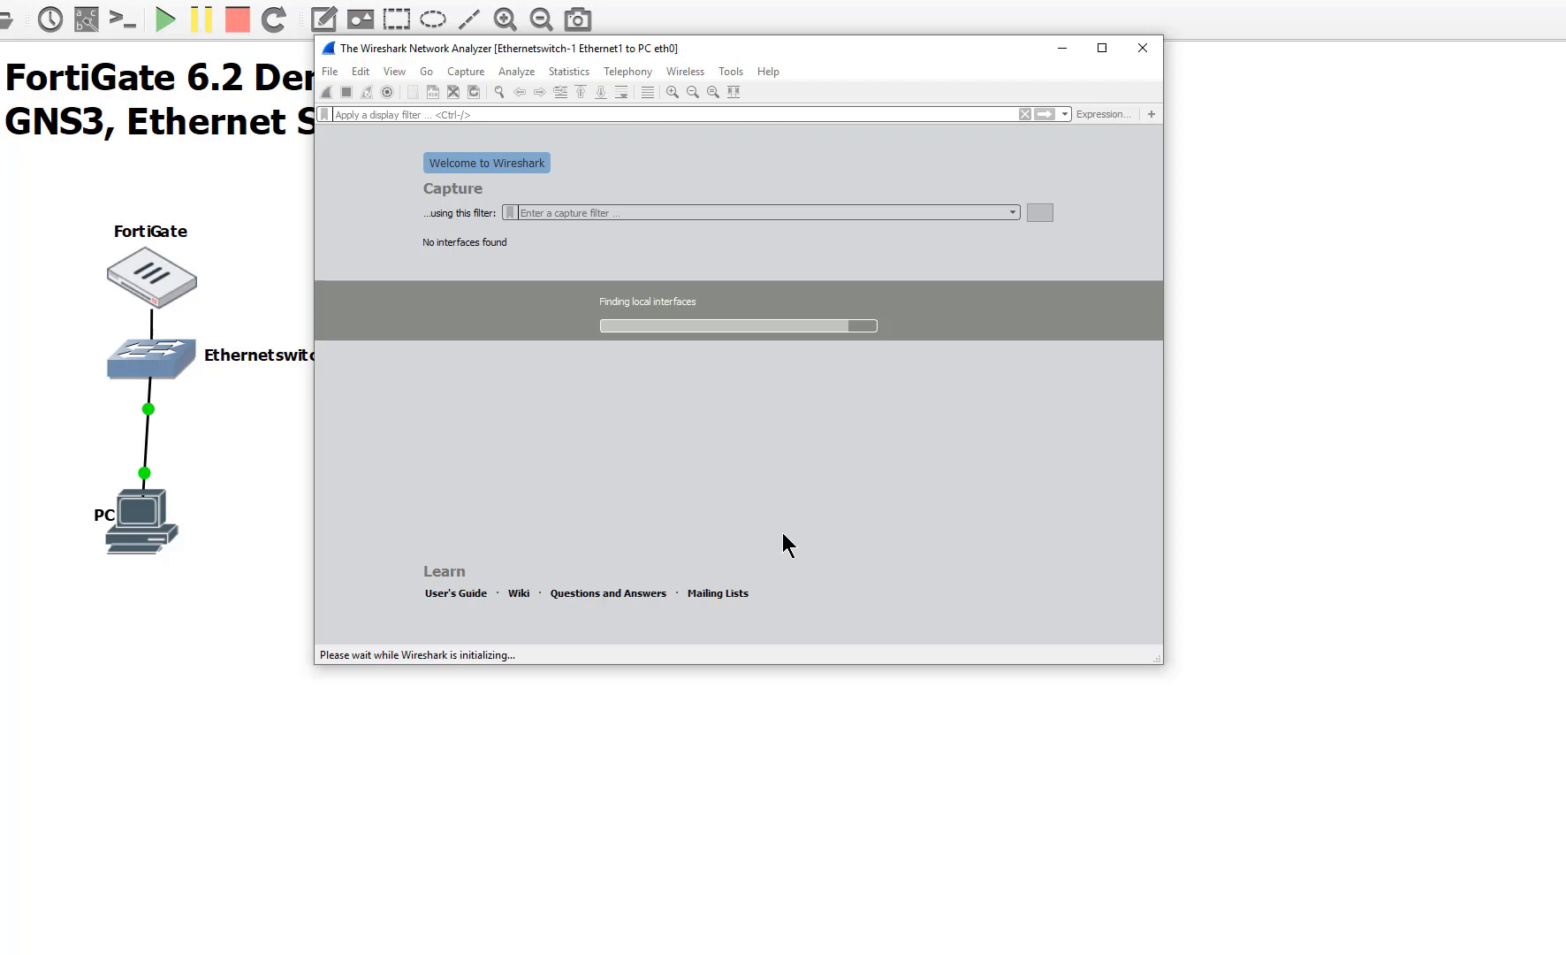
click(1142, 48)
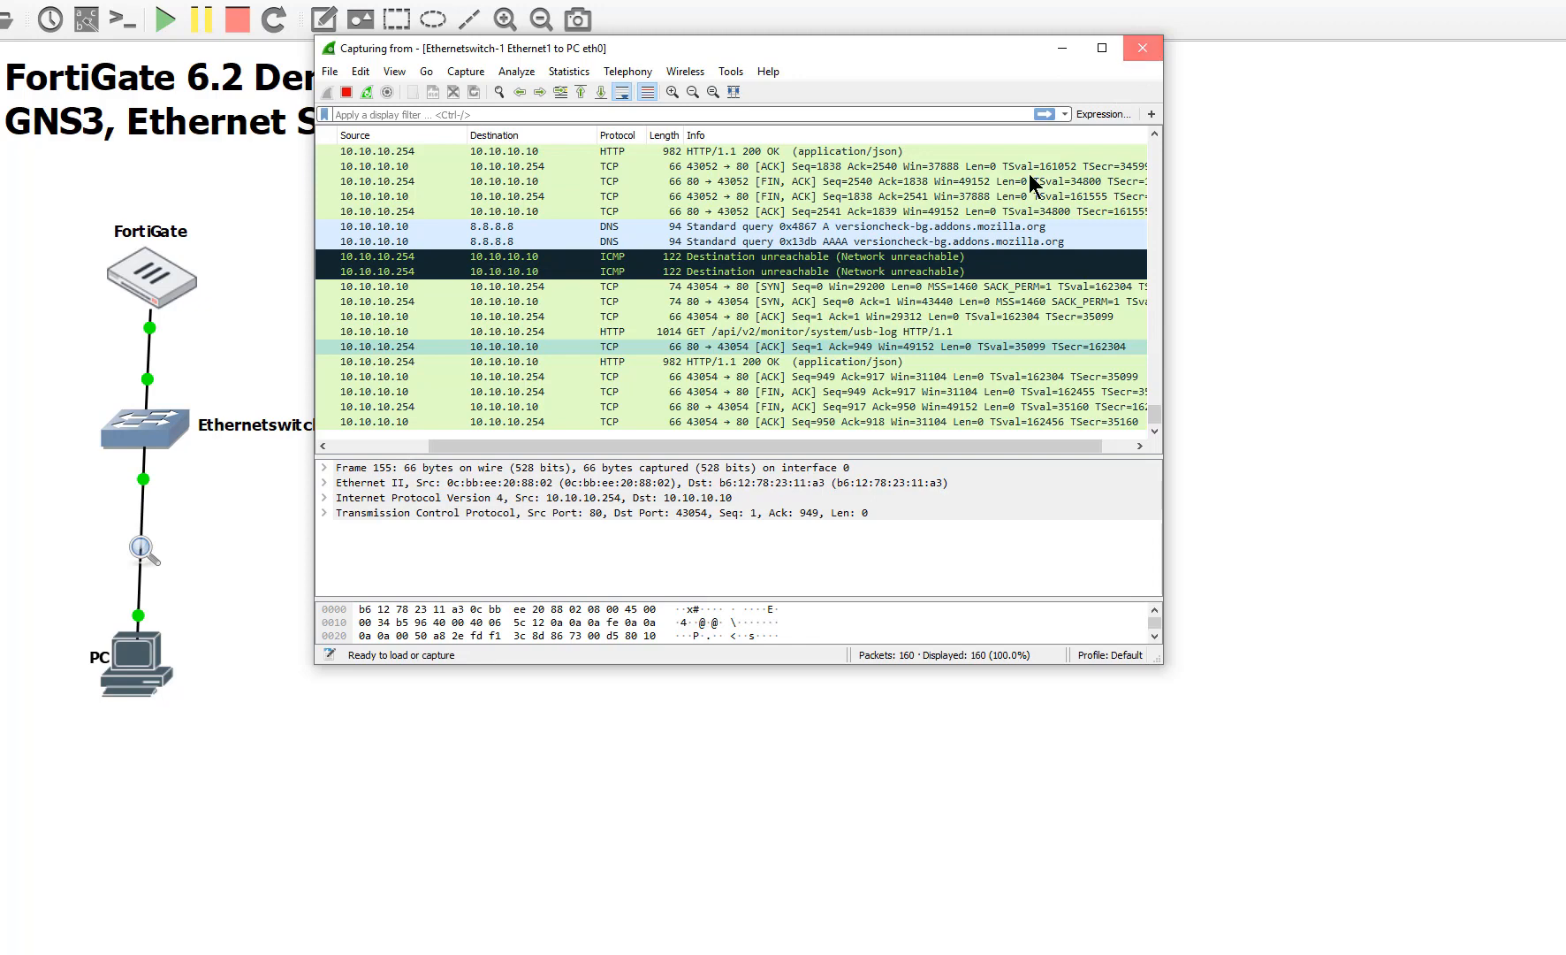
click(1142, 47)
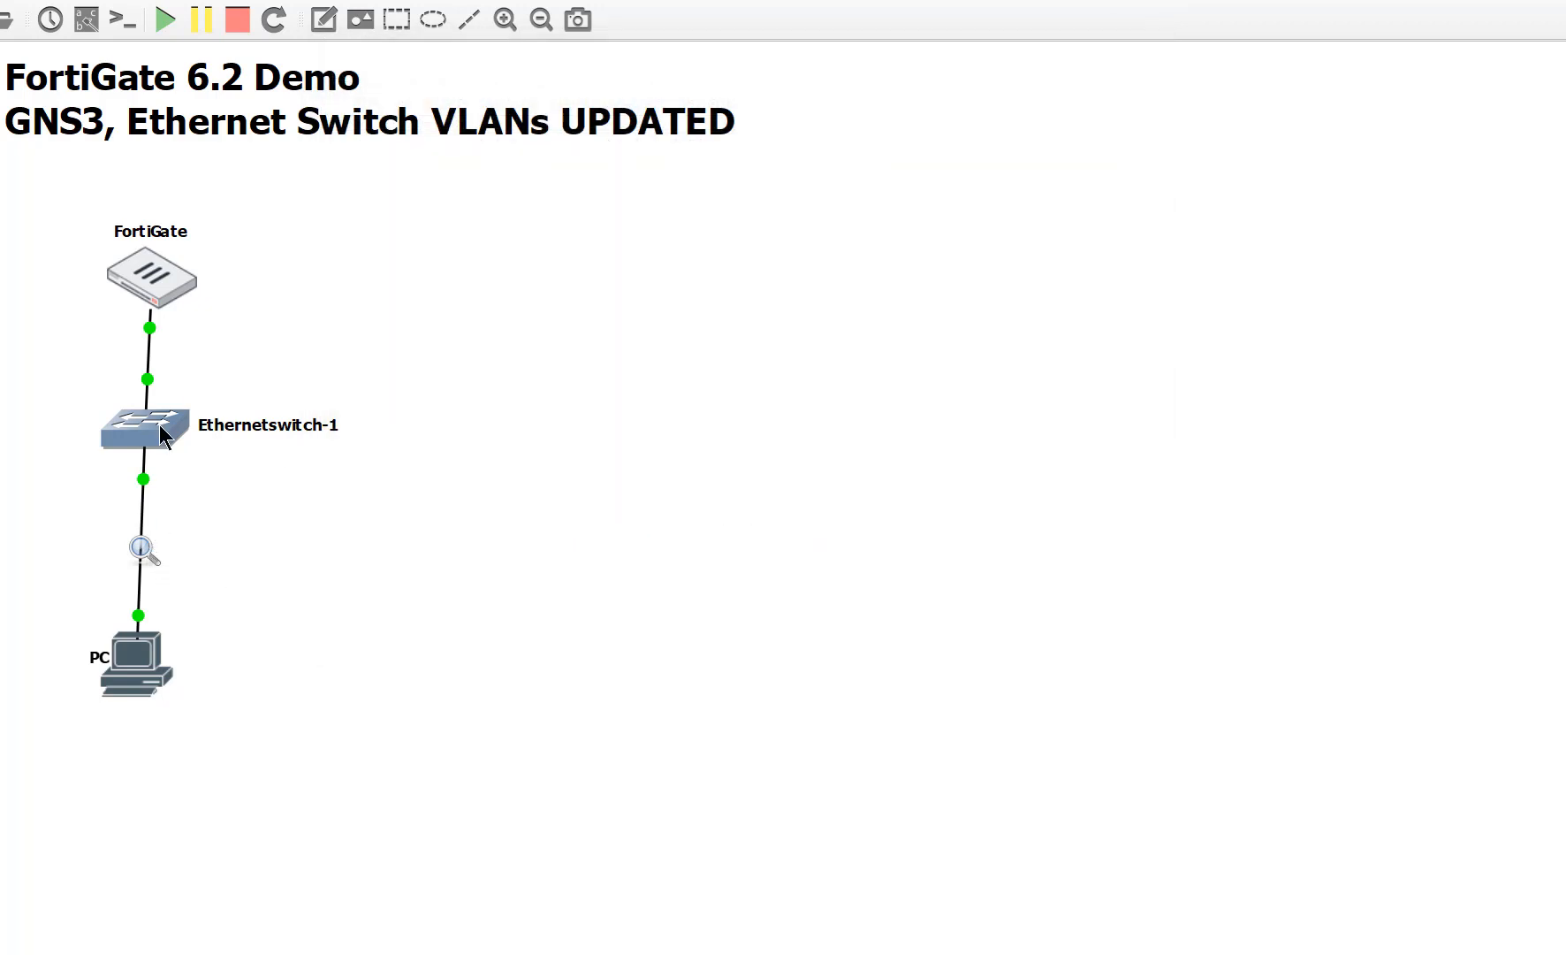
mouse_move(147, 557)
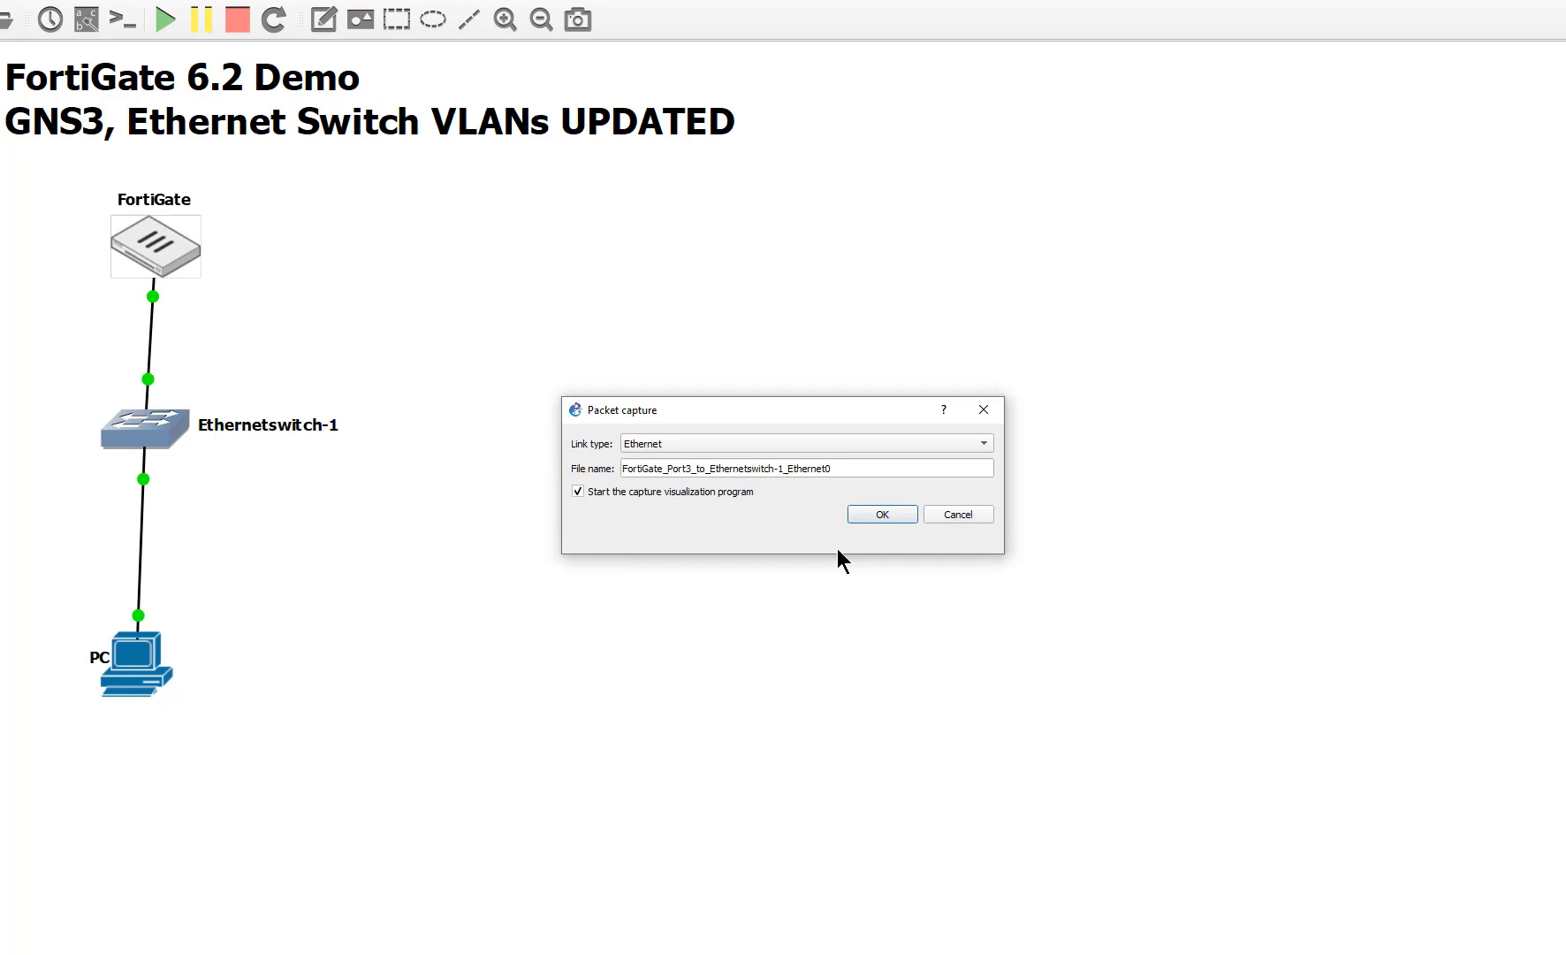
Step: Confirm the capture on the FortiGate–switch link and bring up a terminal on the PC
click(880, 513)
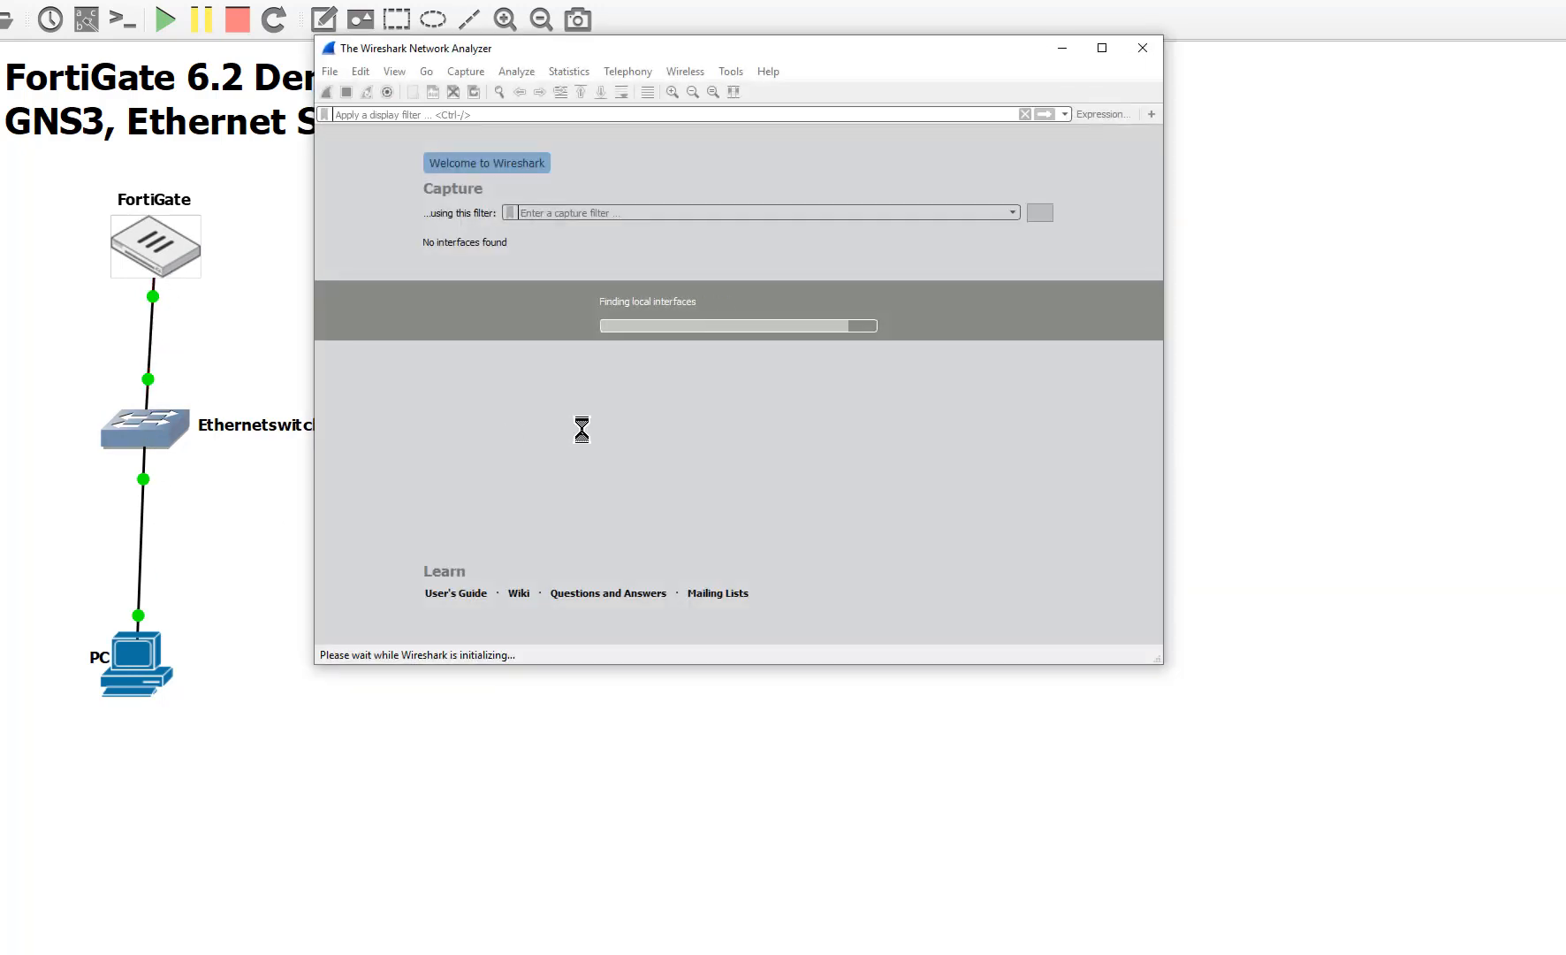
mouse_move(582, 444)
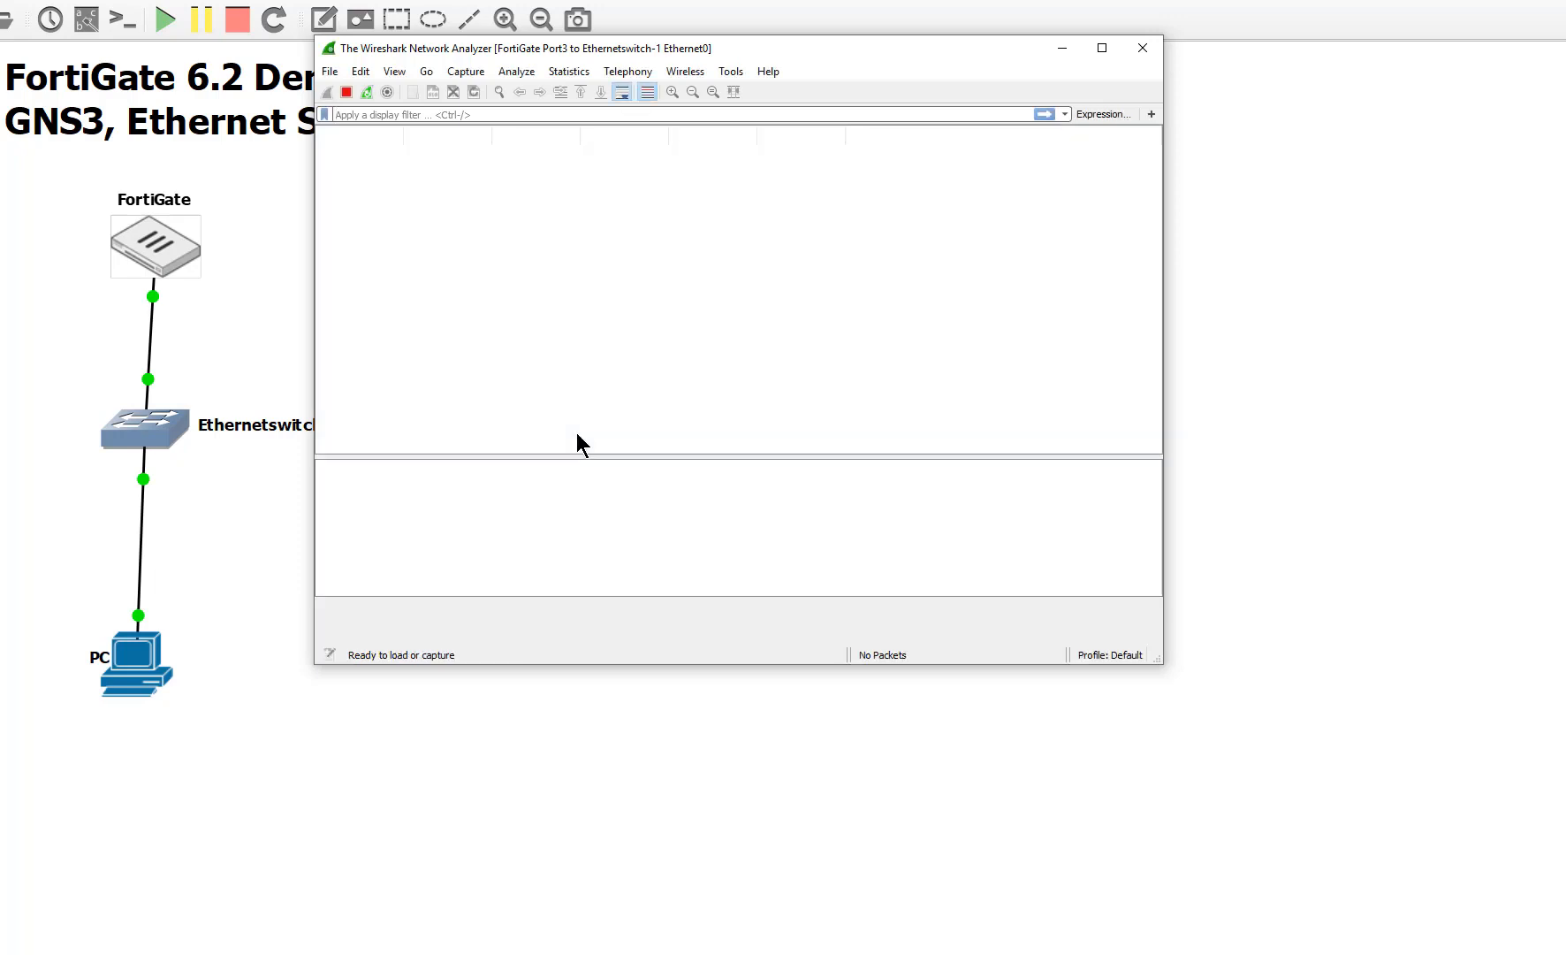
mouse_move(65, 817)
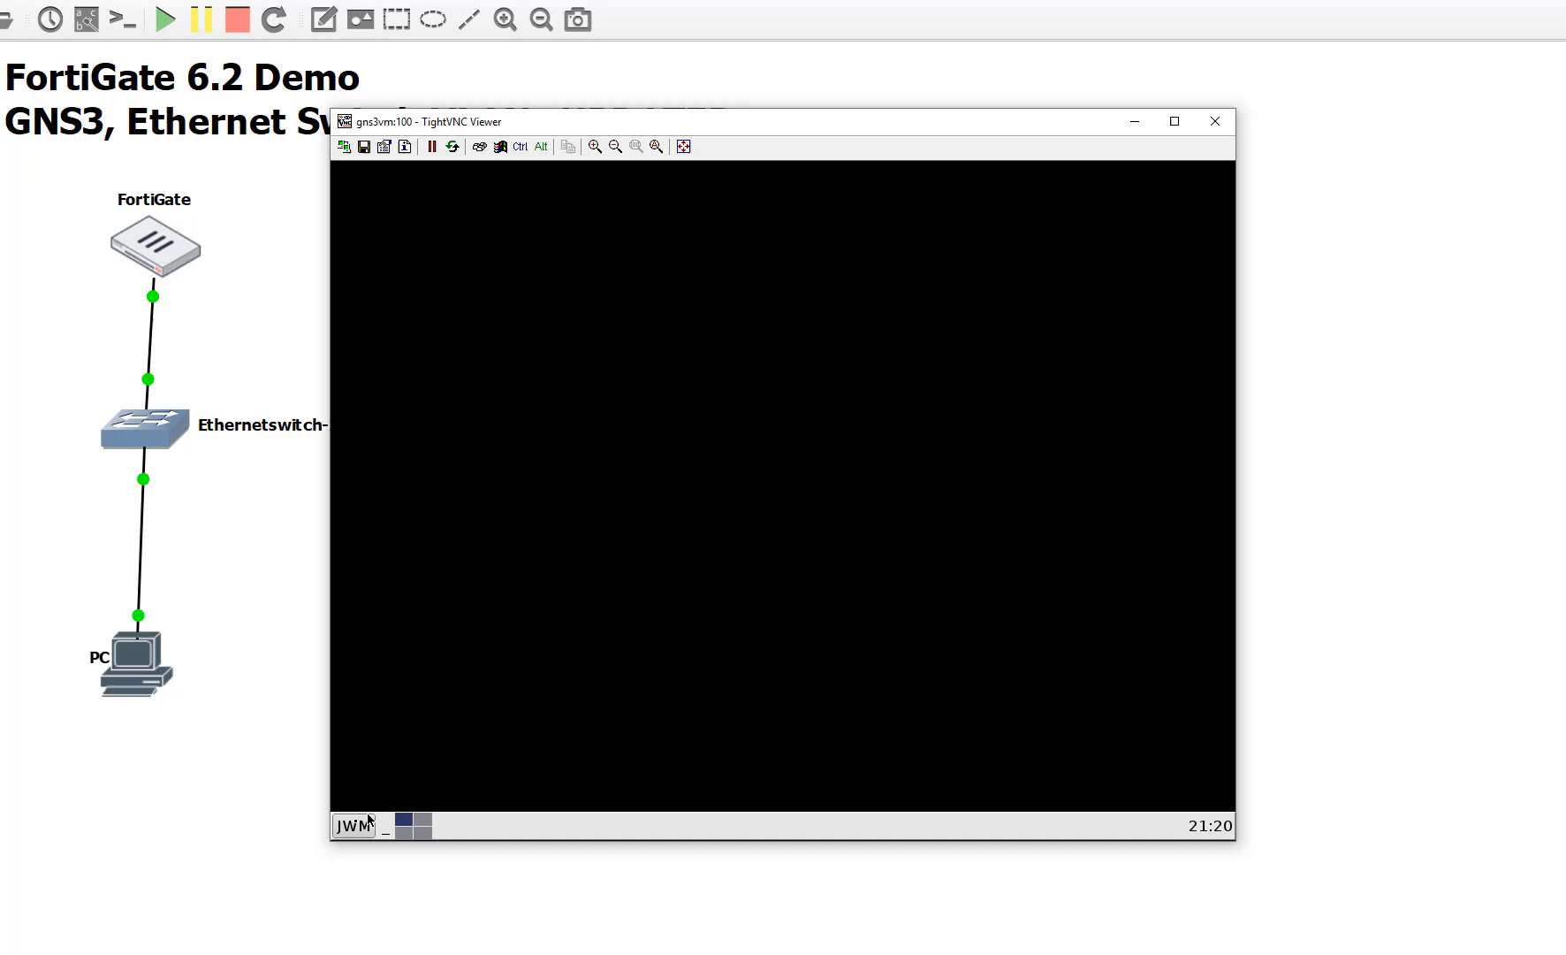
click(352, 826)
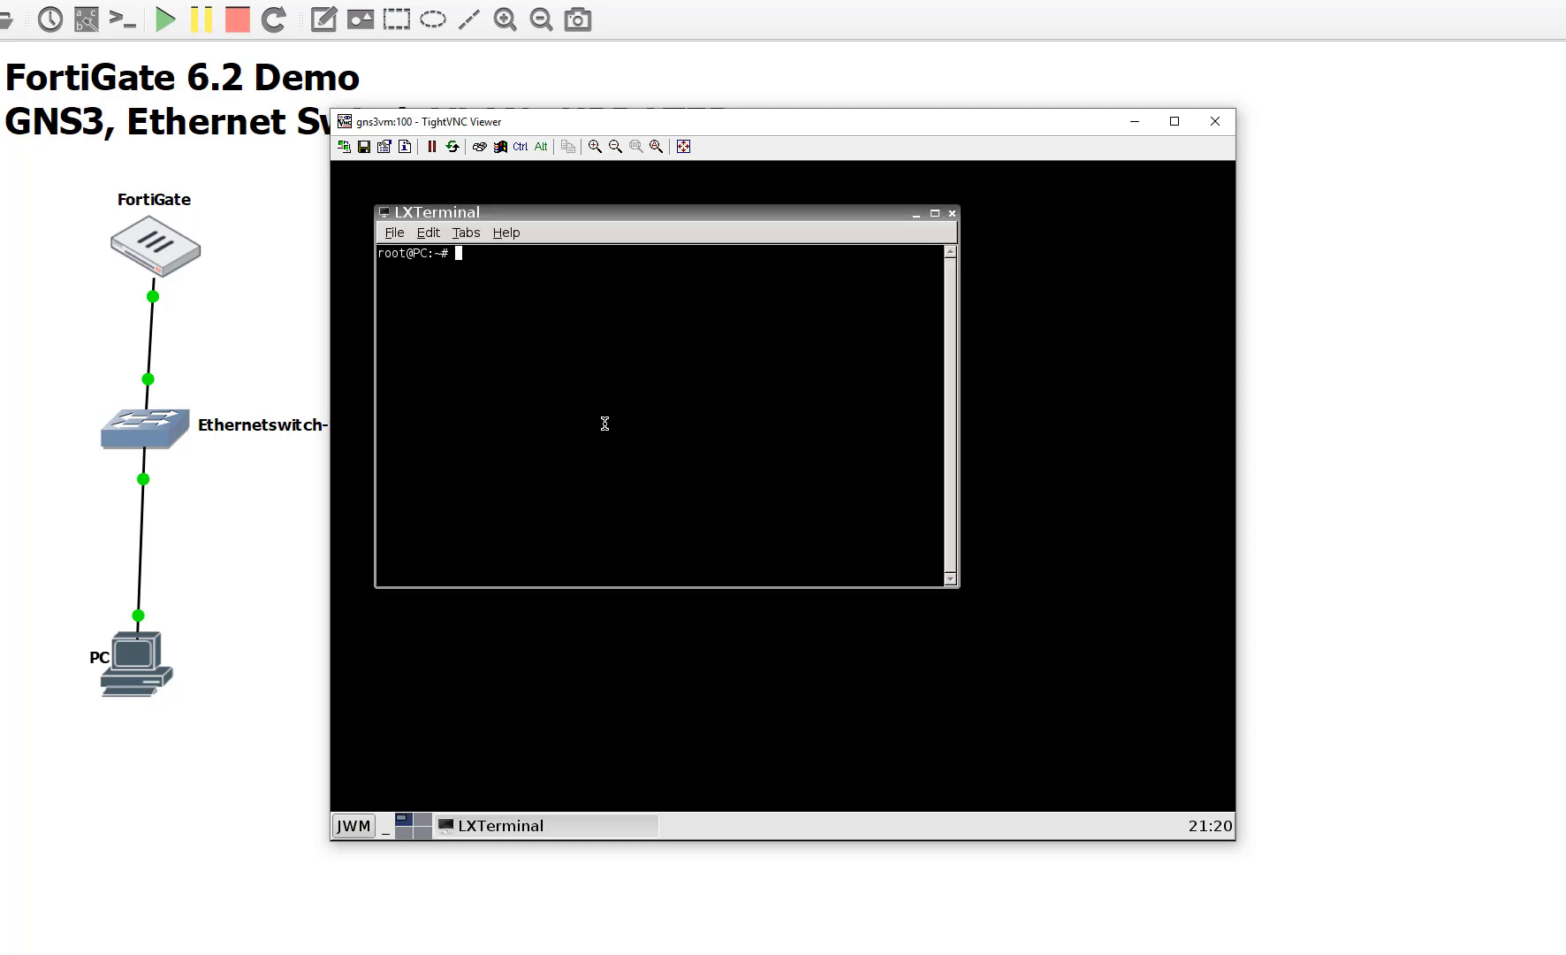
Step: Run ping 10.10.10.254 from the PC and inspect an ICMP frame in Wireshark
text(ping 1)
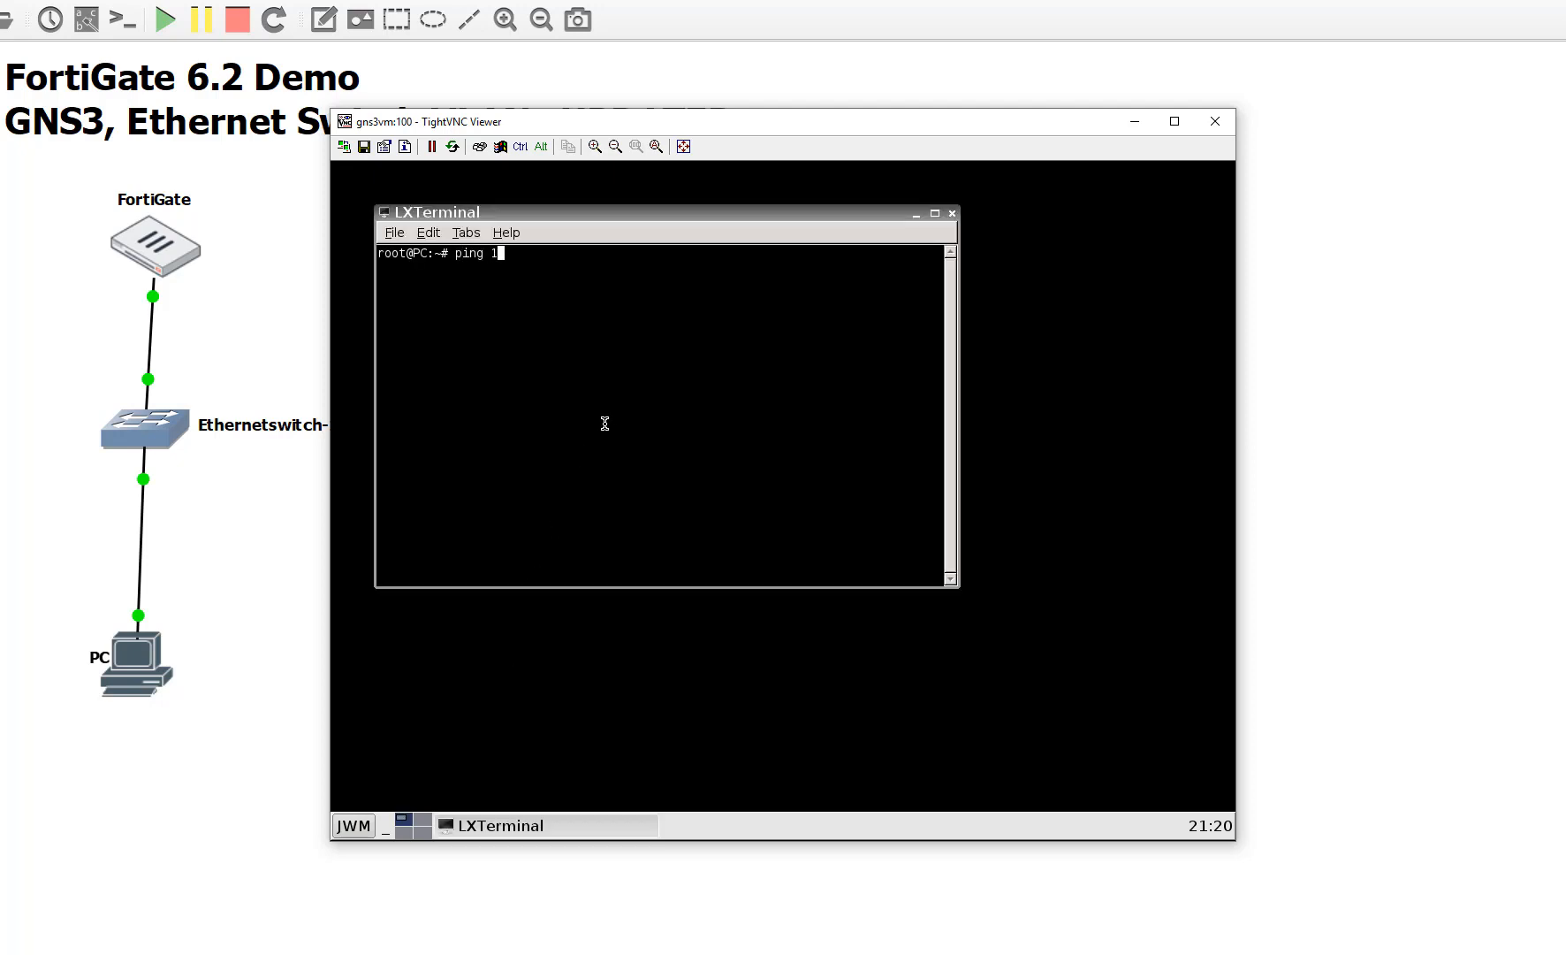
text(0.10.10.254)
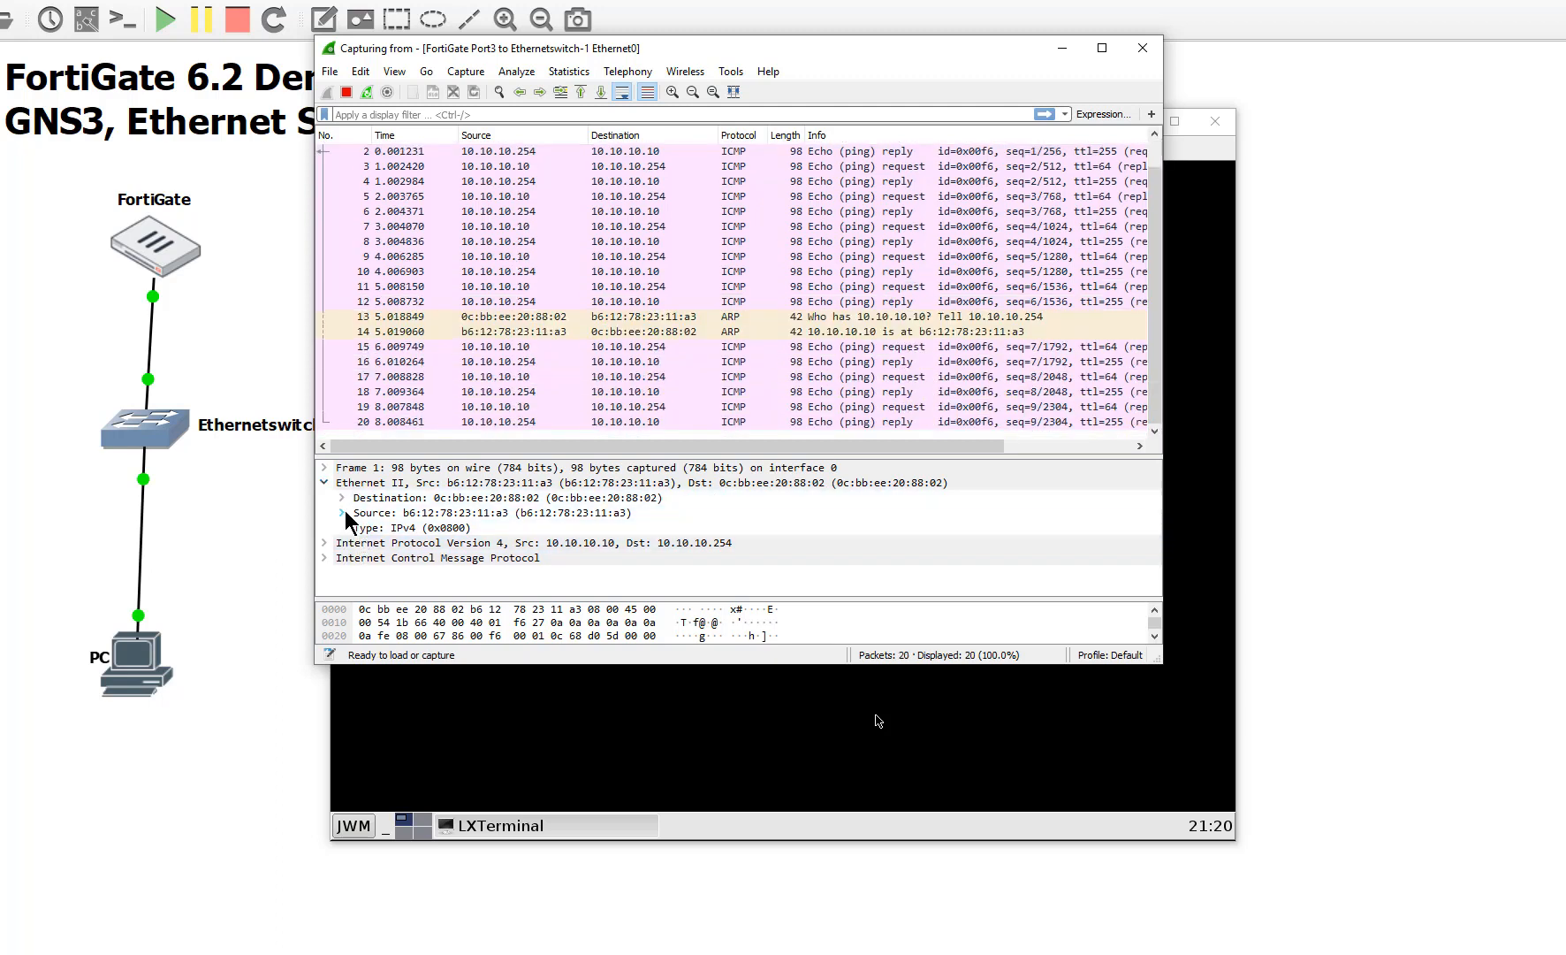
click(343, 497)
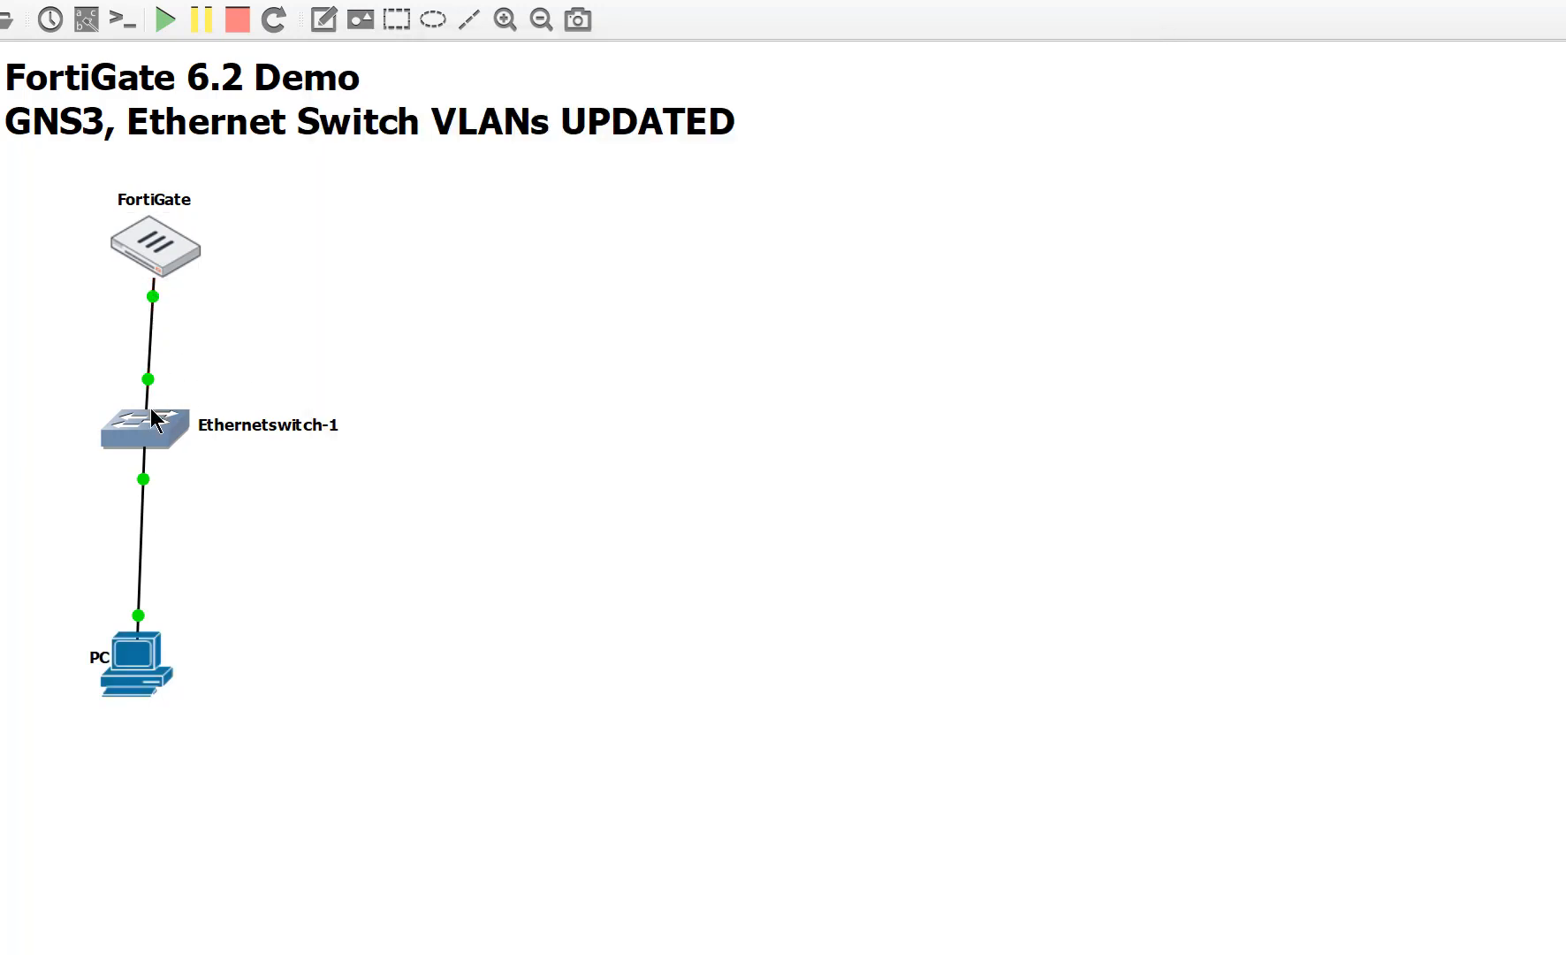
Step: In Ethernetswitch-1's Node properties, add a stray dot1q port 8 entry and delete it
double_click(141, 425)
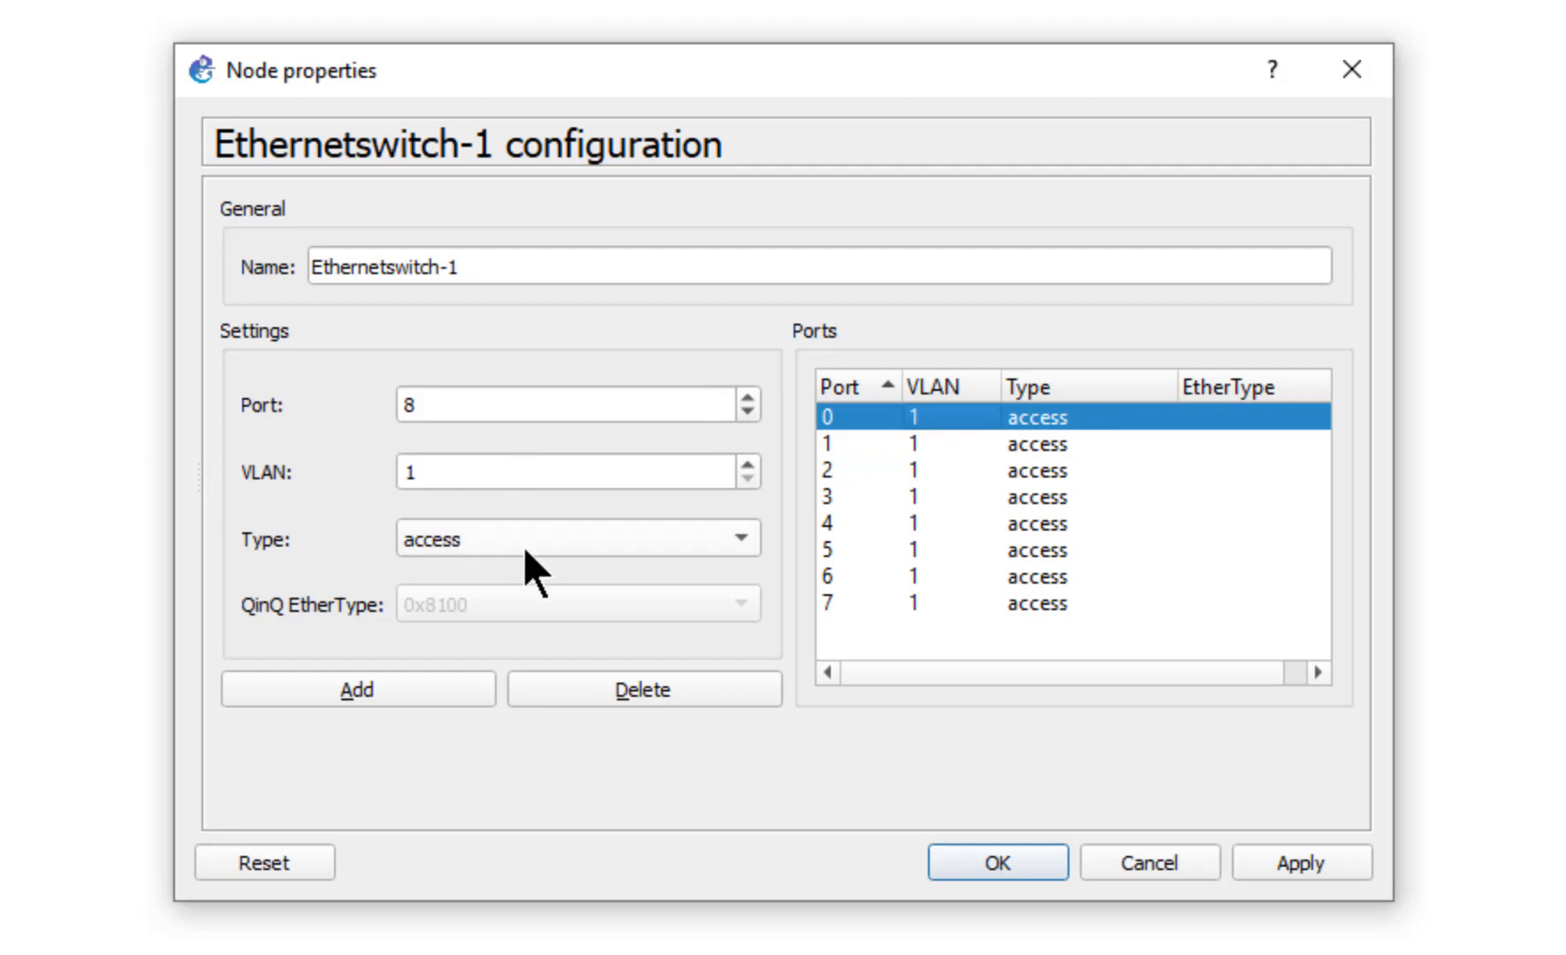
click(576, 538)
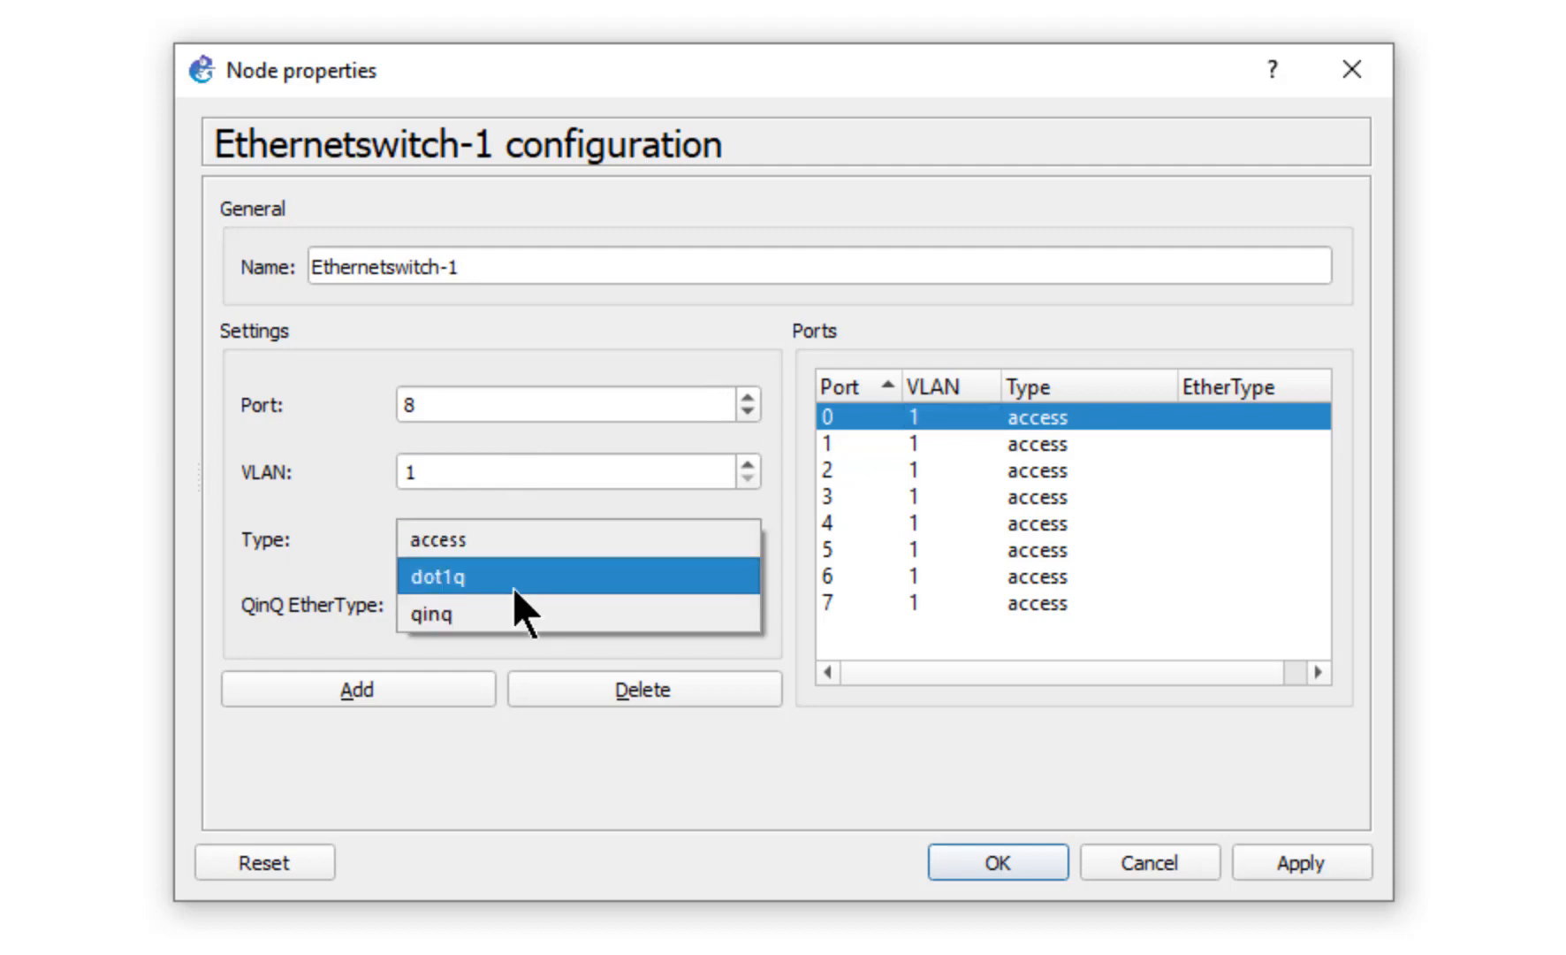
click(437, 574)
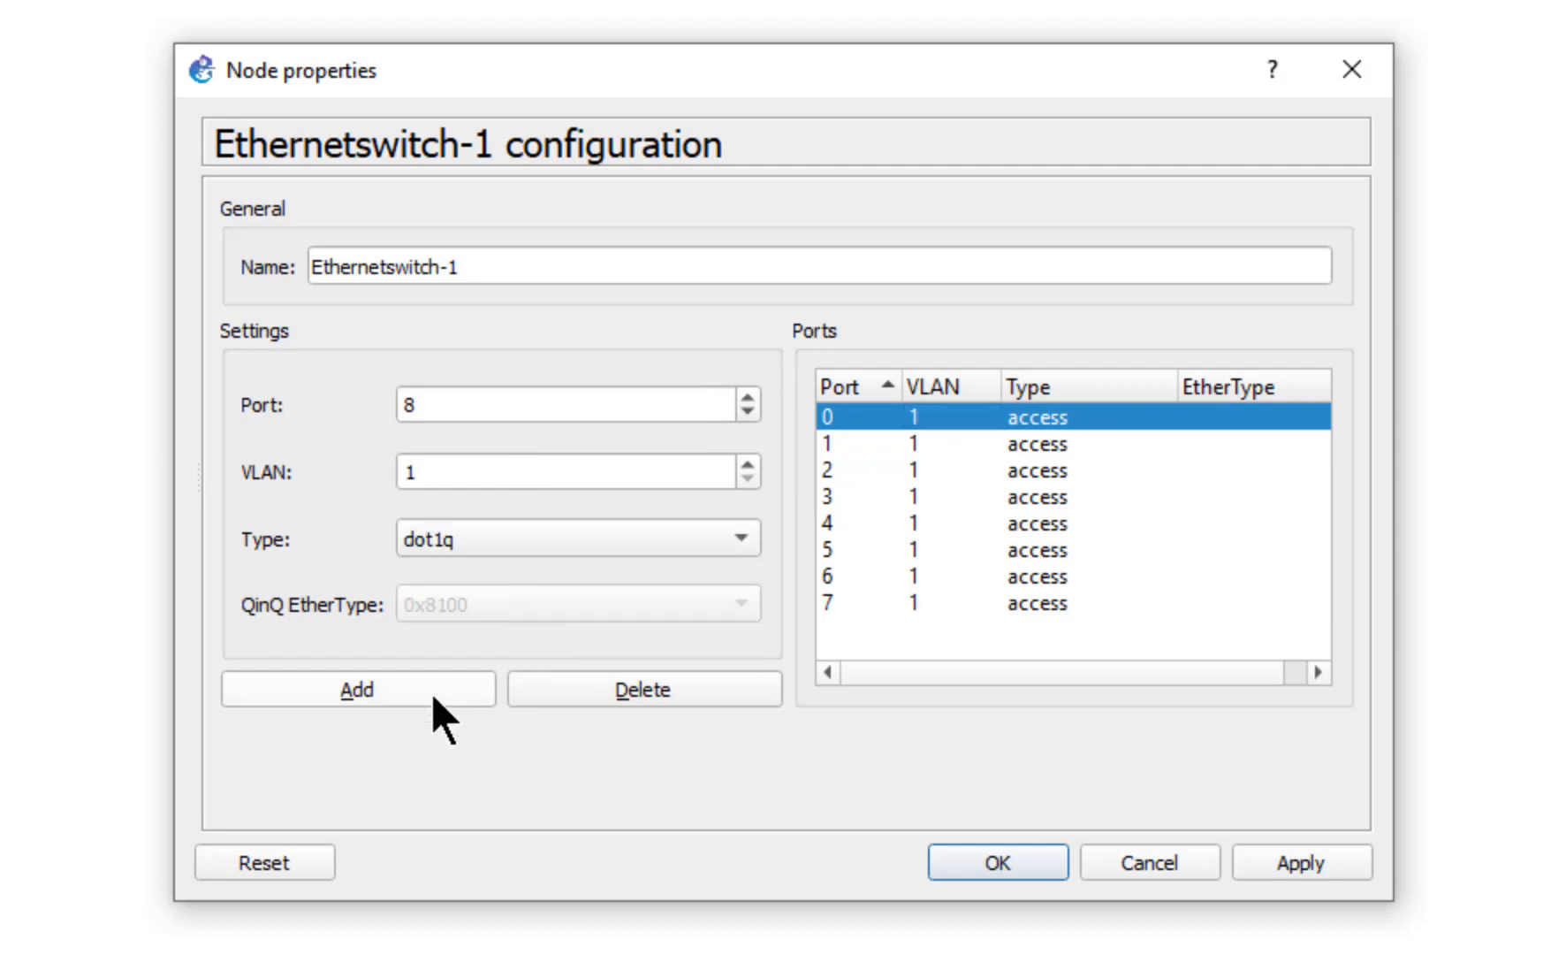
click(357, 688)
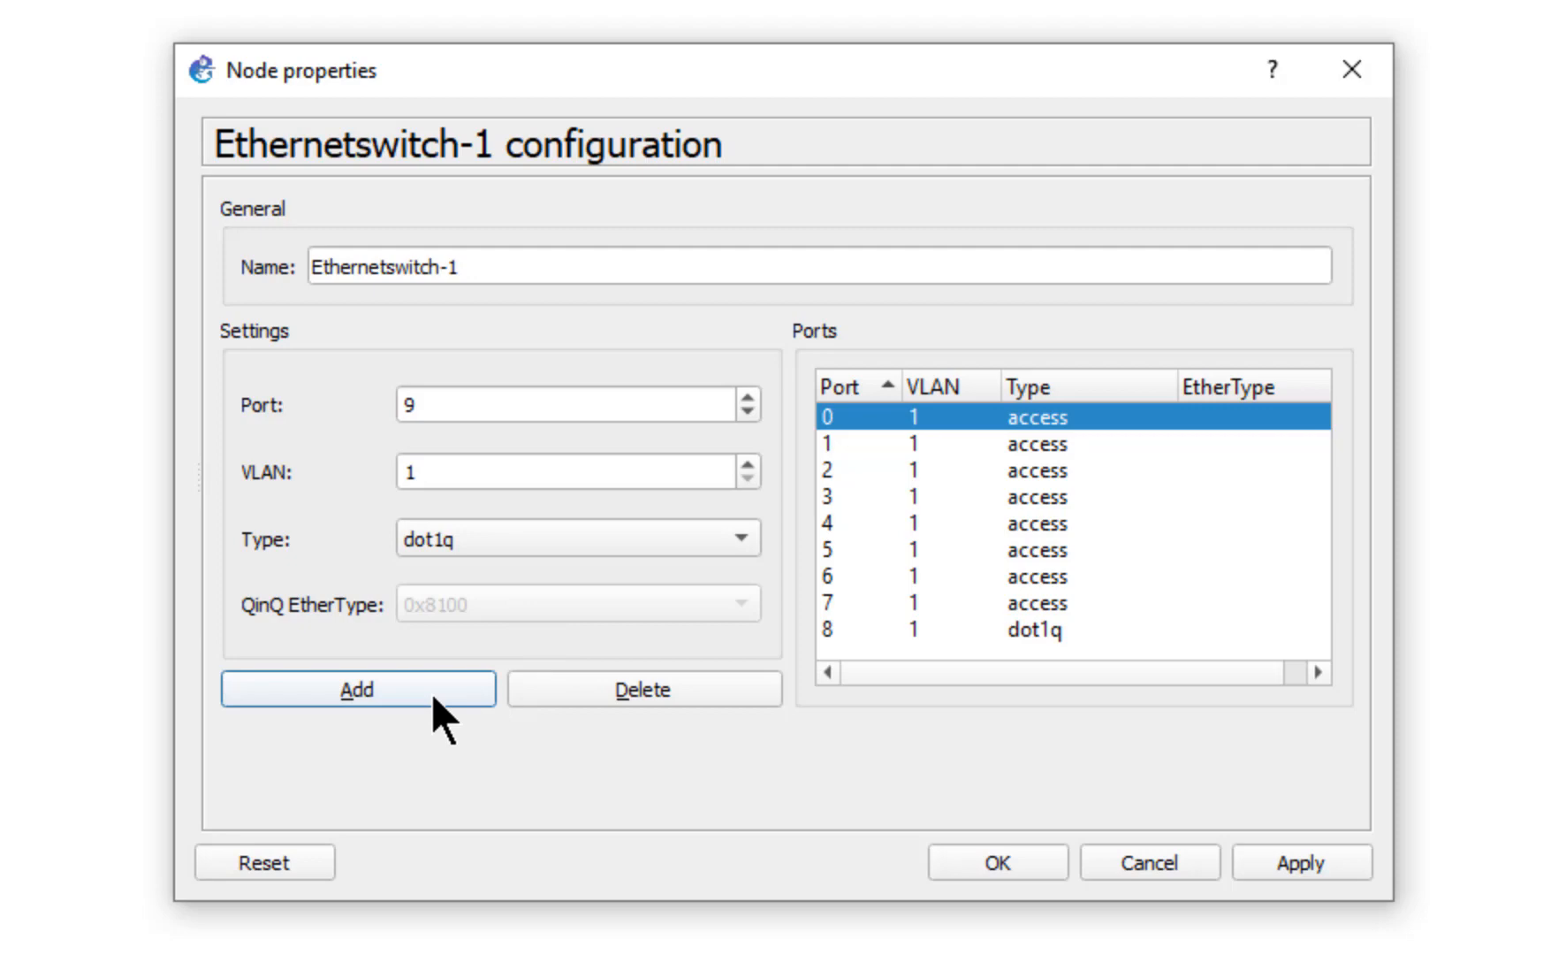
click(999, 629)
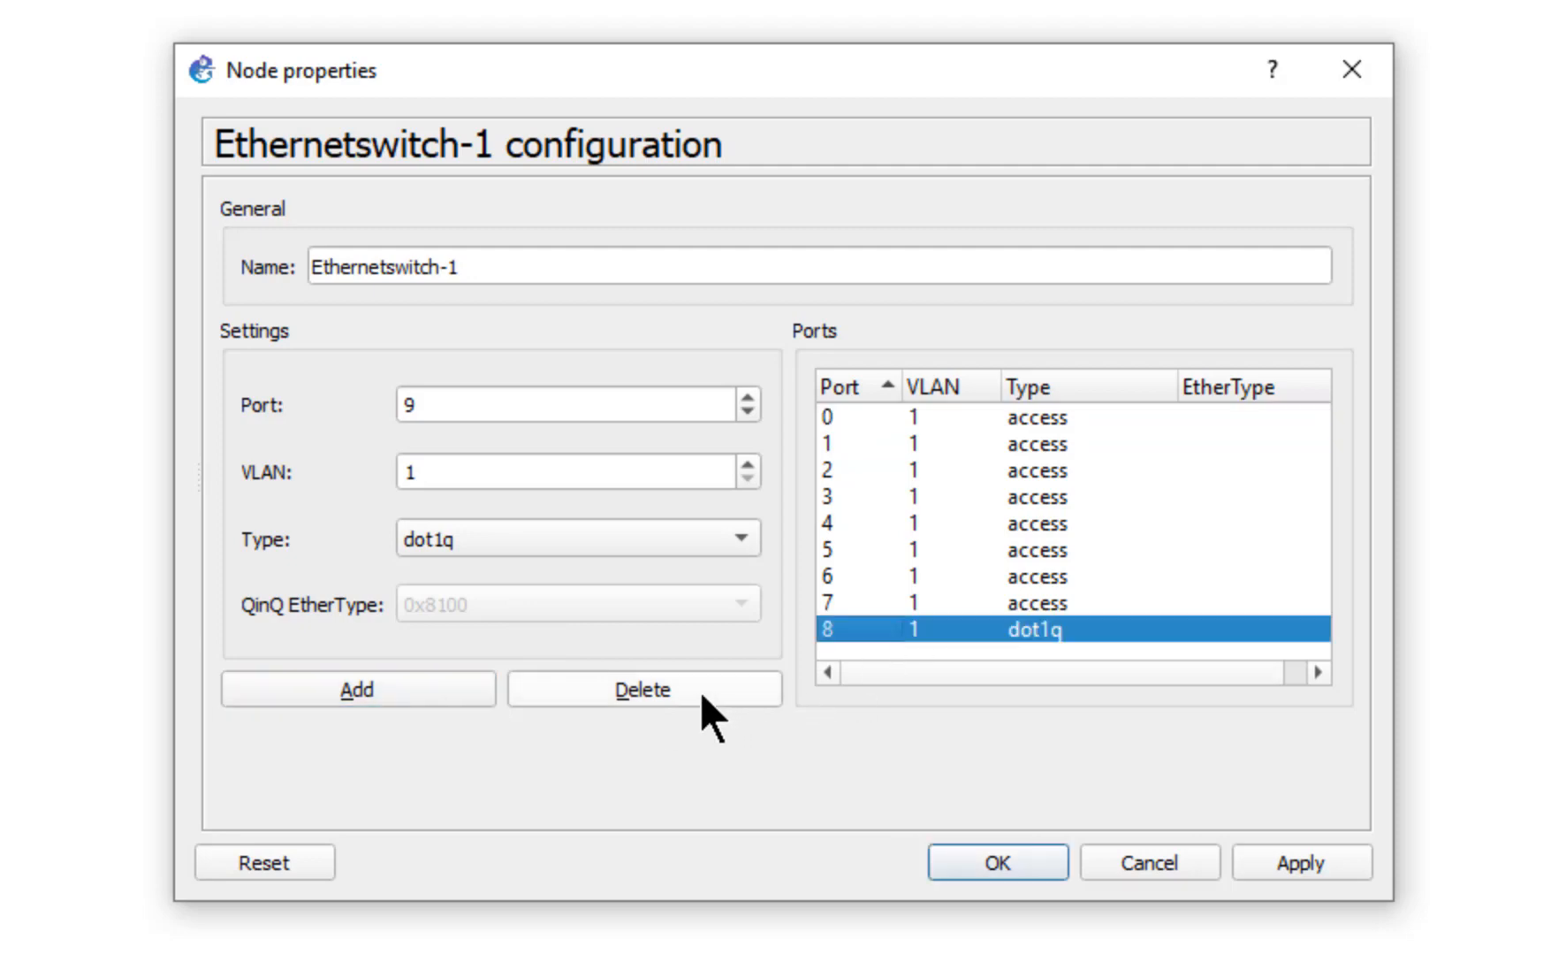
click(642, 688)
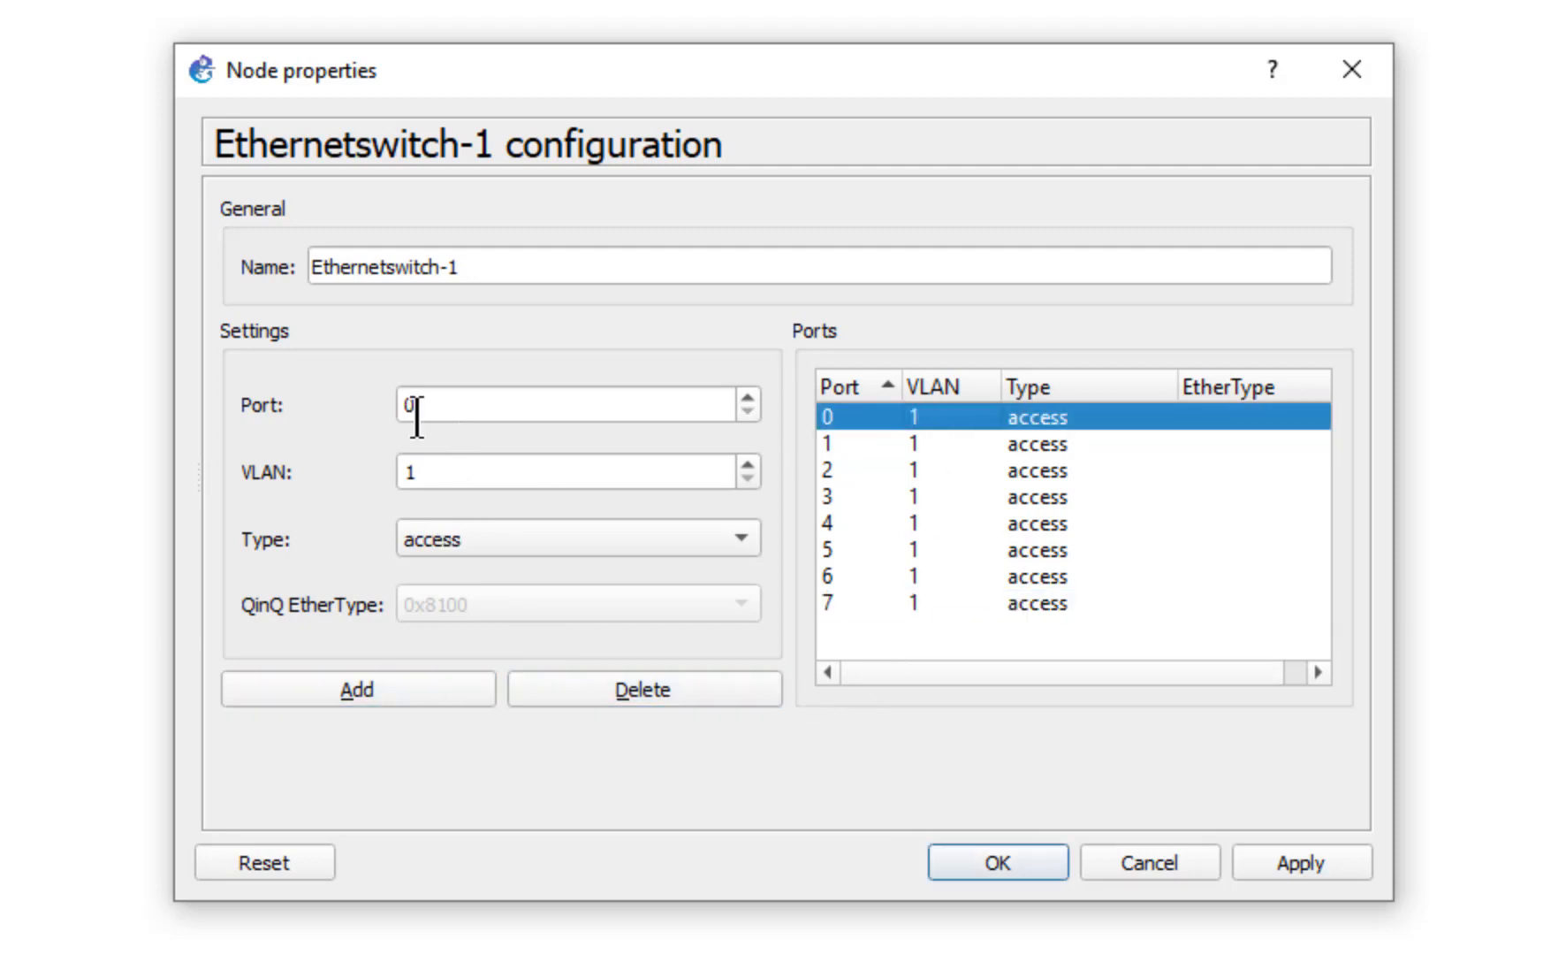
Step: Set port 0 to type dot1q and save the switch configuration
click(578, 538)
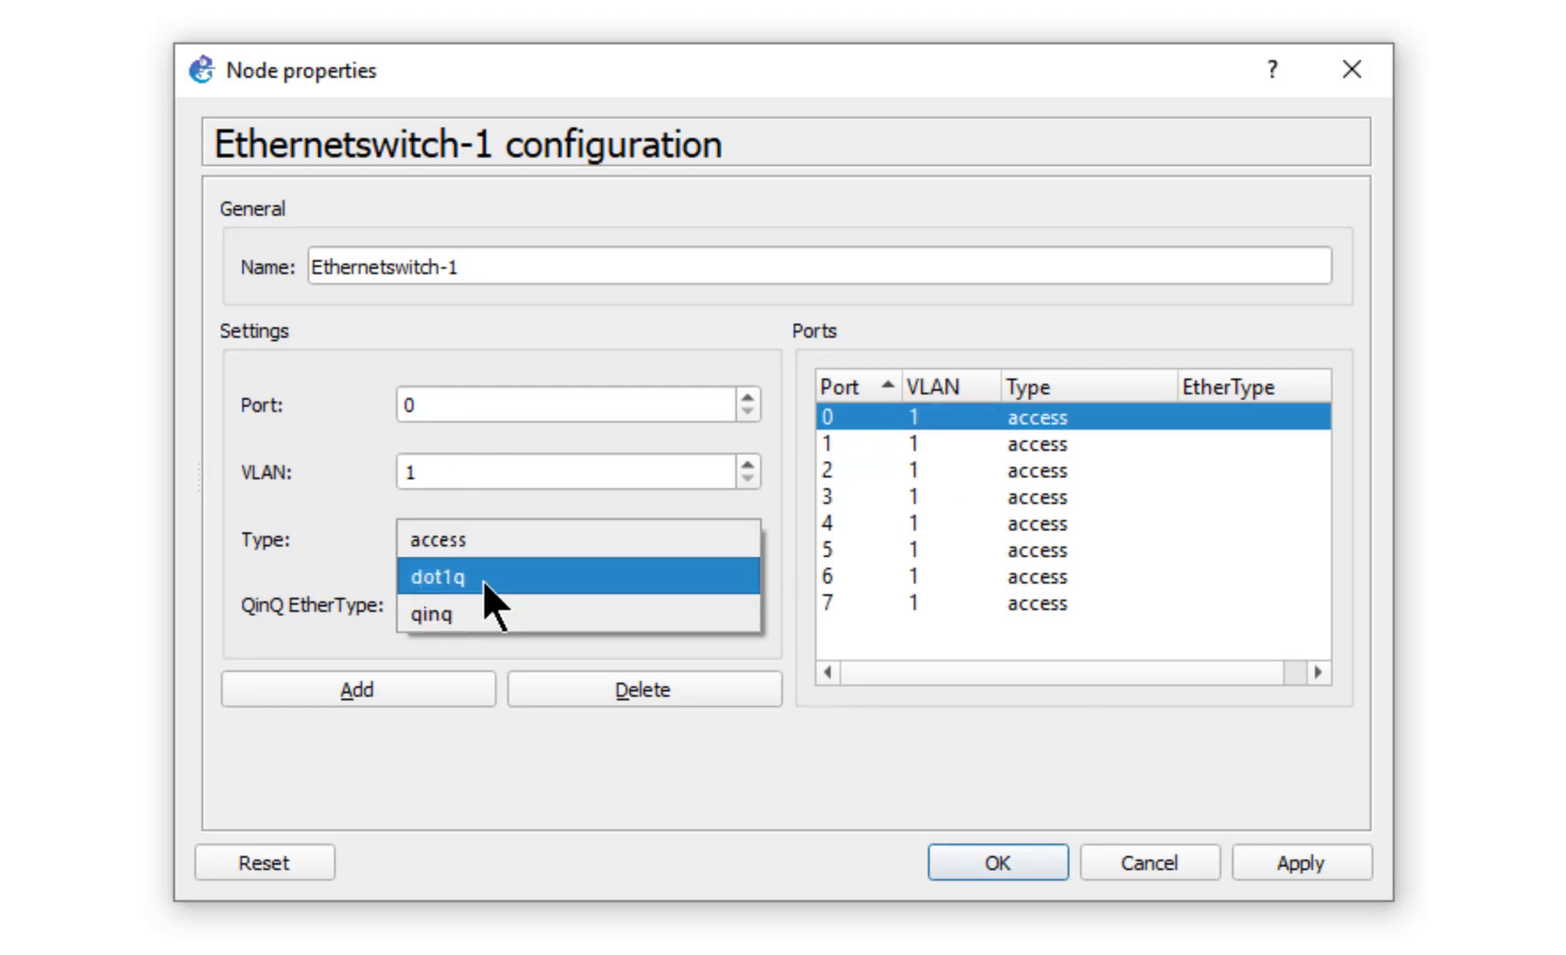
click(437, 576)
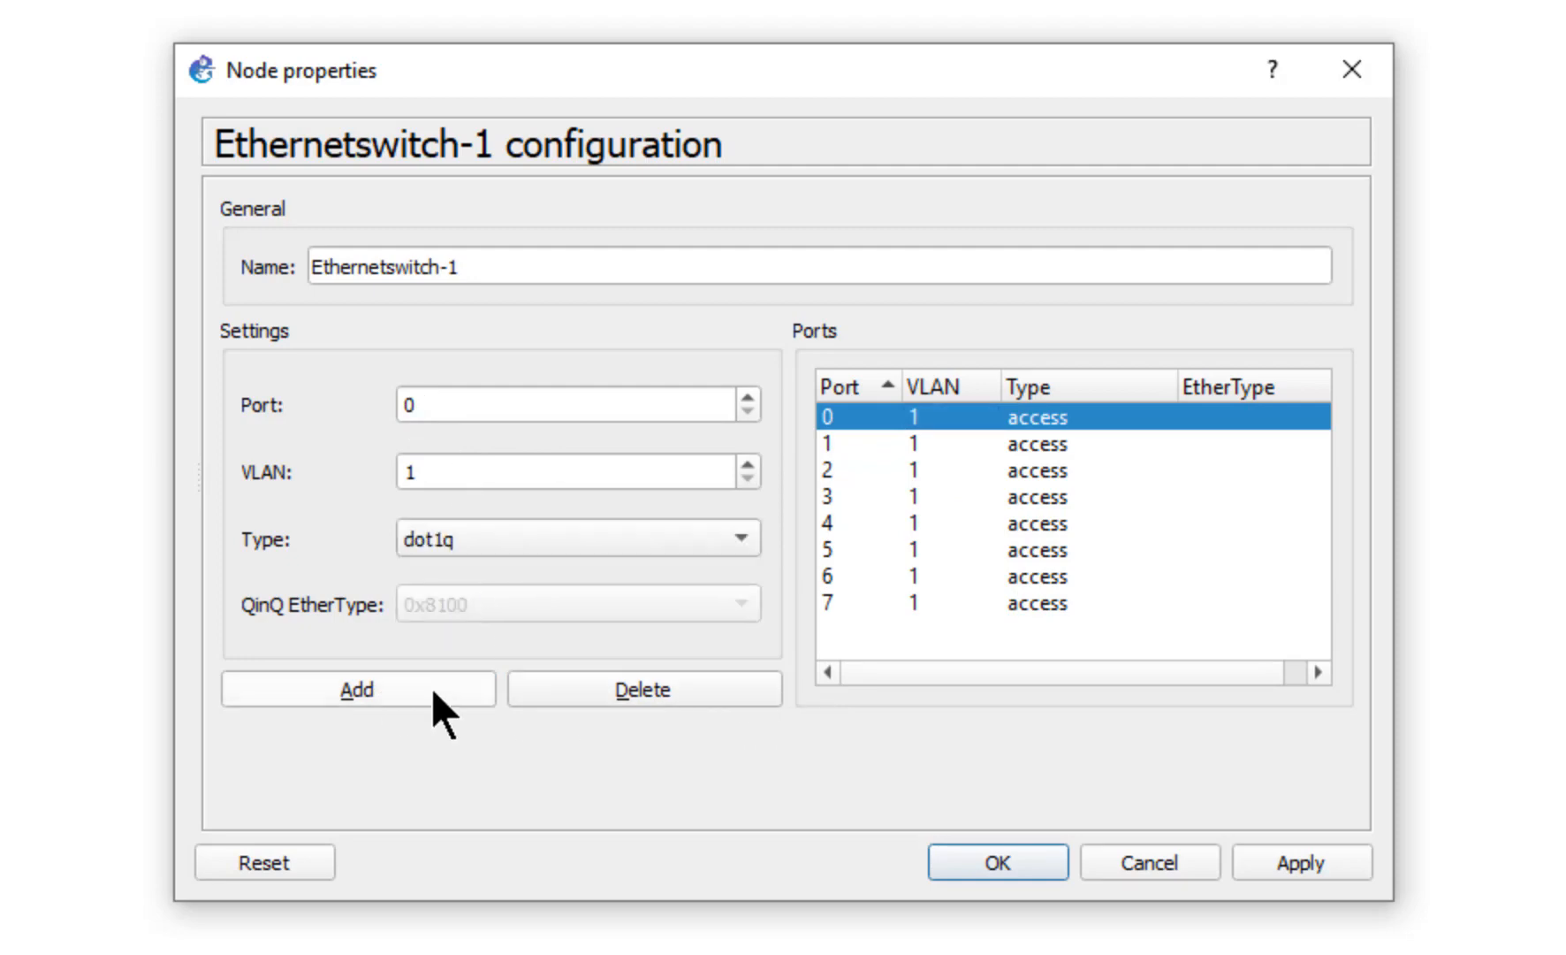
click(358, 688)
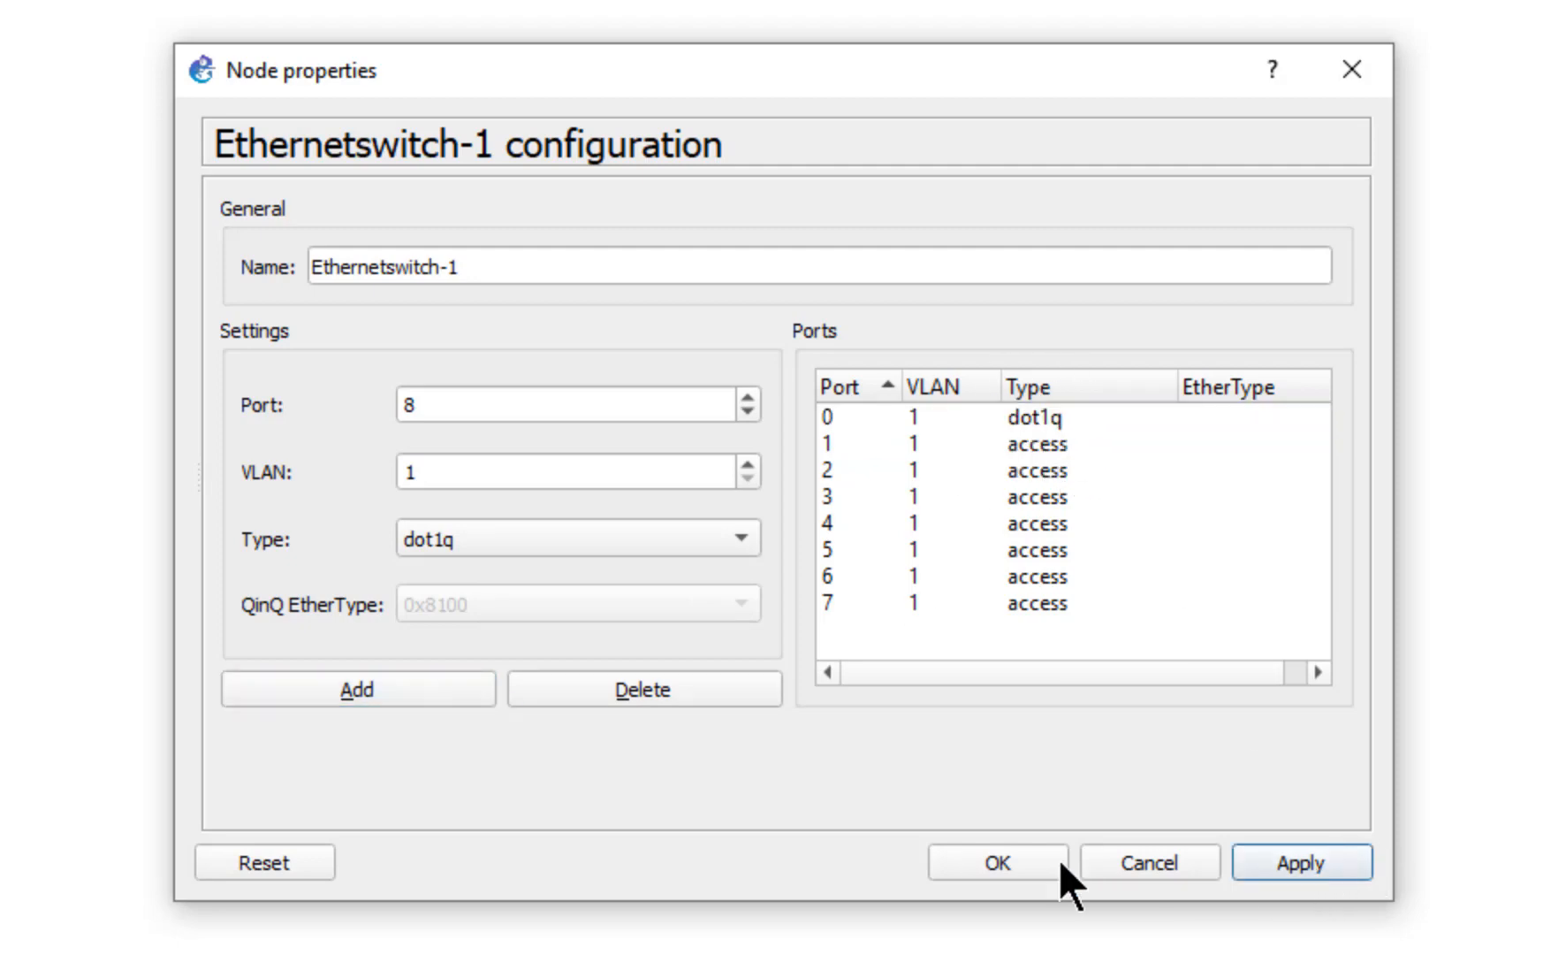
click(995, 861)
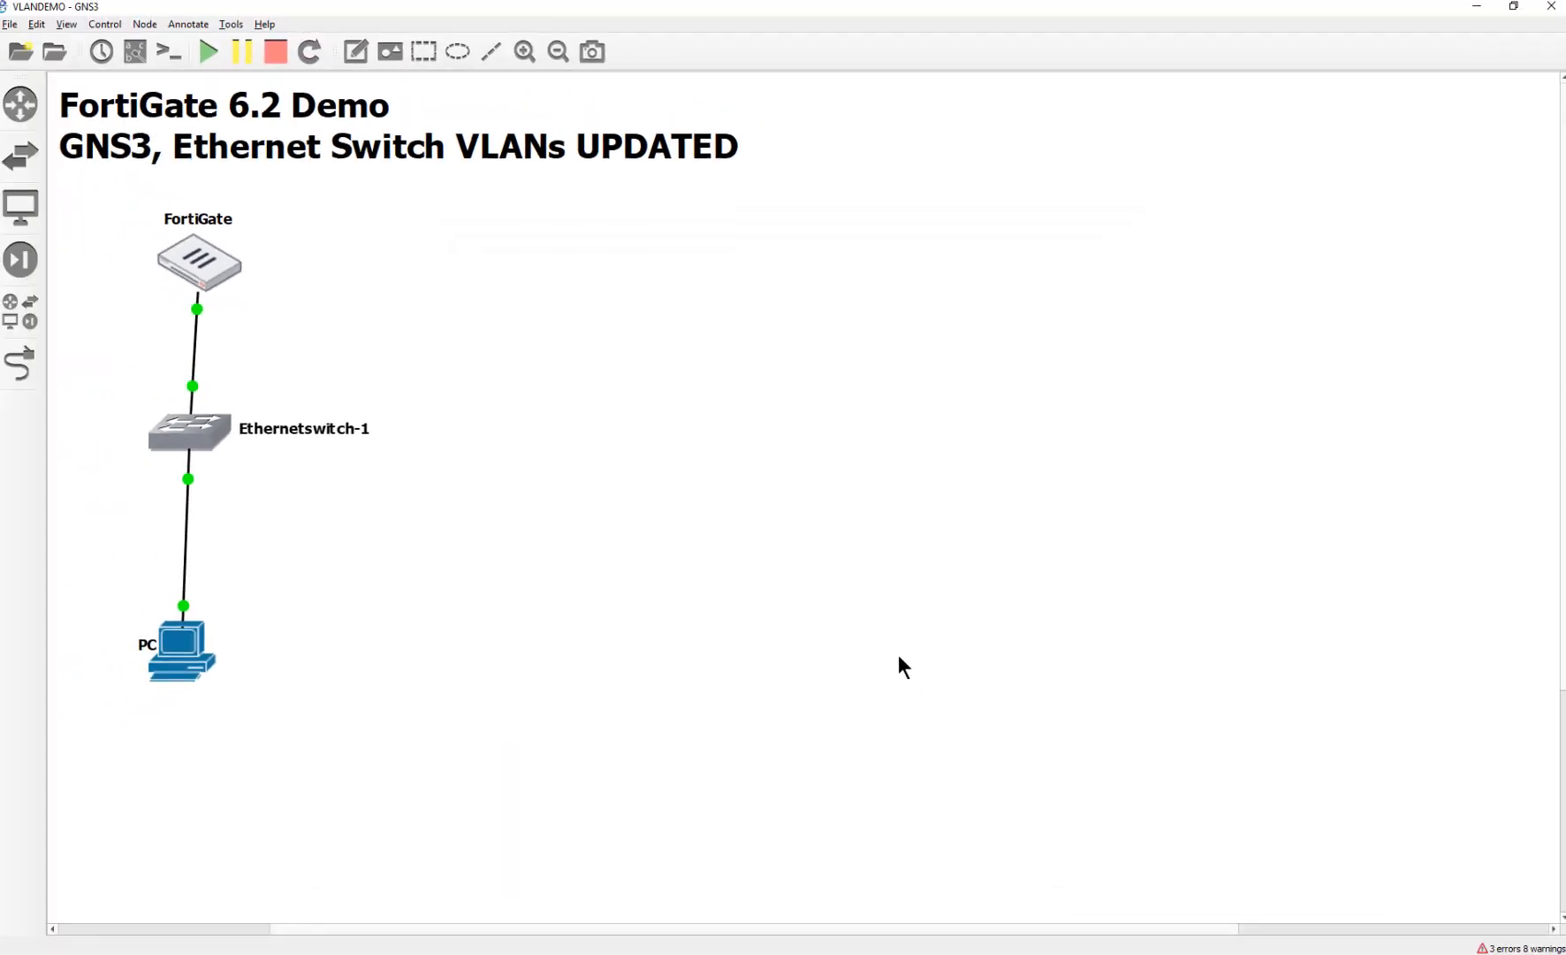
mouse_move(20, 364)
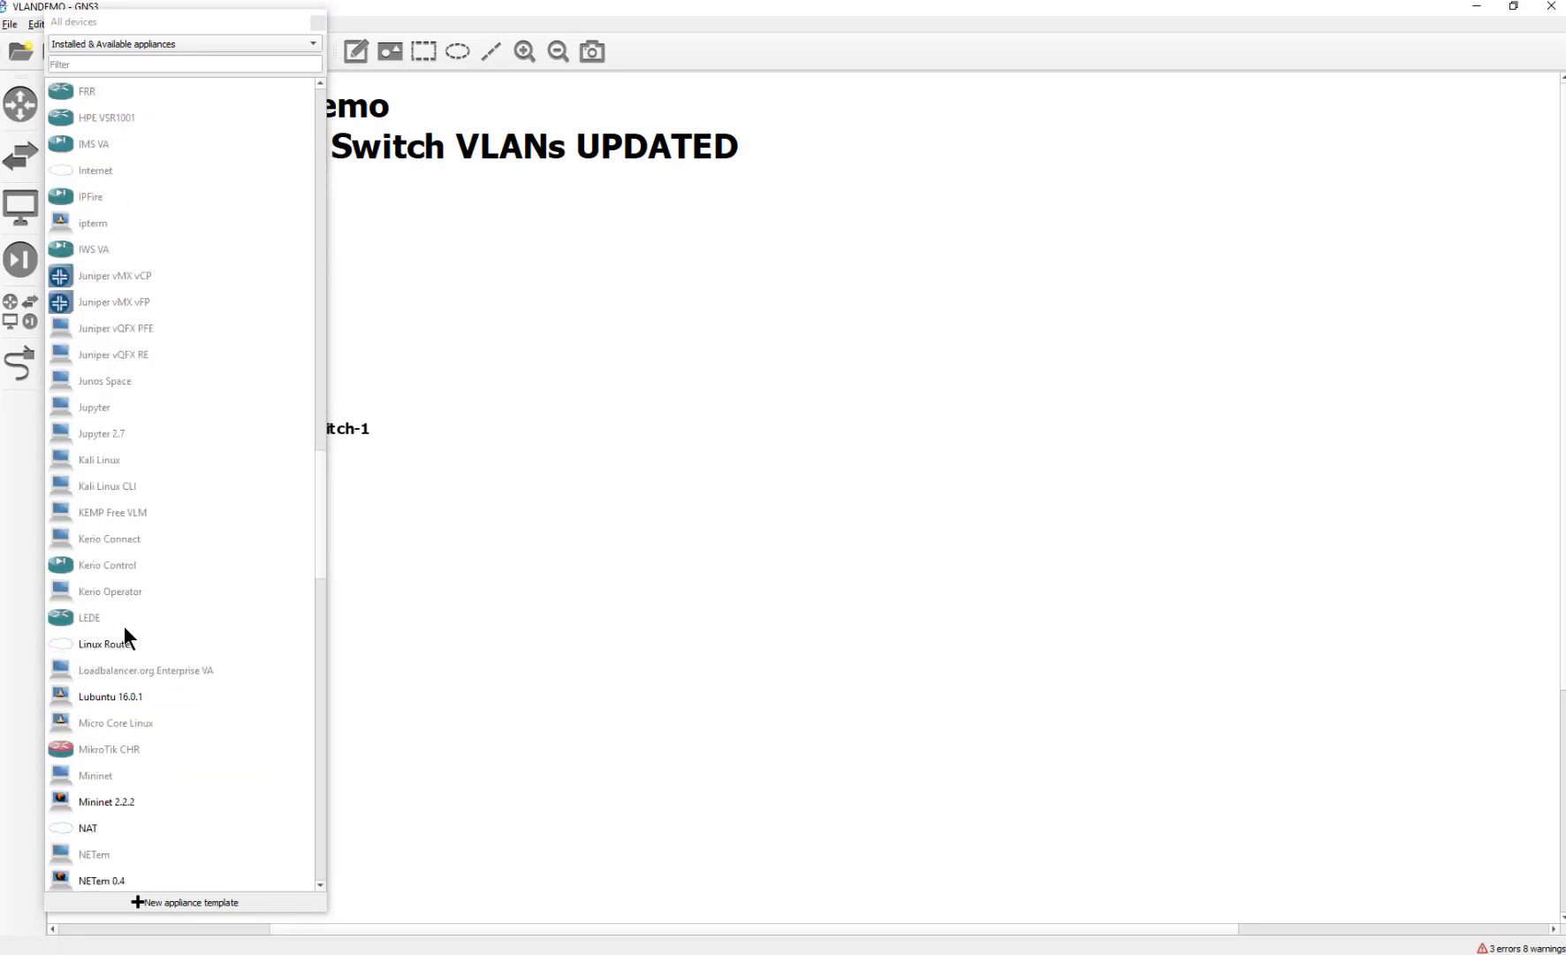
Step: Place two VPCS hosts from the devices panel, confirming the server for each
scroll(down, 3)
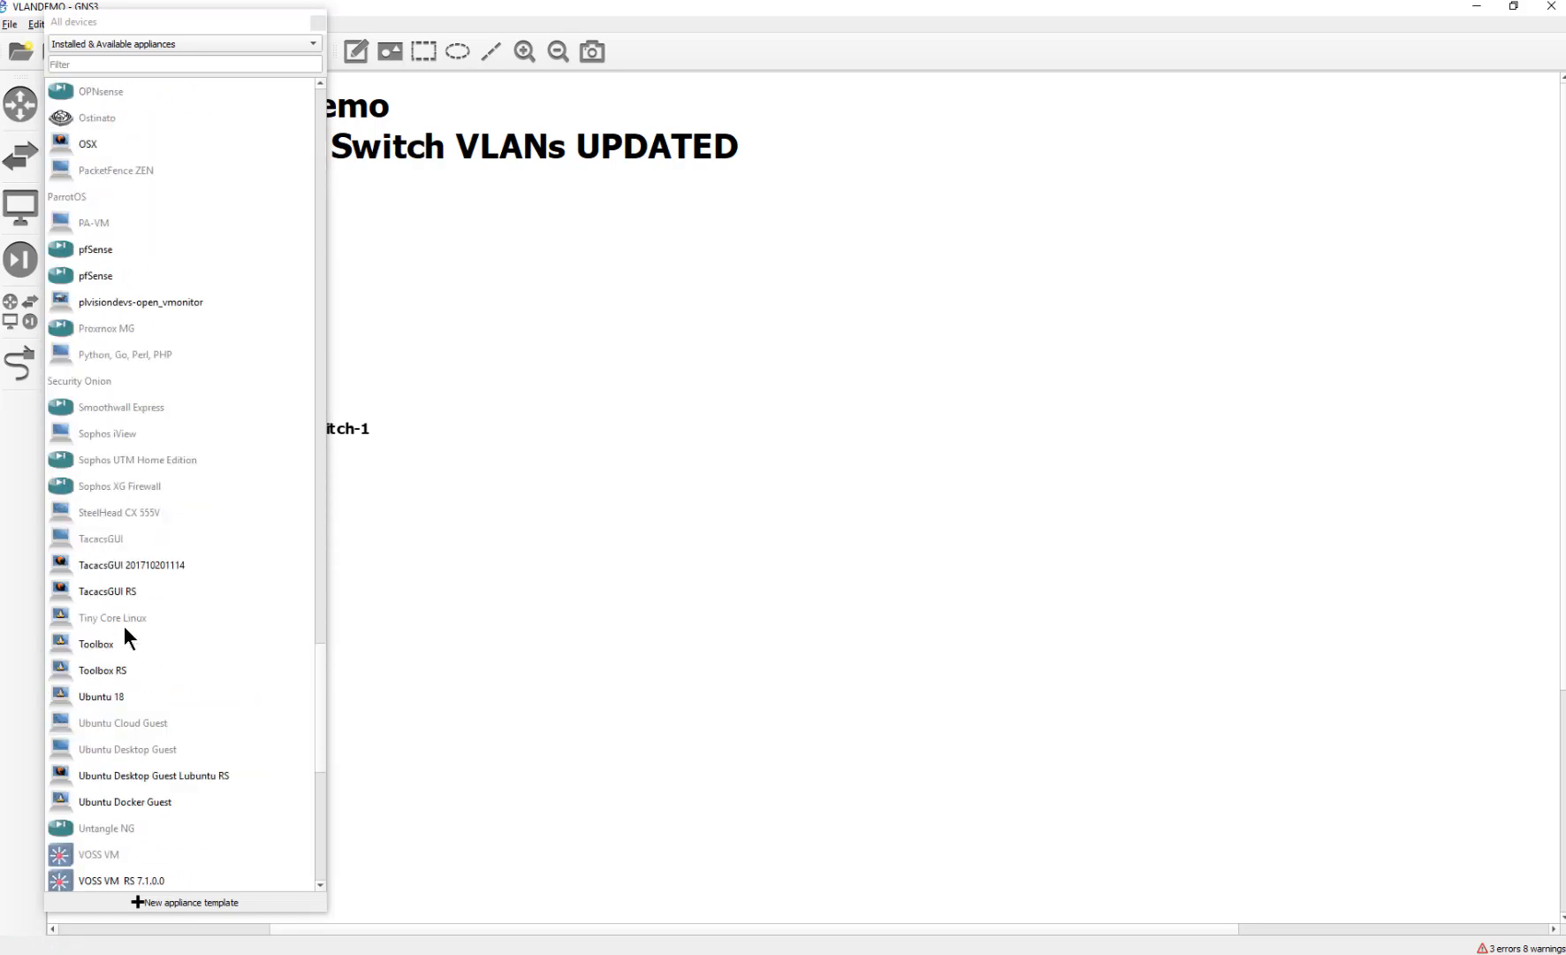
scroll(down, 3)
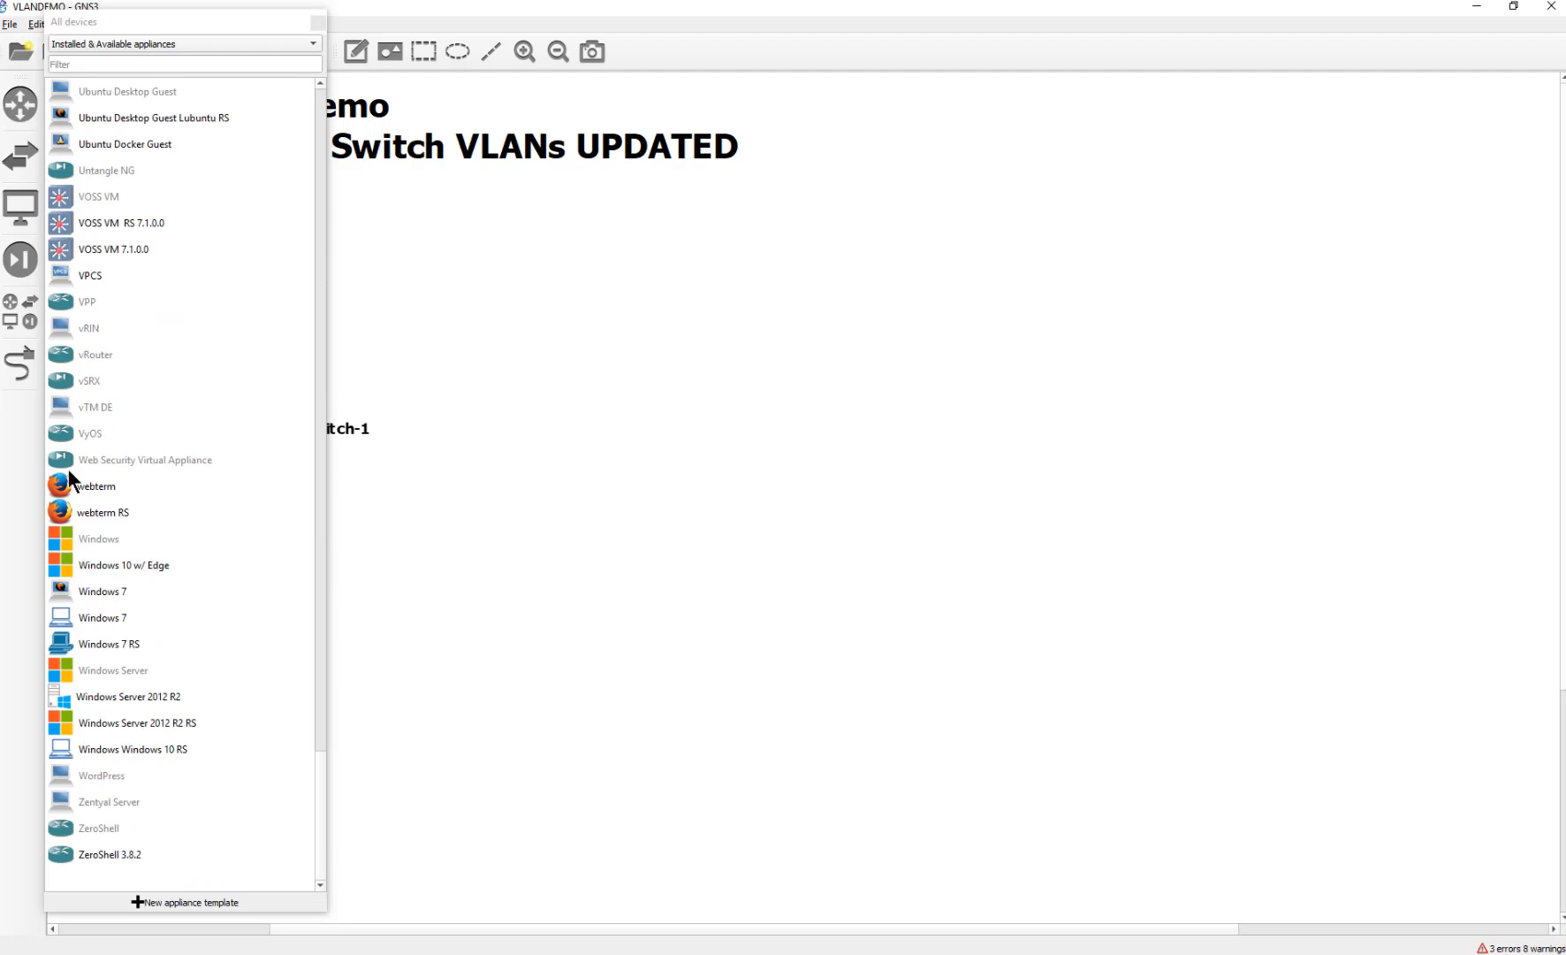
mouse_move(113, 520)
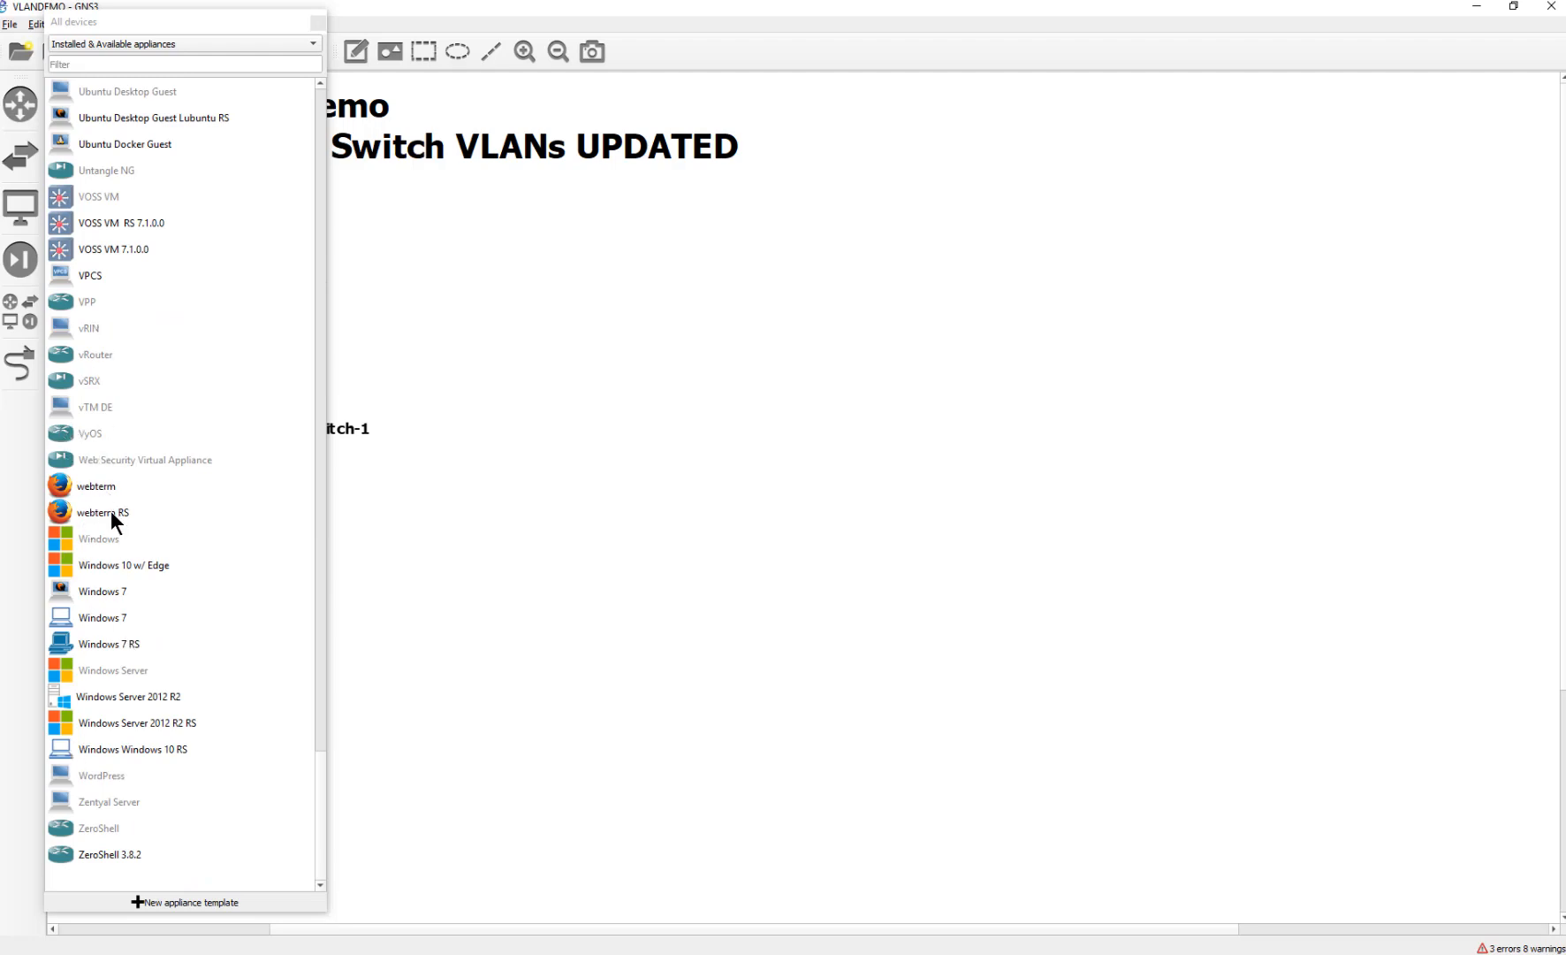
click(90, 275)
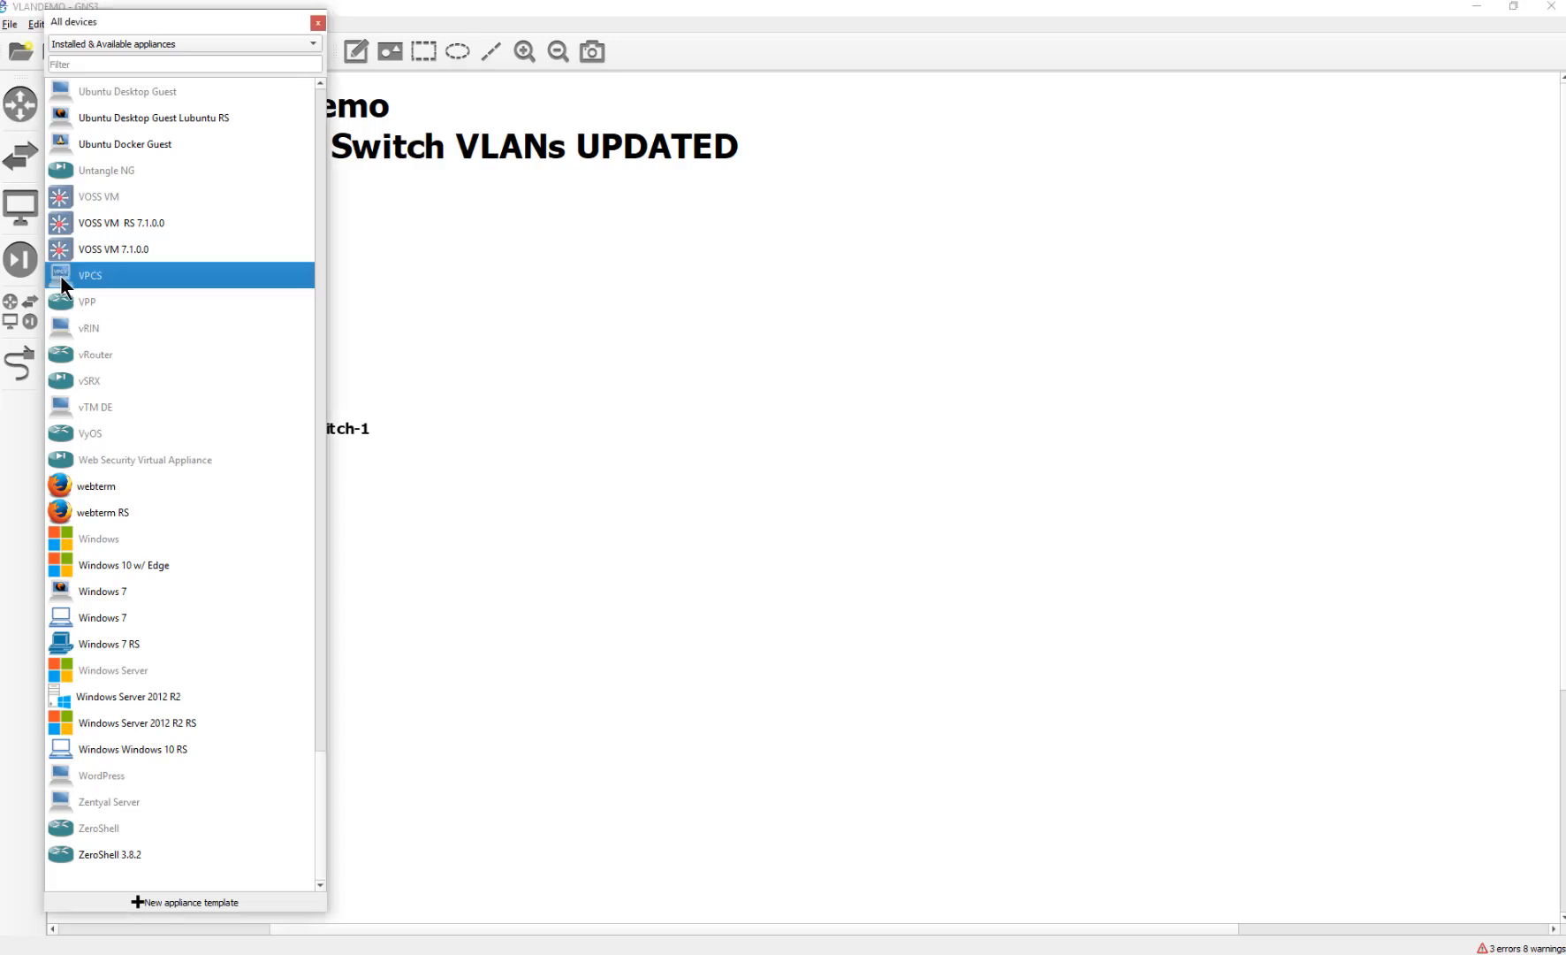
double_click(90, 281)
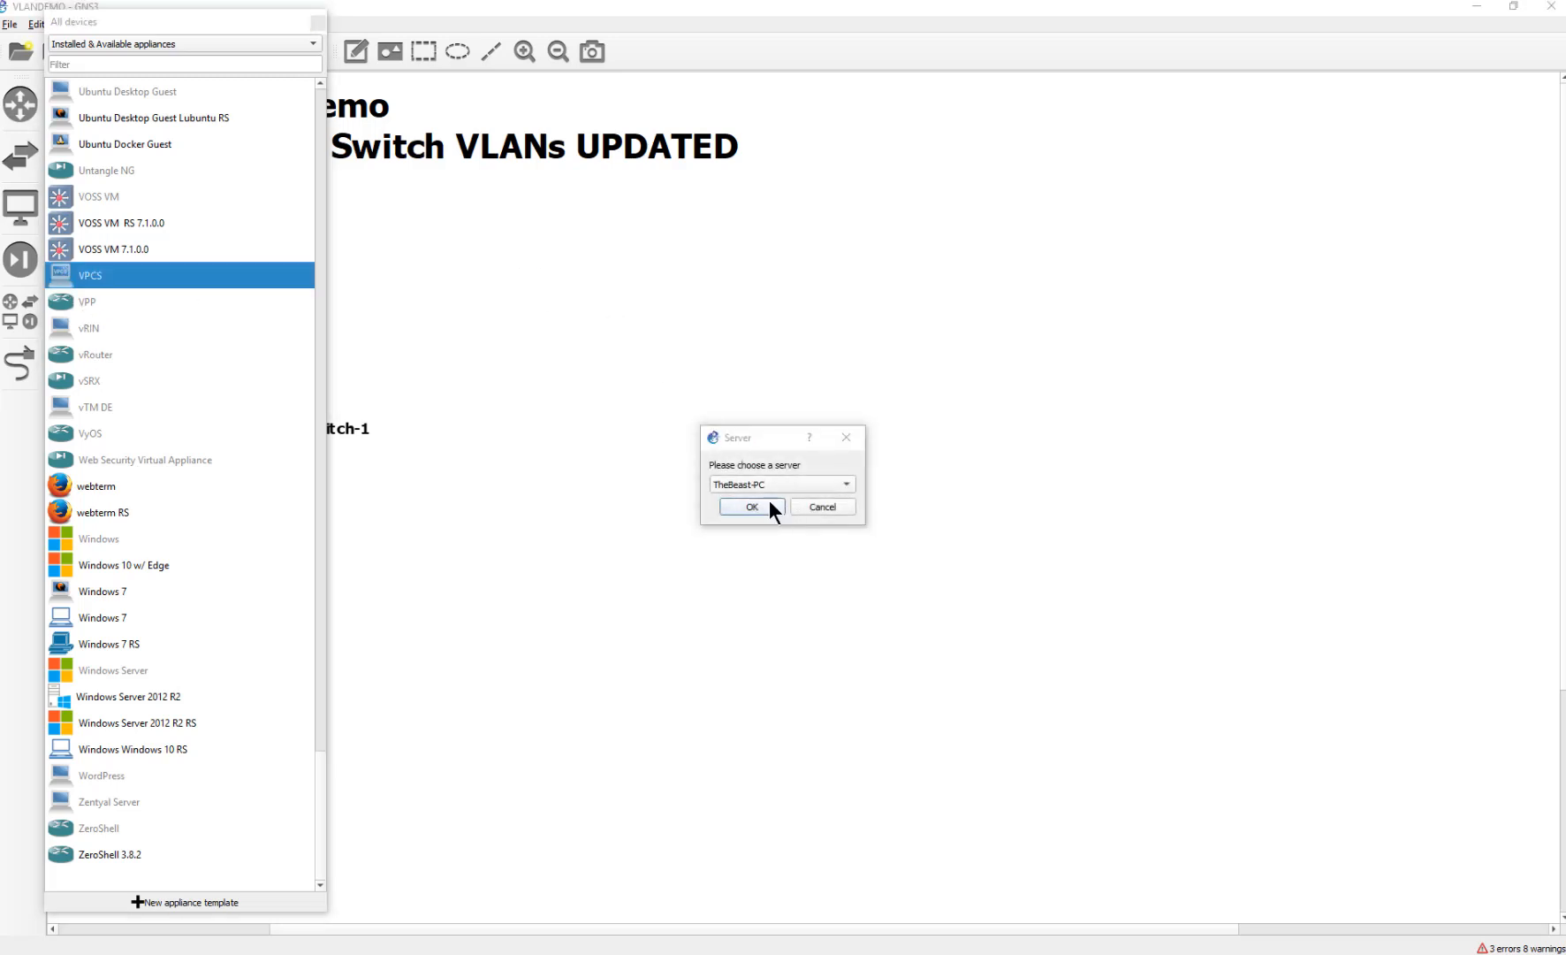
click(752, 506)
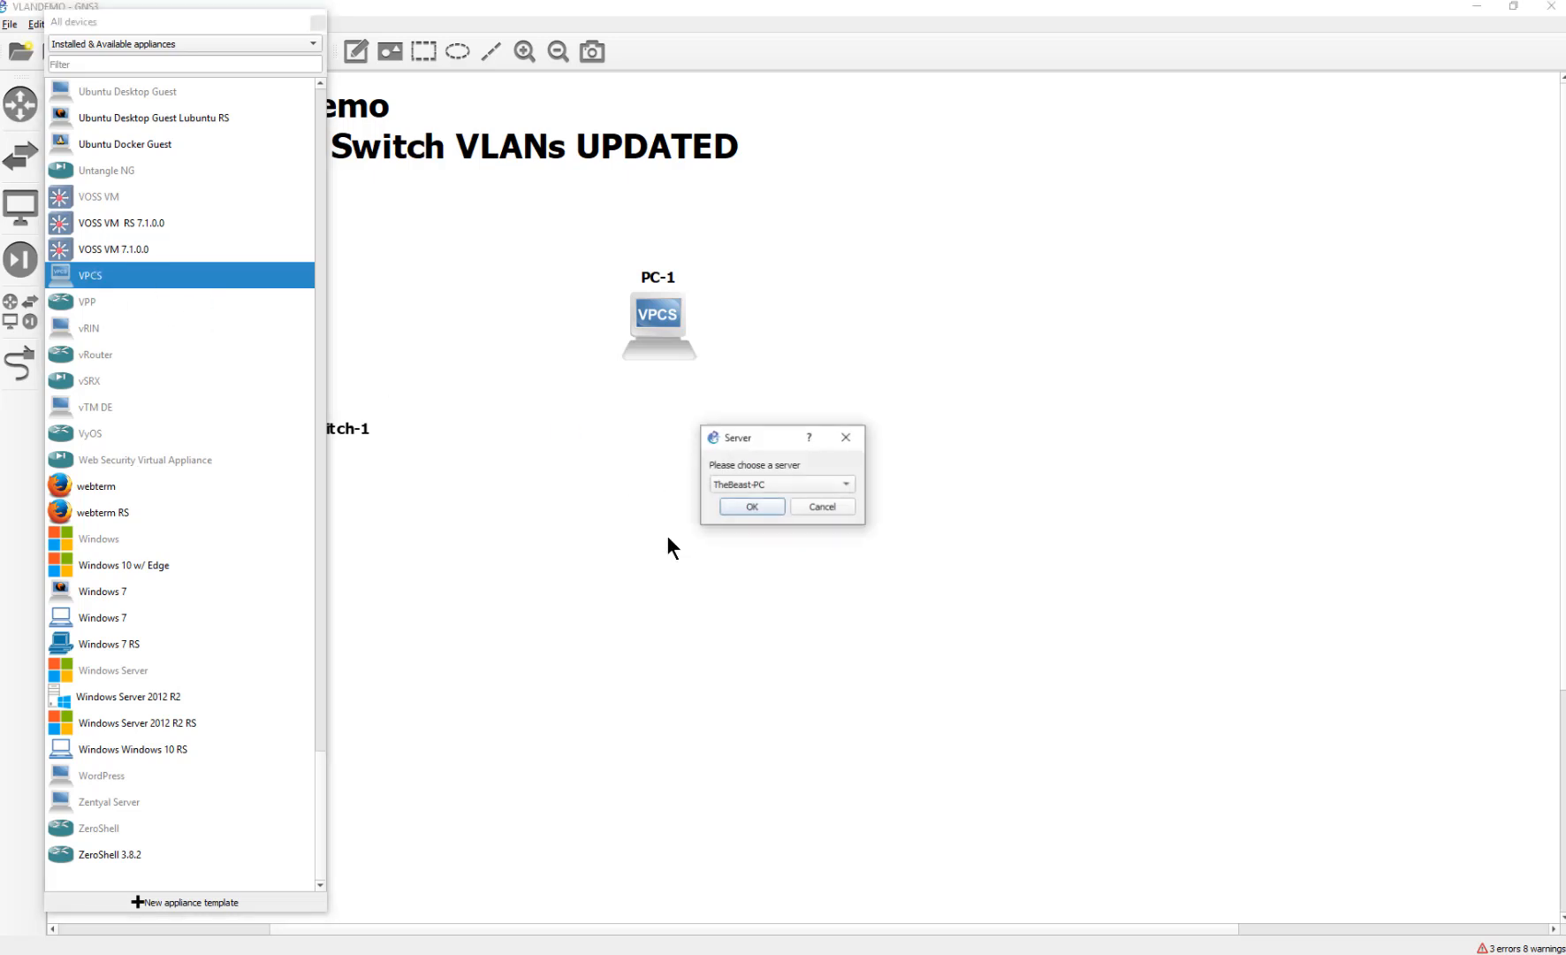
click(751, 506)
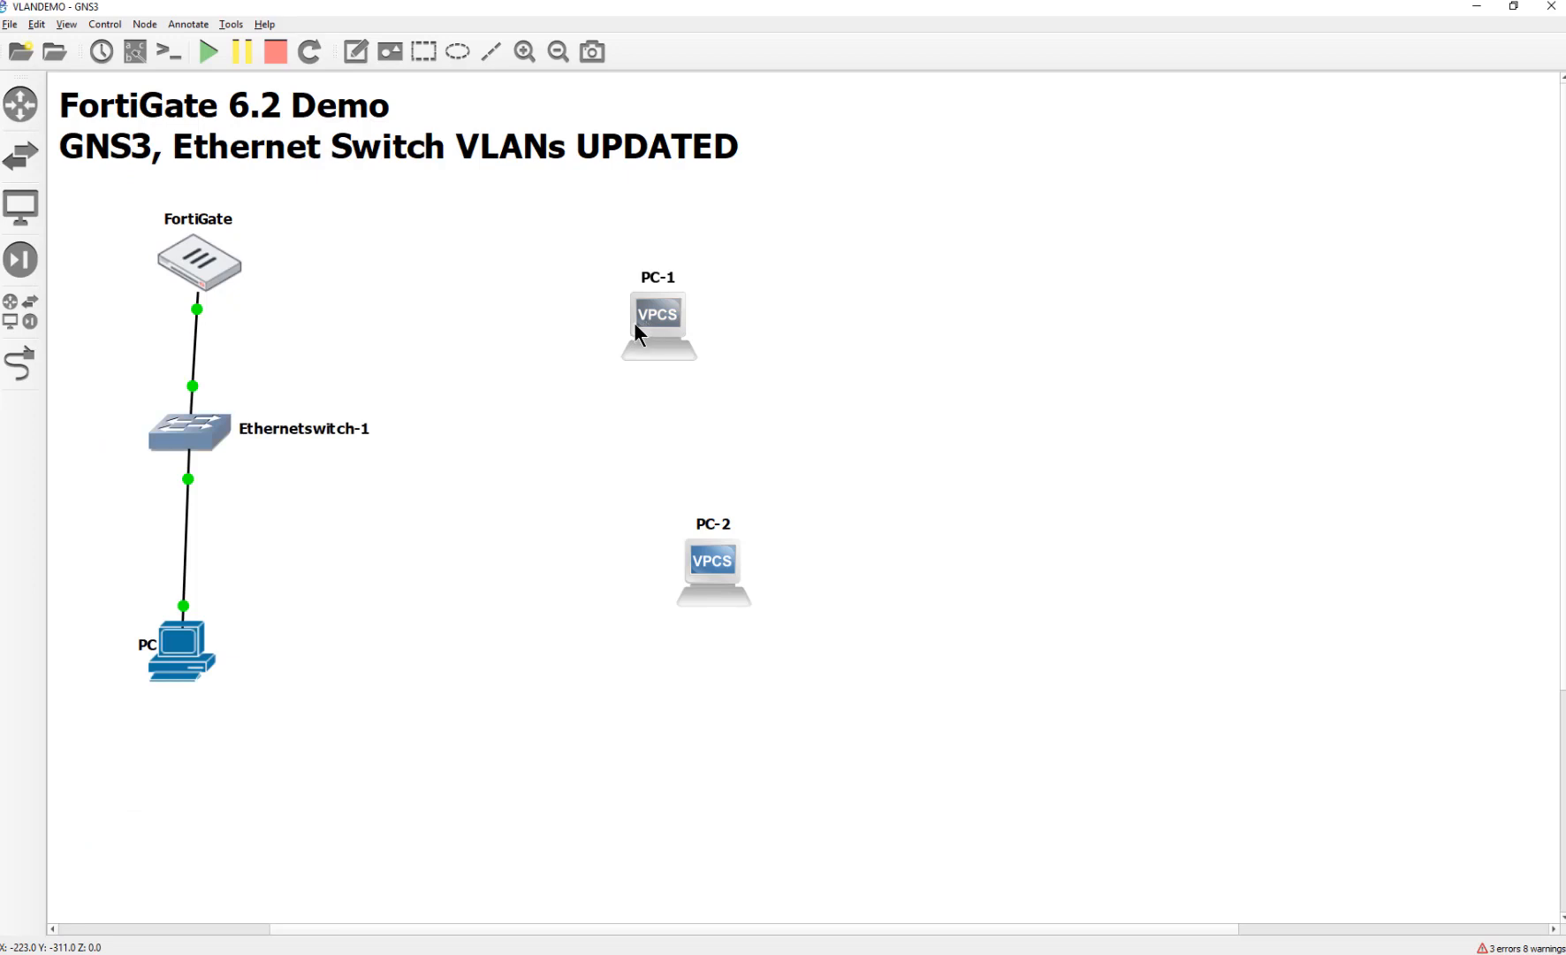
Step: Move PC-1 and PC-2 next to the switch and start PC-1
drag(658, 326, 481, 349)
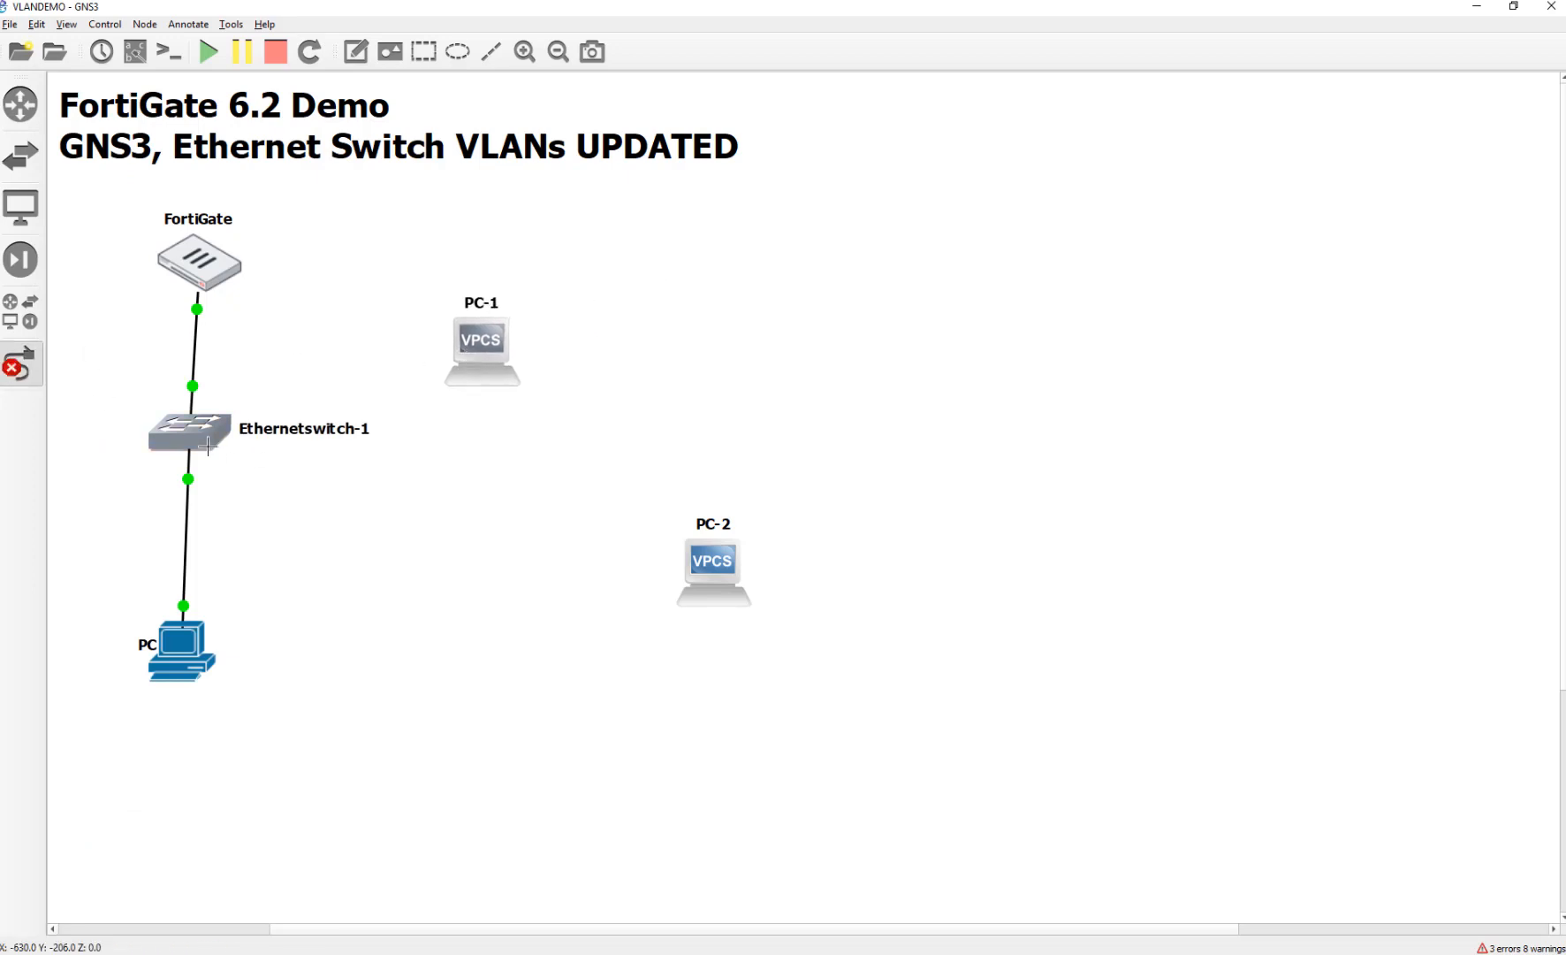
drag(189, 440, 481, 350)
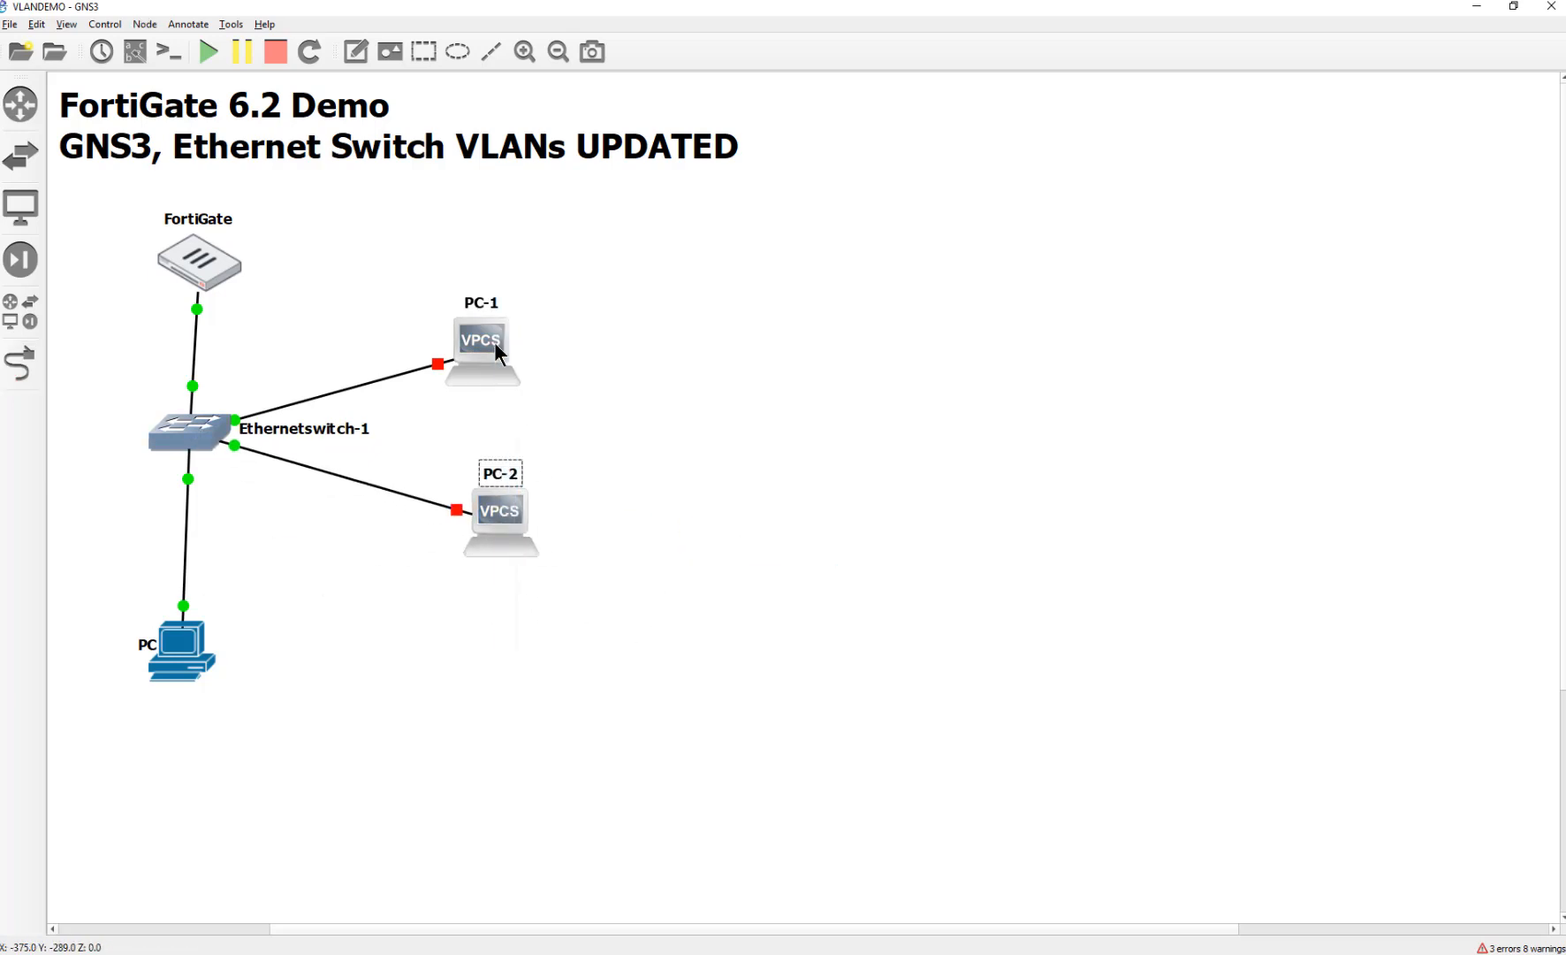
right_click(481, 339)
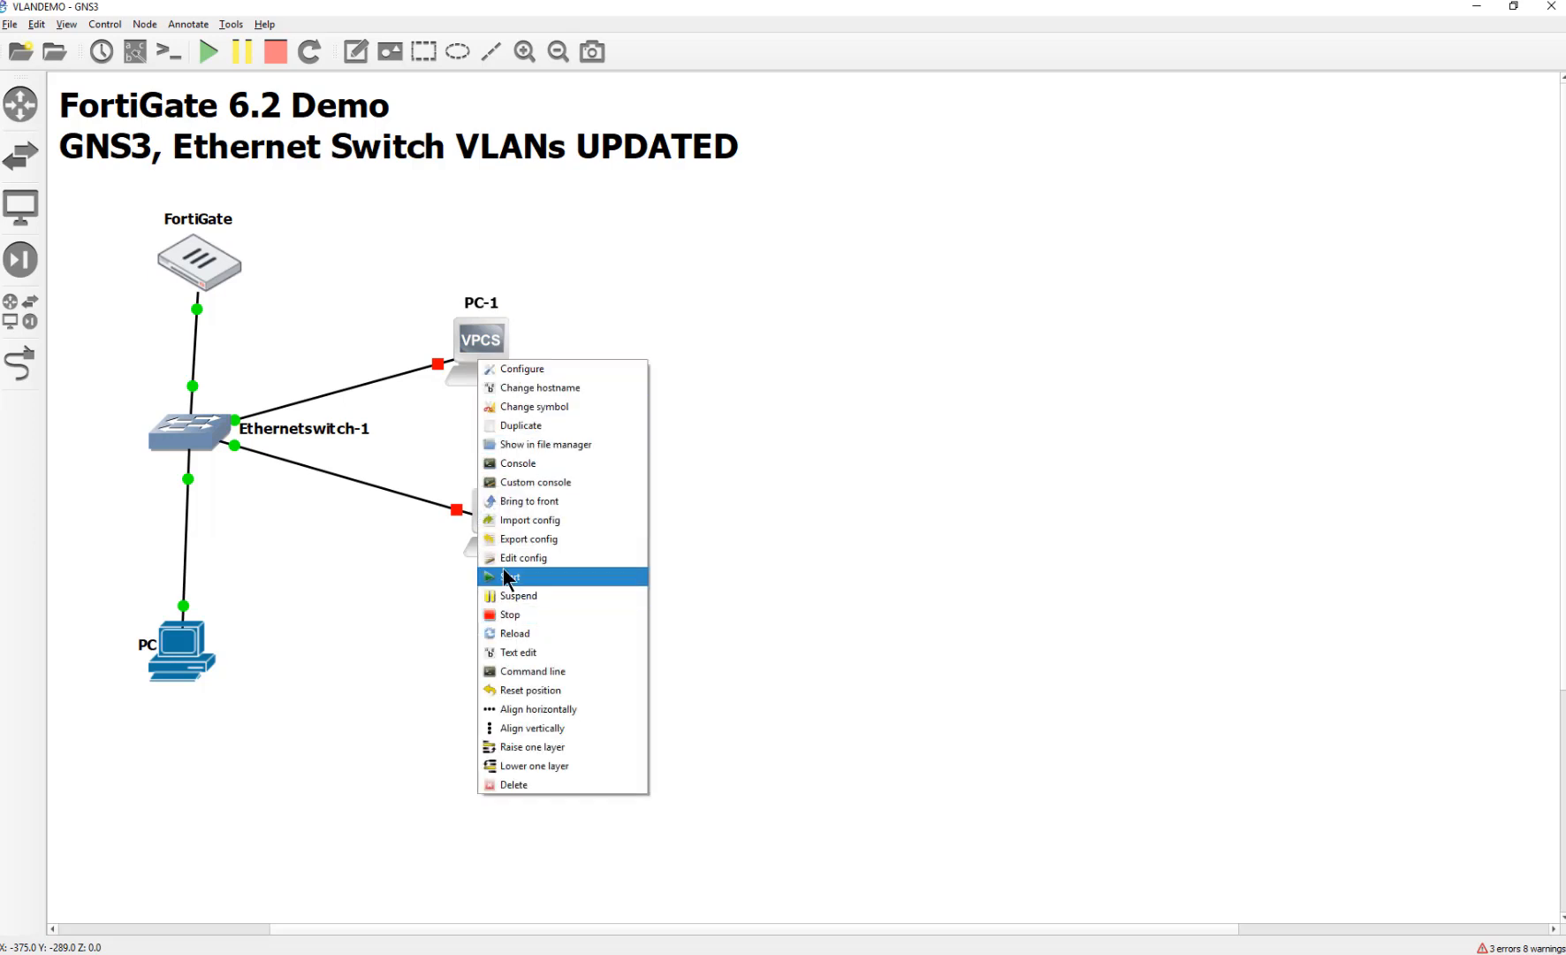
click(509, 576)
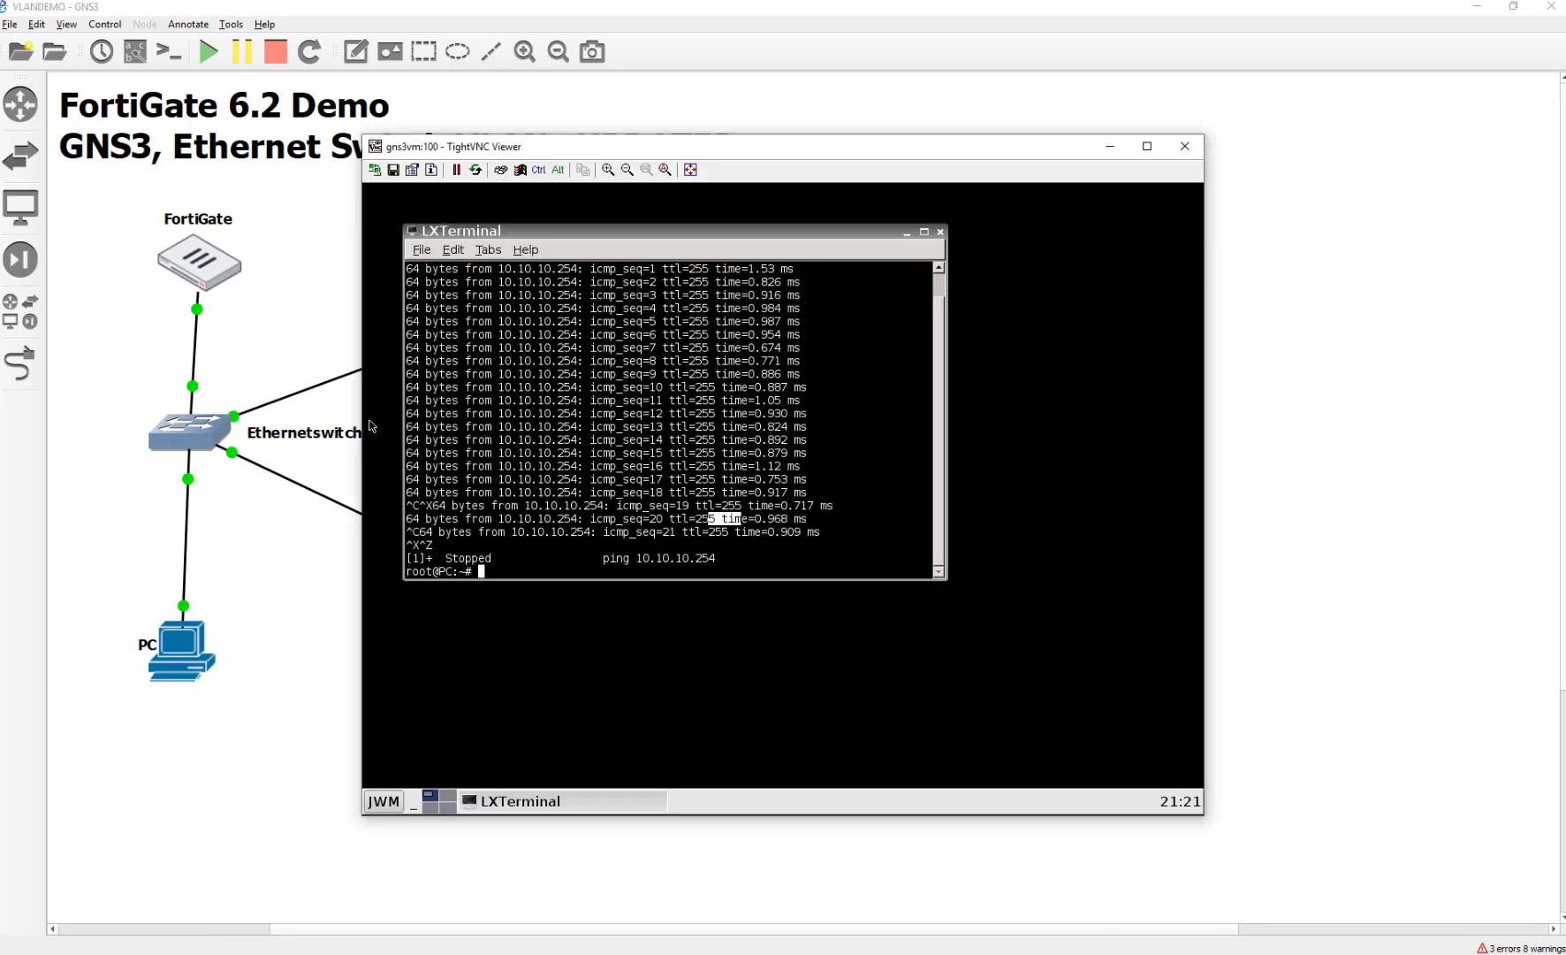
Step: Run ping 10.10.10.254 in the PC's LXTerminal
text(ping 10.10.10.254)
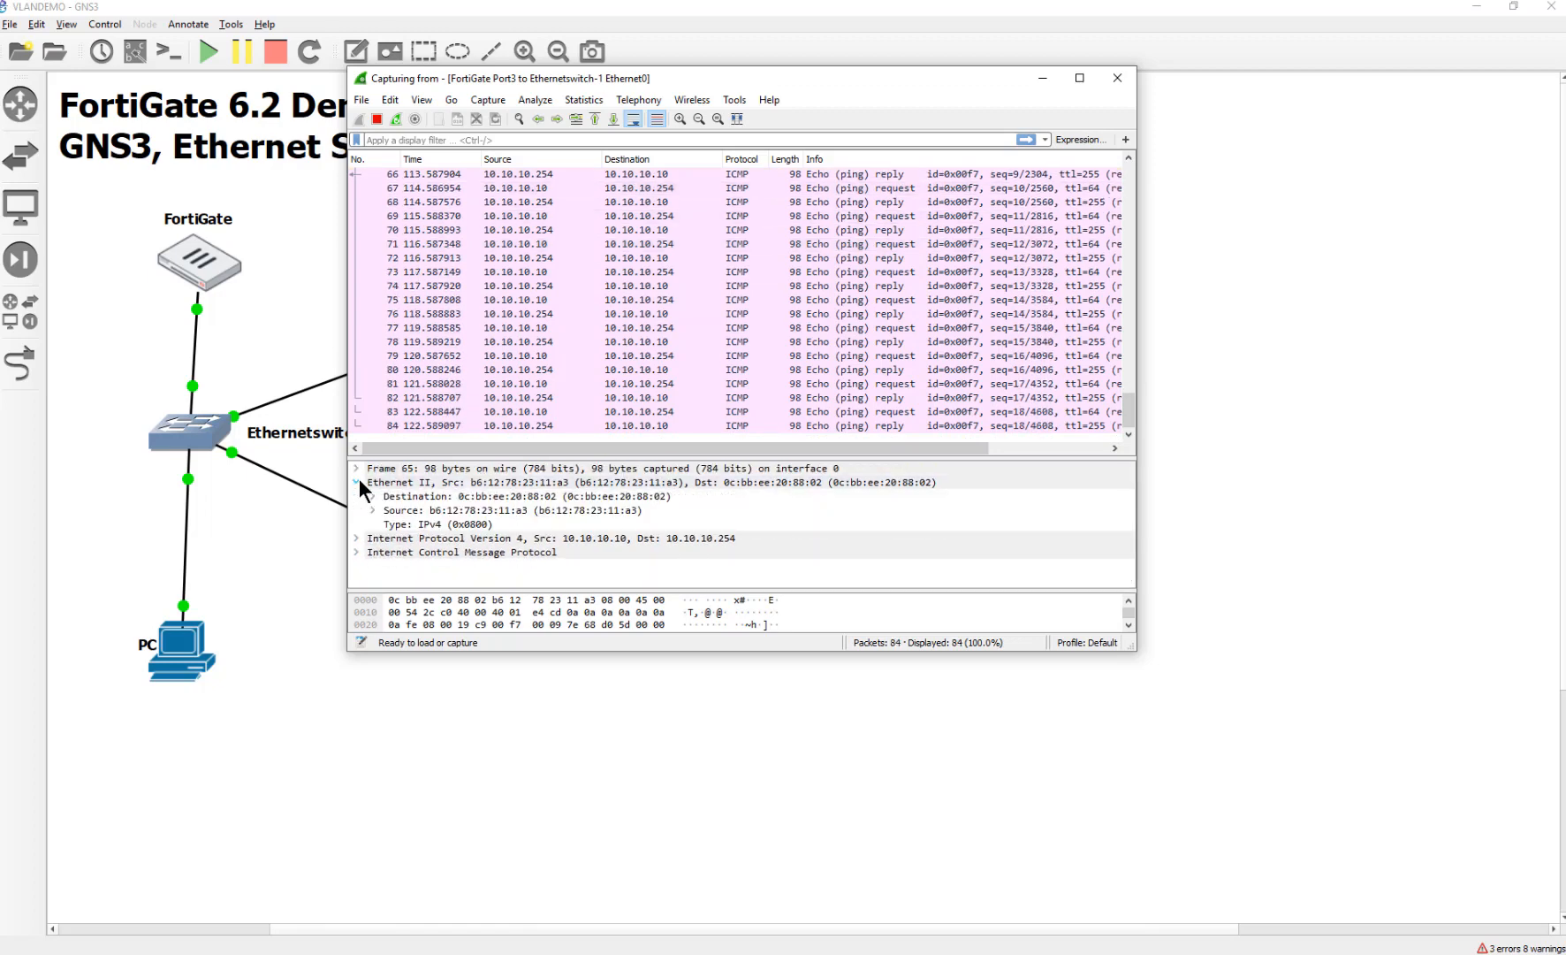
Step: Expand frame 65's Ethernet destination and Frame summary fields in the details pane
click(356, 497)
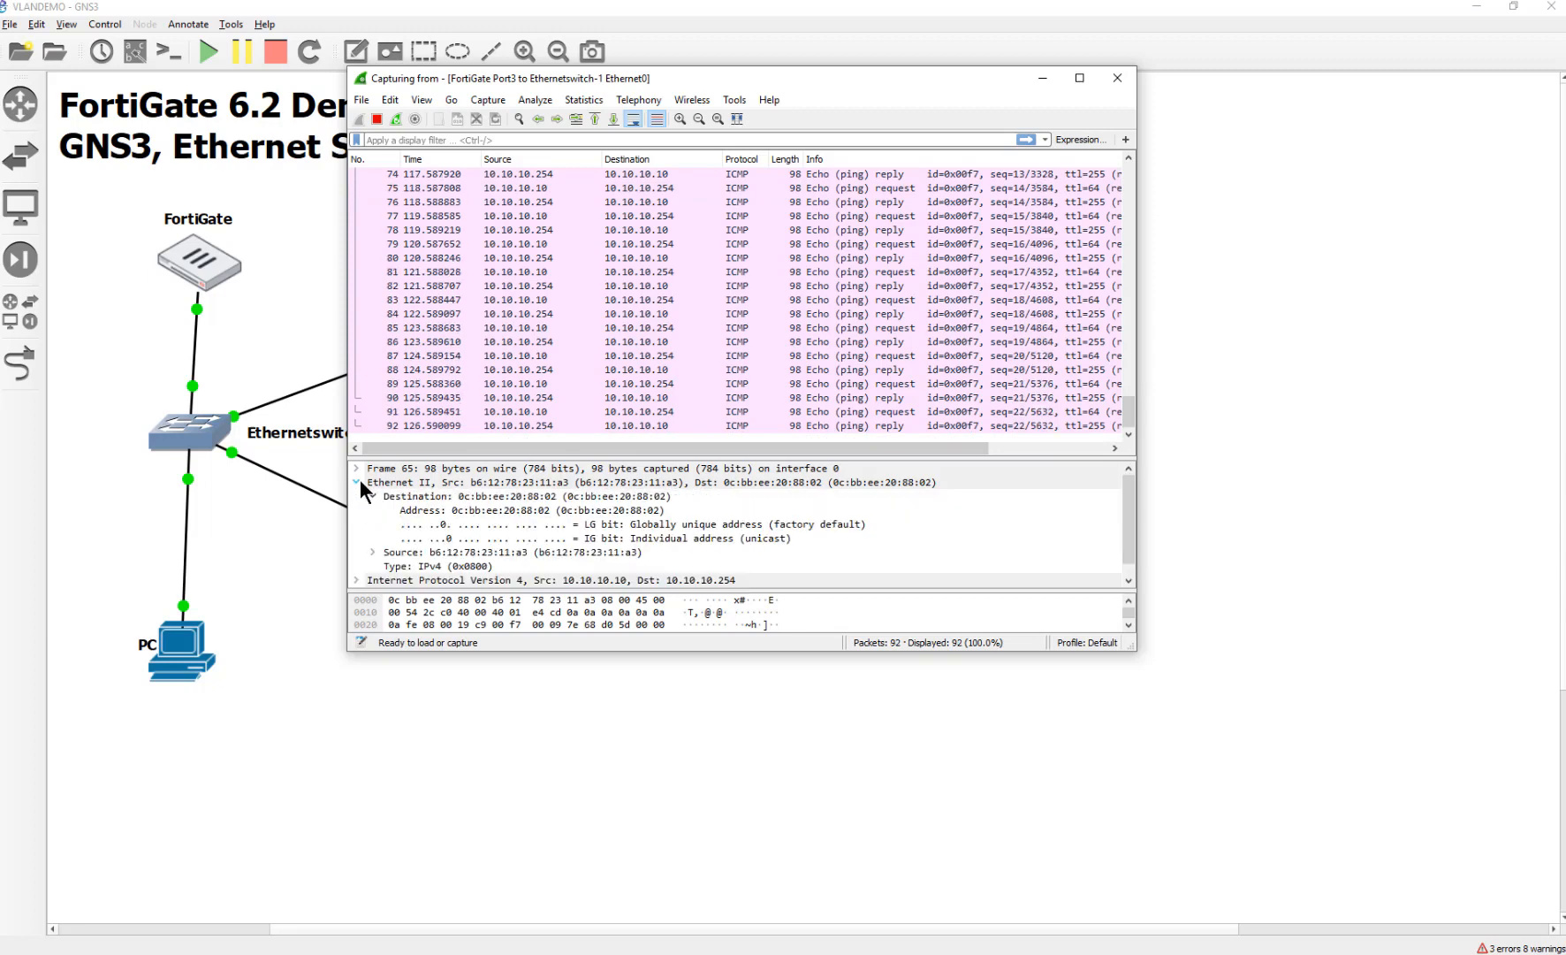
click(357, 468)
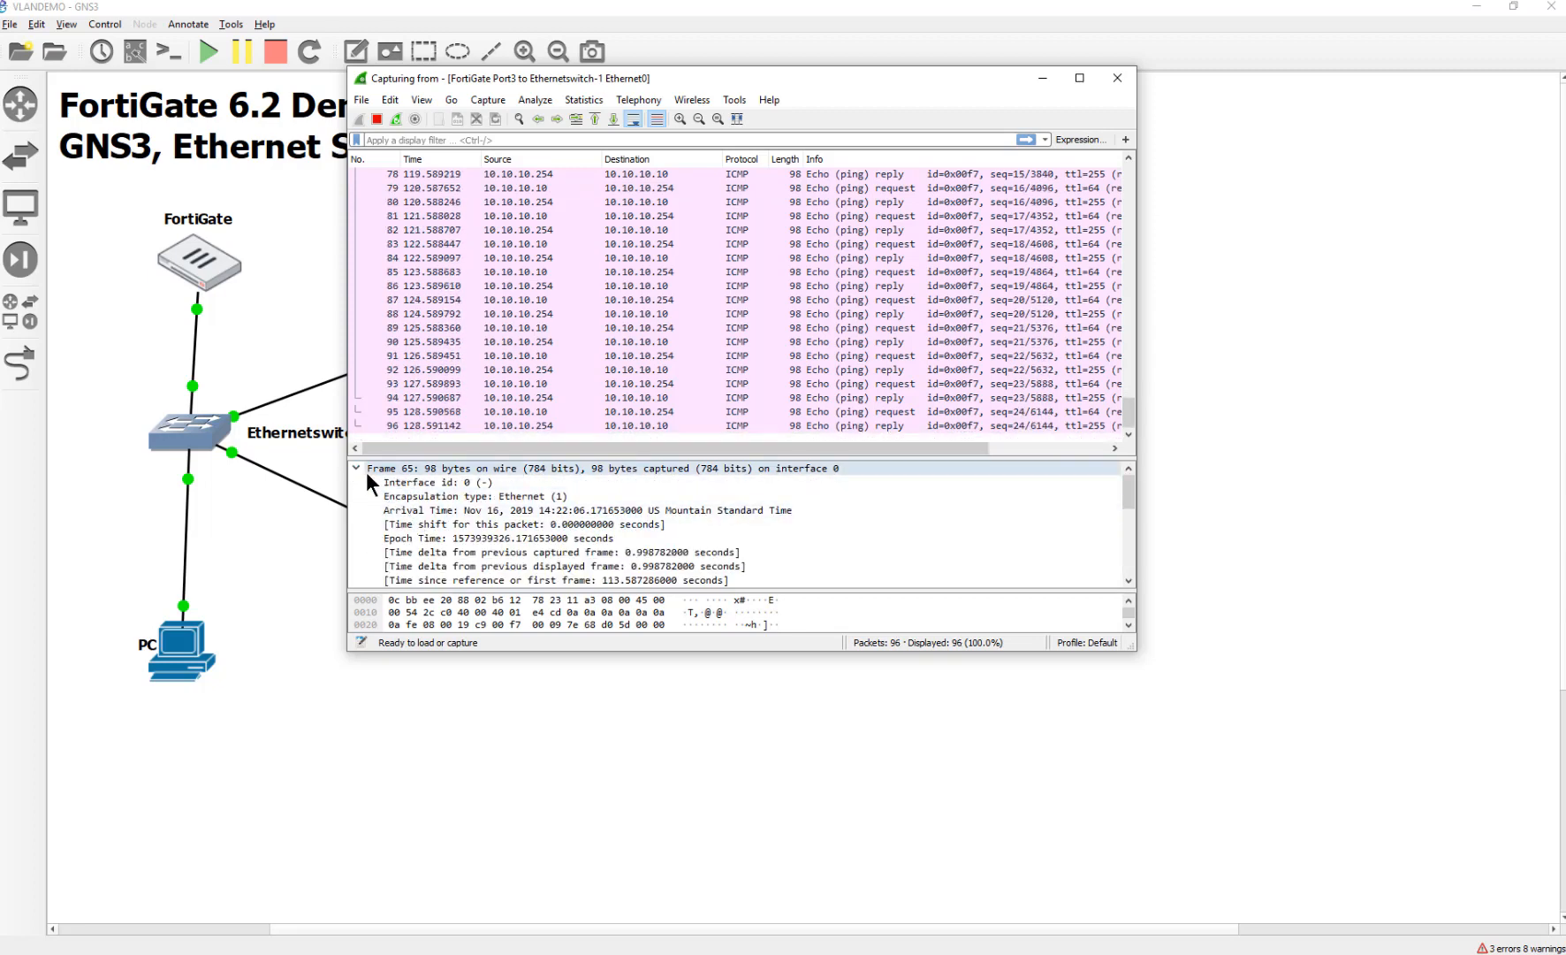
click(357, 482)
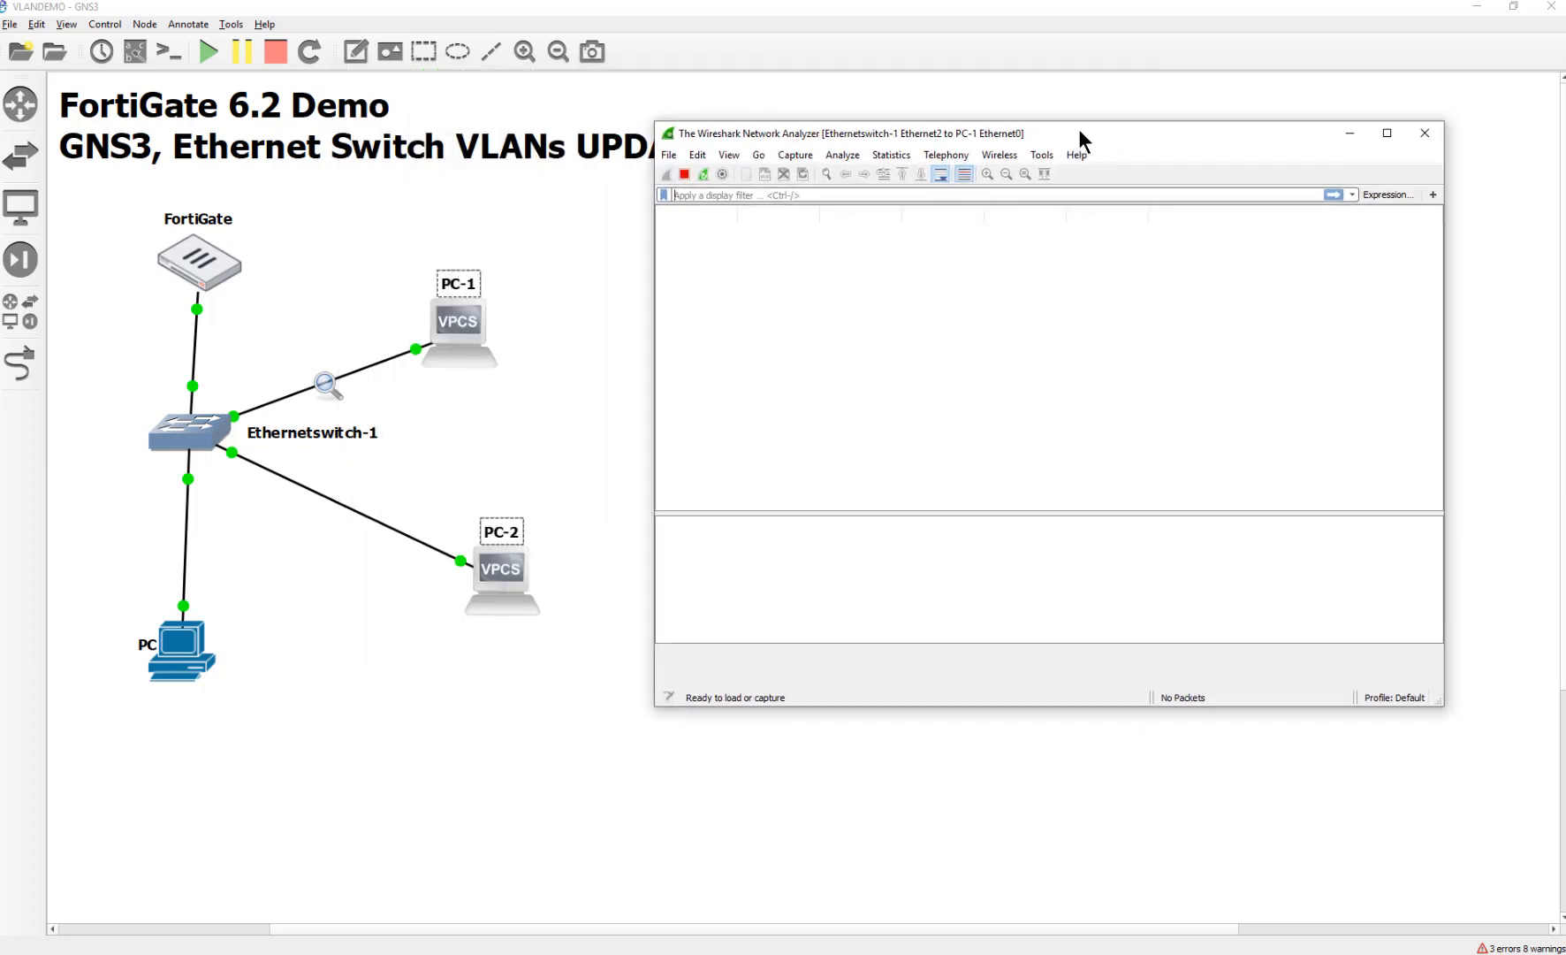
mouse_move(324, 320)
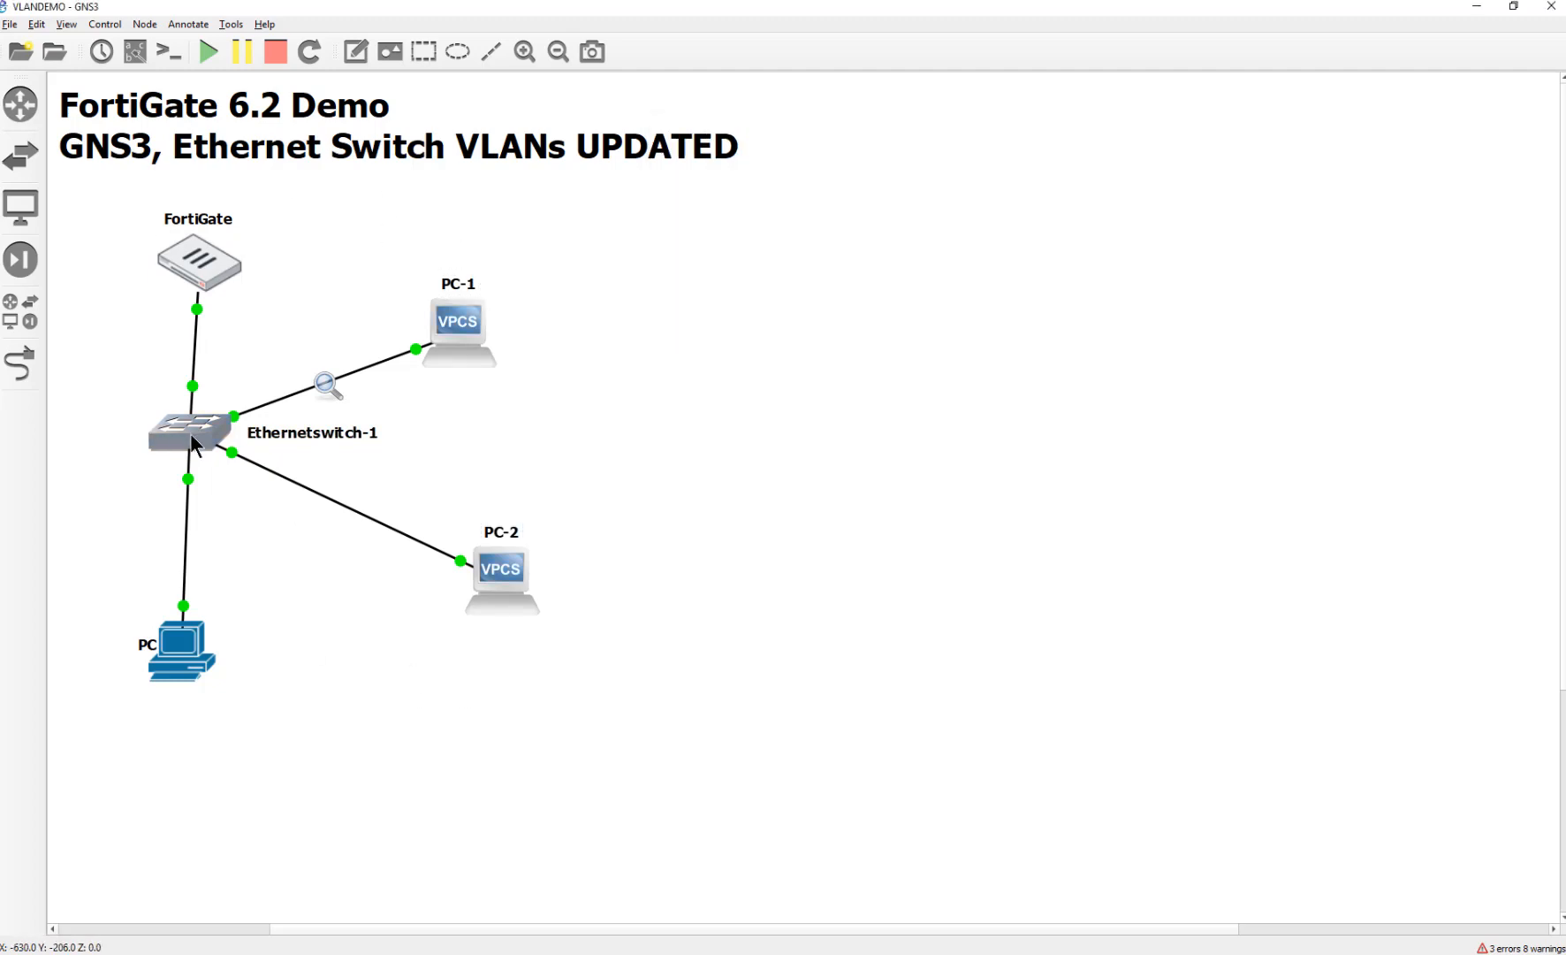
Step: In Ethernetswitch-1's Node properties, set port 2 to VLAN 100 and port 3 to VLAN 200
double_click(189, 437)
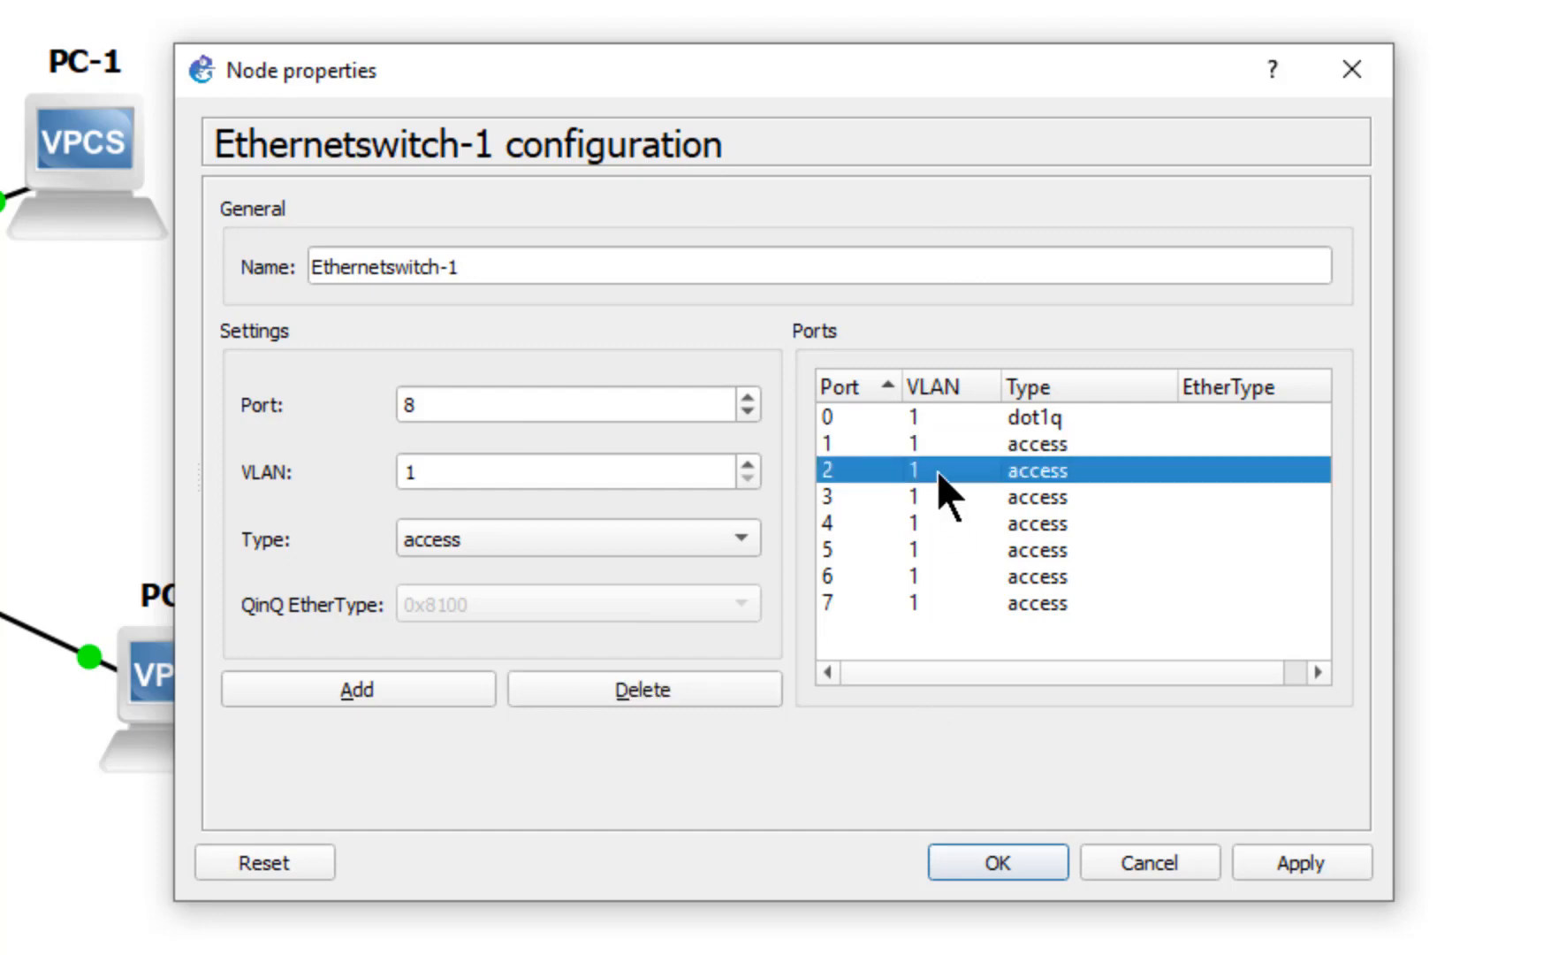
text(100)
click(578, 405)
text(3)
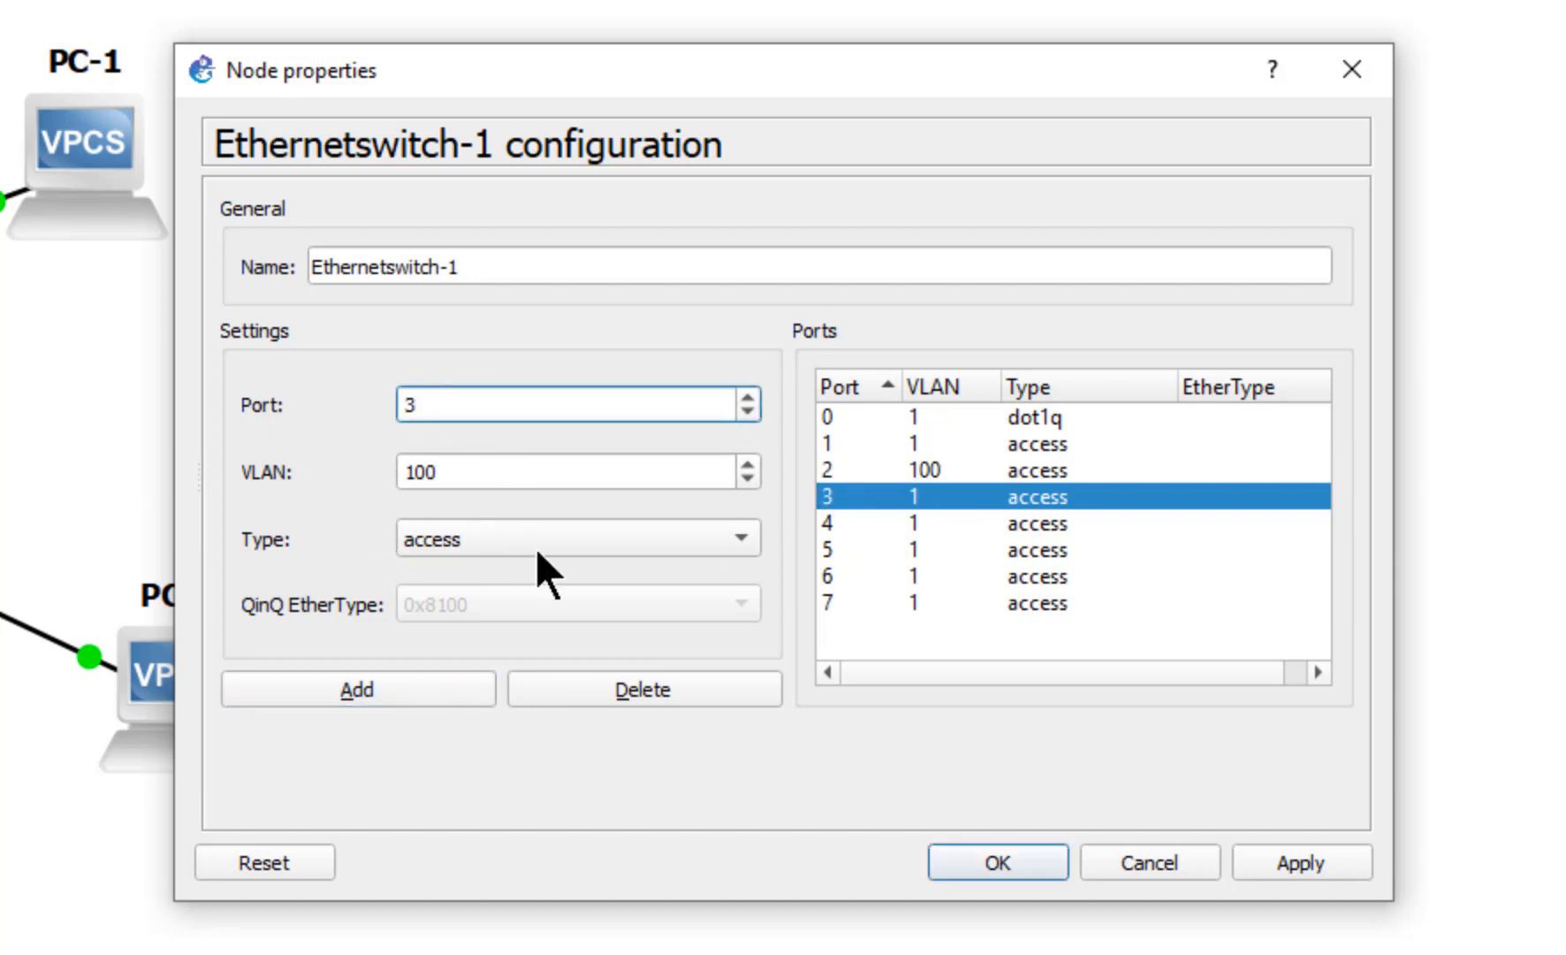
text(20)
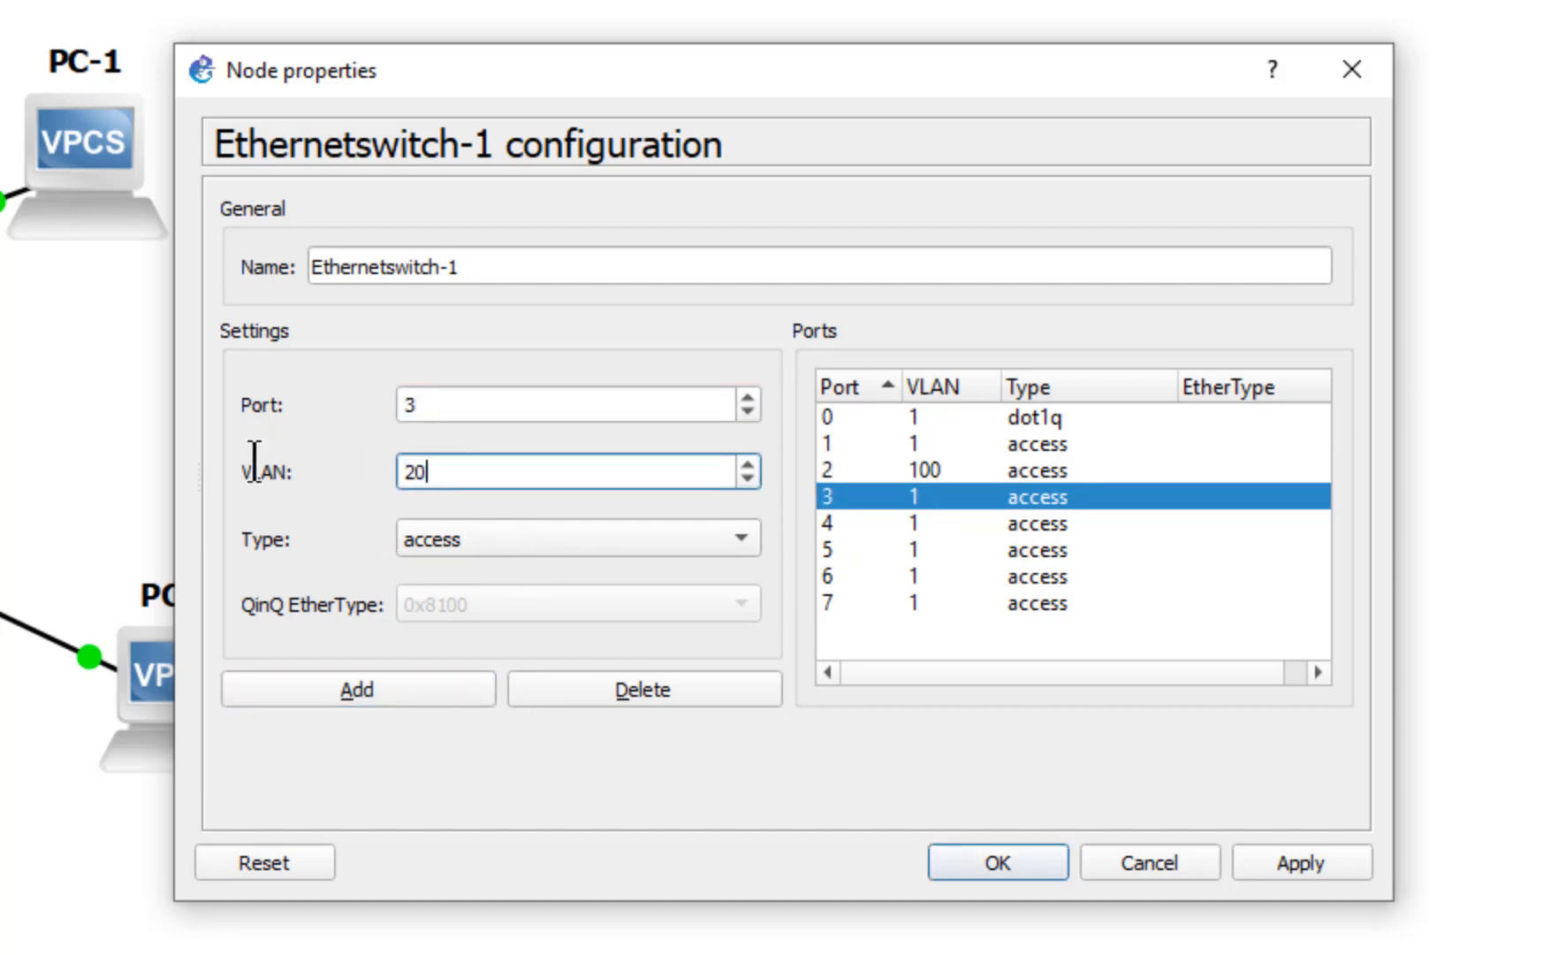
click(357, 689)
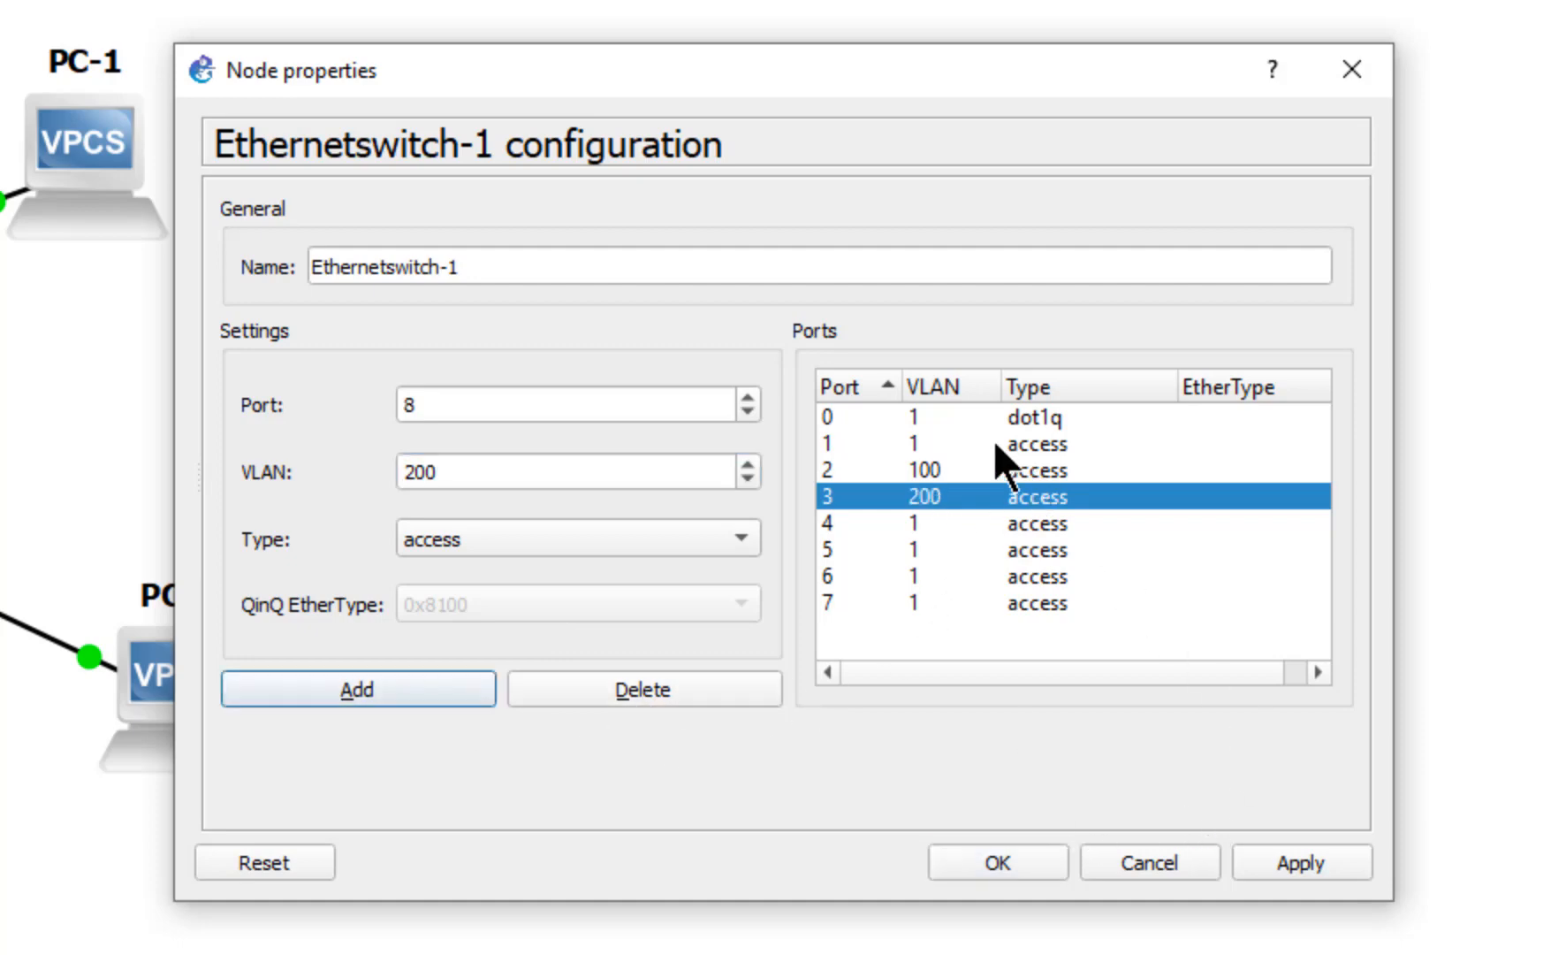
mouse_move(1000, 462)
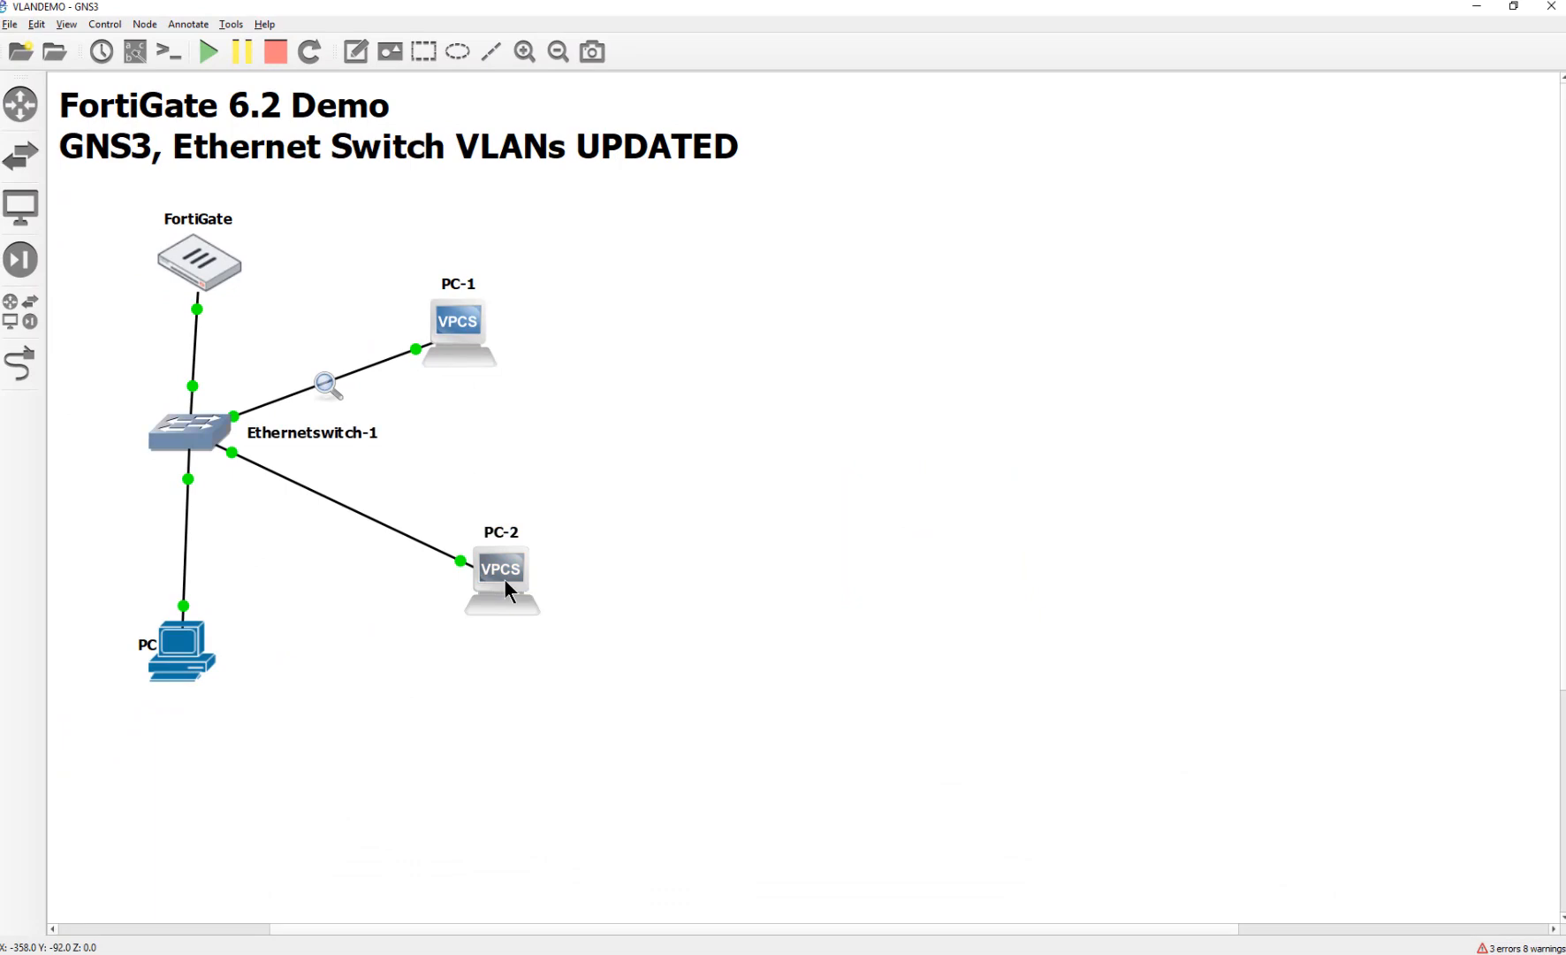
Step: Open PC-2's VPCS console and run the dhcp command
double_click(501, 580)
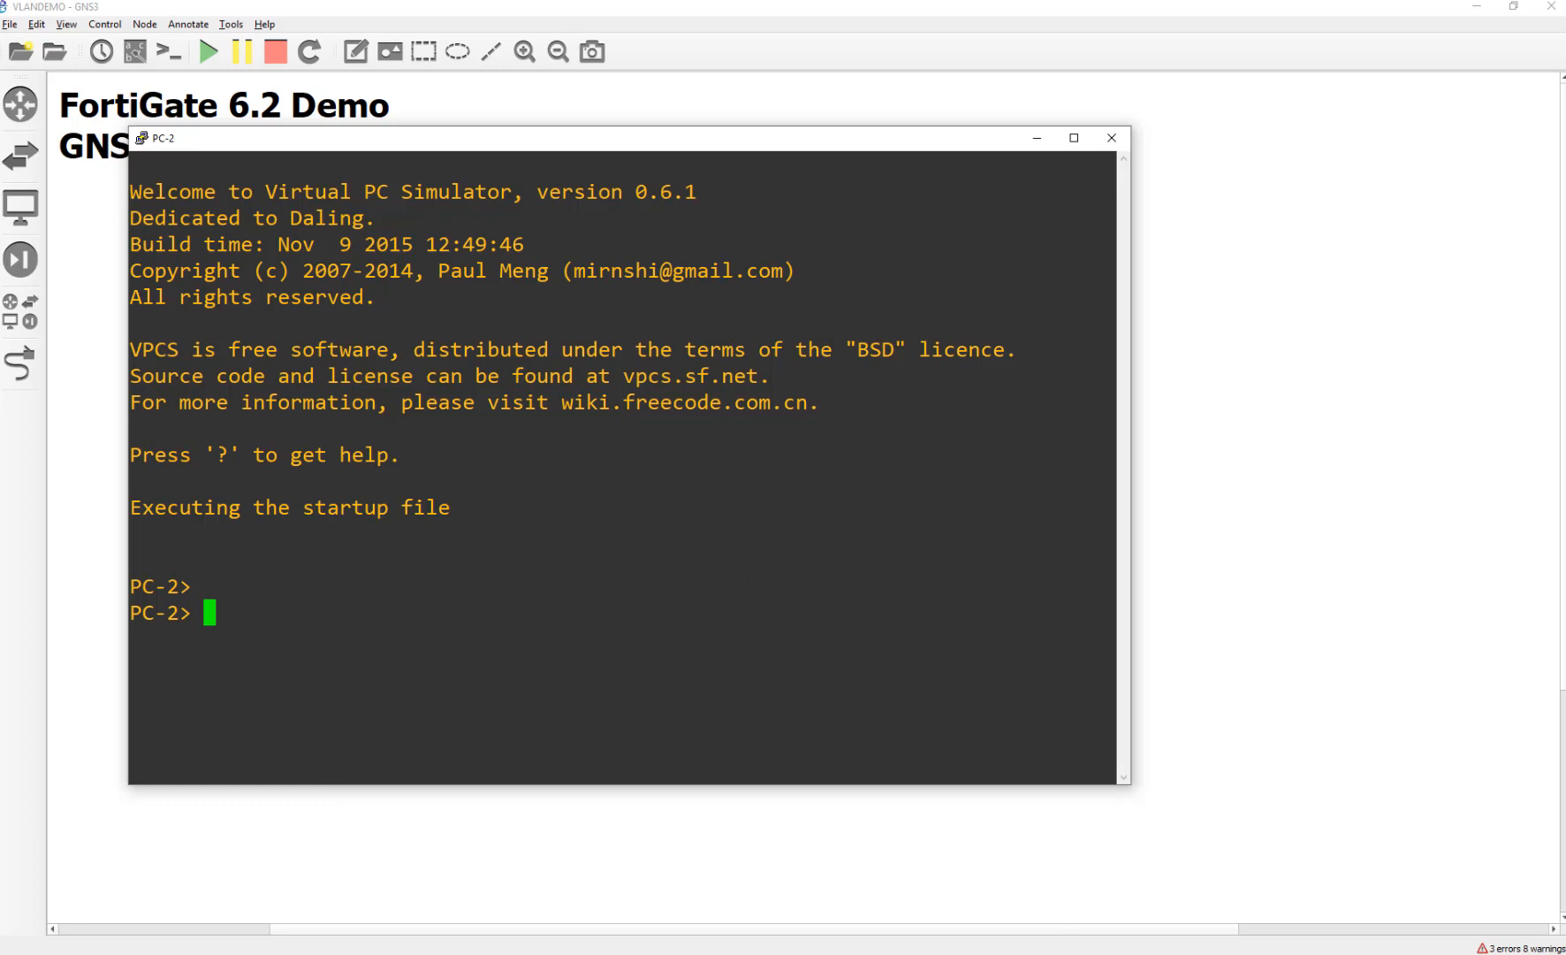
click(1111, 136)
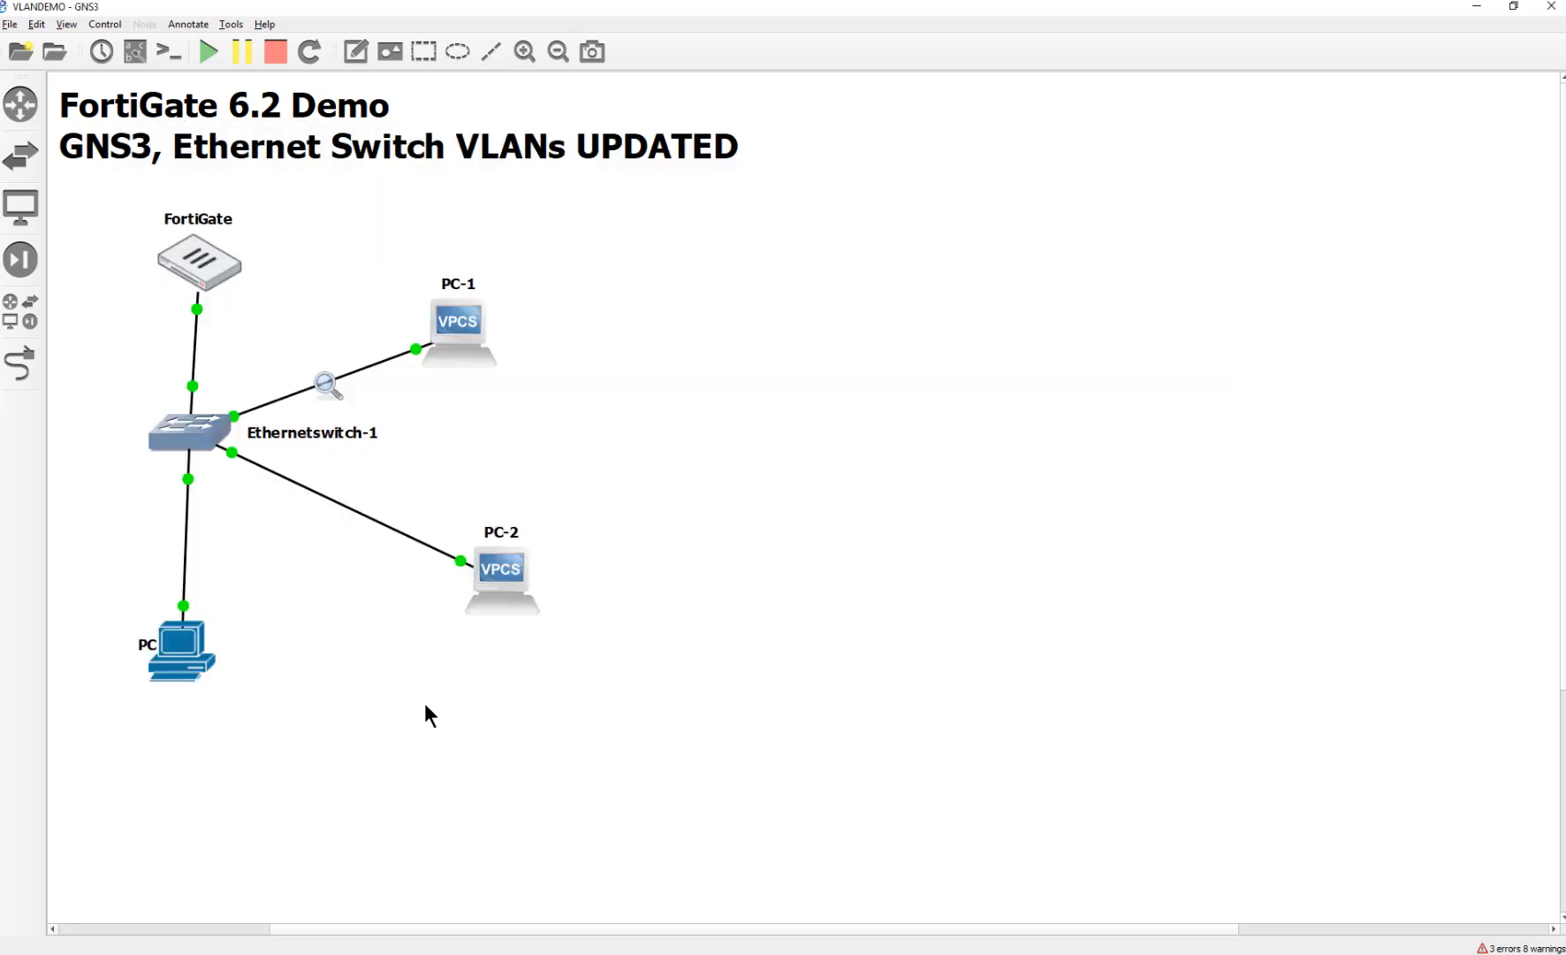
double_click(500, 575)
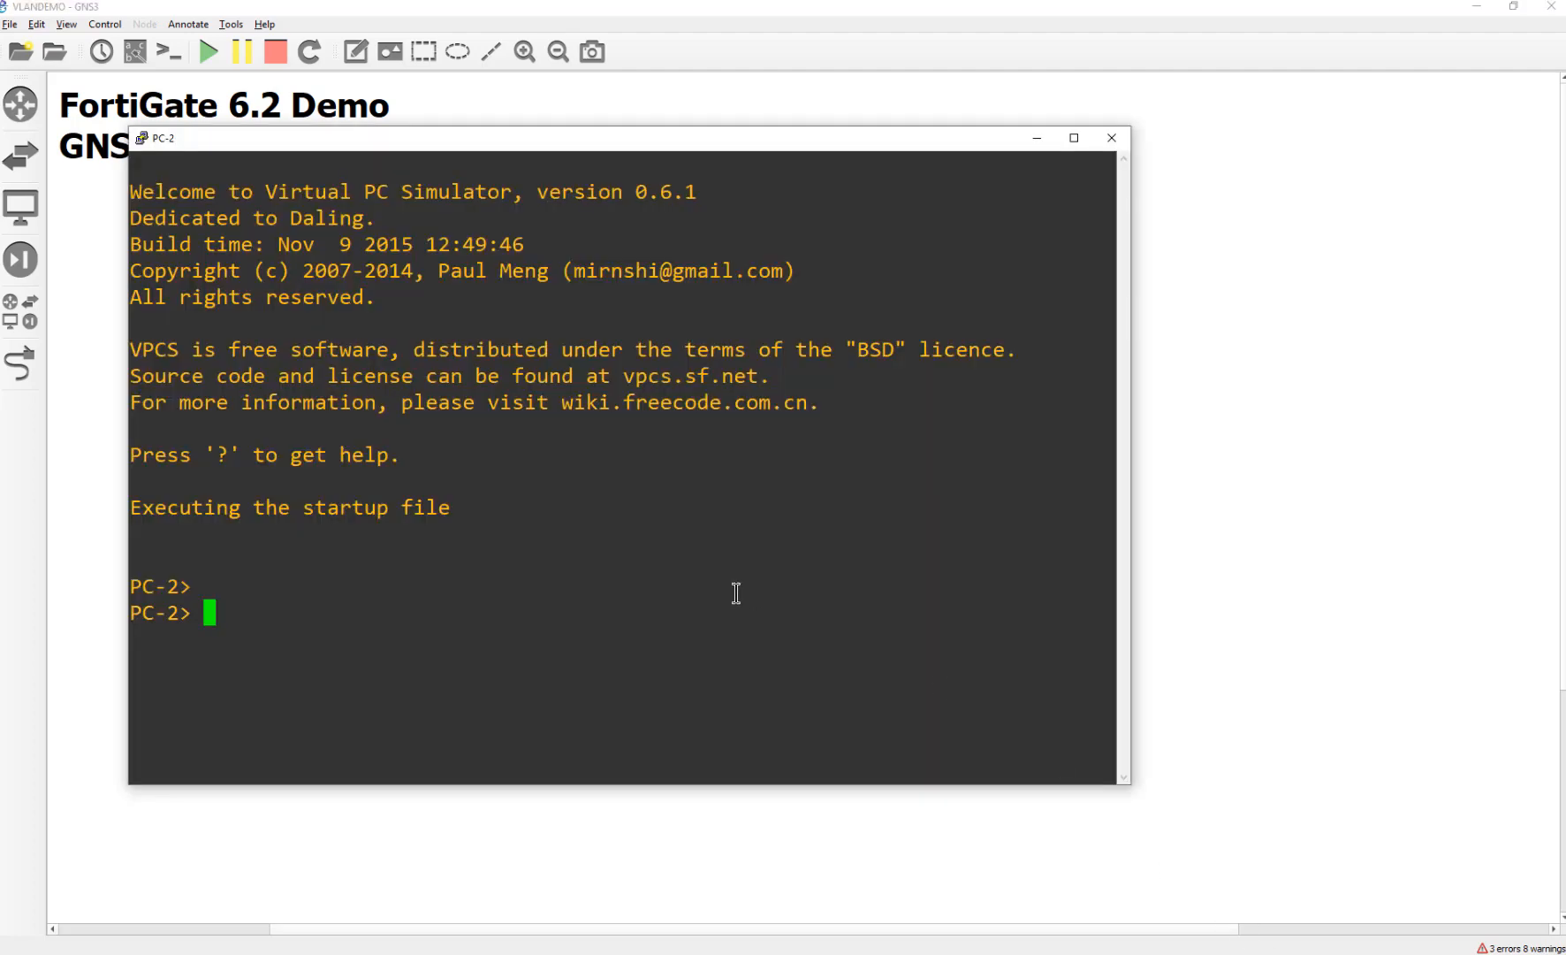
text(dhcp)
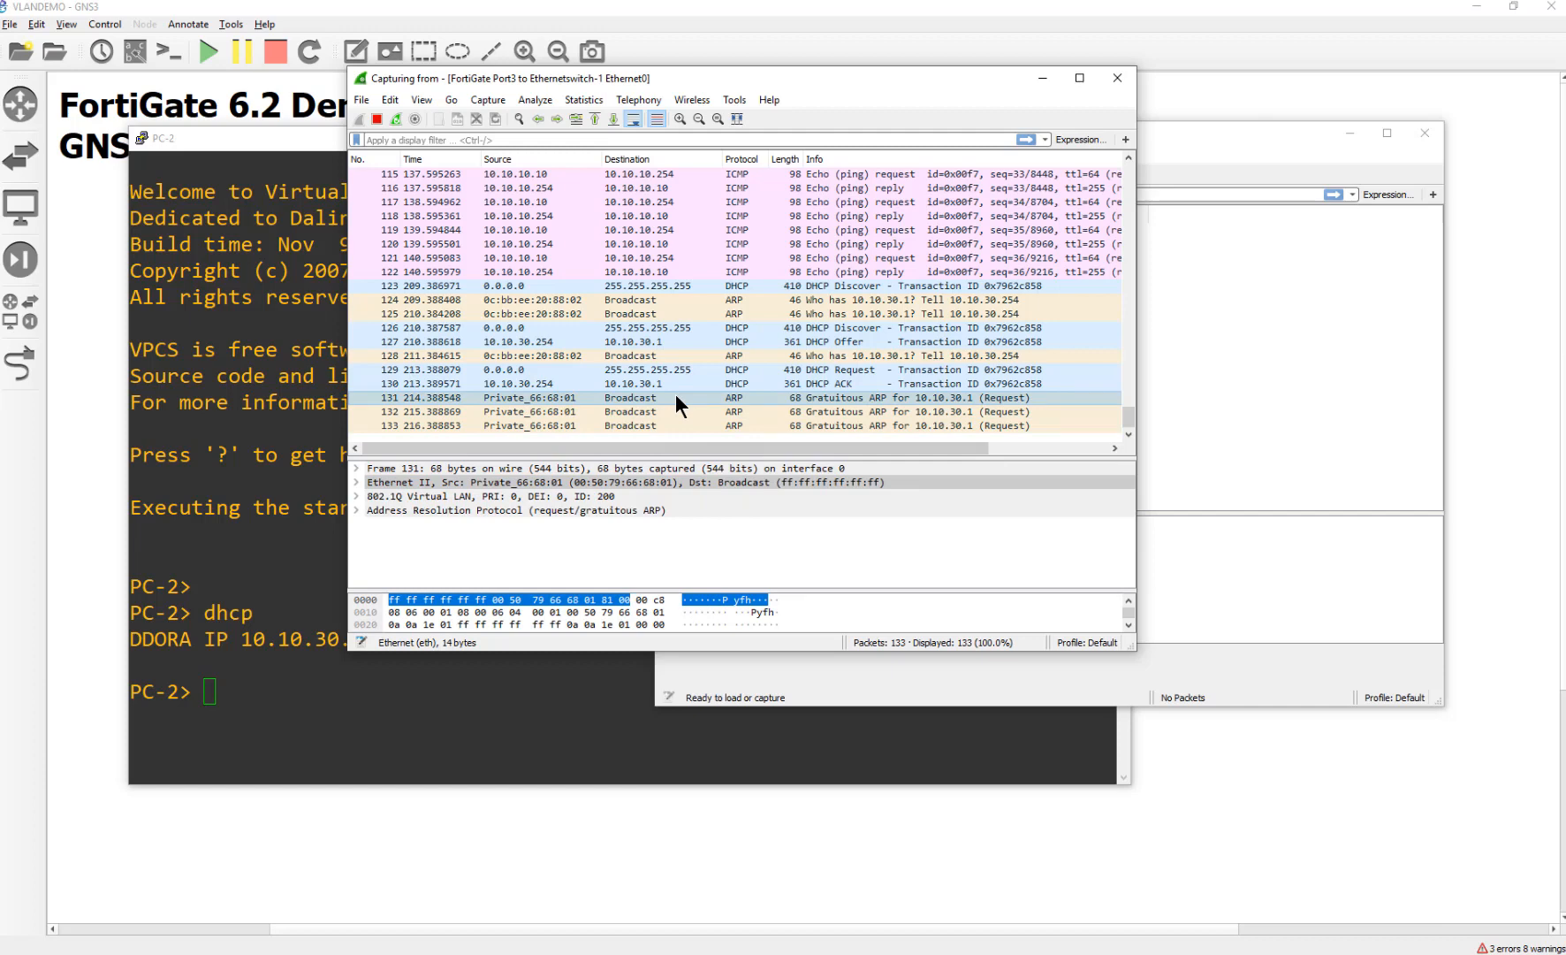
Step: Expand frame 131's Ethernet II header and check its 802.1Q Virtual LAN field shows VLAN 200
click(357, 483)
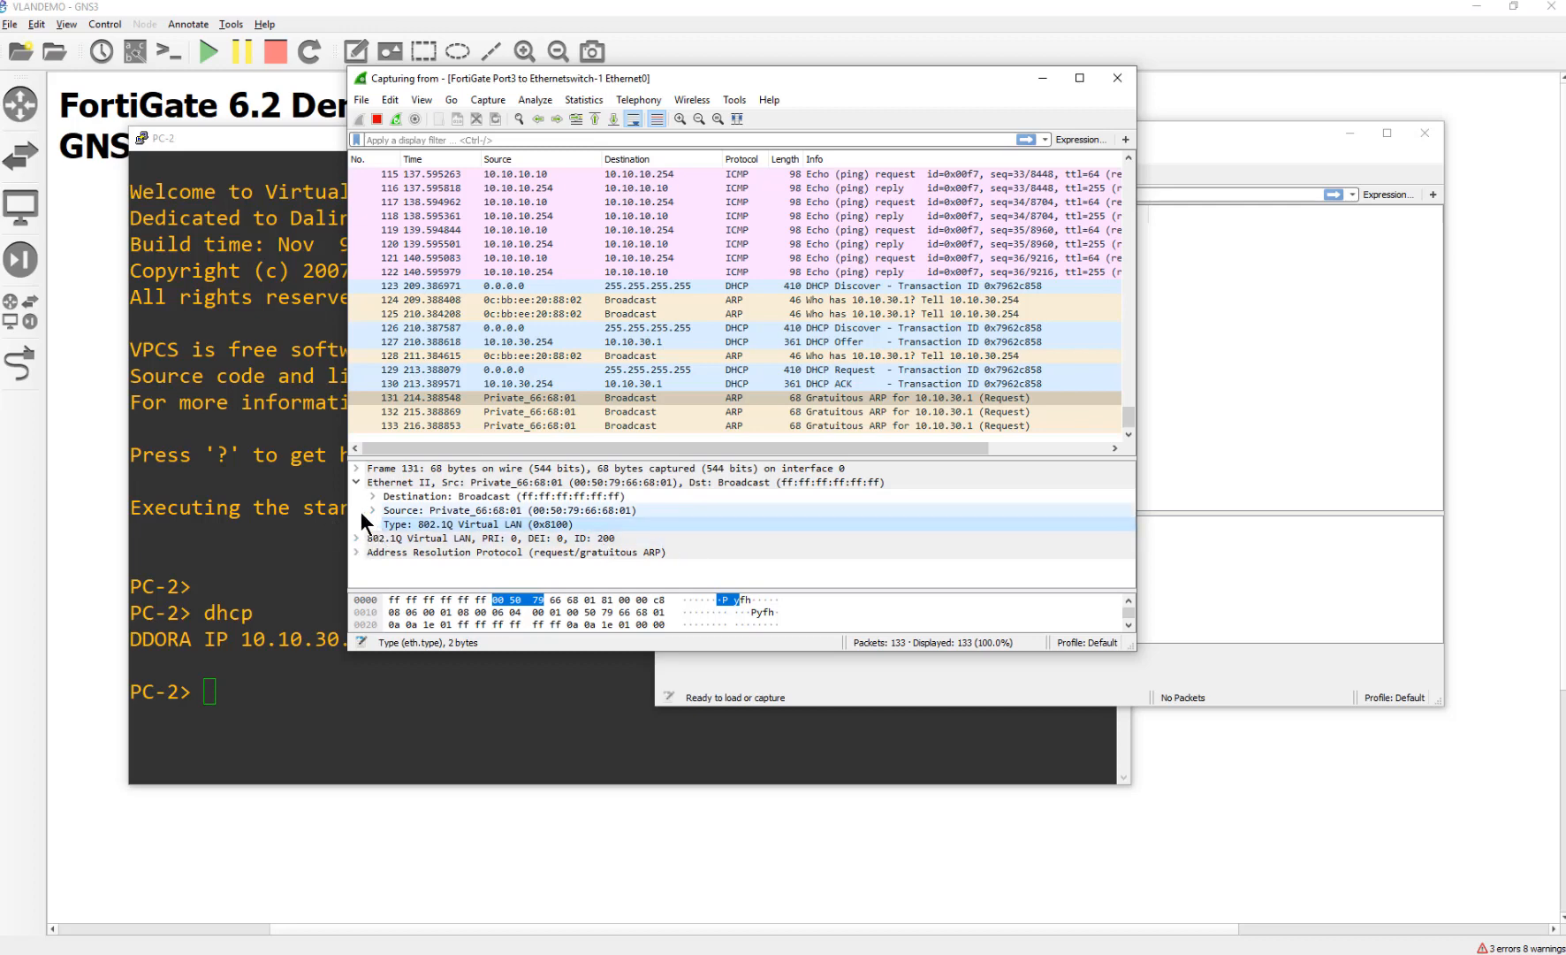
click(373, 509)
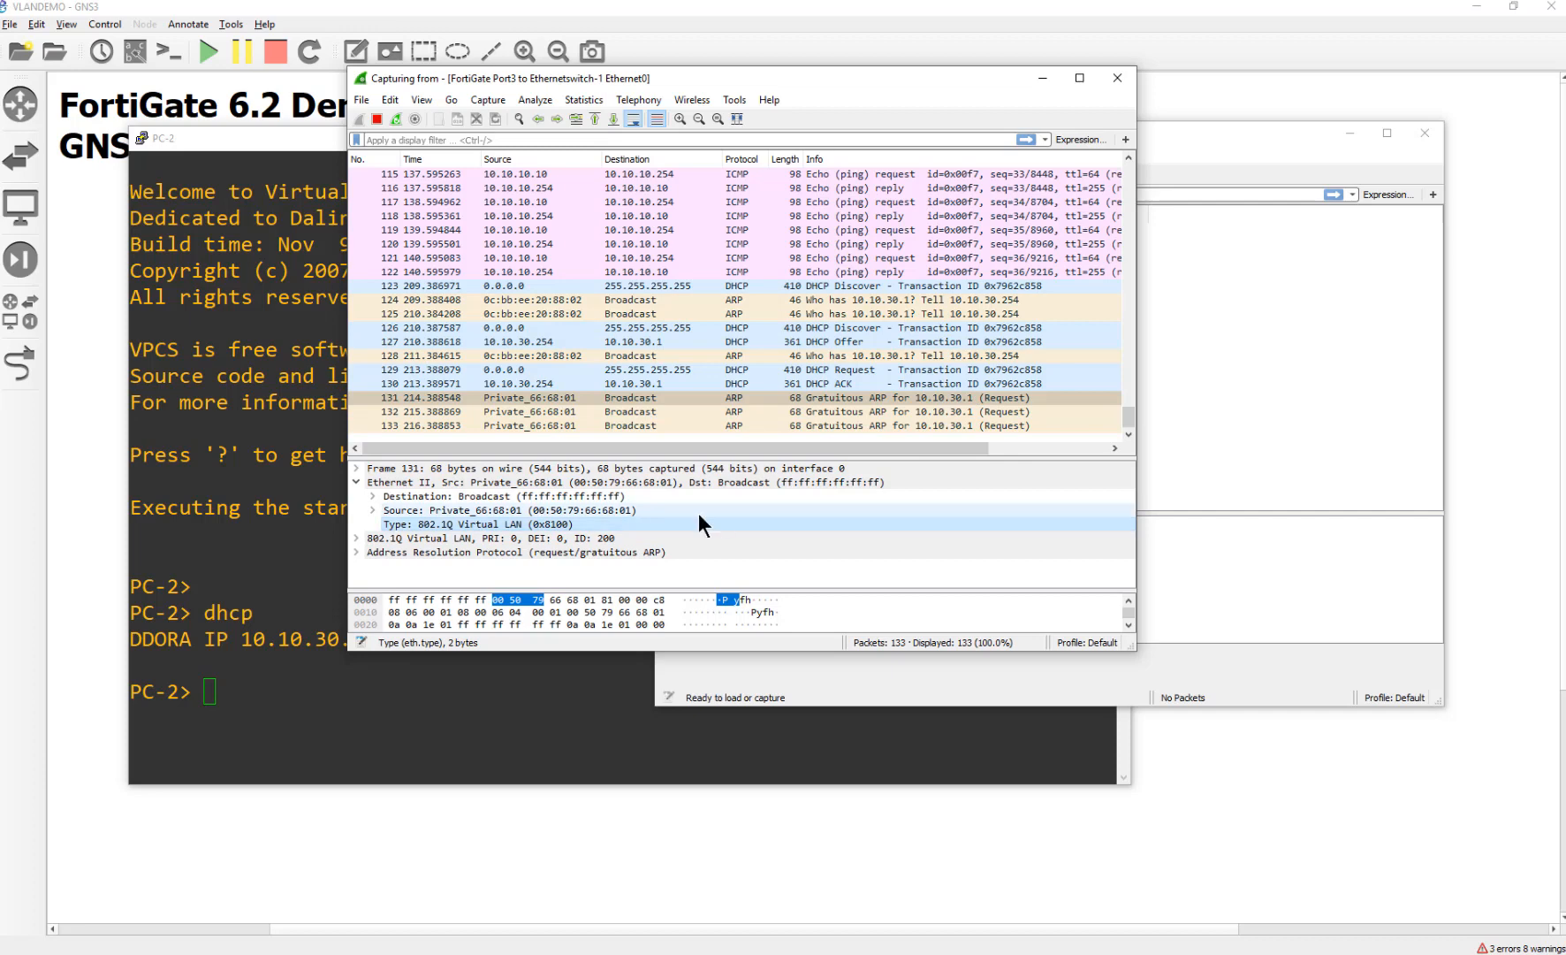
mouse_move(585, 364)
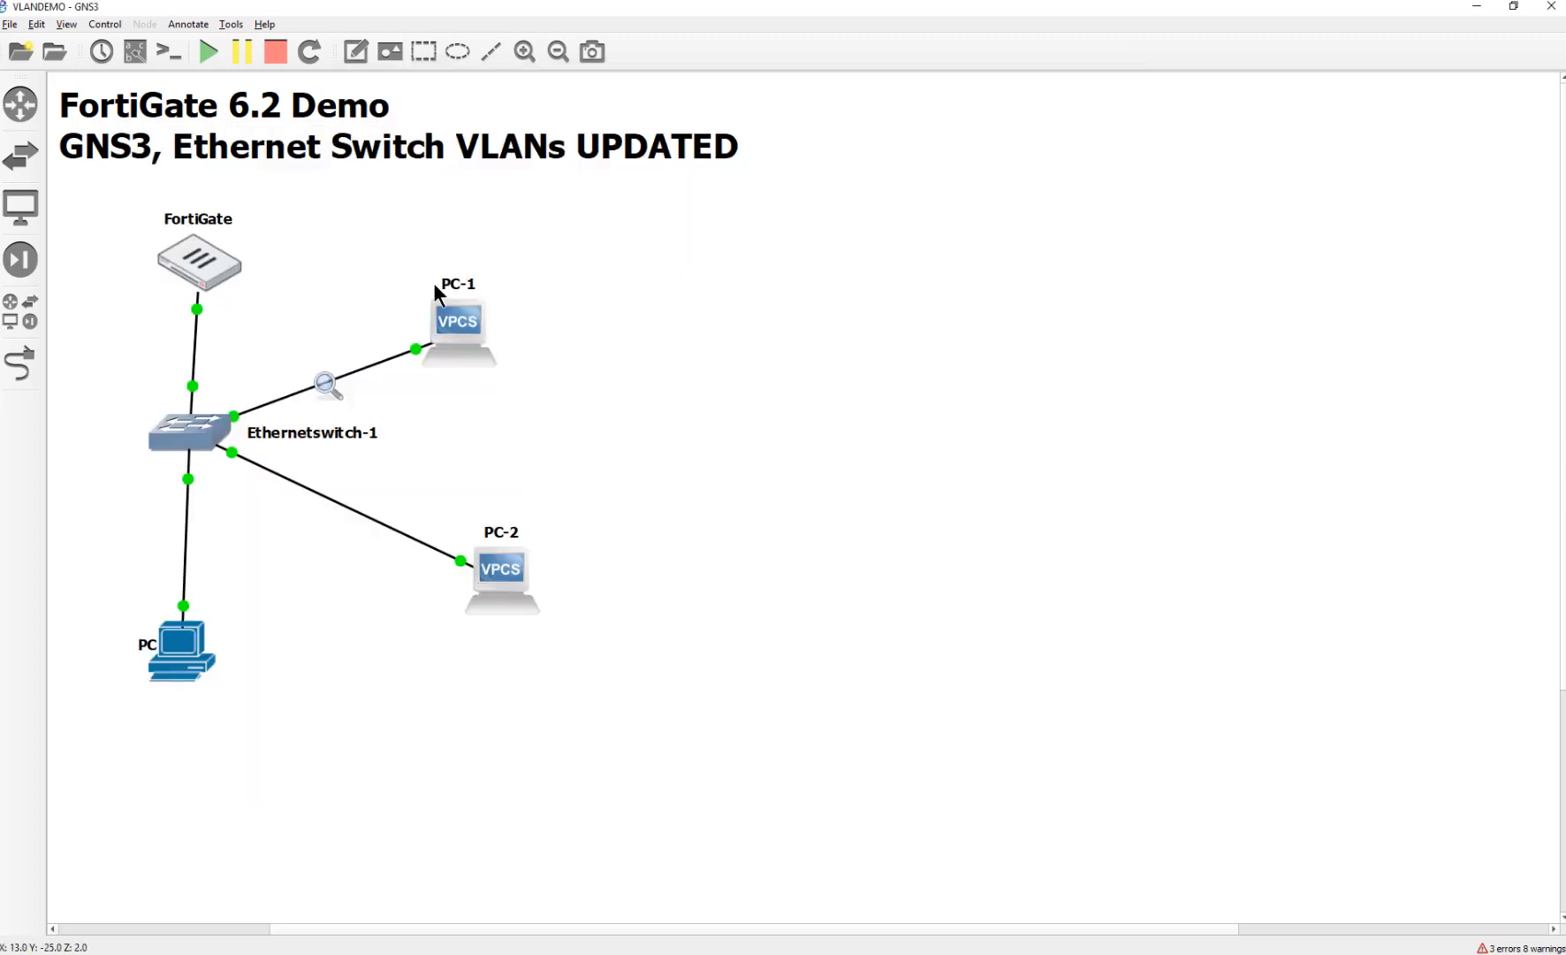
Step: Run dhcp in PC-1's VPCS console to lease 10.10.20.1/24 with gateway 10.10.20.254
double_click(457, 329)
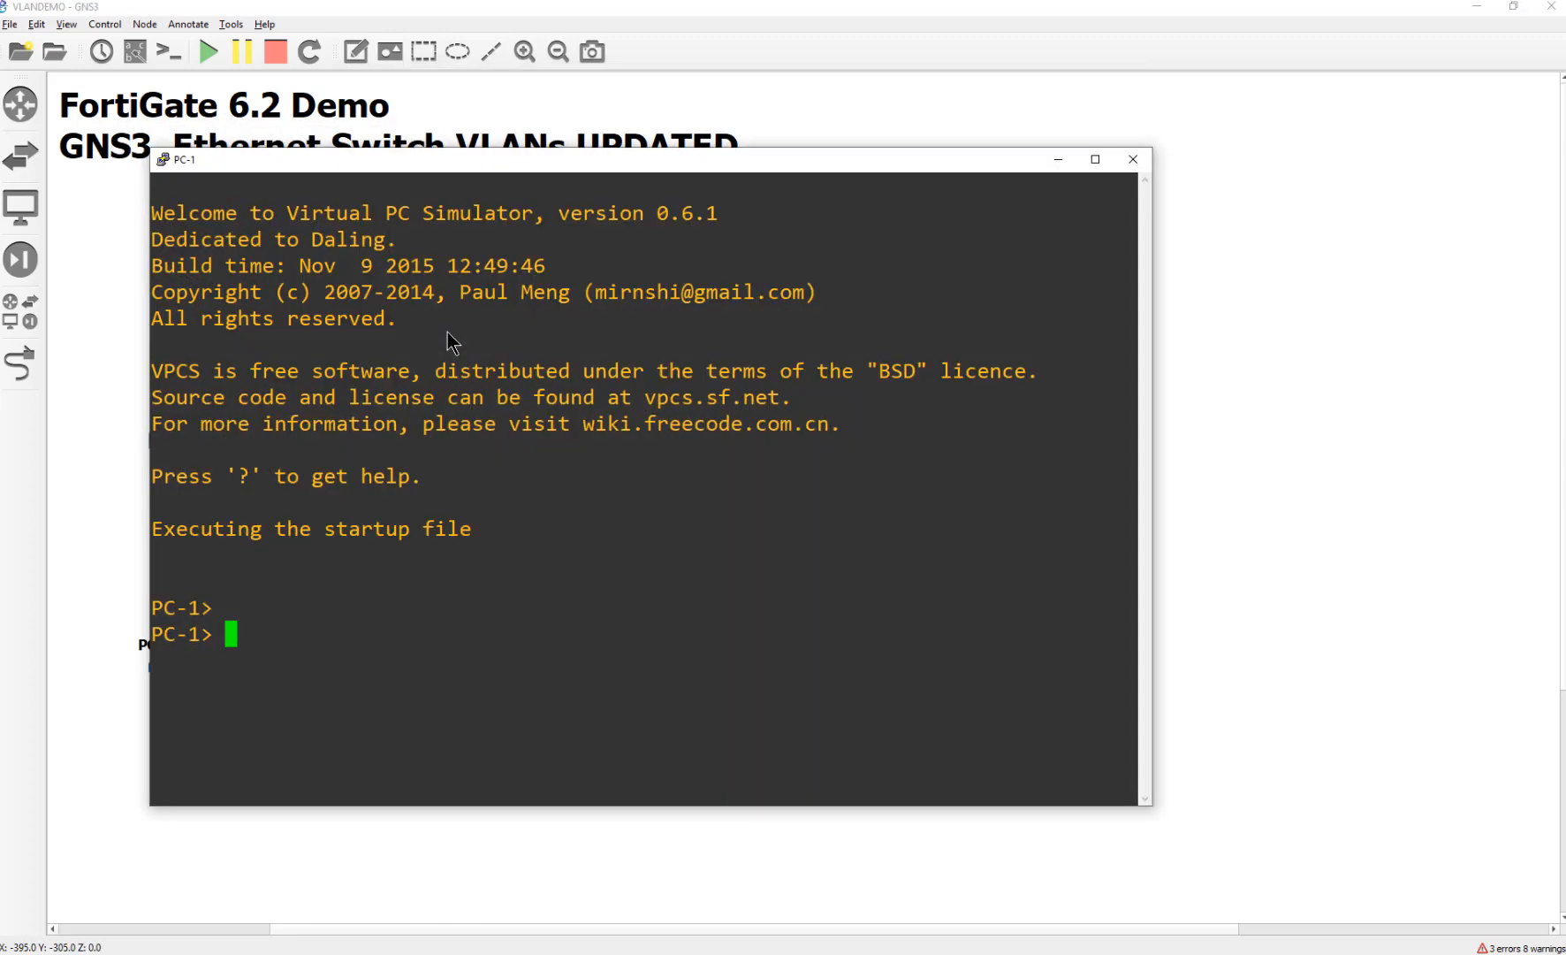
text(dhcp)
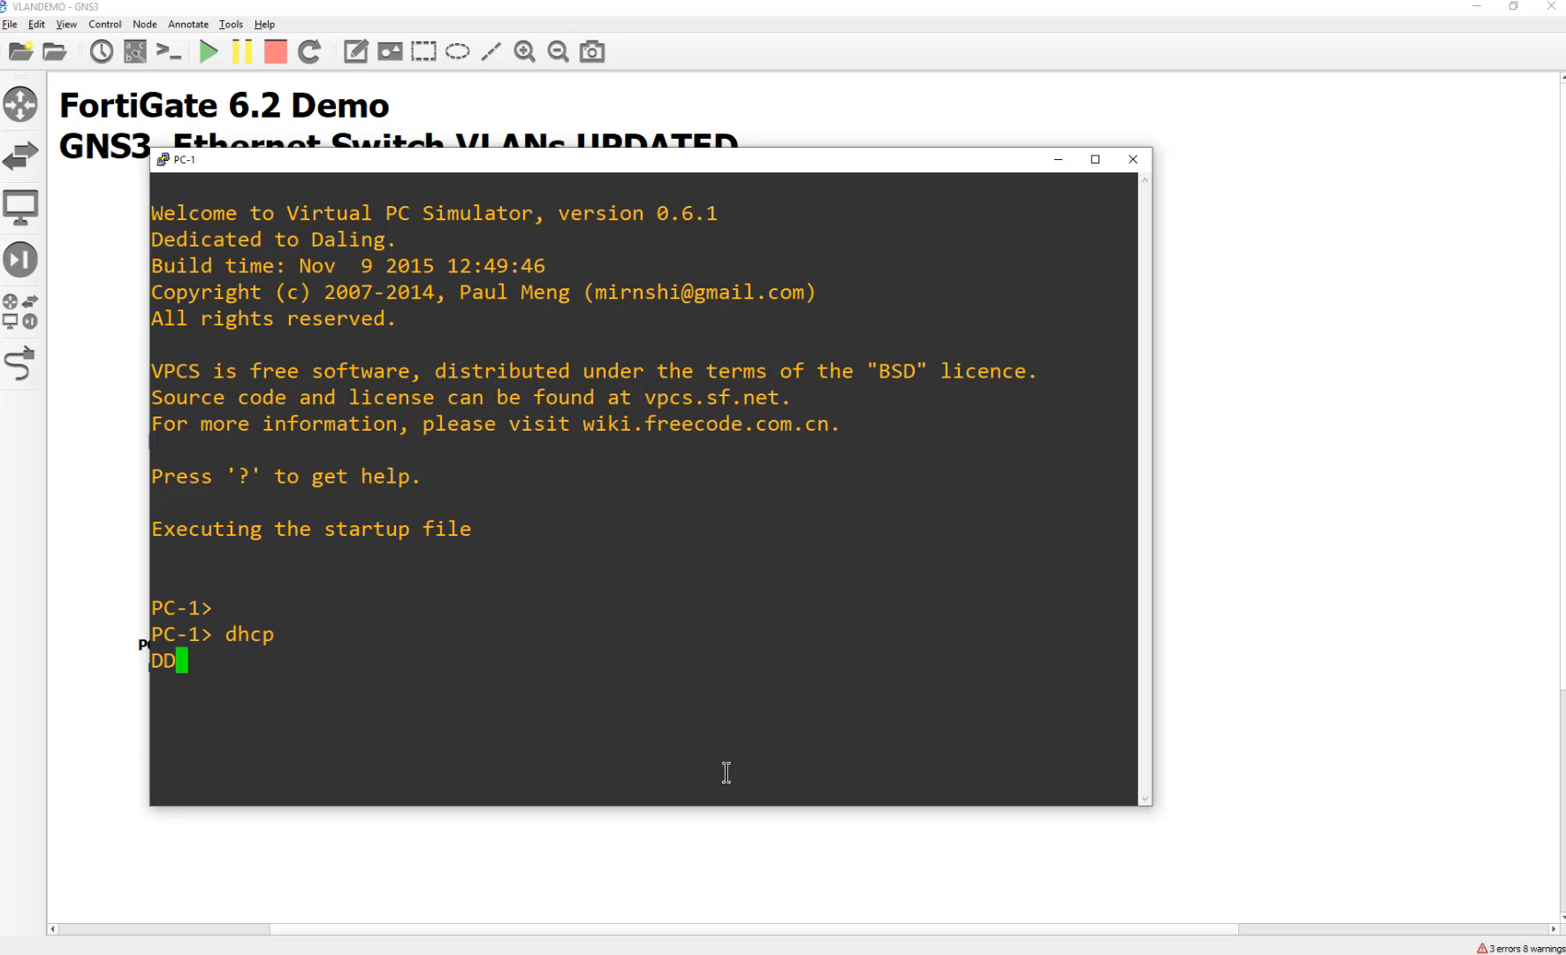
mouse_move(693, 701)
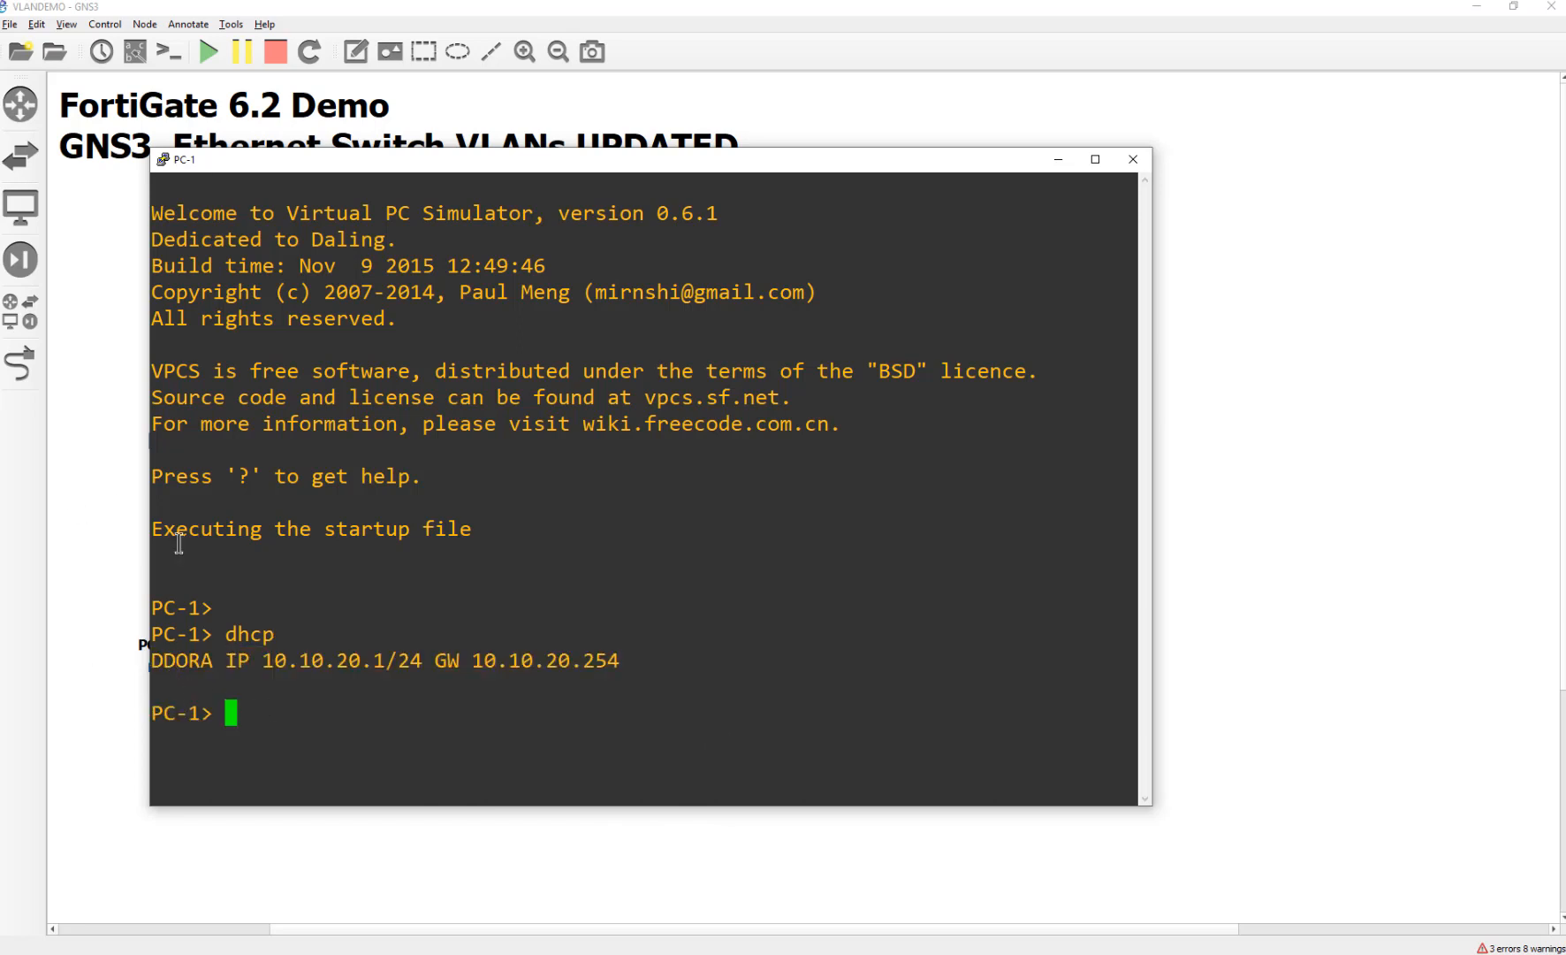
click(1132, 159)
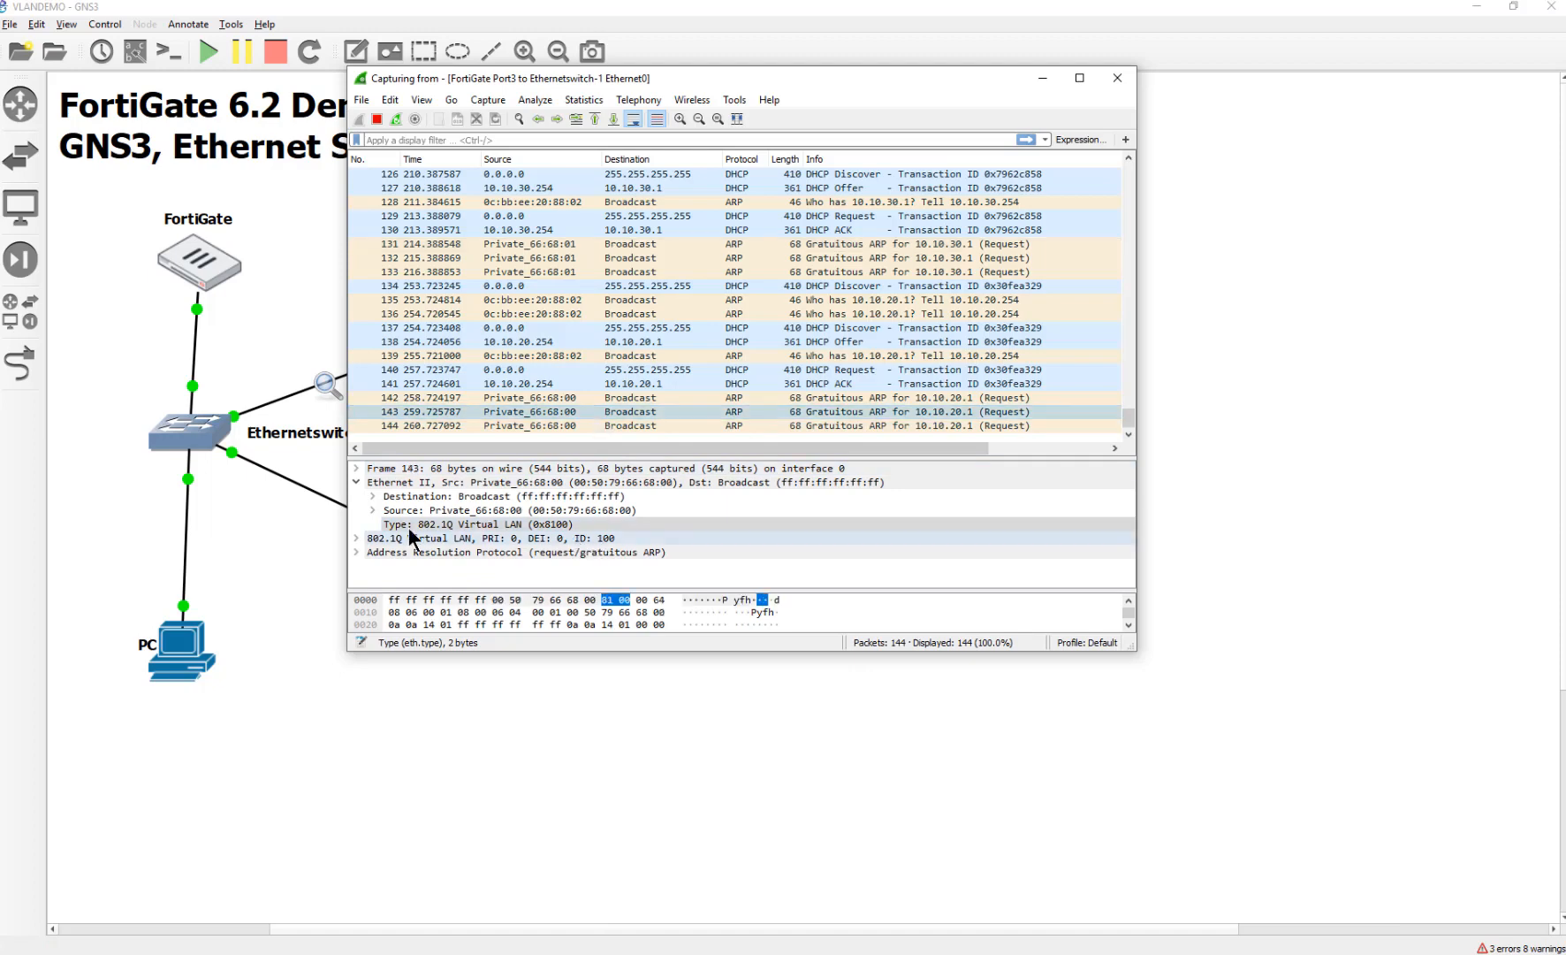
Step: Inspect frame 143's 802.1Q field and source address confirming PC-1's ARP is tagged VLAN 100
click(478, 525)
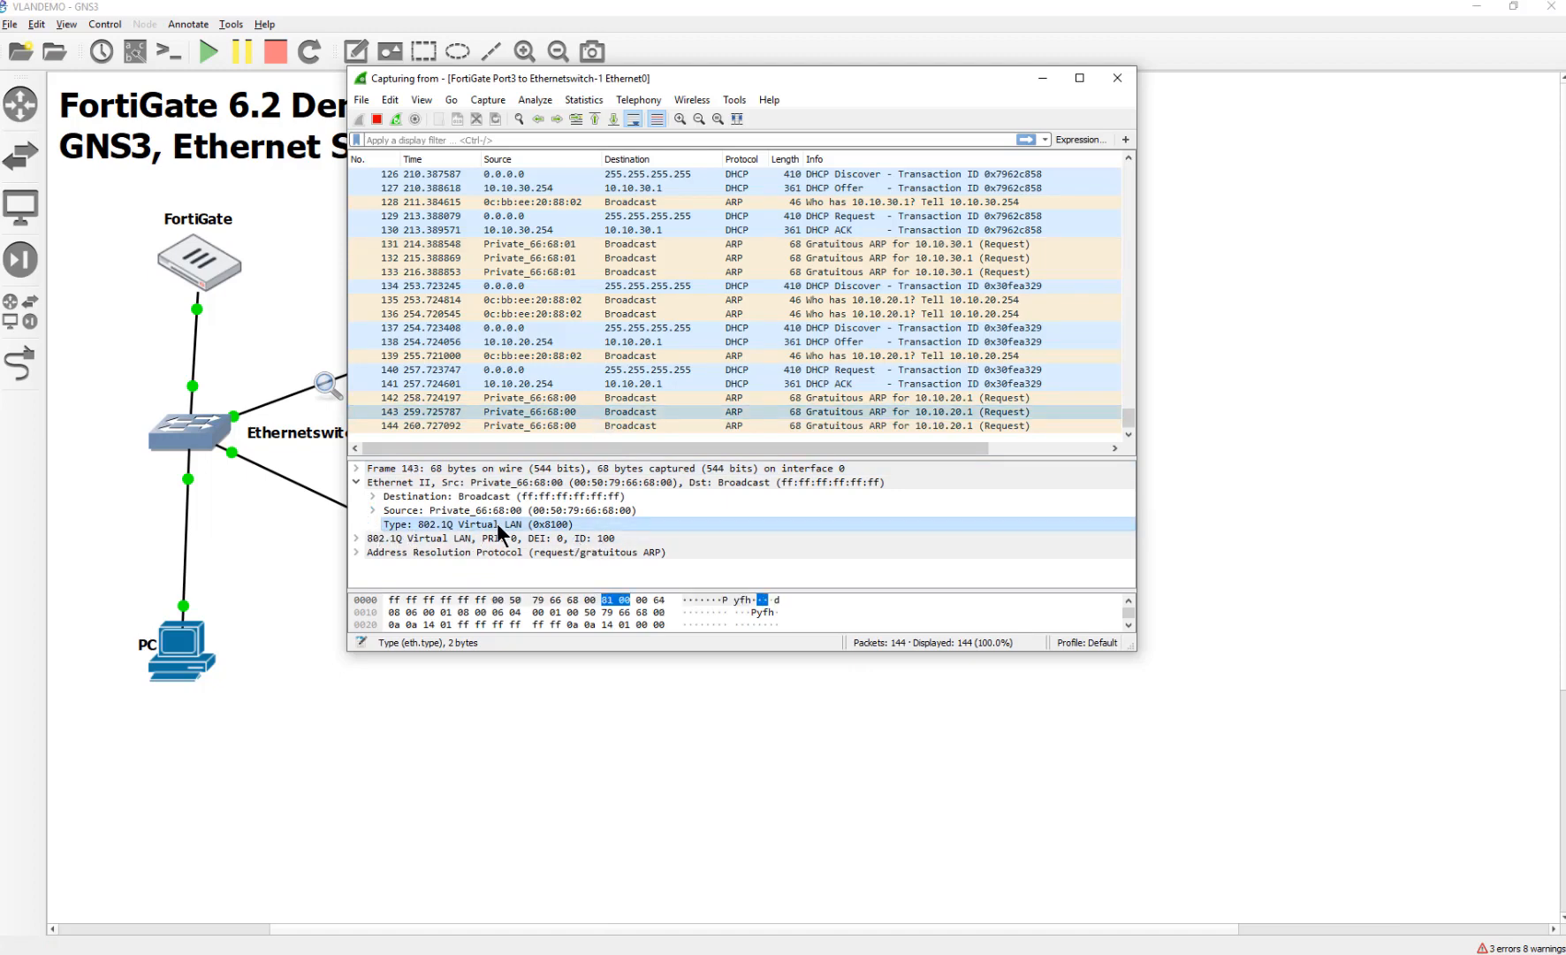
click(373, 511)
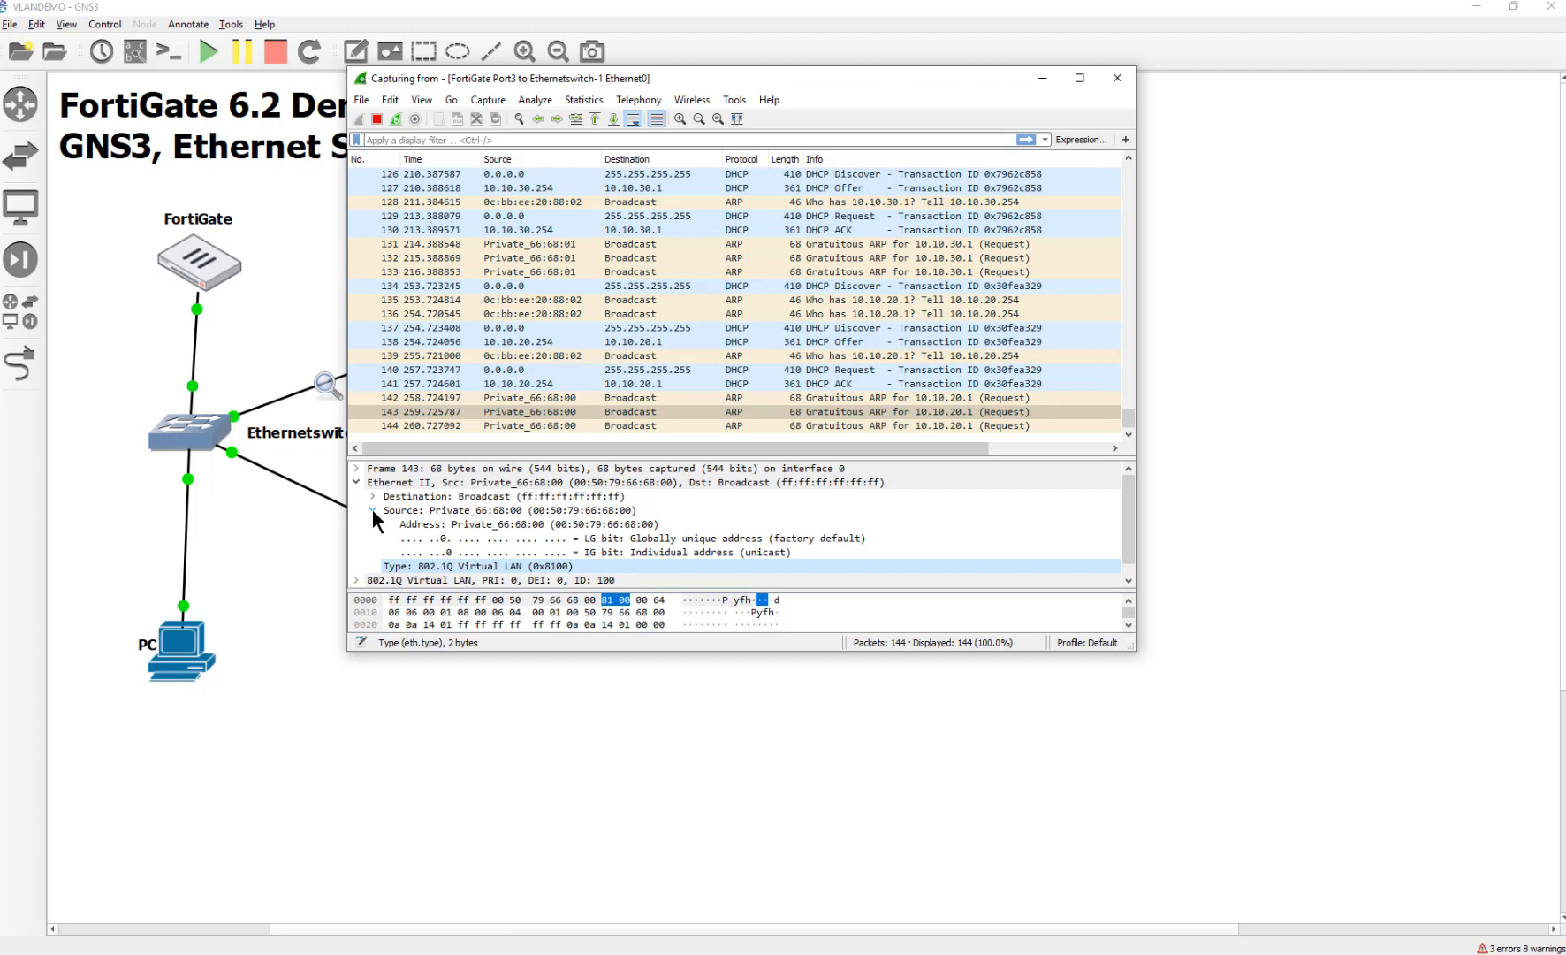
click(373, 511)
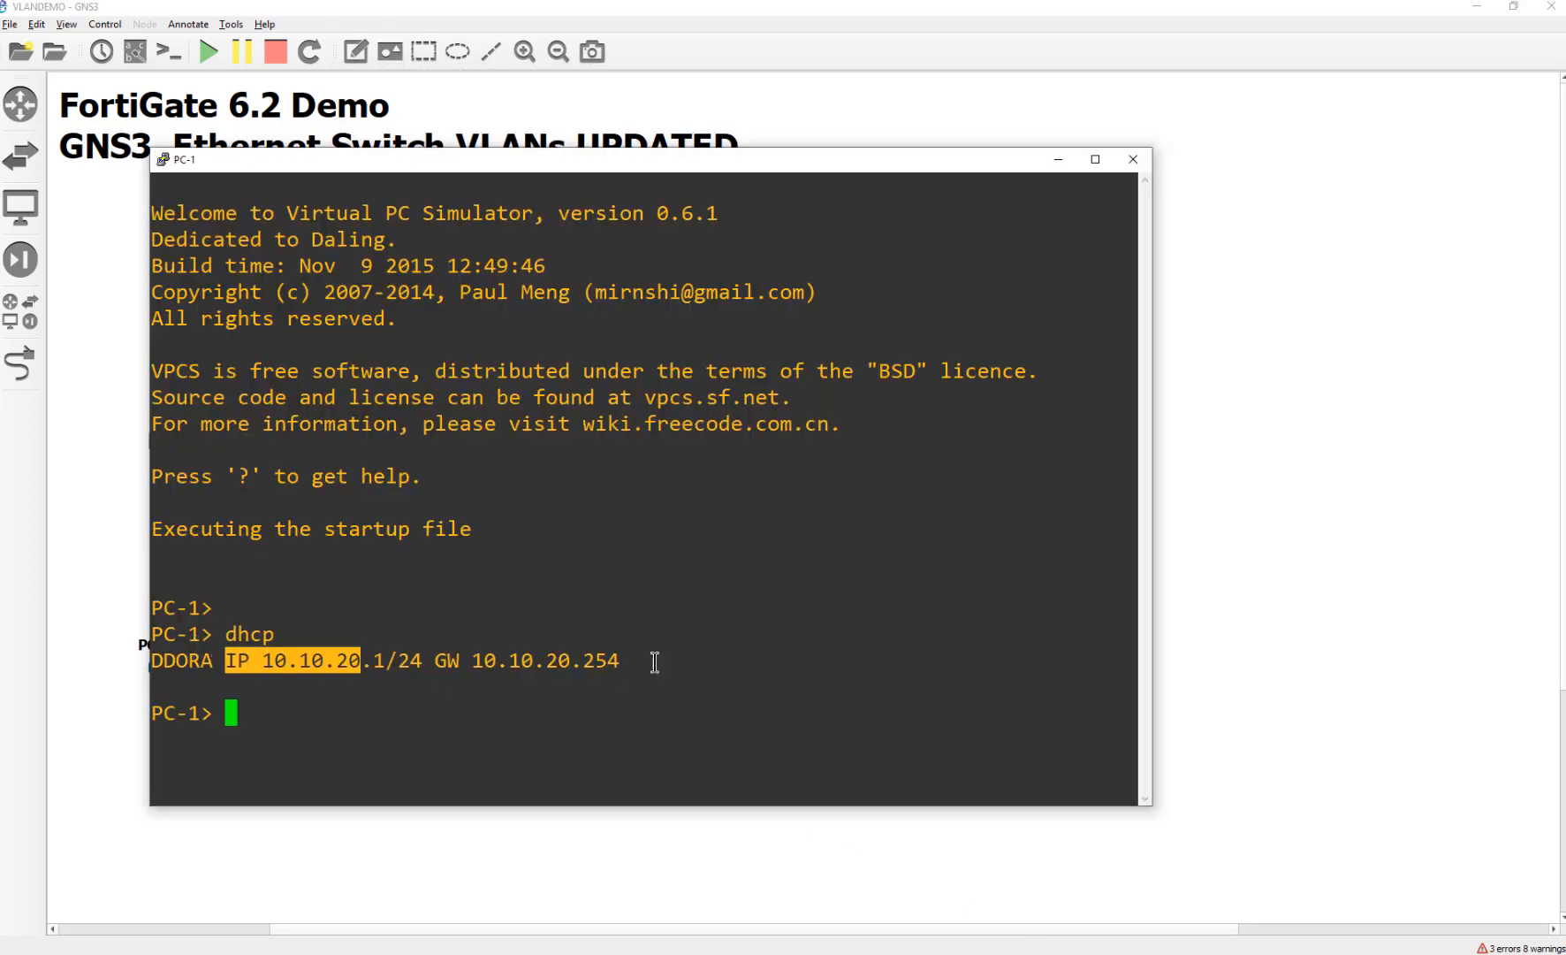
mouse_move(1132, 159)
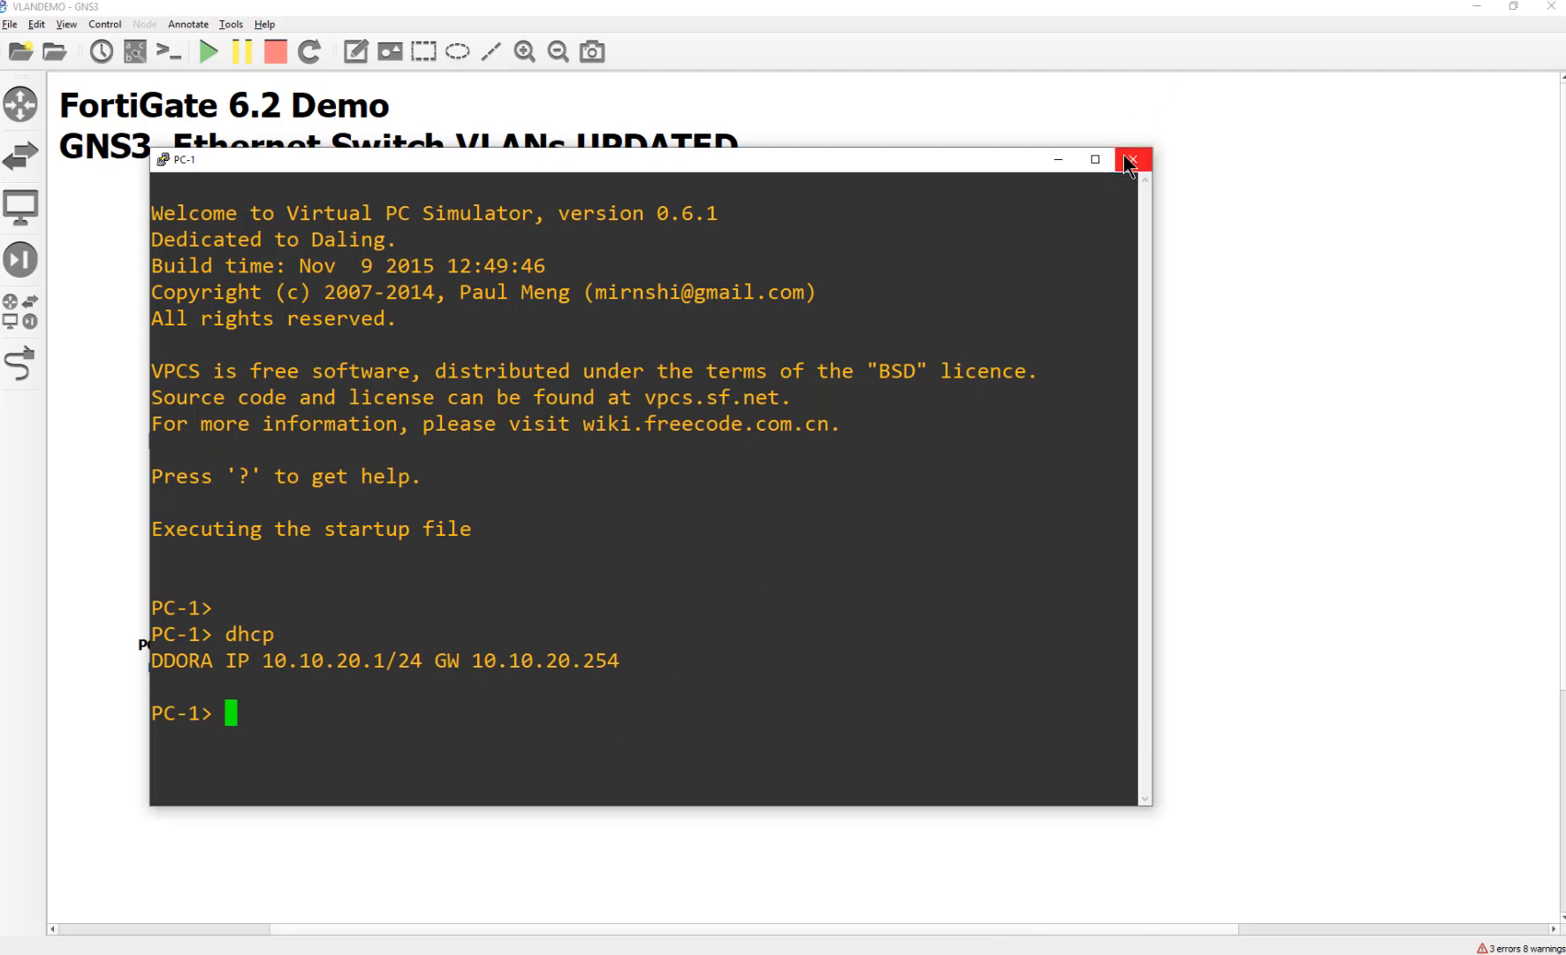
Step: Close PC-1's console and select the PC host label on the topology canvas
click(1132, 159)
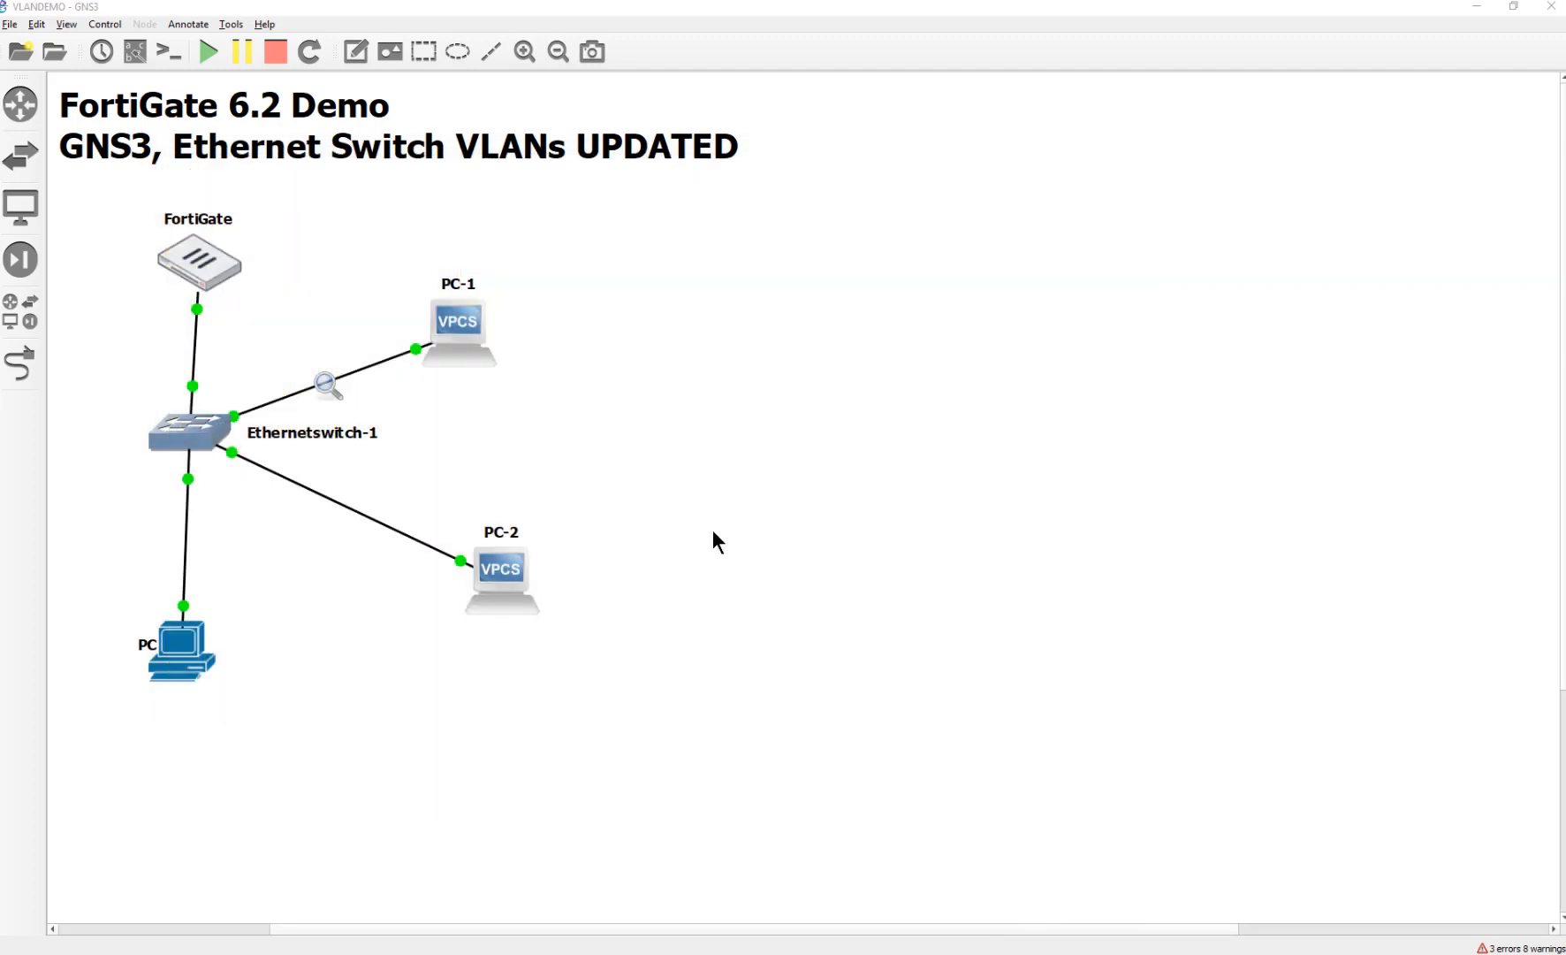
mouse_move(700, 541)
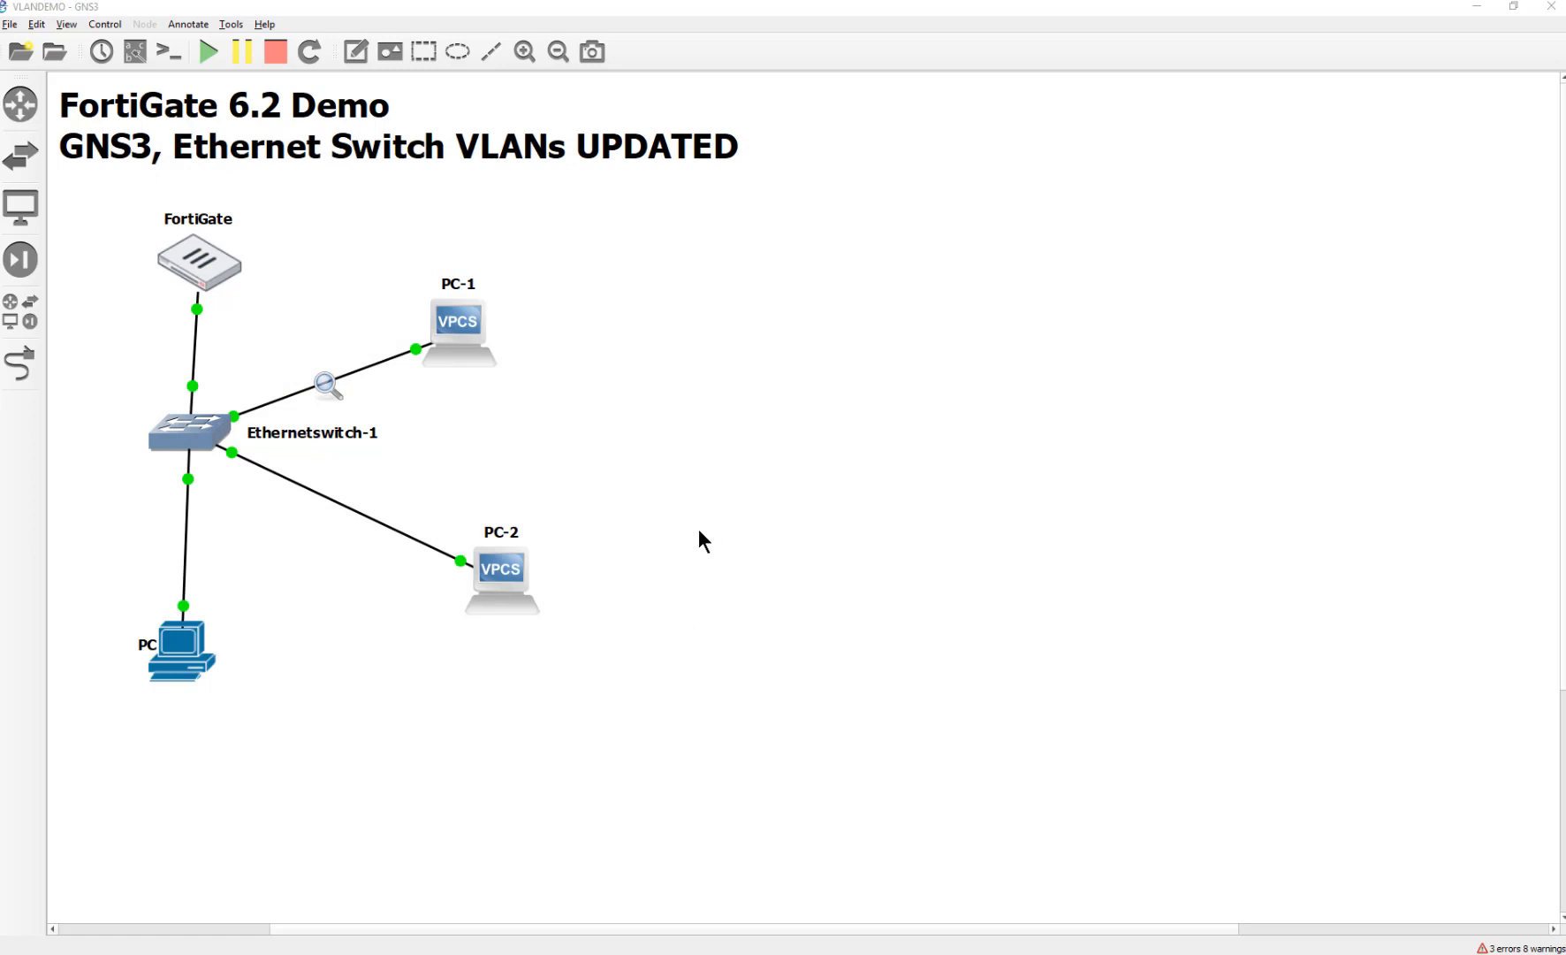
click(180, 649)
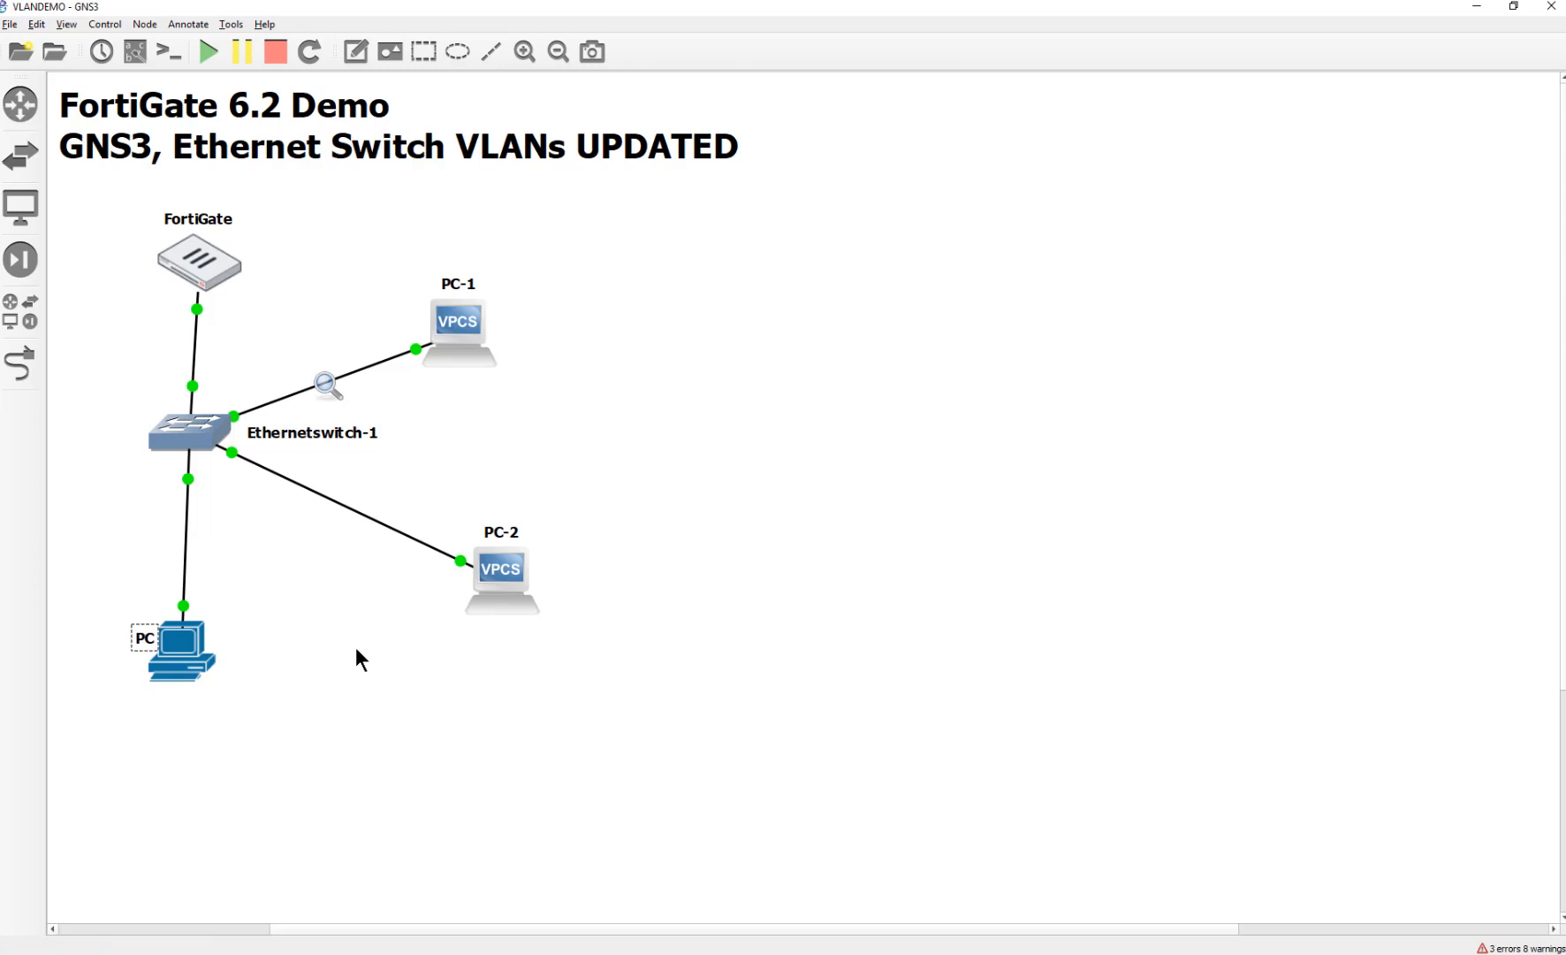
mouse_move(359, 654)
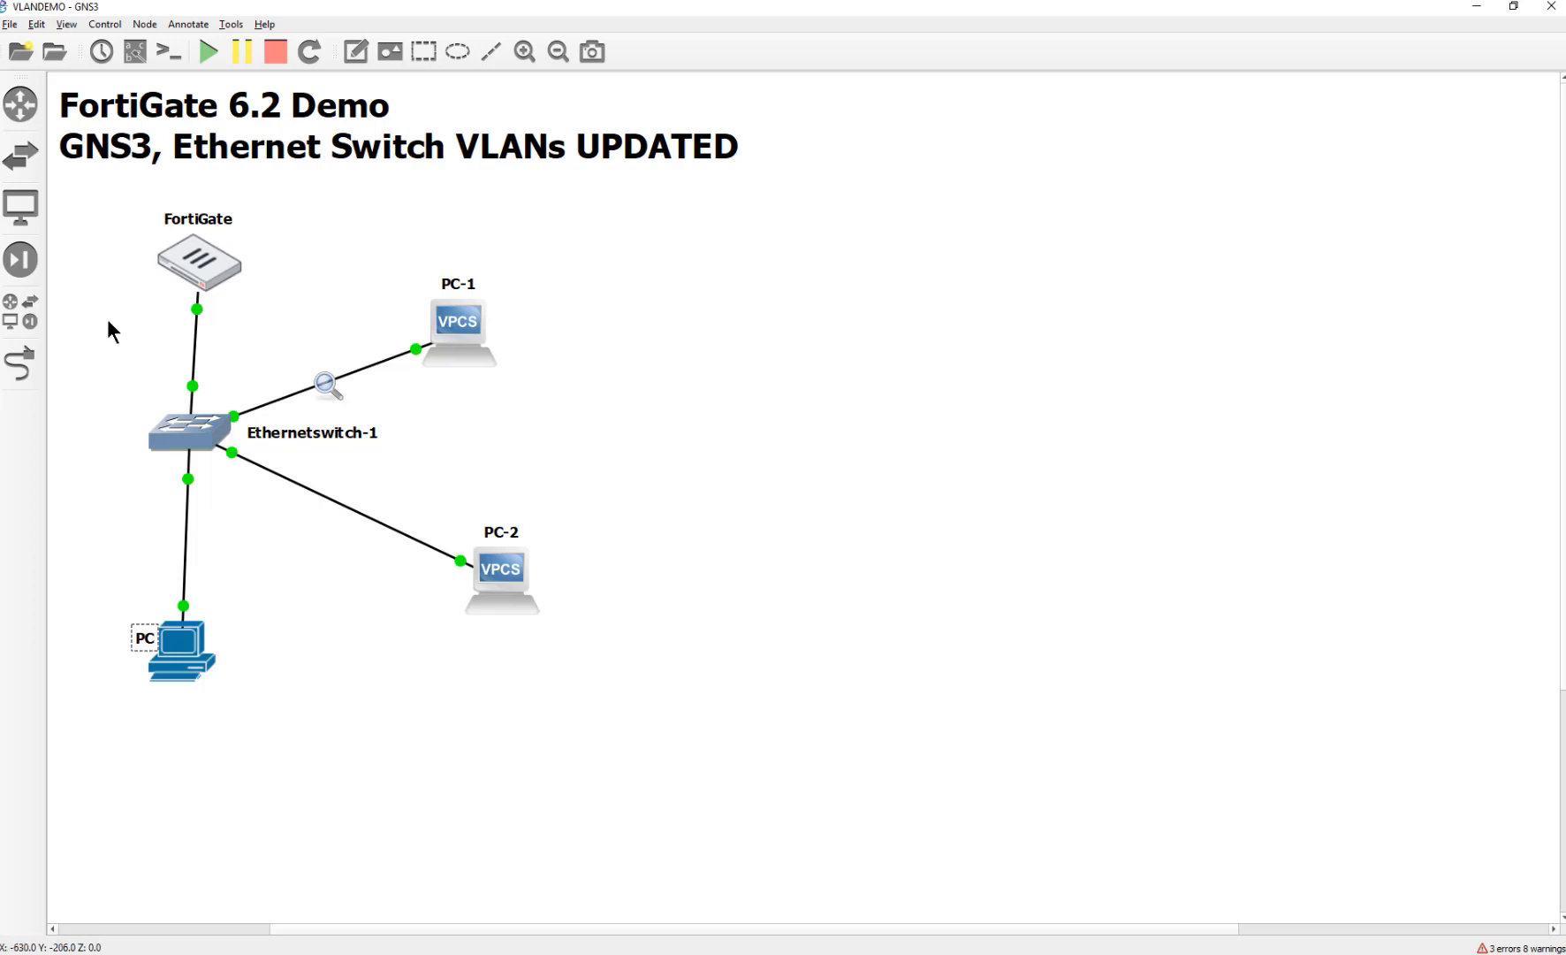
mouse_move(390, 552)
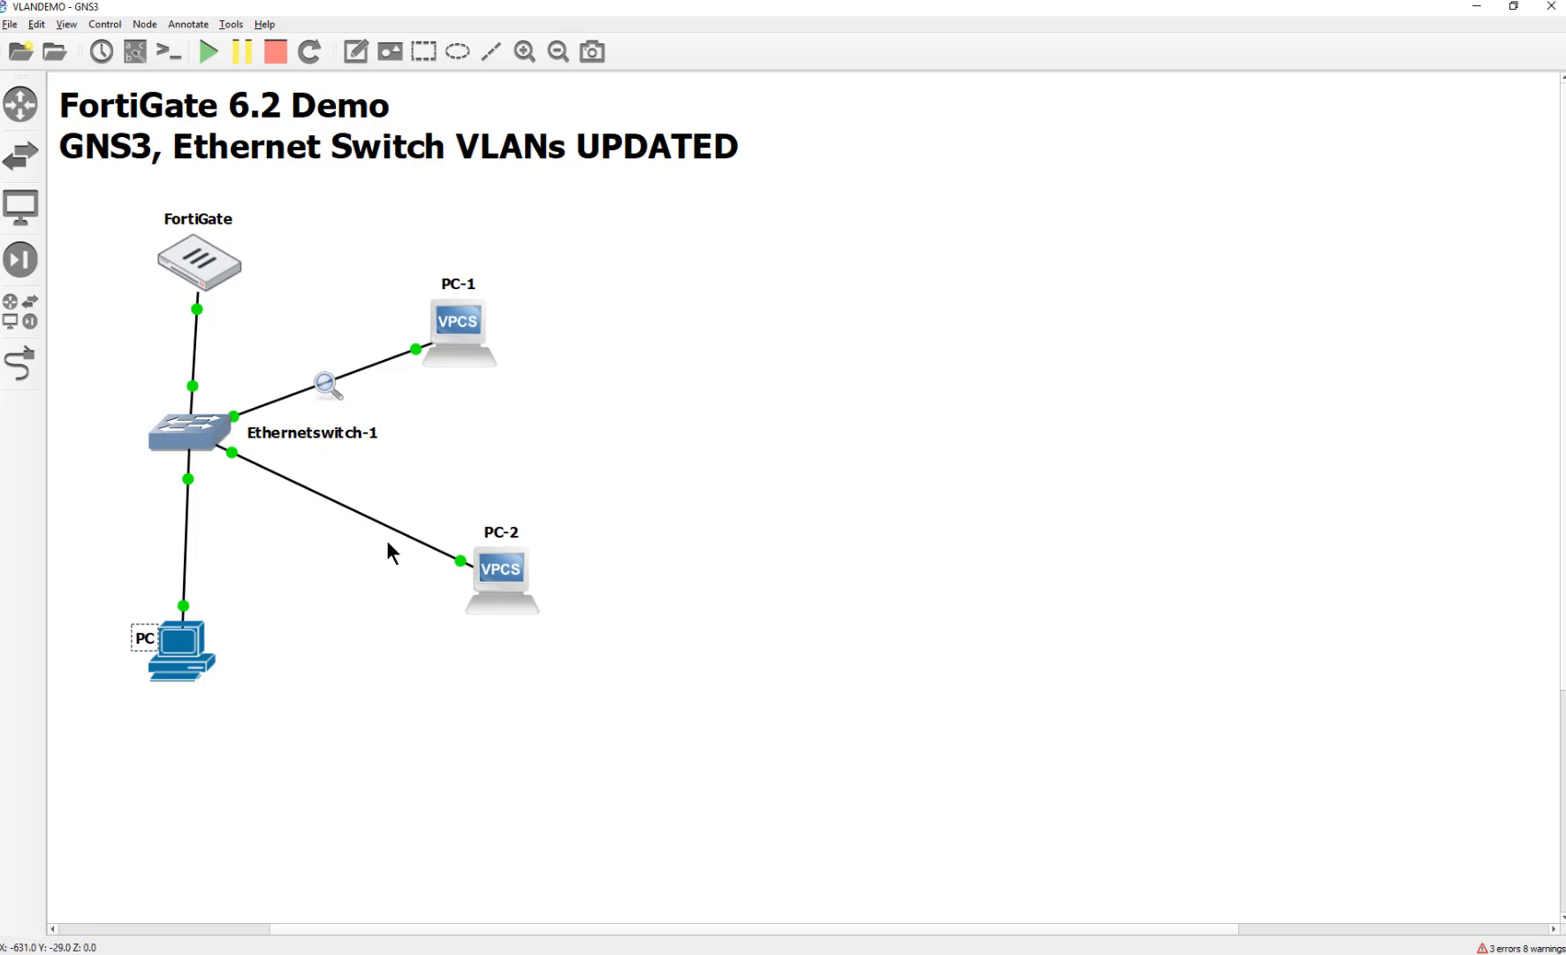
mouse_move(301, 429)
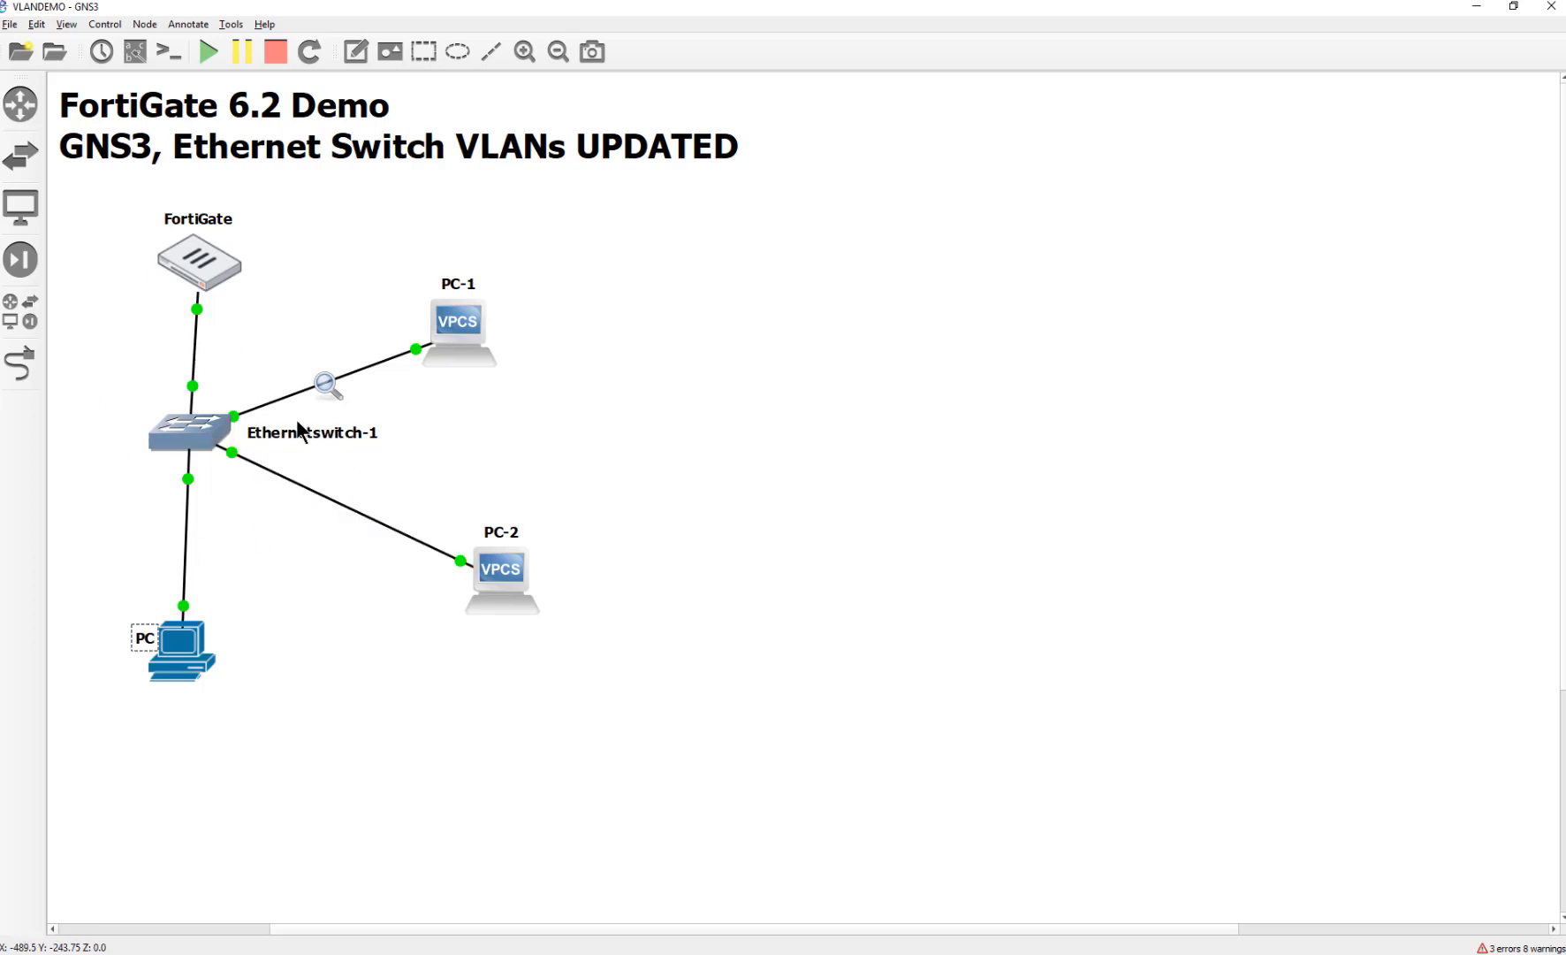
click(19, 156)
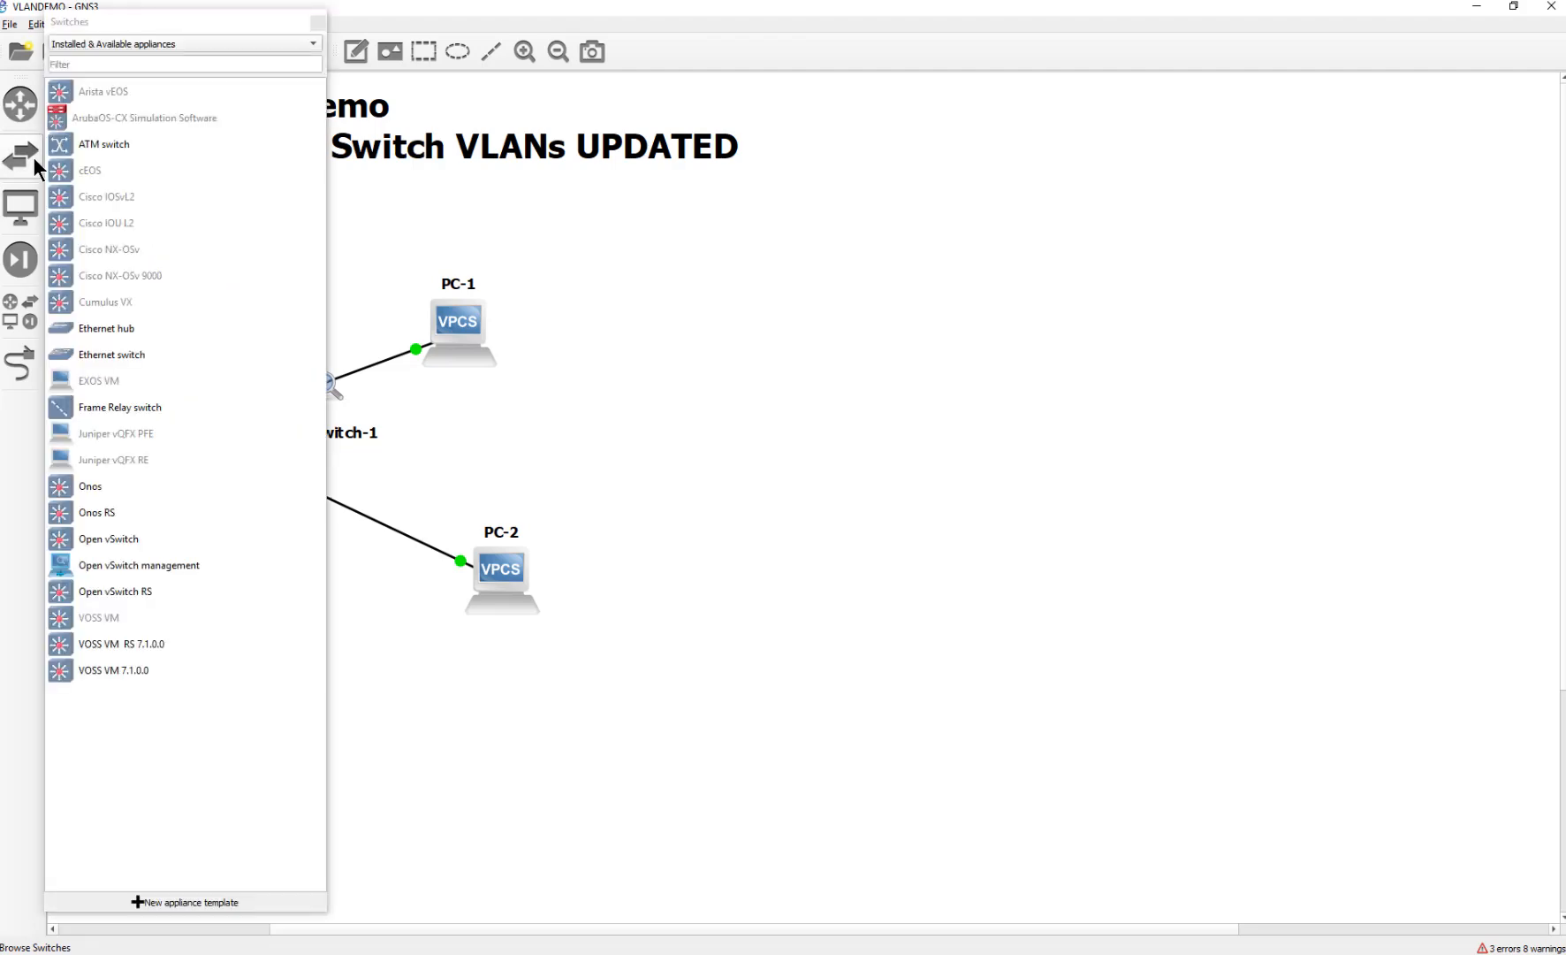
click(19, 155)
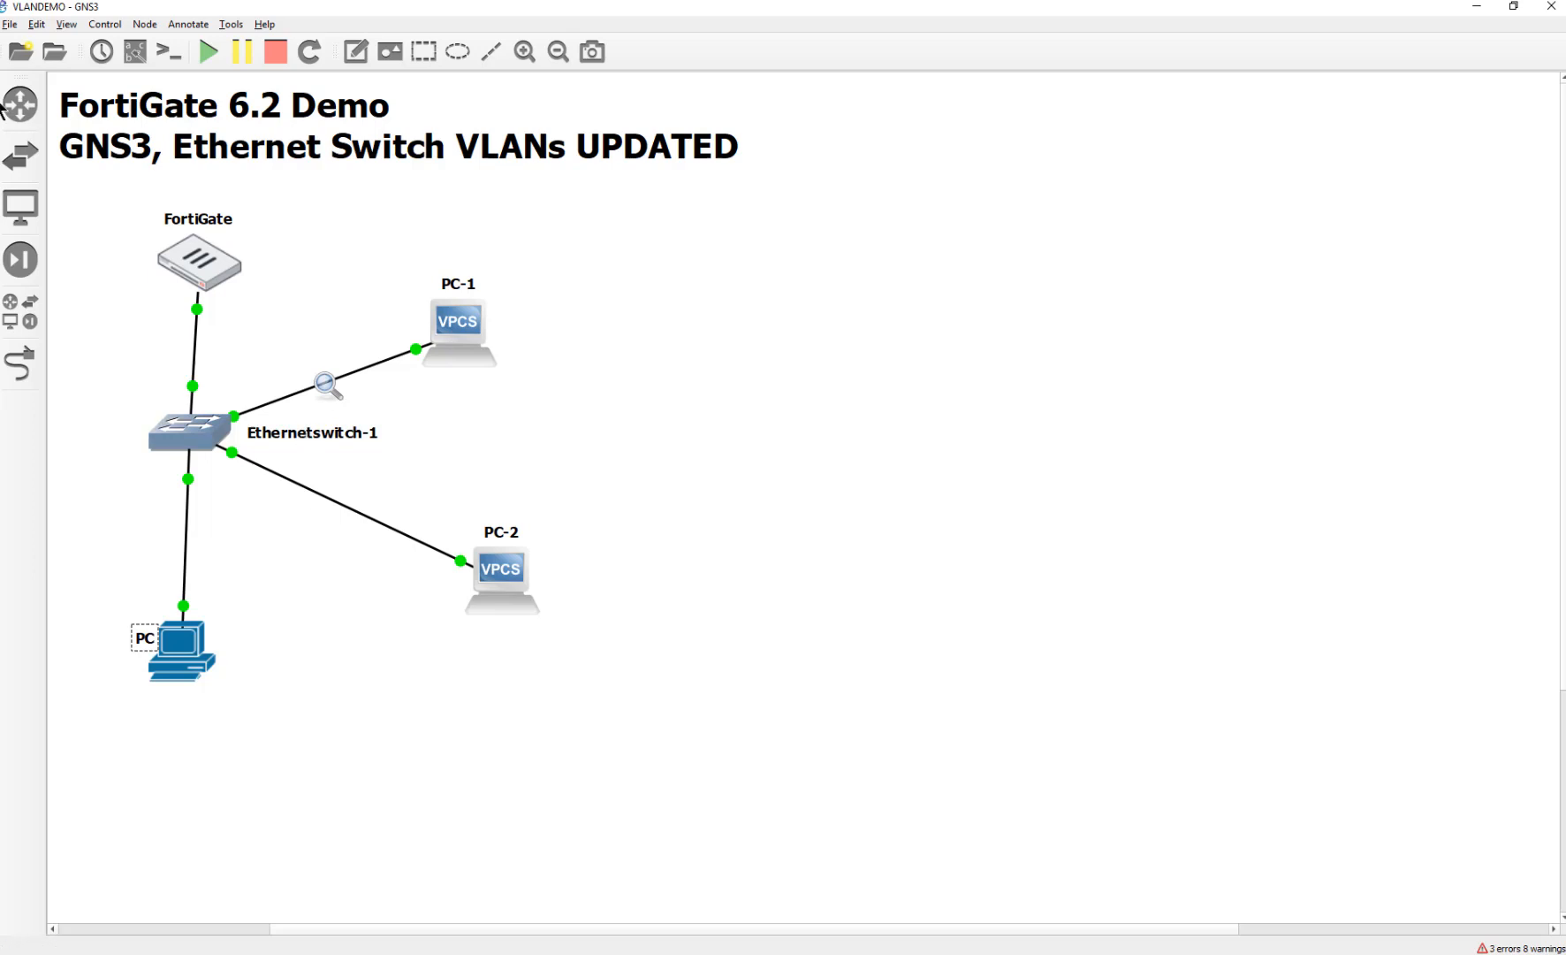
mouse_move(357, 382)
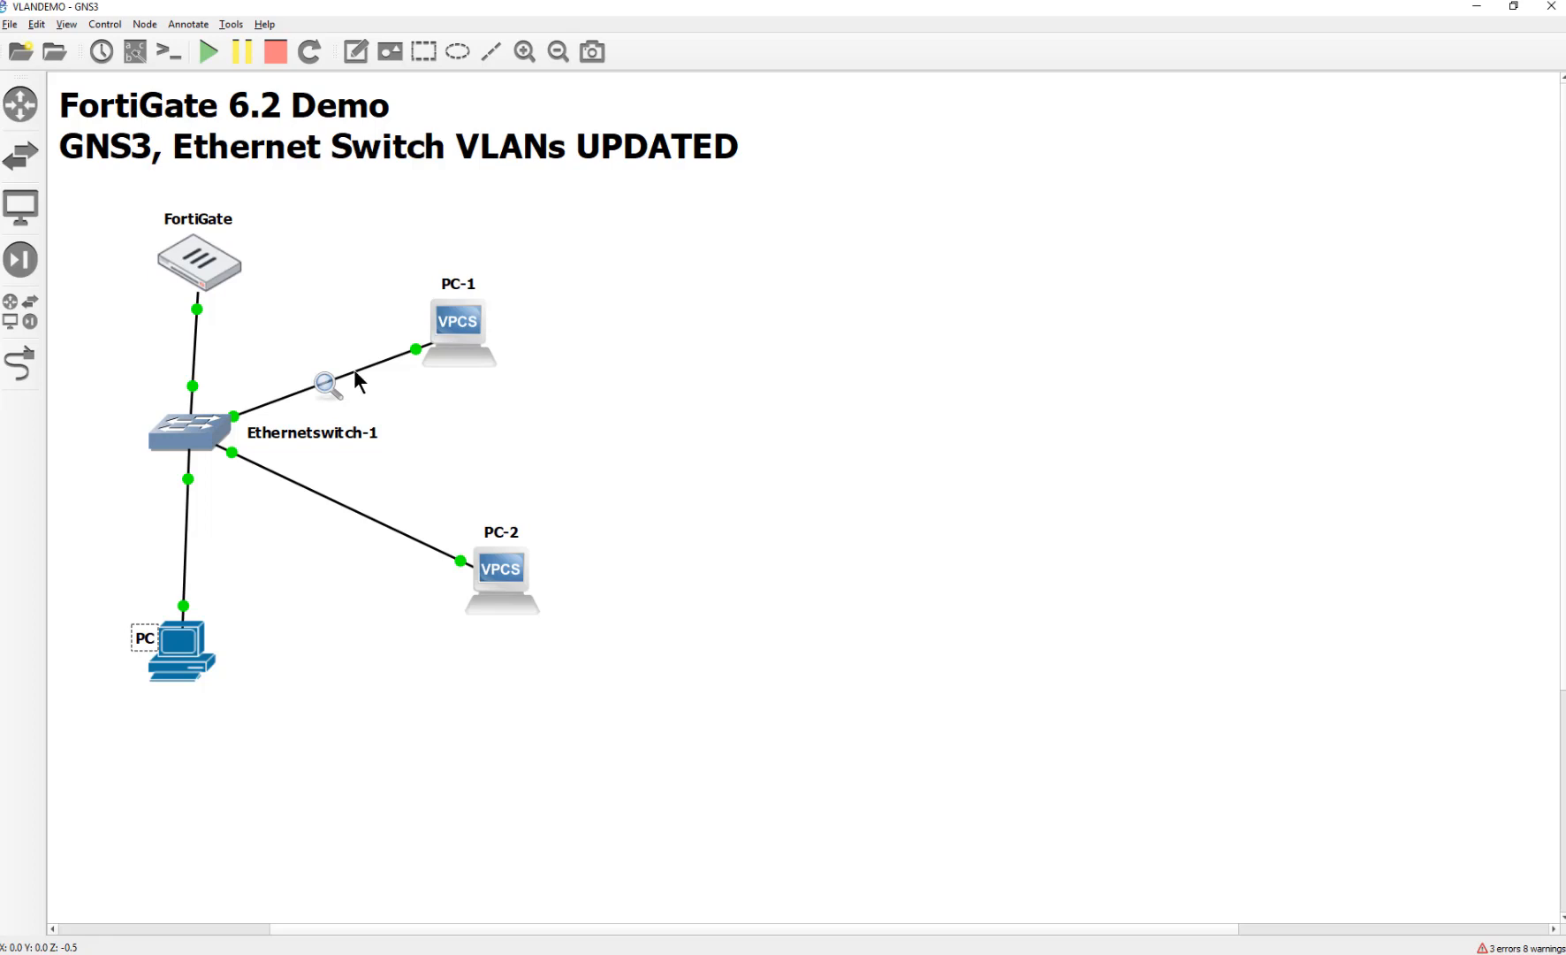
mouse_move(325, 382)
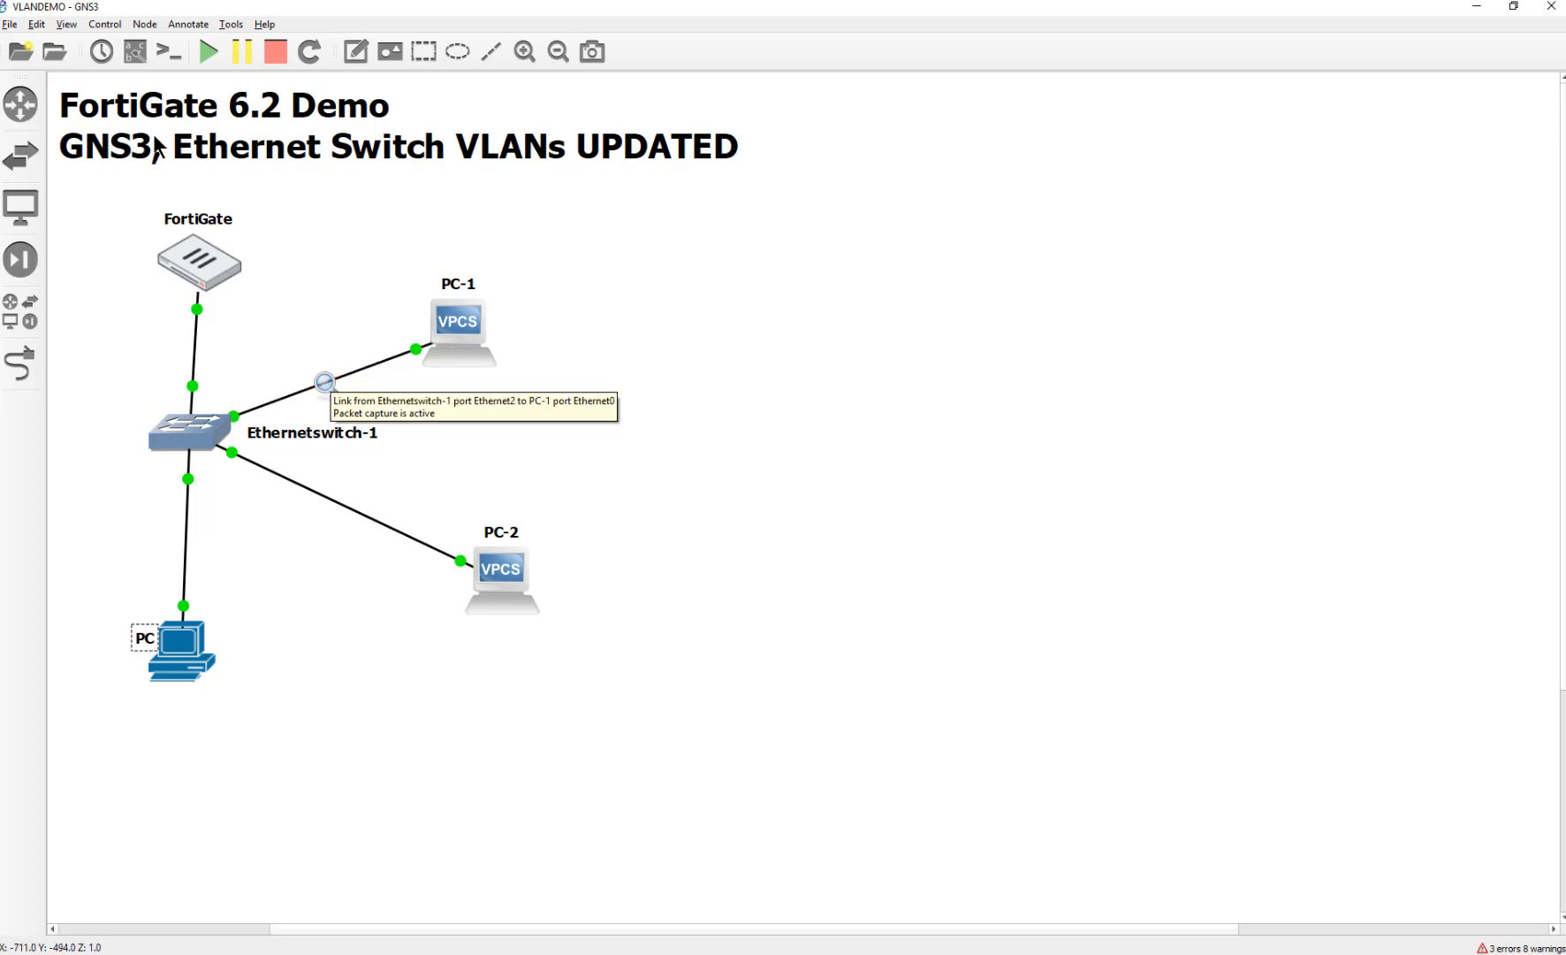